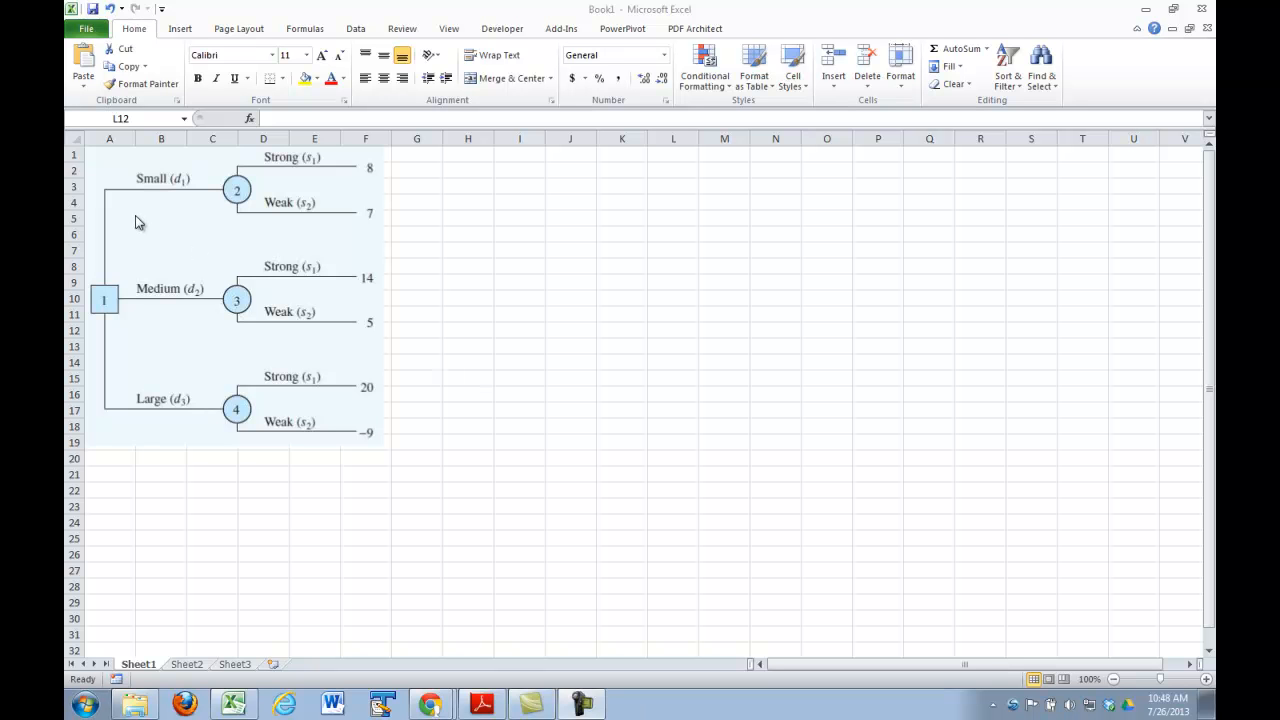
{"action": "mouse_move", "coordinate": [138, 217]}
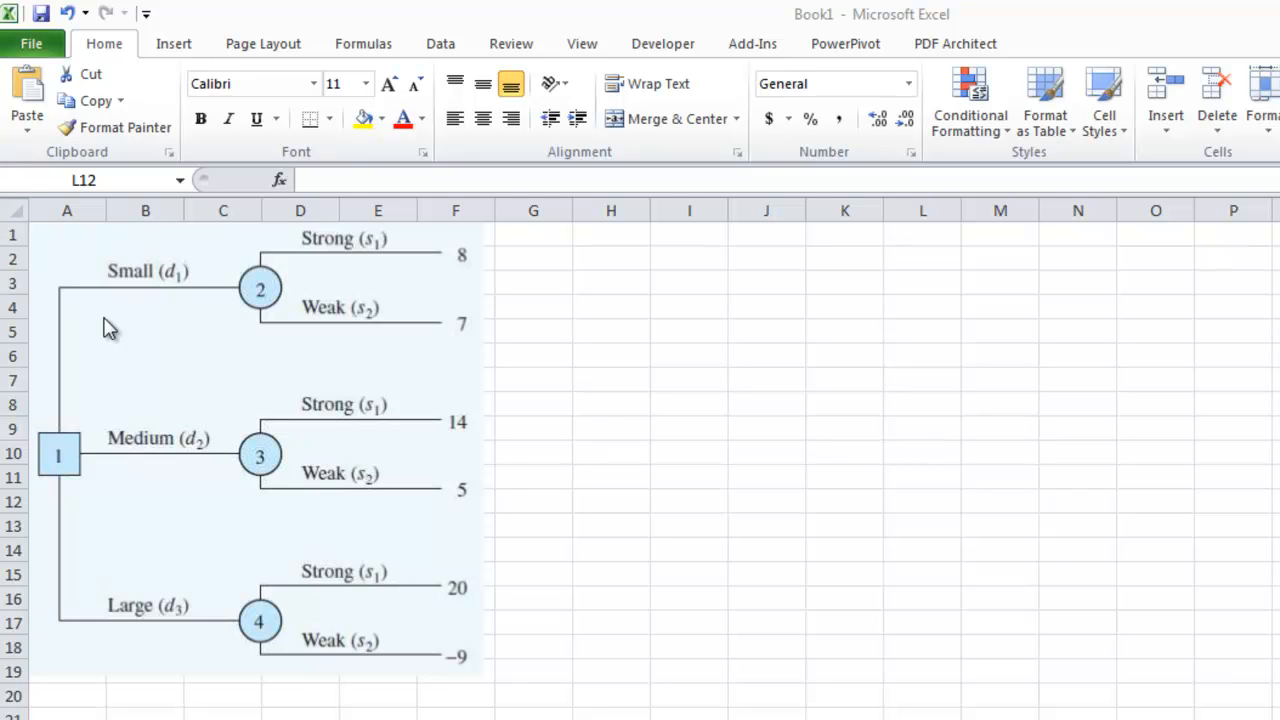
{"action": "mouse_move", "coordinate": [90, 405]}
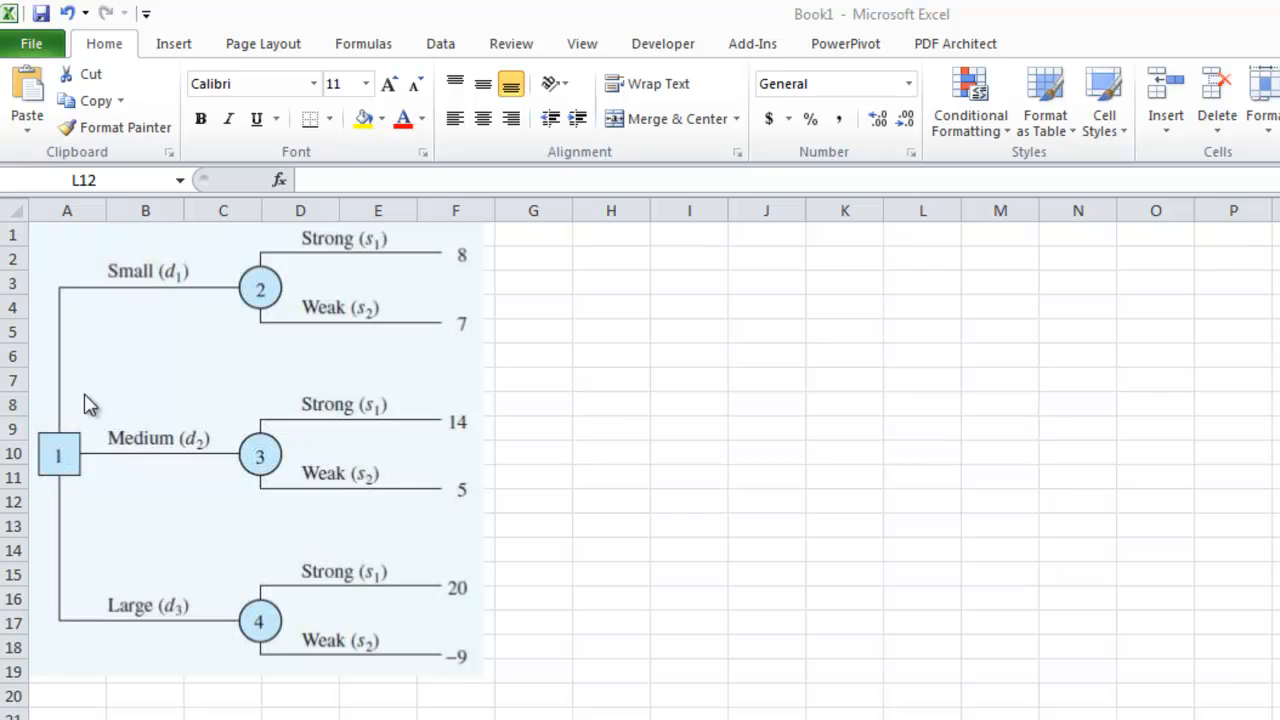
{"action": "mouse_move", "coordinate": [148, 285]}
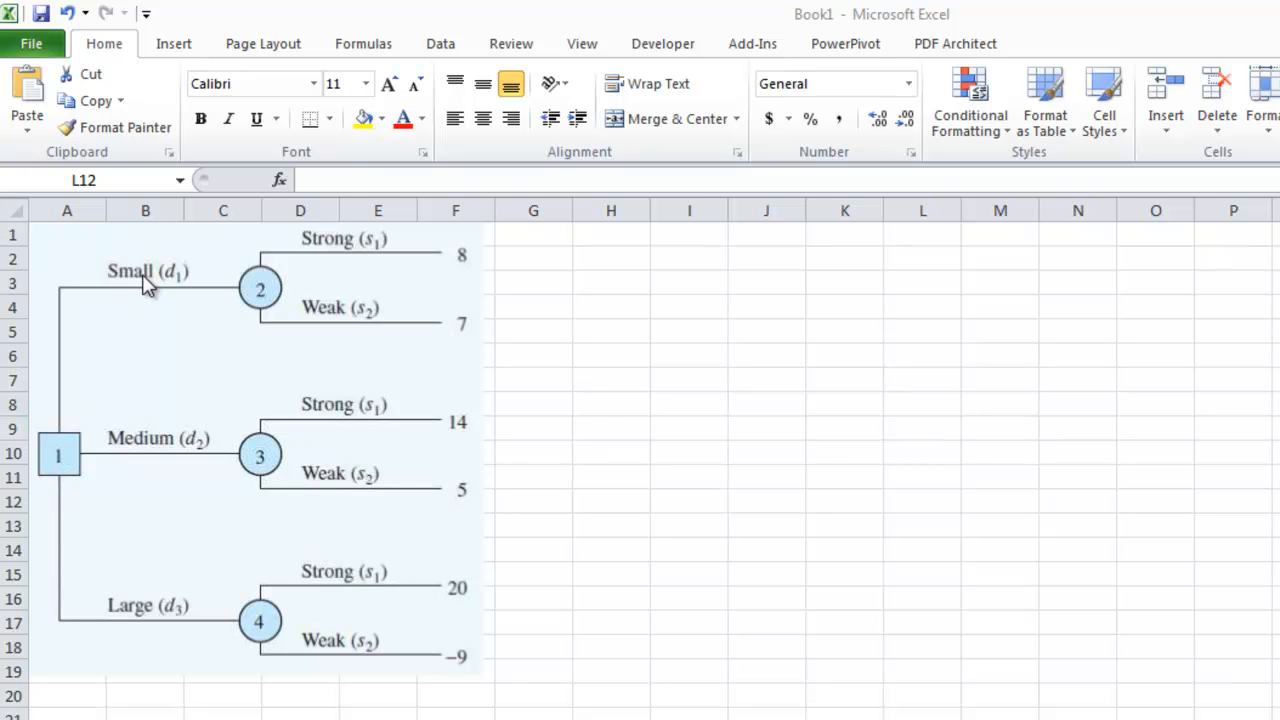
{"action": "mouse_move", "coordinate": [135, 460]}
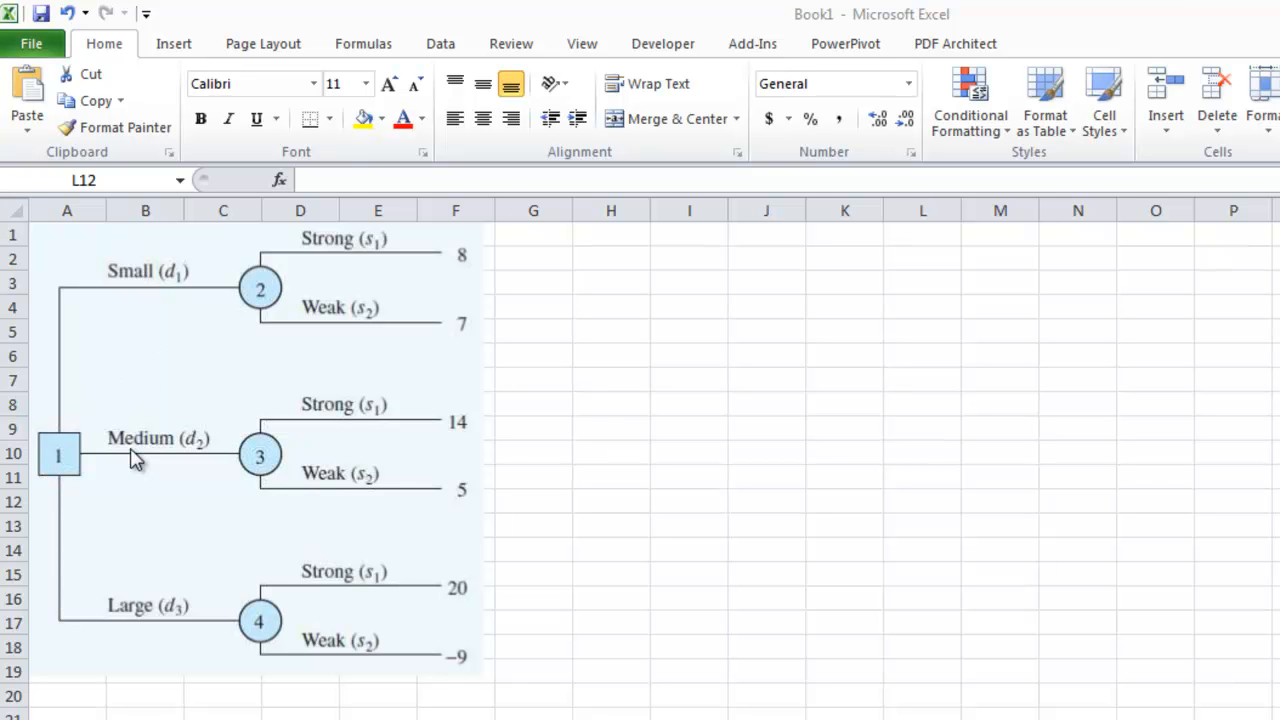
{"action": "mouse_move", "coordinate": [135, 620]}
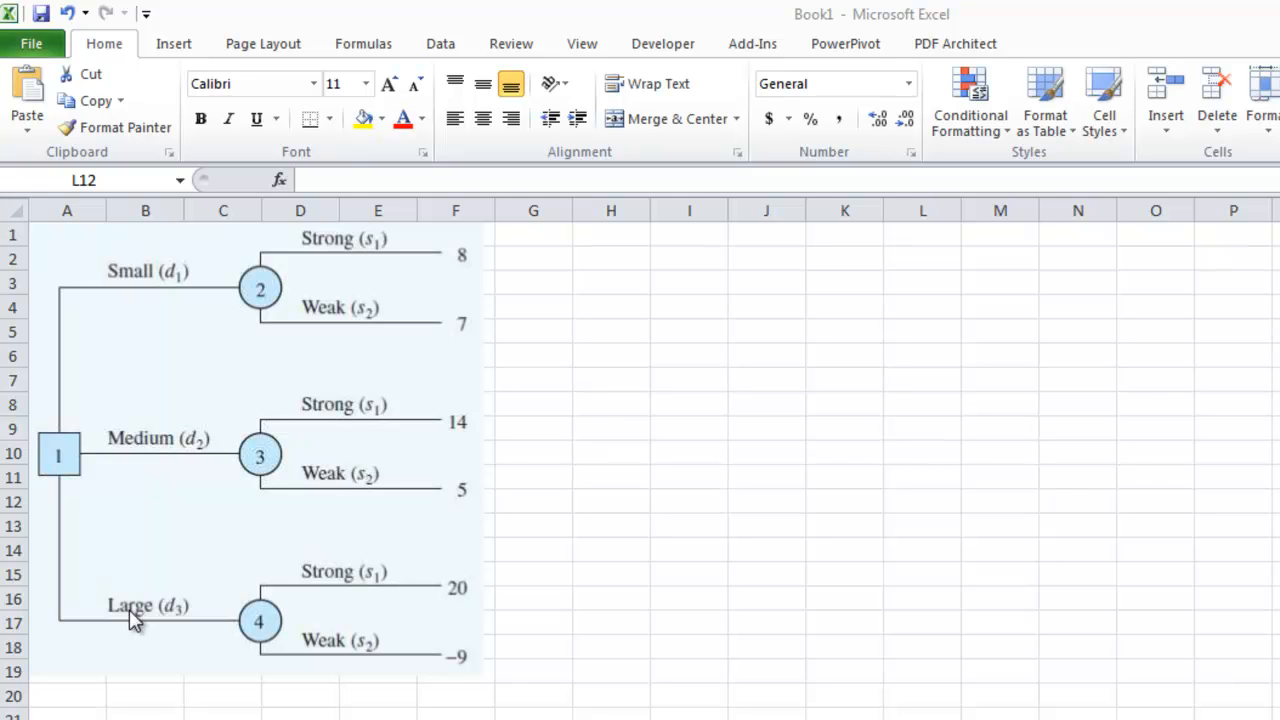
{"action": "mouse_move", "coordinate": [225, 343]}
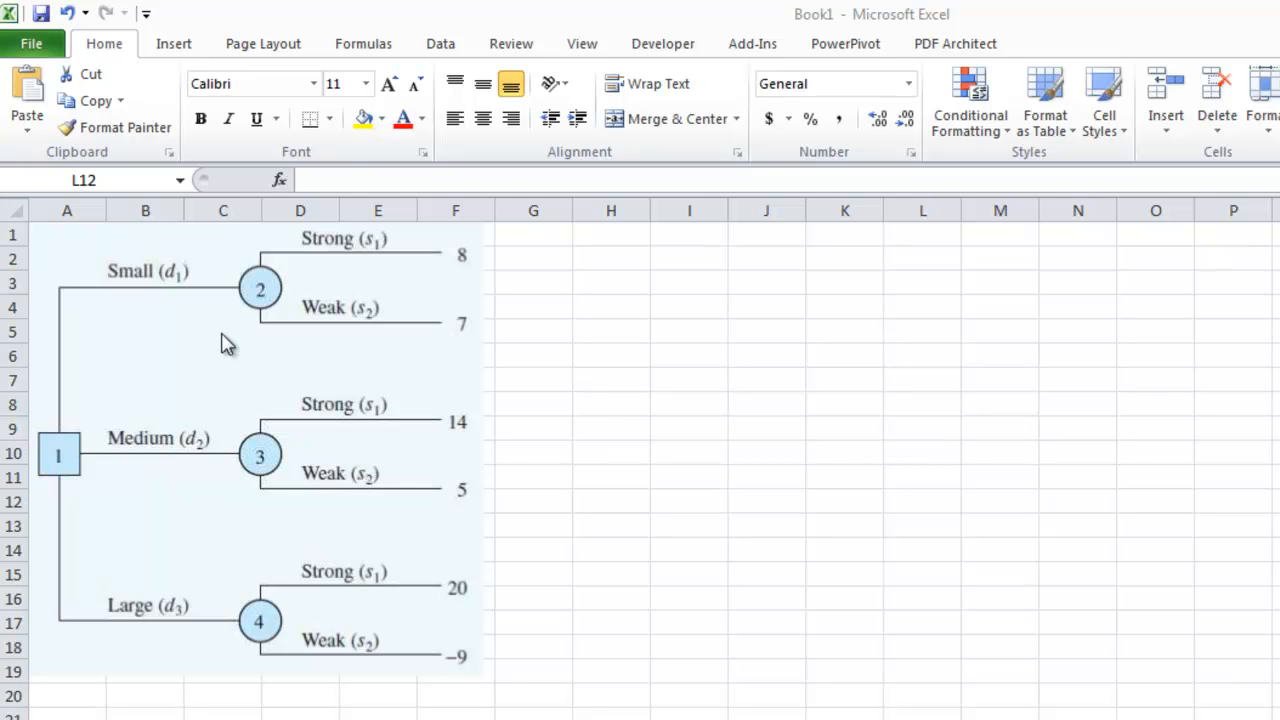
{"action": "mouse_move", "coordinate": [230, 318]}
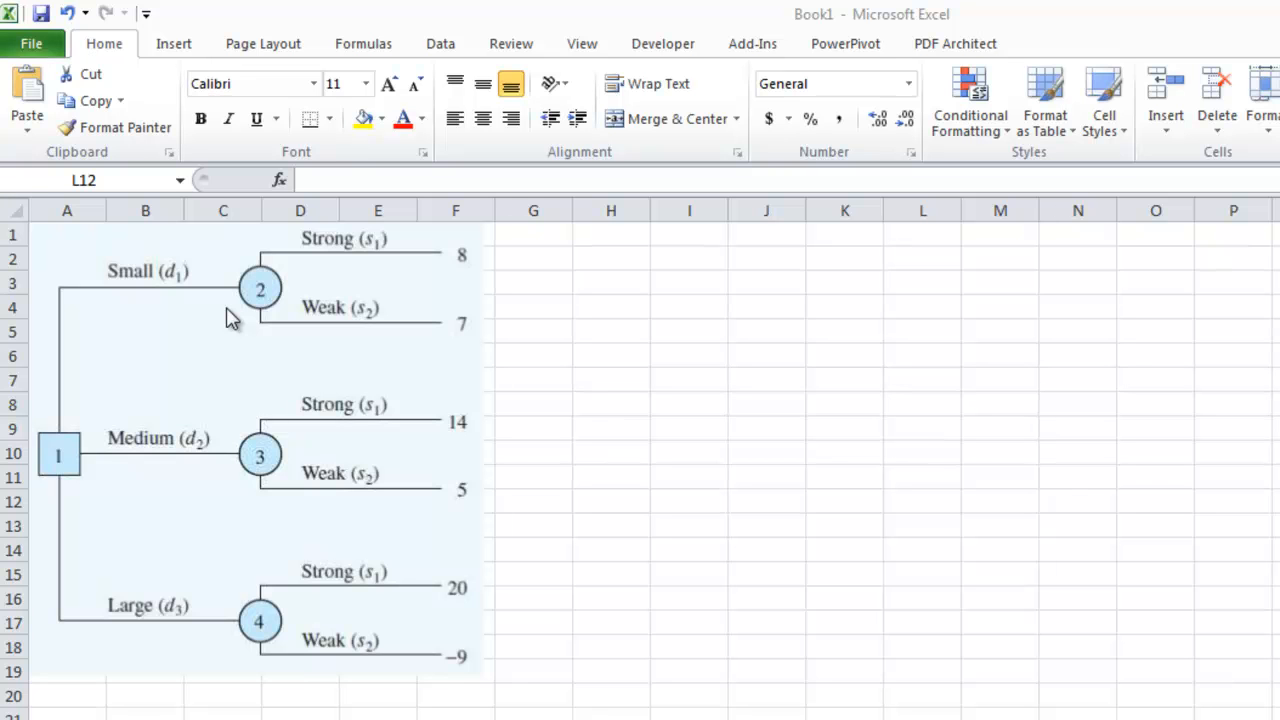
{"action": "mouse_move", "coordinate": [320, 258]}
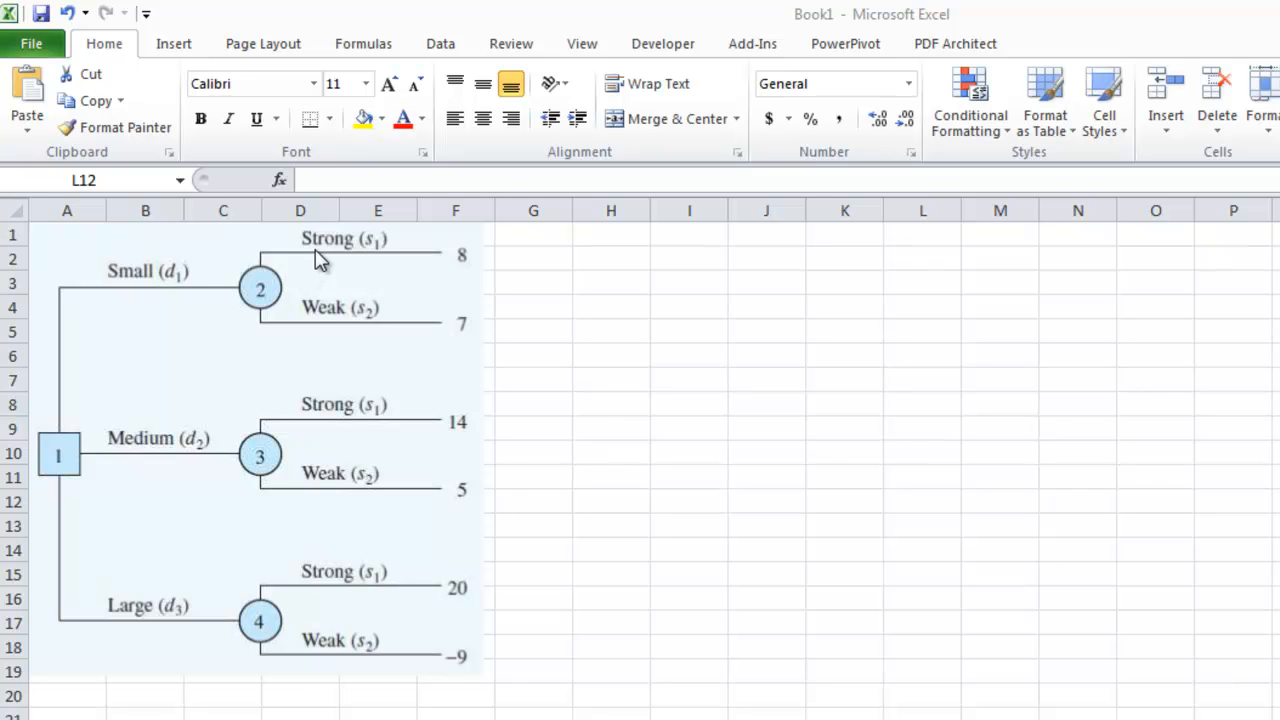
{"action": "mouse_move", "coordinate": [315, 414]}
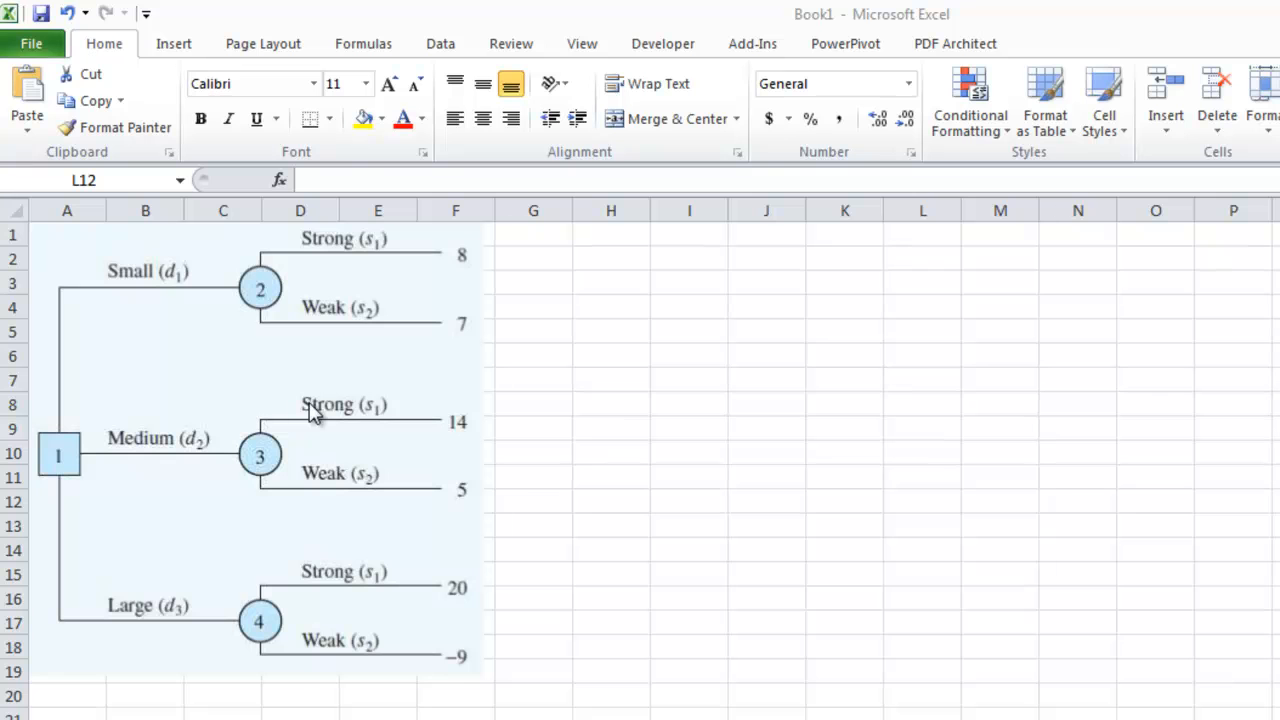
{"action": "mouse_move", "coordinate": [330, 573]}
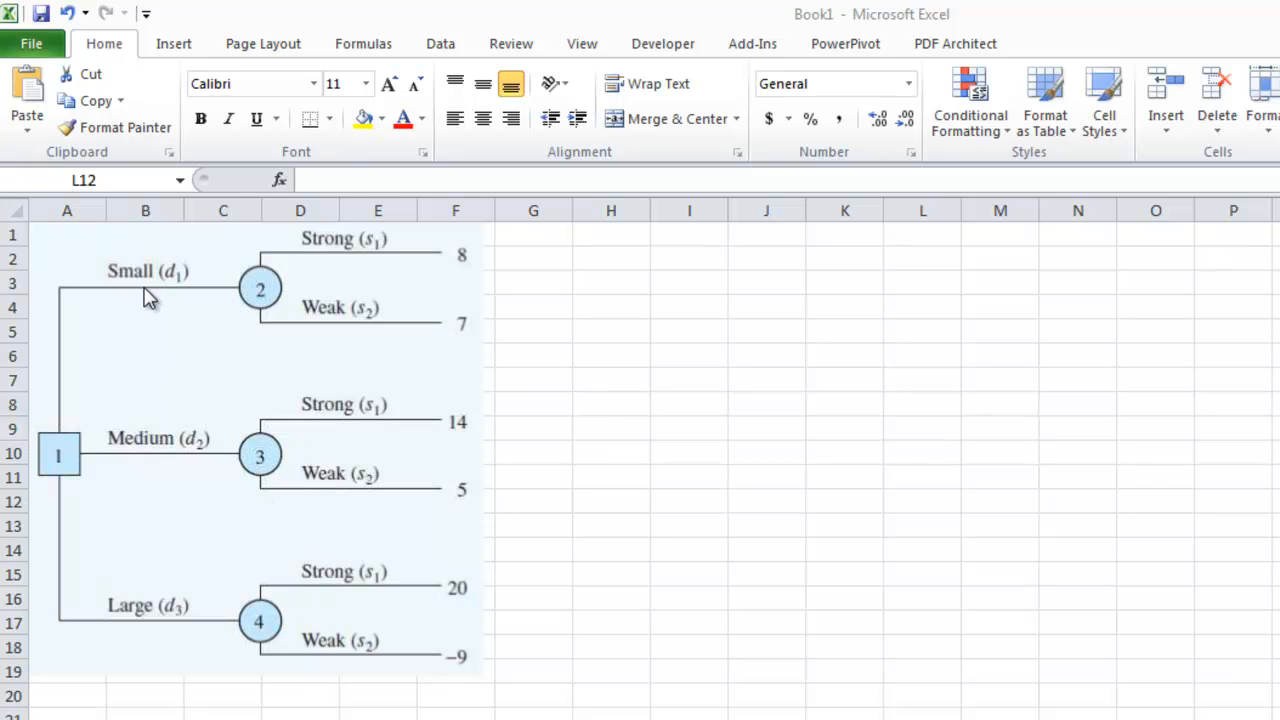
{"action": "mouse_move", "coordinate": [275, 358]}
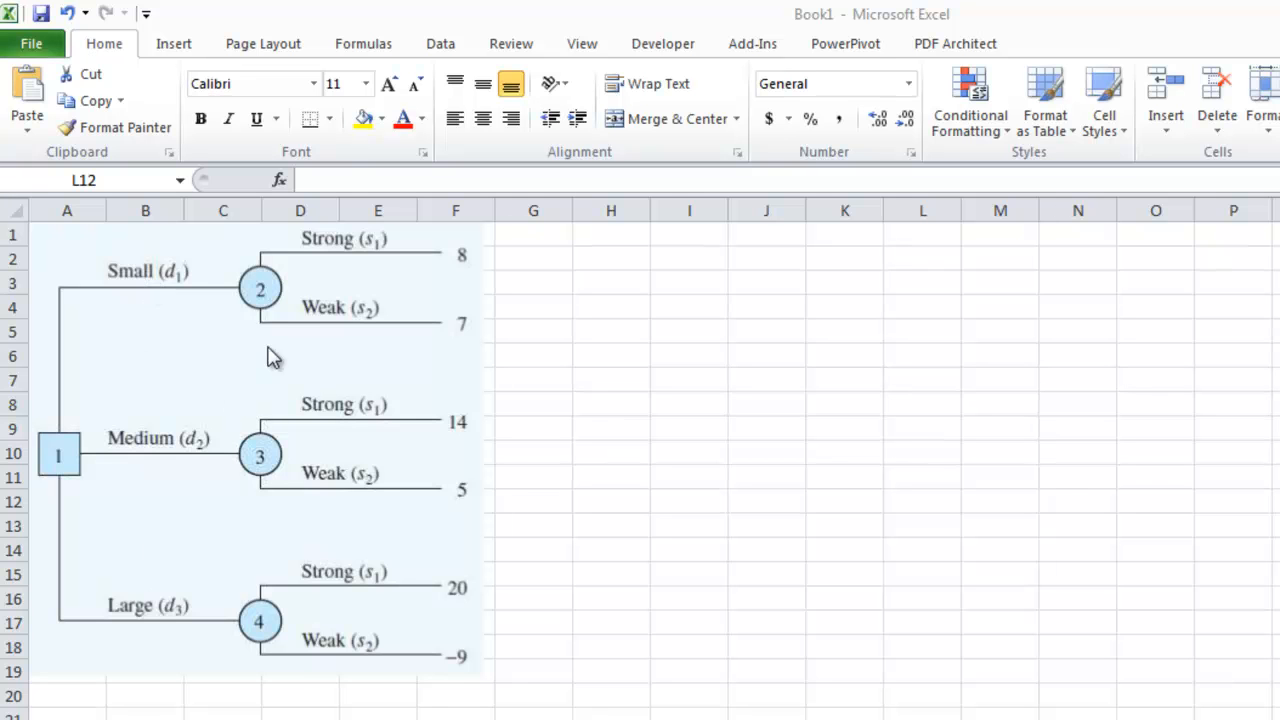
{"action": "mouse_move", "coordinate": [370, 328]}
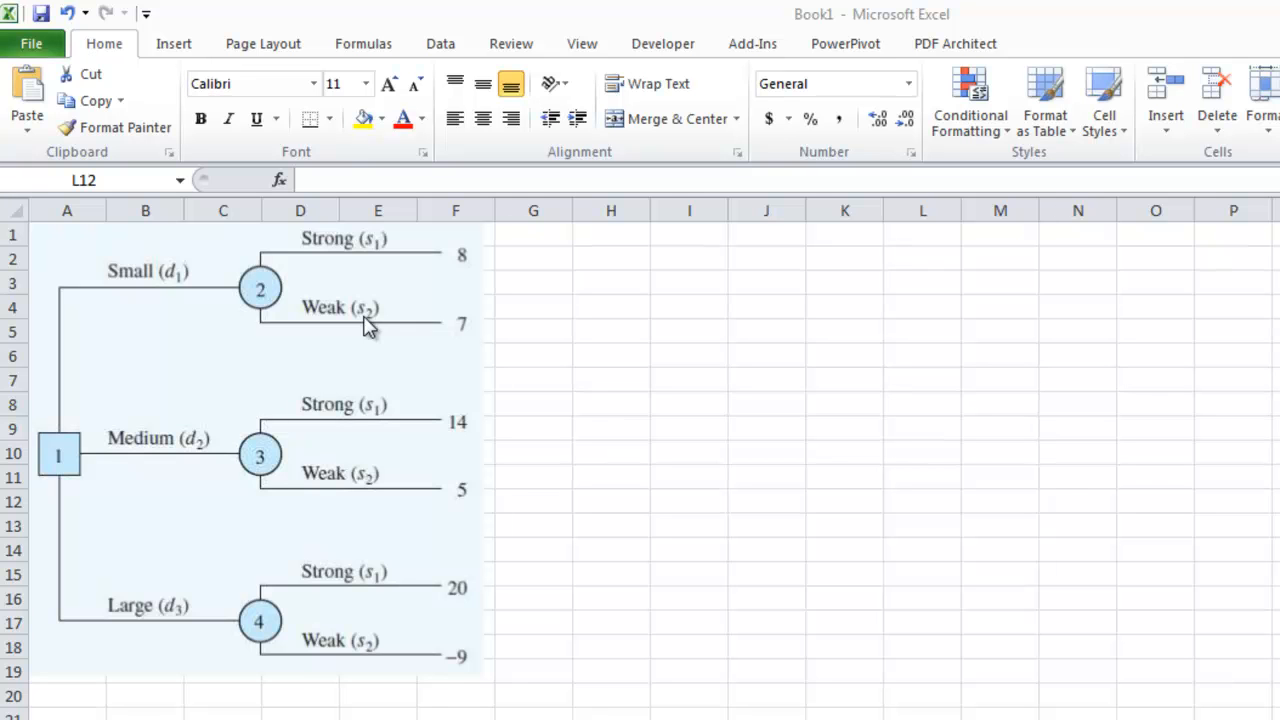
{"action": "mouse_move", "coordinate": [280, 315]}
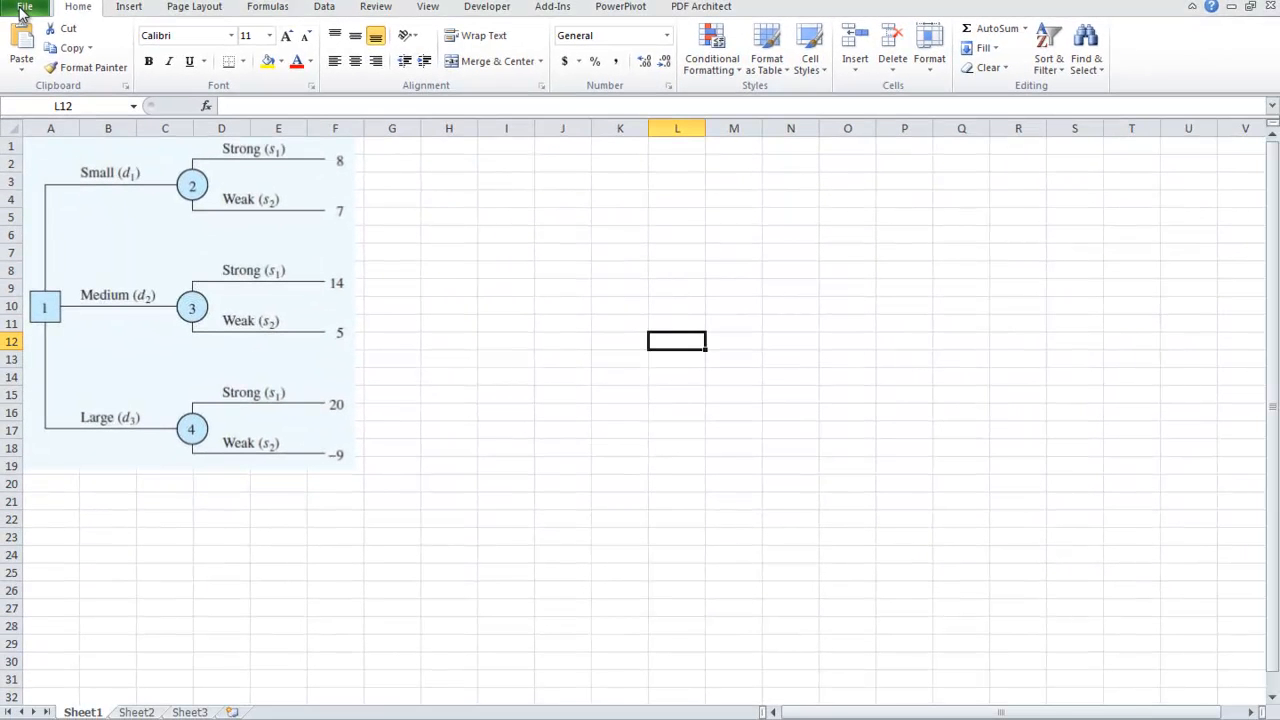
Step: Open the Manage Excel Add-ins list from Excel Options, showing Analysis ToolPak enabled
{"action": "left_click", "coordinate": [24, 7]}
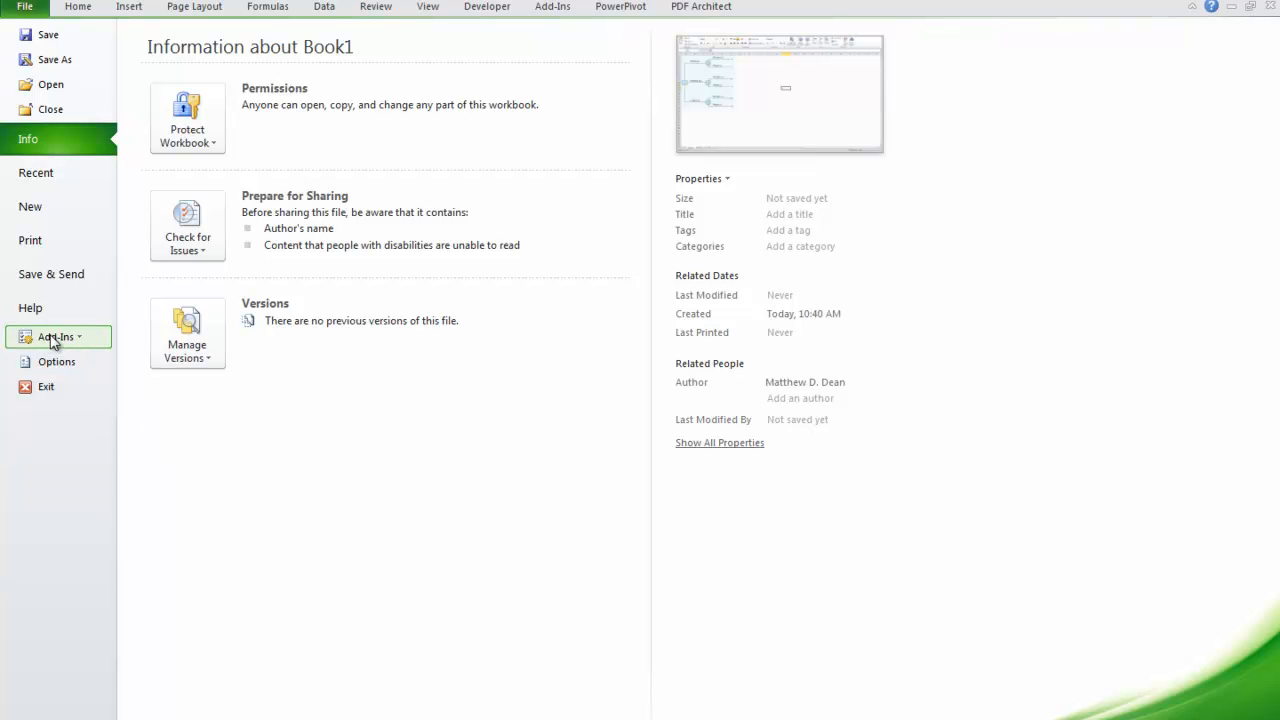
{"action": "left_click", "coordinate": [56, 361]}
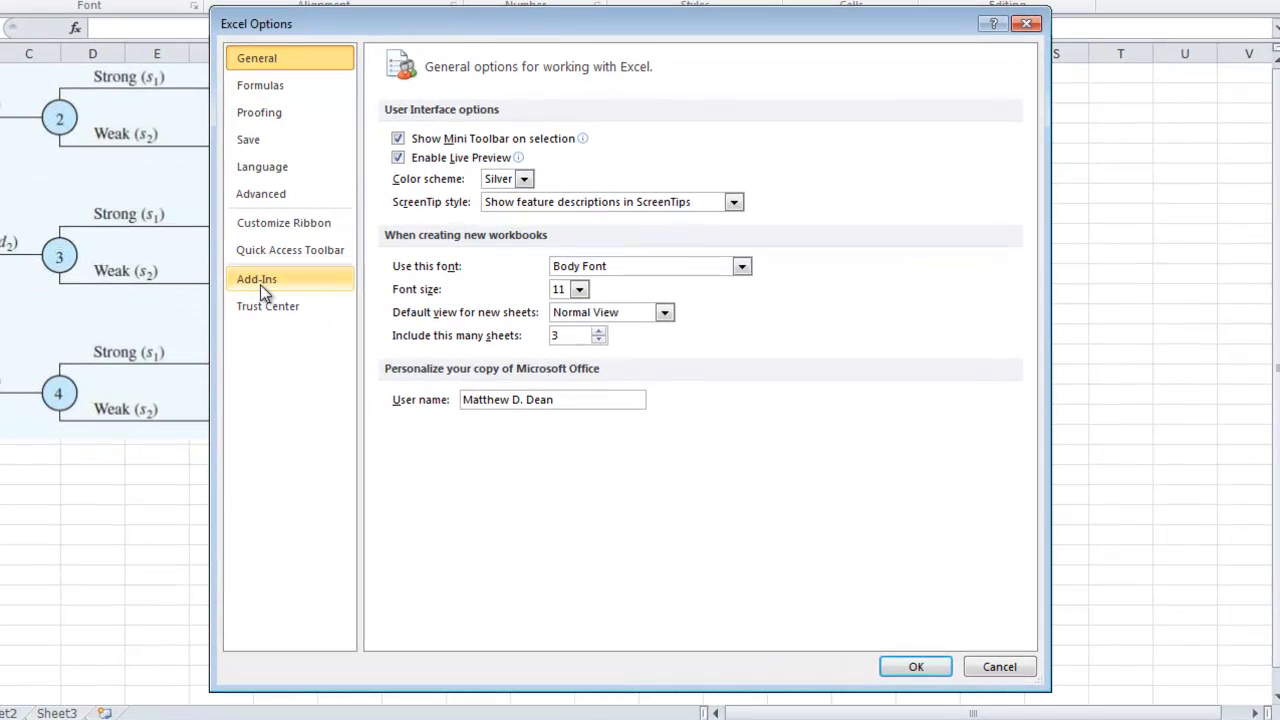
{"action": "left_click", "coordinate": [257, 279]}
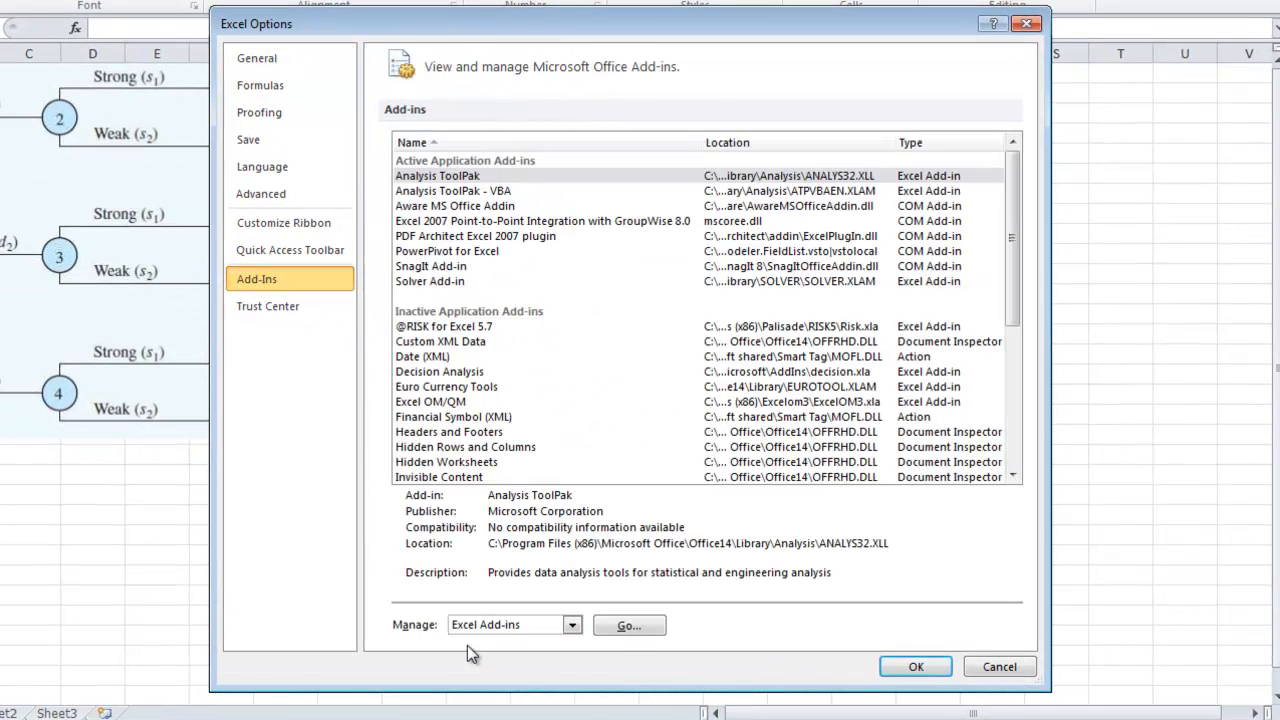
{"action": "left_click", "coordinate": [629, 625]}
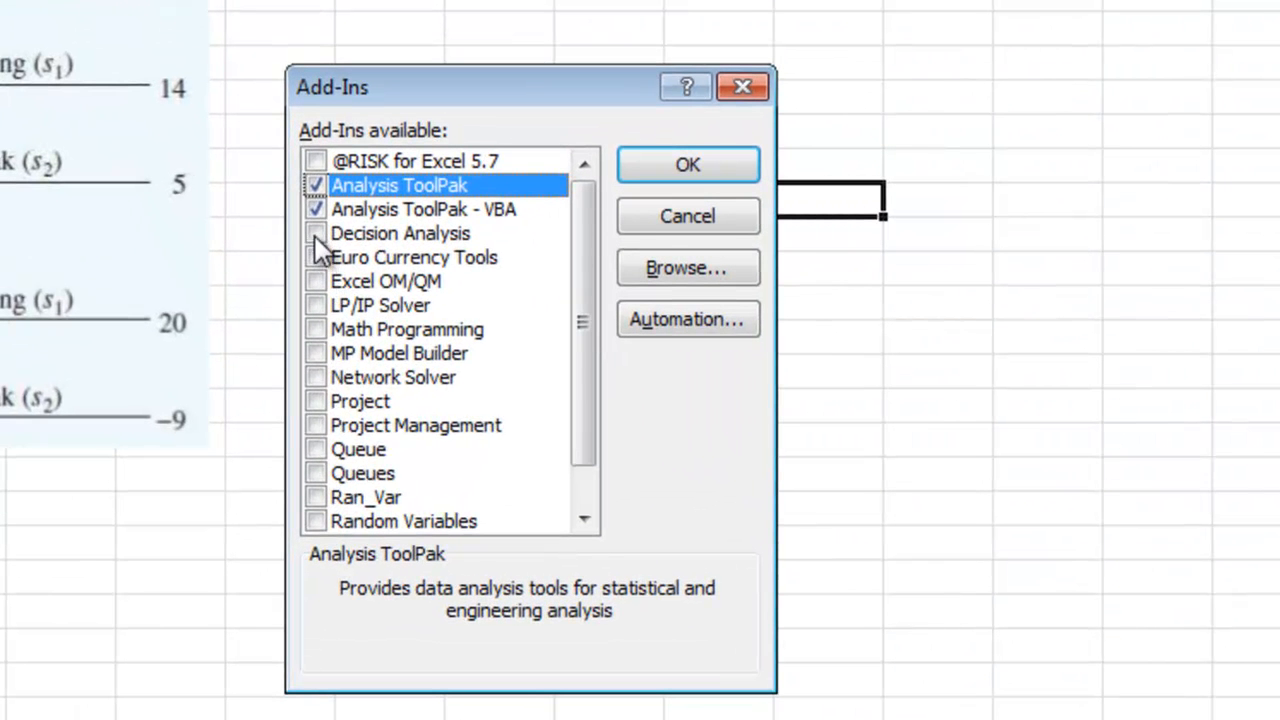
Step: Enable Decision Analysis and Random Variables, delete the missing Ran_Var entry, and confirm
{"action": "left_click", "coordinate": [316, 233]}
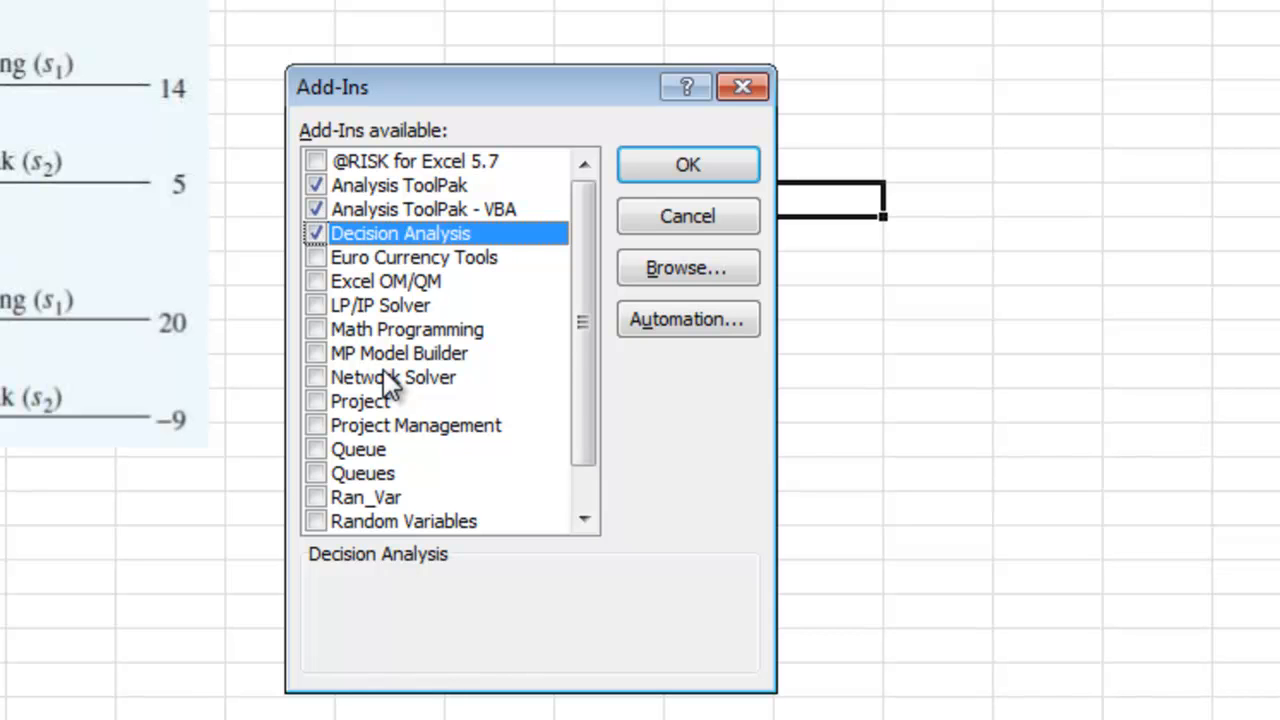
{"action": "scroll", "scroll_direction": "down", "scroll_amount": 3}
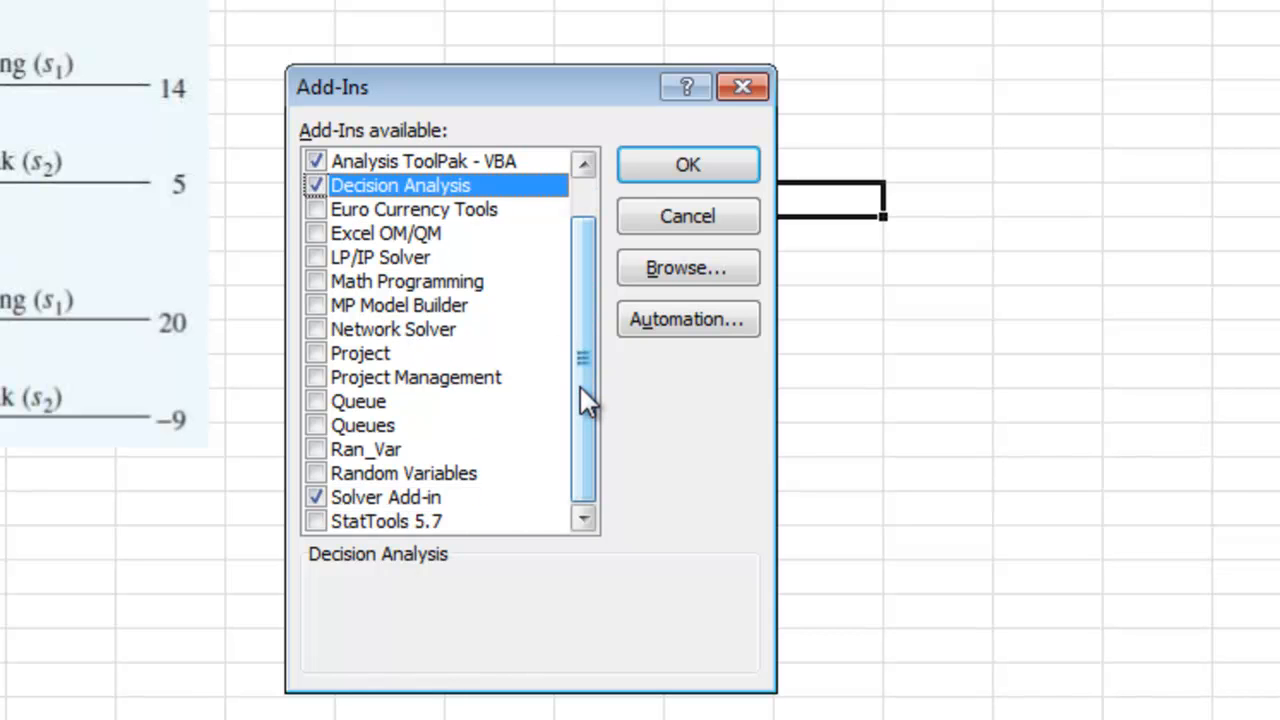
{"action": "mouse_move", "coordinate": [548, 432]}
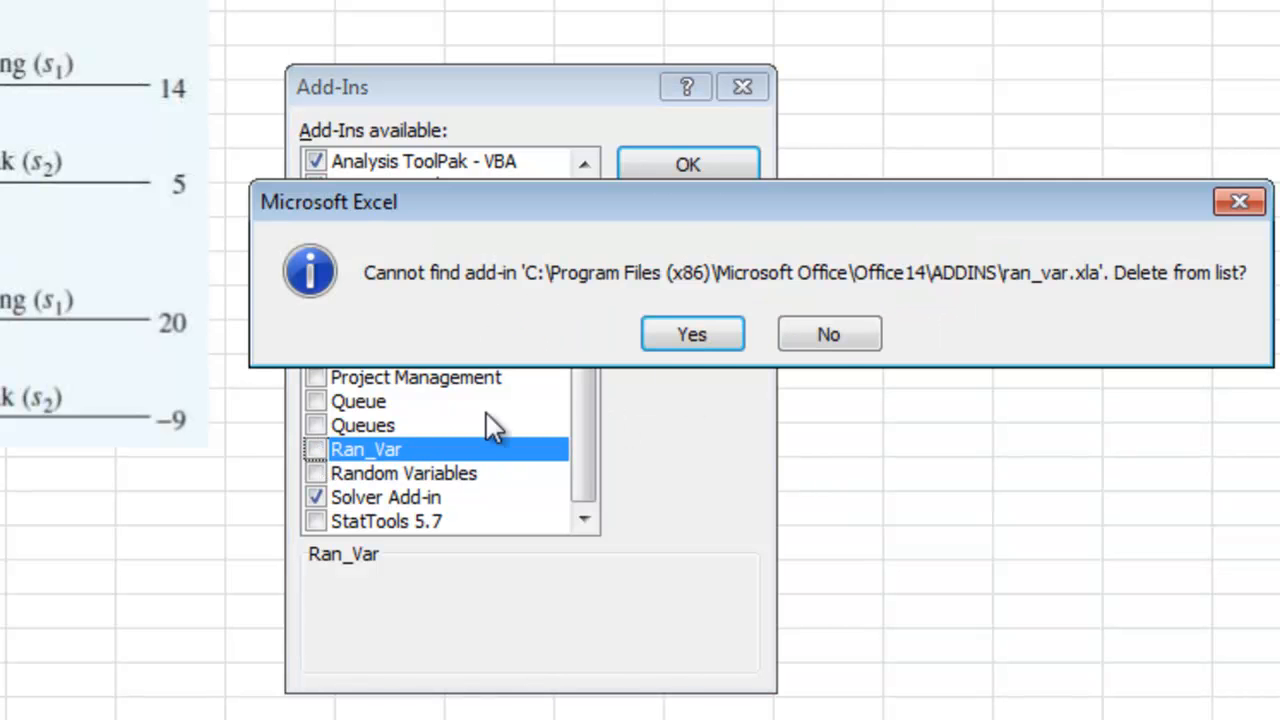
{"action": "left_click", "coordinate": [692, 334]}
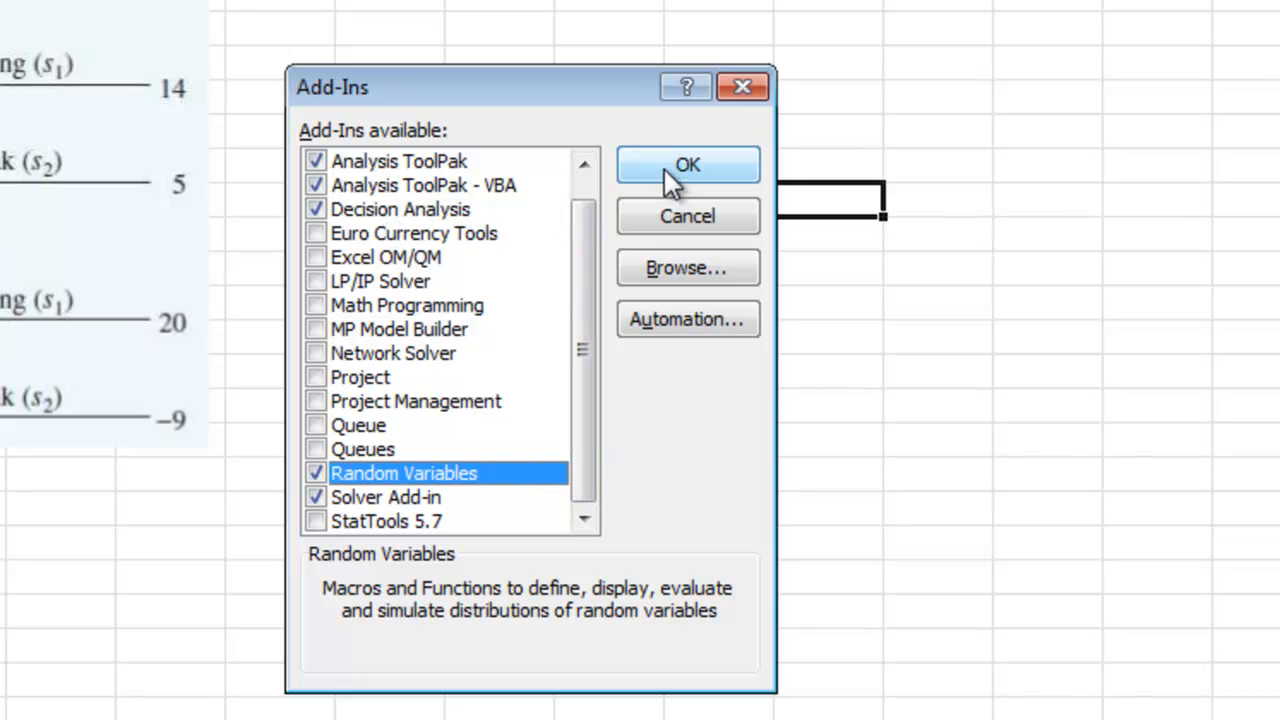
{"action": "left_click", "coordinate": [687, 164]}
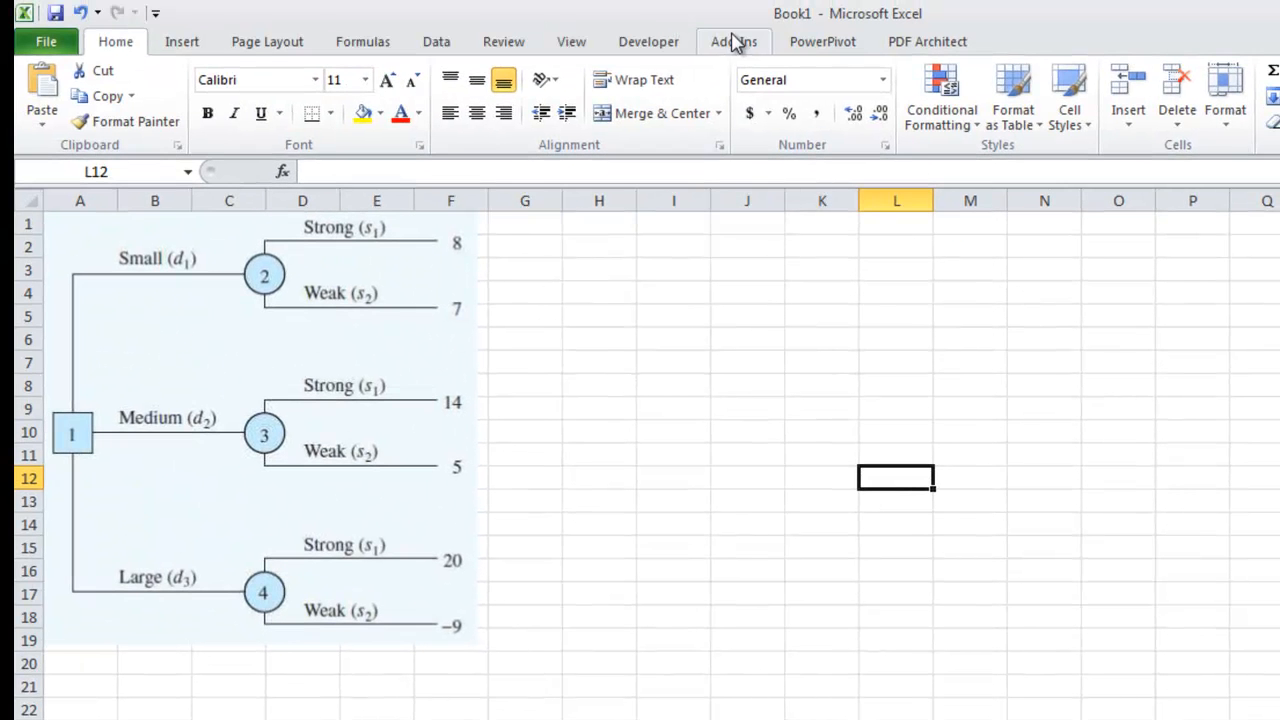
Step: Start a new Decision Analysis problem from the OR_MM add-in menu
{"action": "left_click", "coordinate": [733, 41]}
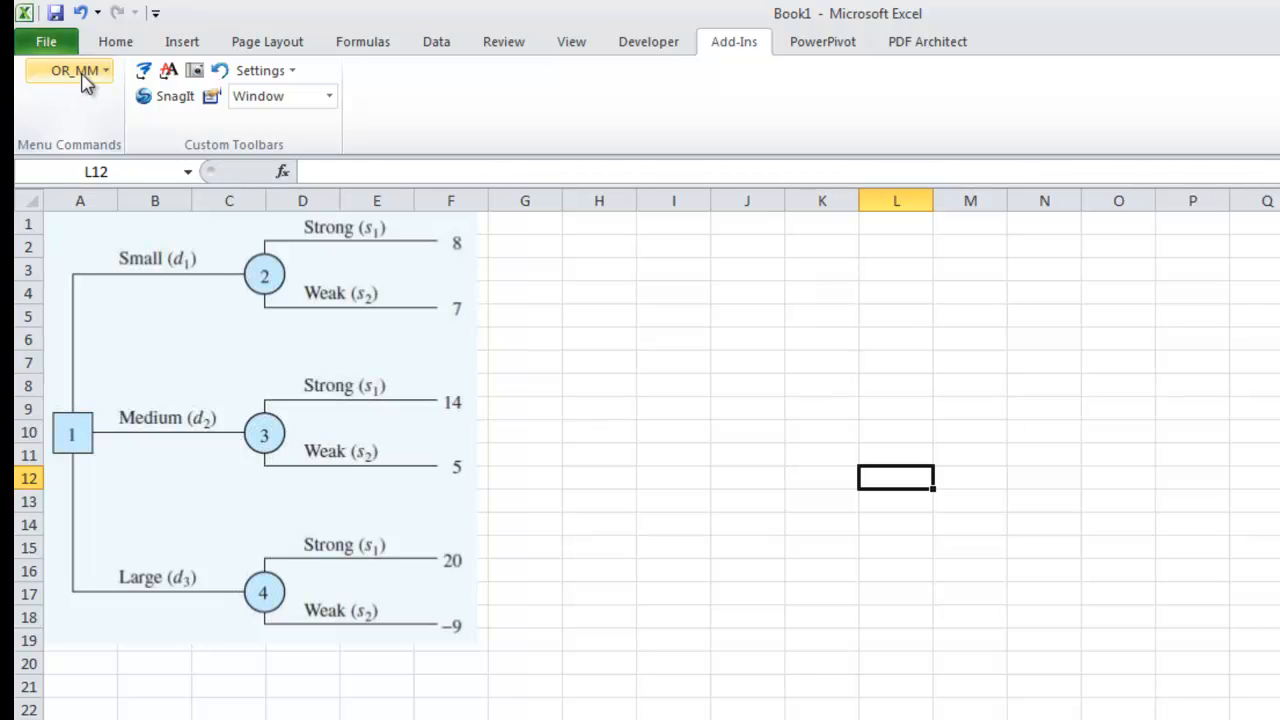
{"action": "left_click", "coordinate": [70, 70]}
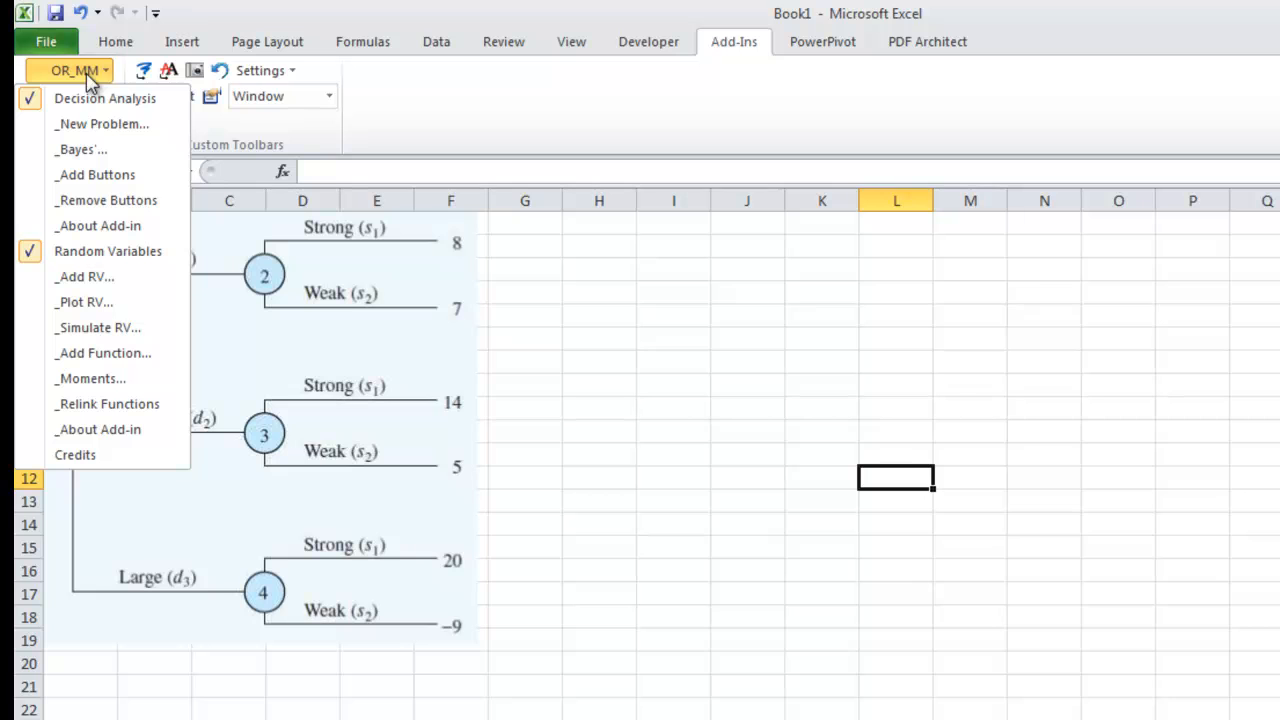
{"action": "mouse_move", "coordinate": [113, 131]}
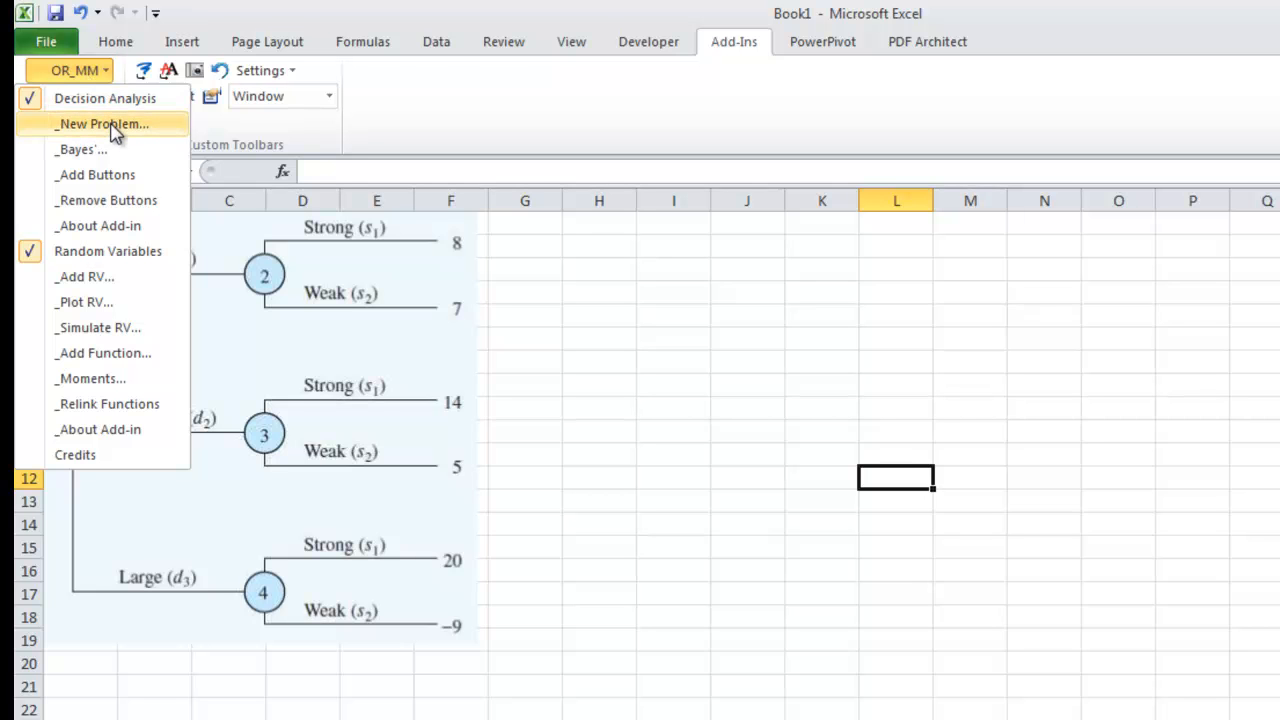
{"action": "left_click", "coordinate": [102, 123]}
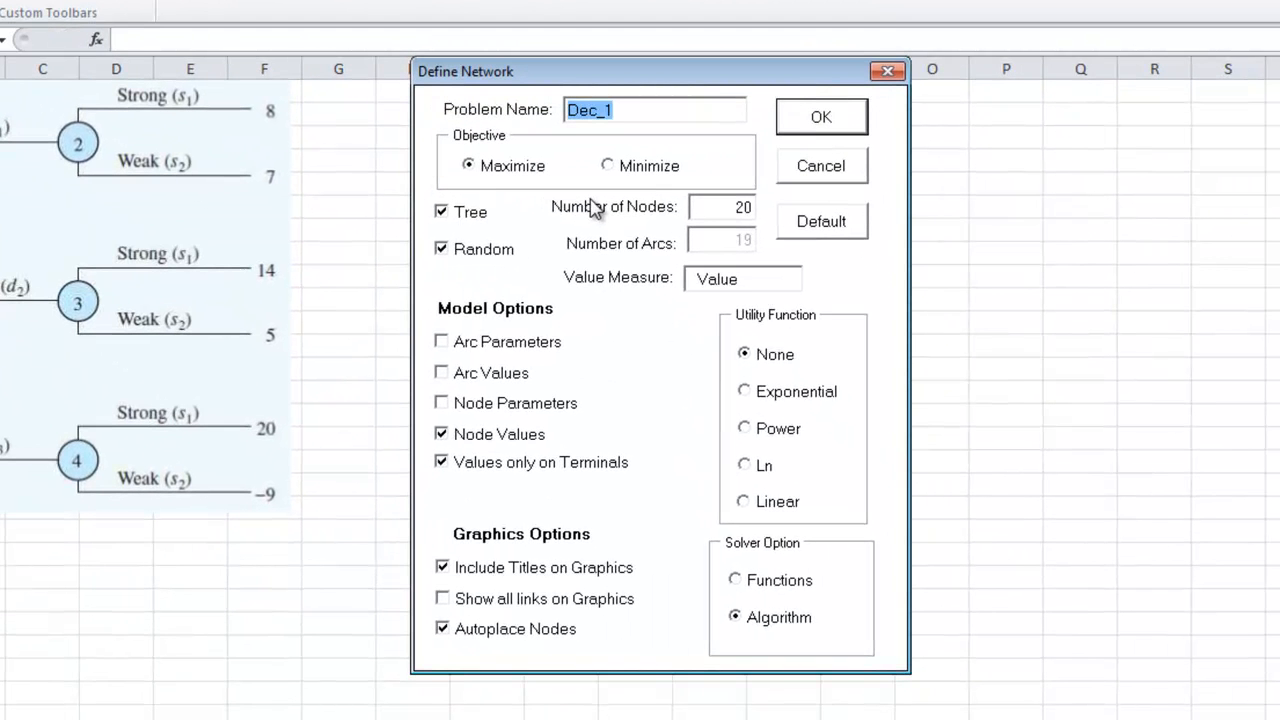
Step: Name the network Example with Random, Include Titles and Autoplace Nodes off, Show all links on
{"action": "type", "text": "Example"}
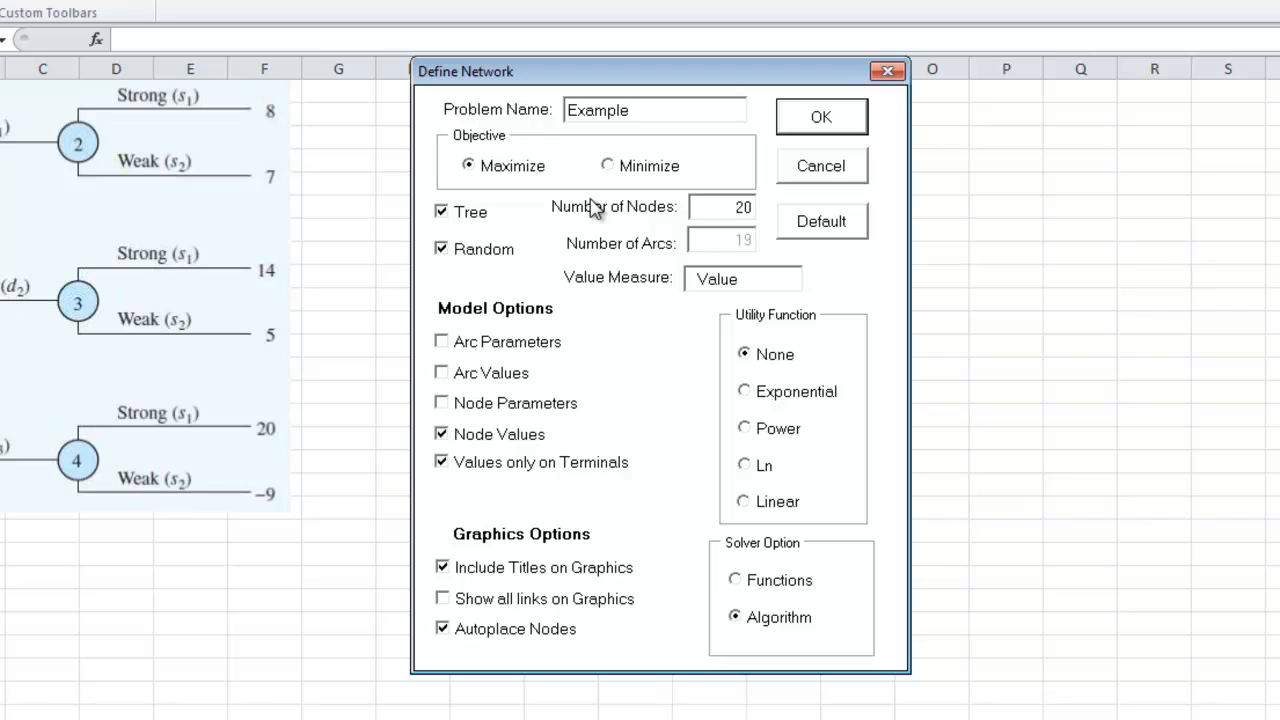
{"action": "mouse_move", "coordinate": [560, 232]}
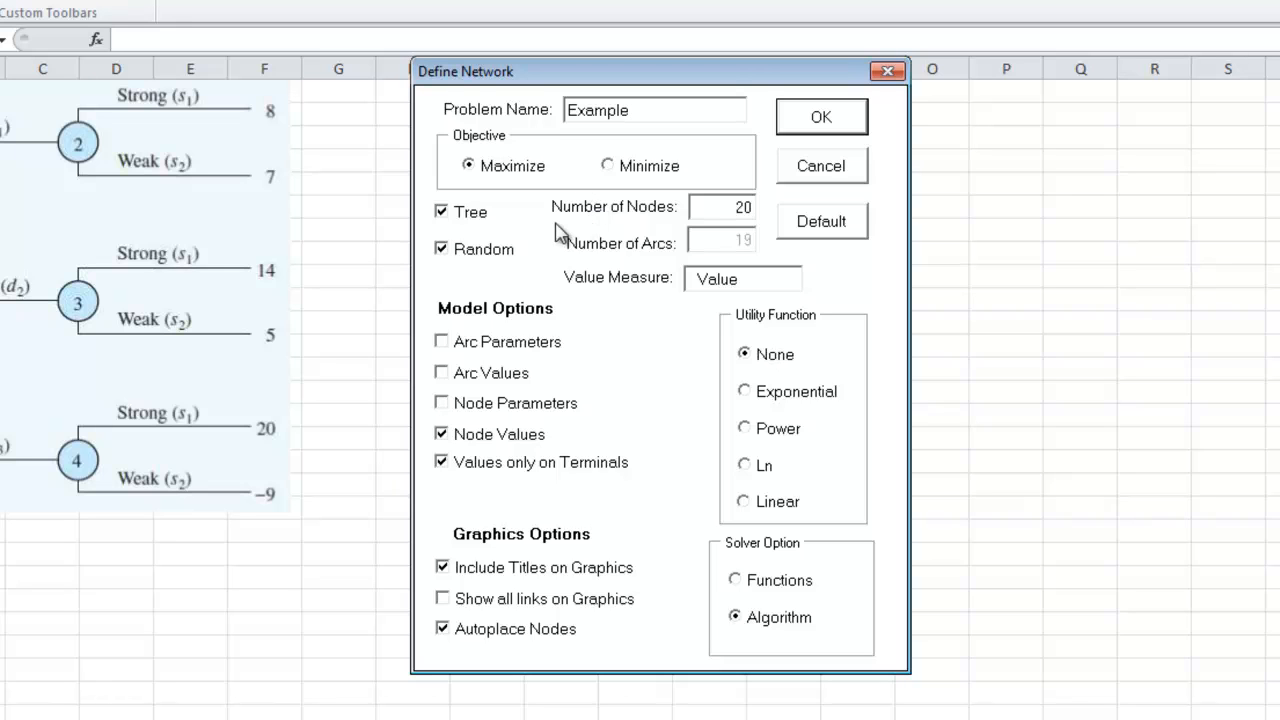
{"action": "mouse_move", "coordinate": [638, 170]}
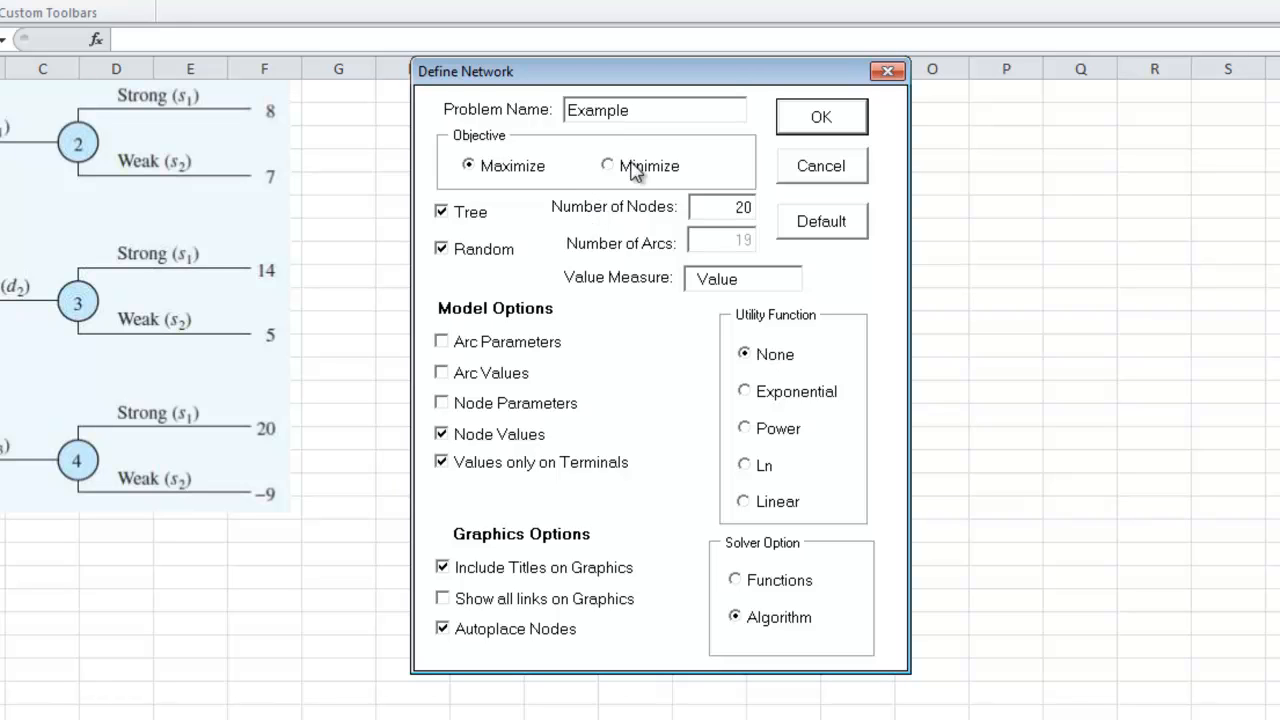
{"action": "left_click", "coordinate": [441, 248]}
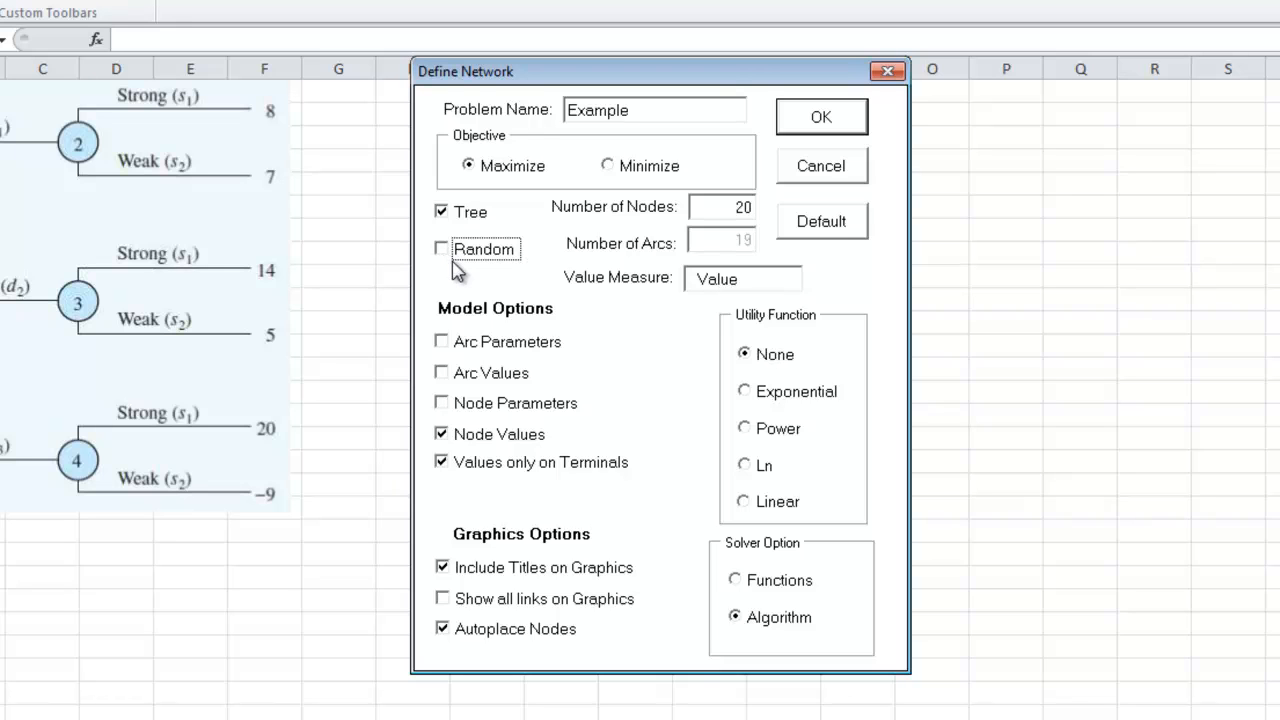
{"action": "mouse_move", "coordinate": [455, 260]}
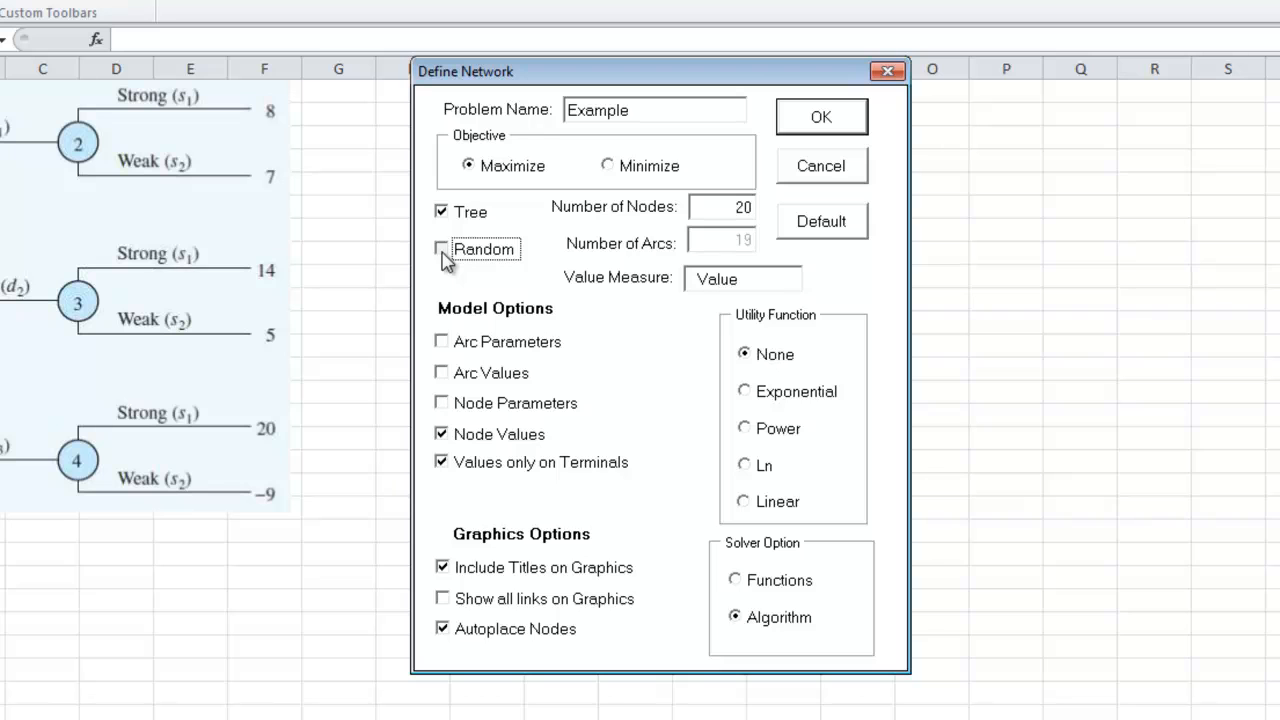
{"action": "left_click", "coordinate": [441, 248]}
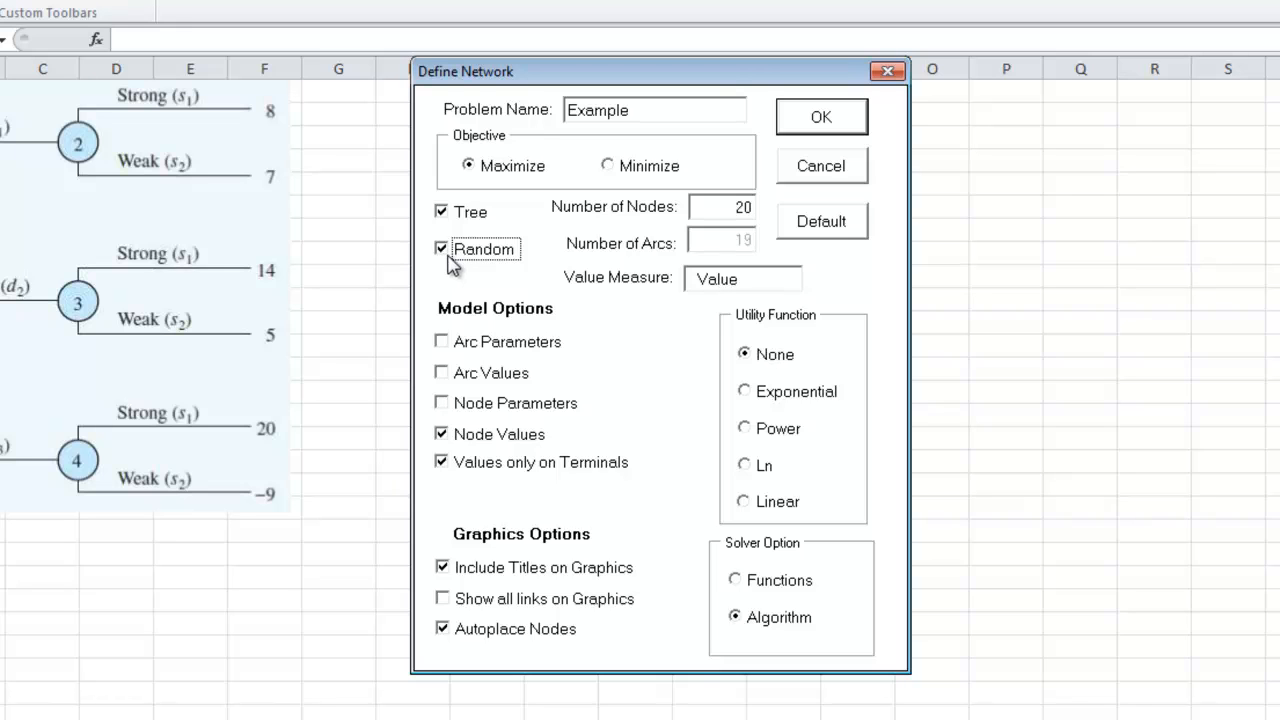
{"action": "left_click", "coordinate": [441, 248]}
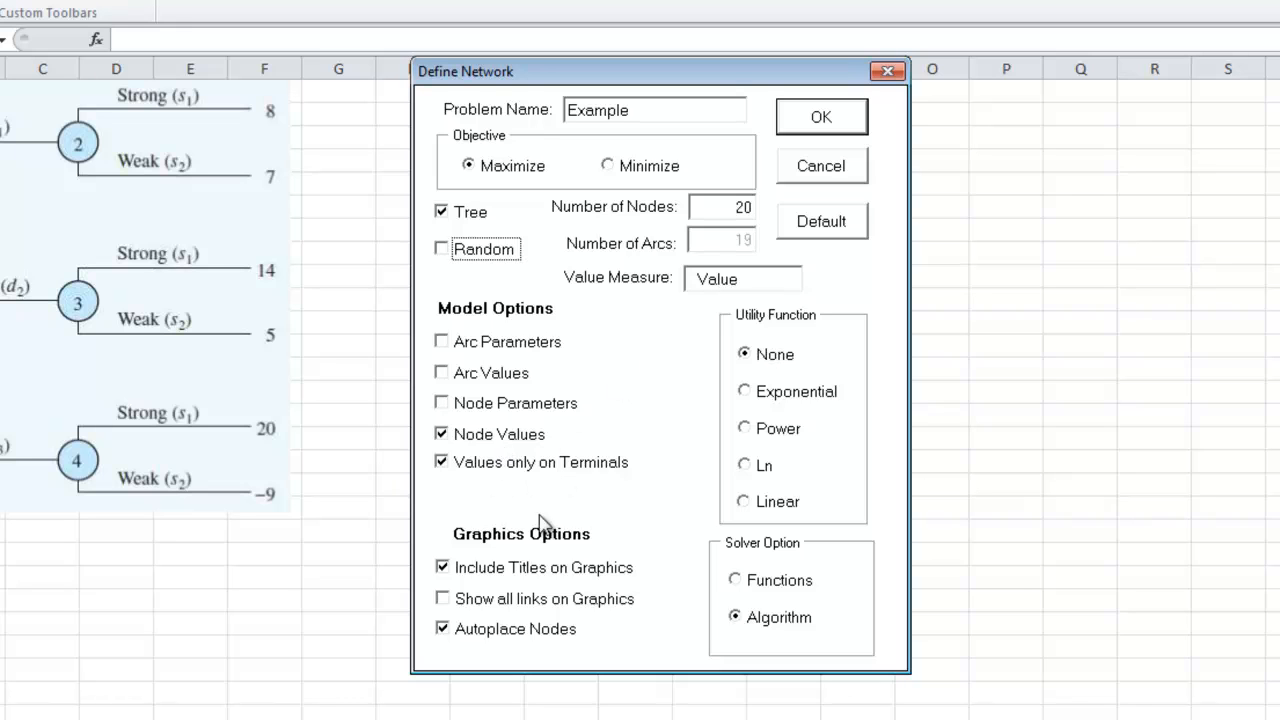
{"action": "left_click", "coordinate": [442, 567]}
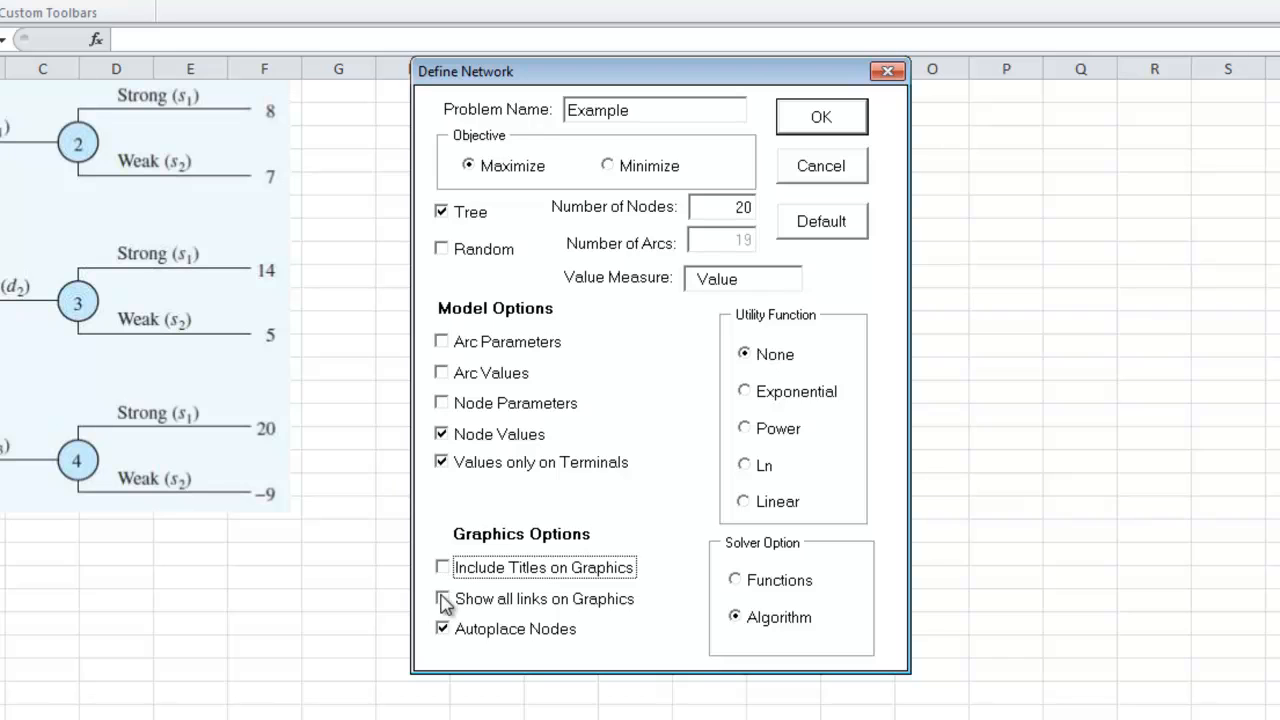
{"action": "left_click", "coordinate": [442, 598]}
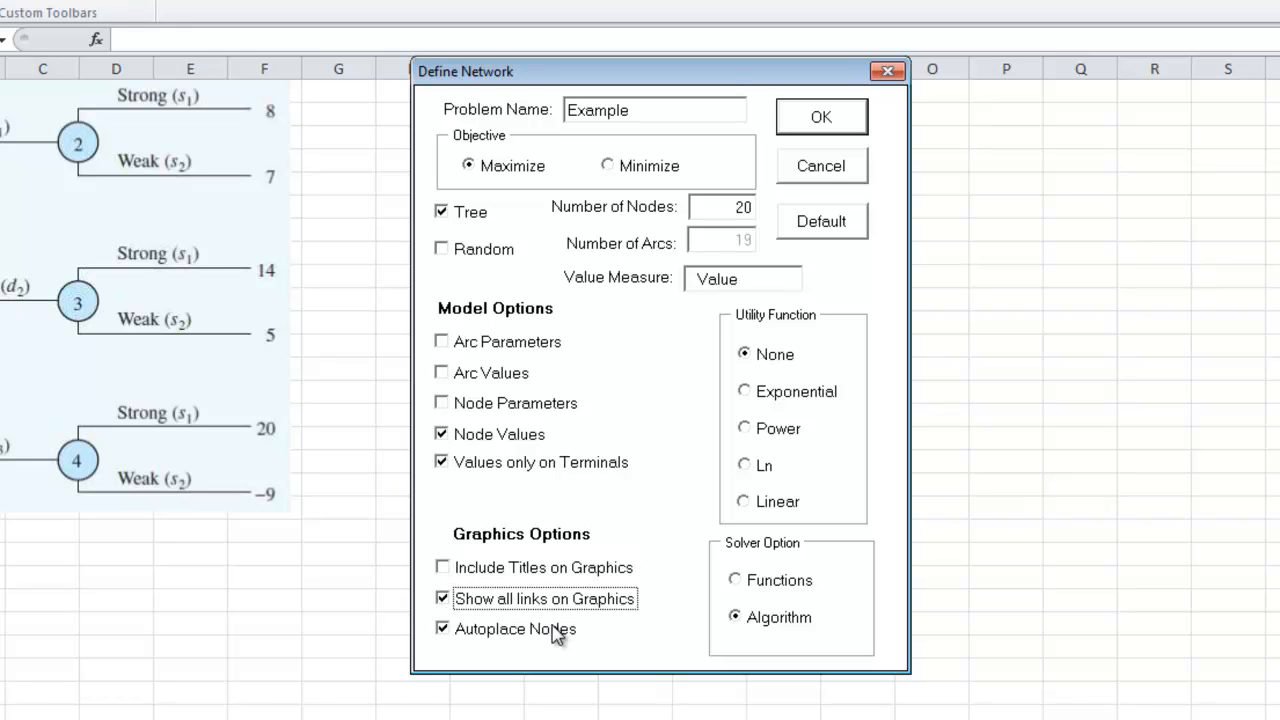
{"action": "left_click", "coordinate": [441, 628]}
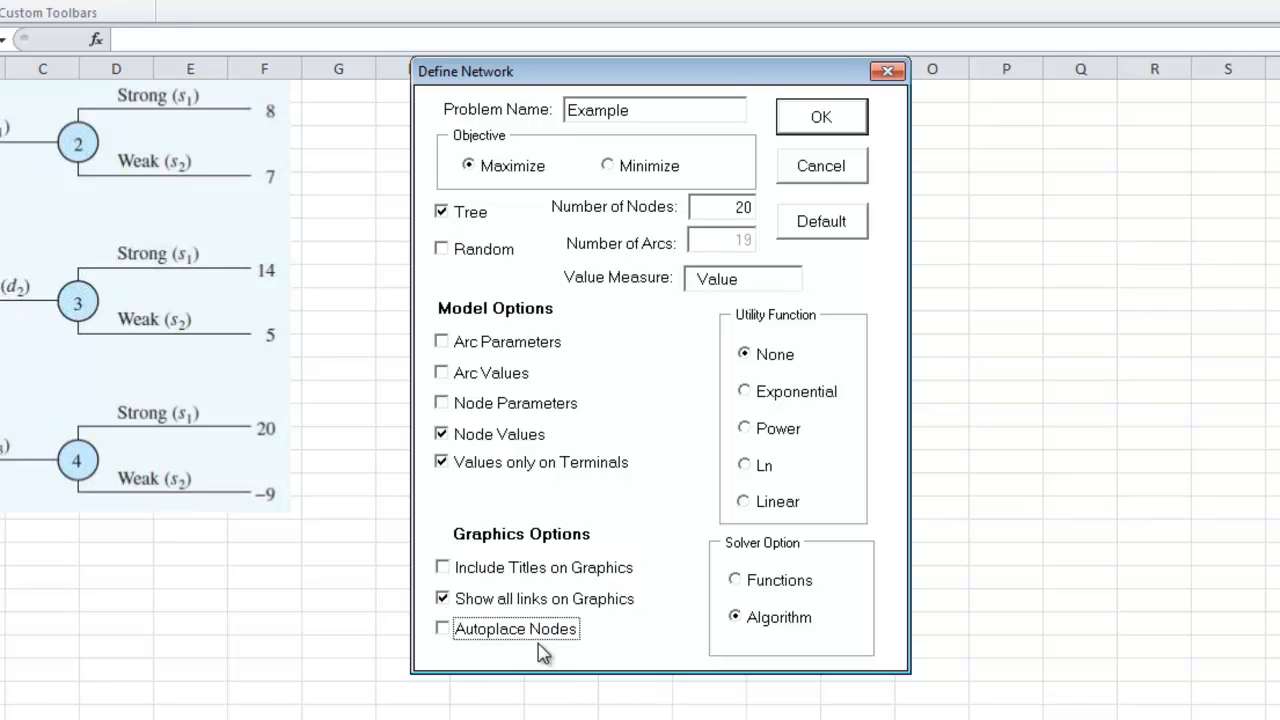
{"action": "mouse_move", "coordinate": [490, 645]}
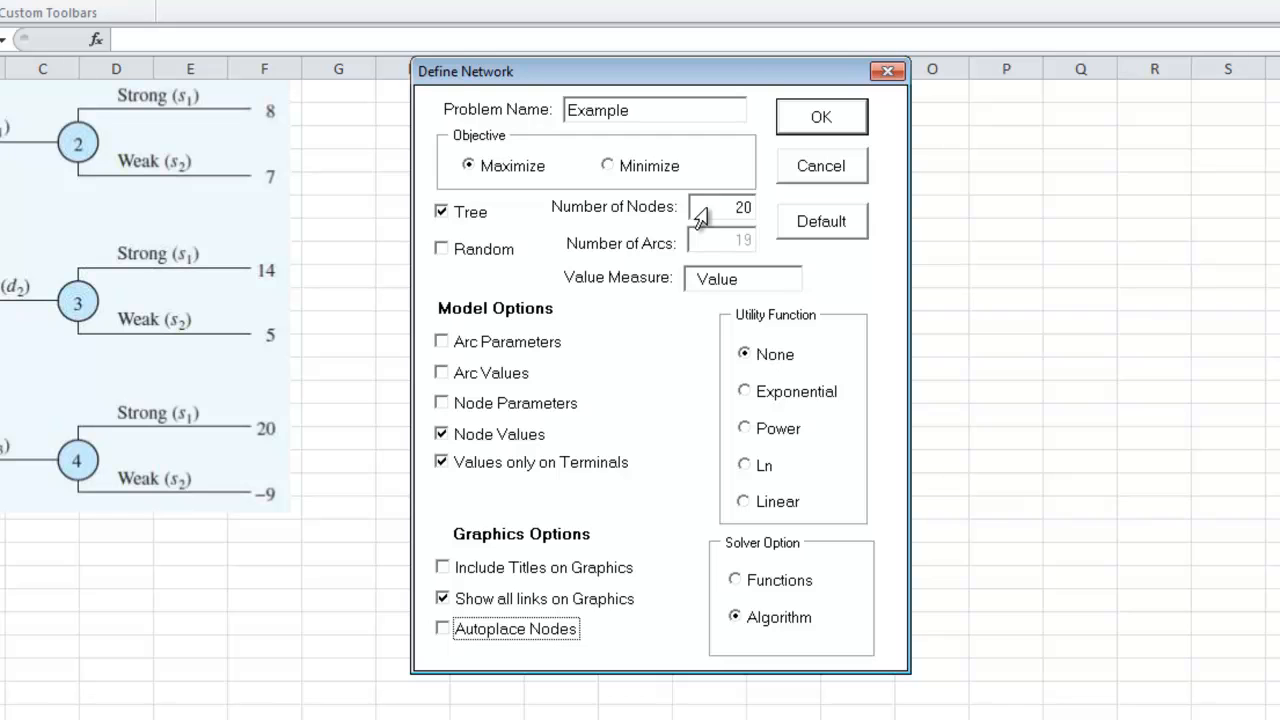
{"action": "mouse_move", "coordinate": [715, 248]}
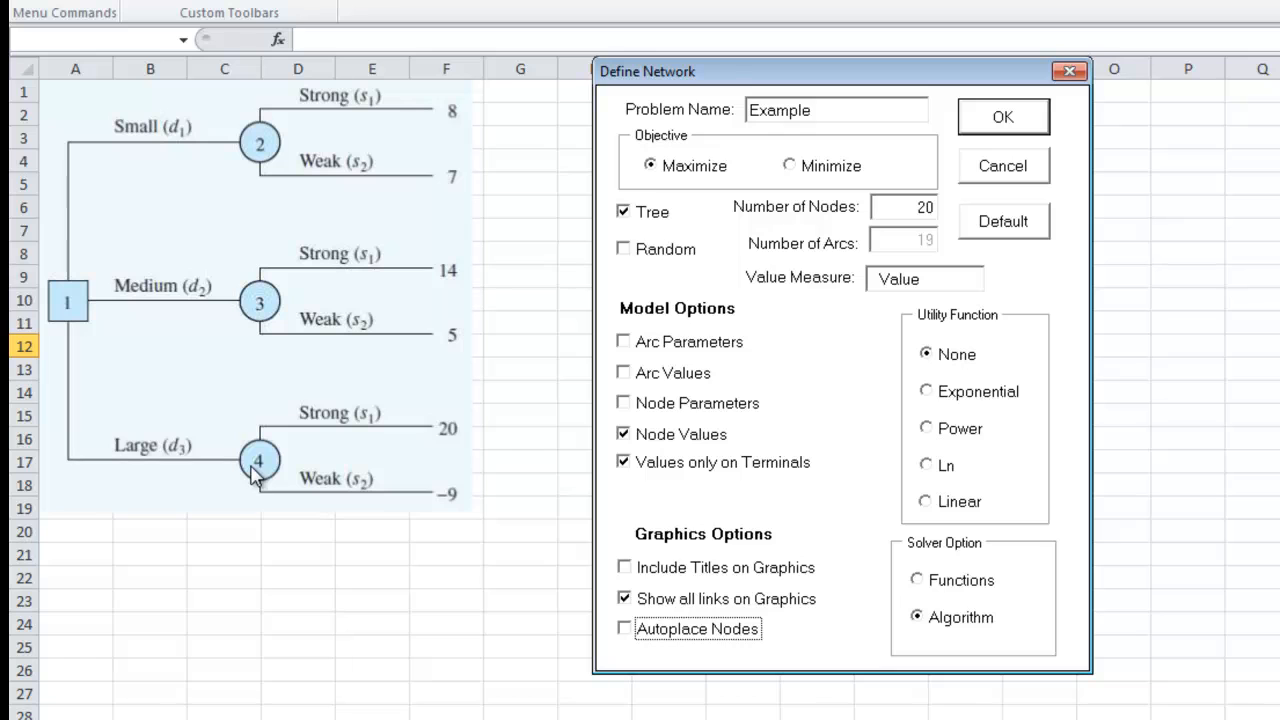
{"action": "mouse_move", "coordinate": [433, 573]}
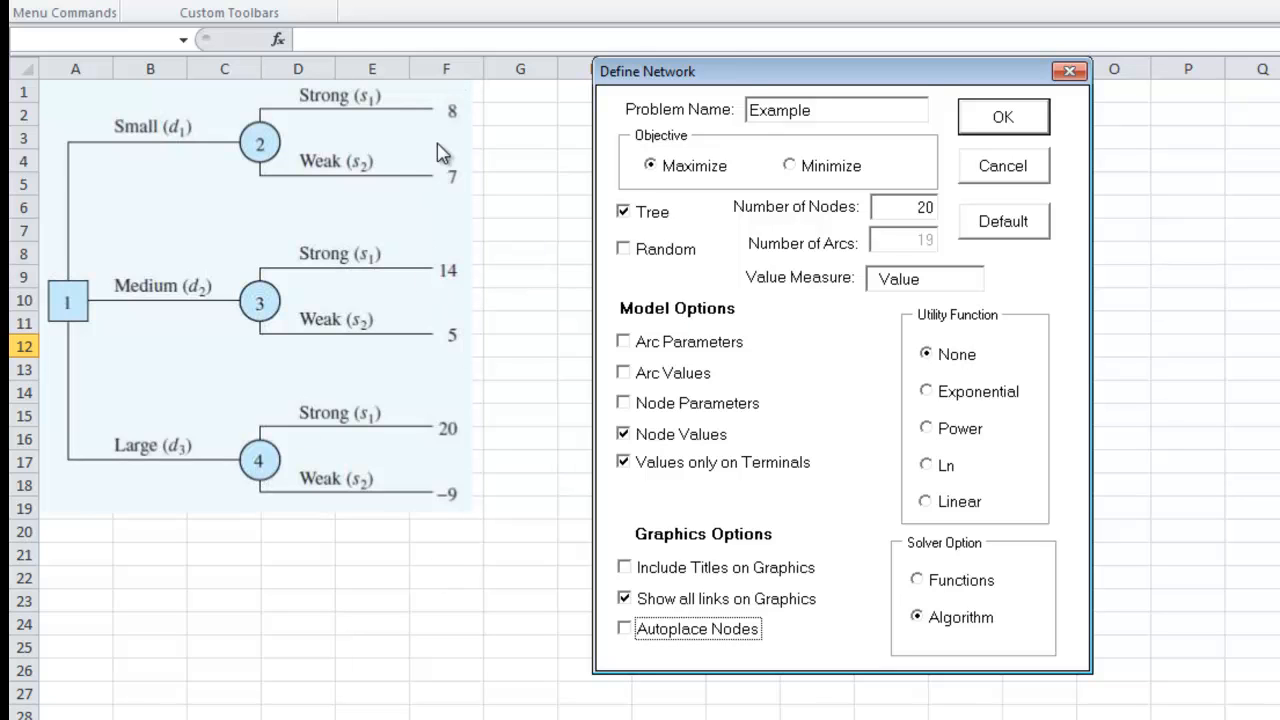
{"action": "mouse_move", "coordinate": [455, 125]}
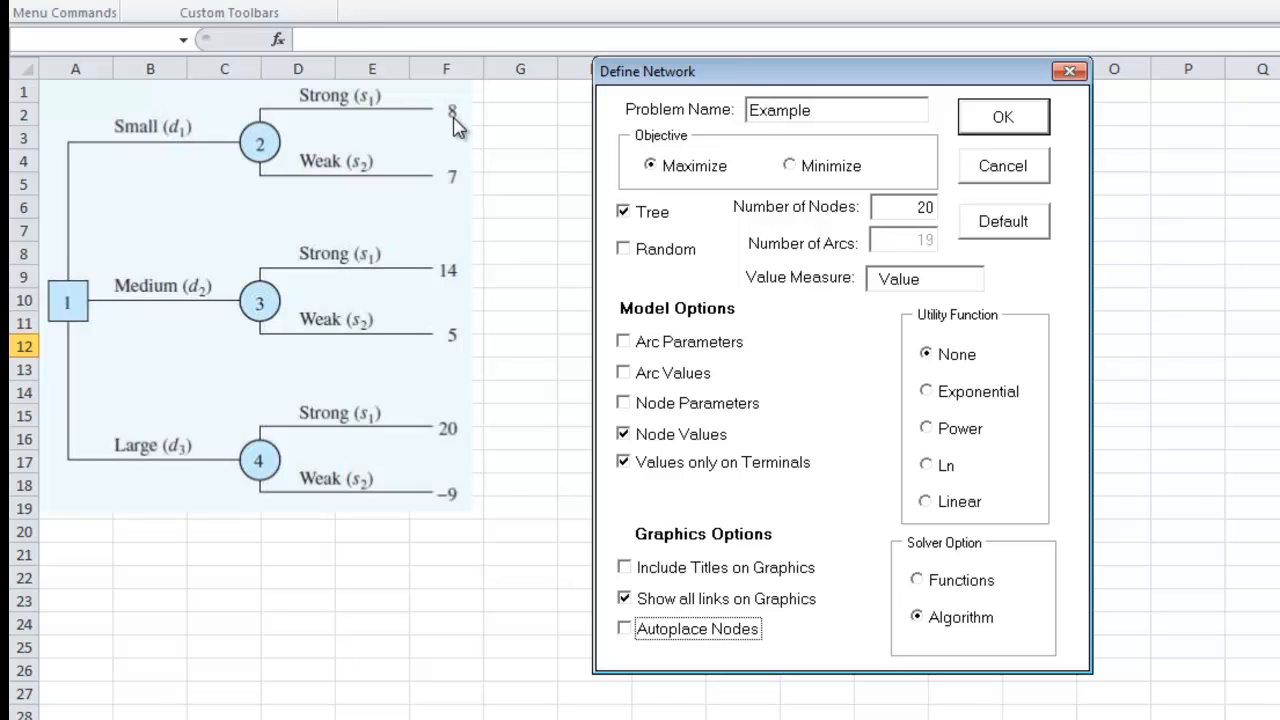
{"action": "mouse_move", "coordinate": [112, 308]}
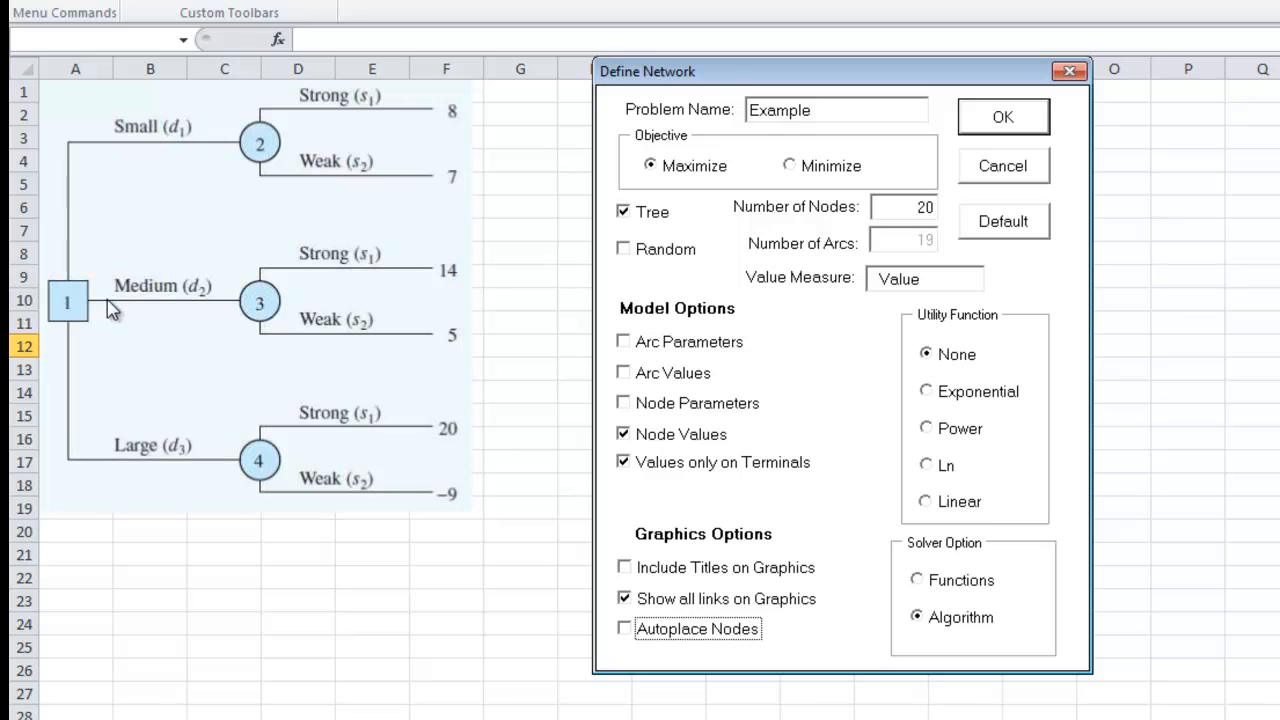
{"action": "mouse_move", "coordinate": [448, 123]}
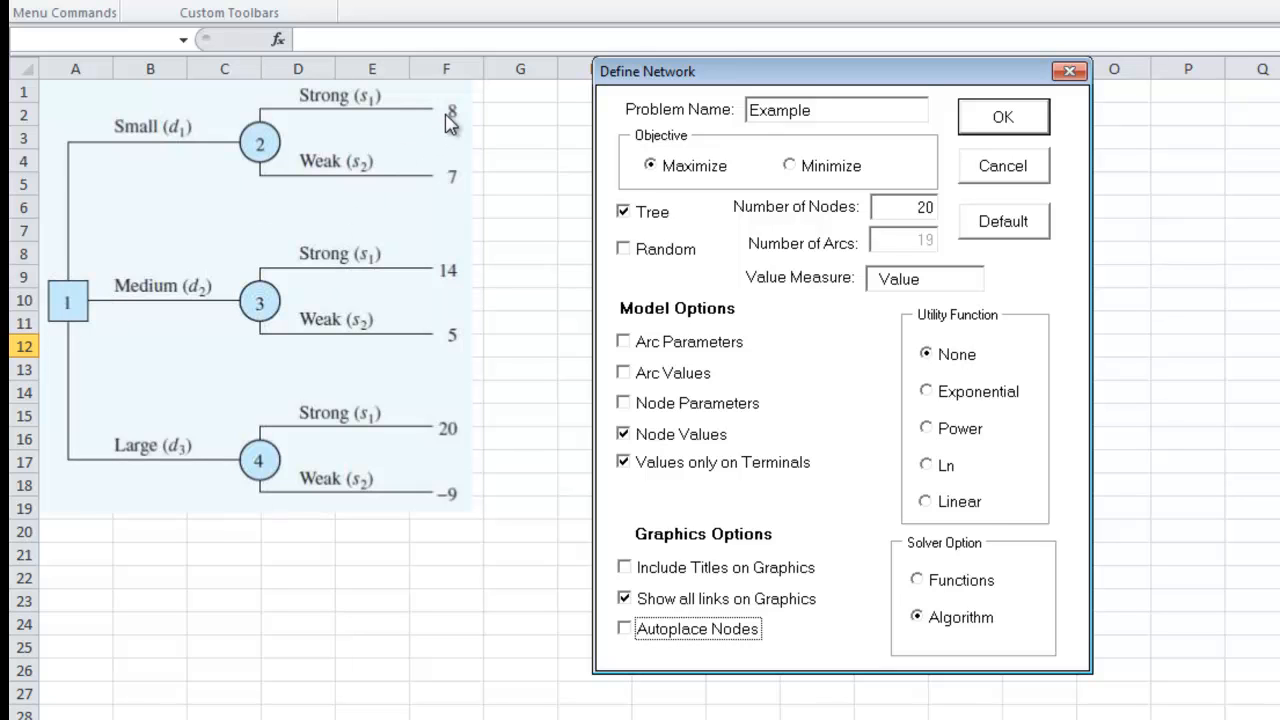
{"action": "mouse_move", "coordinate": [435, 290]}
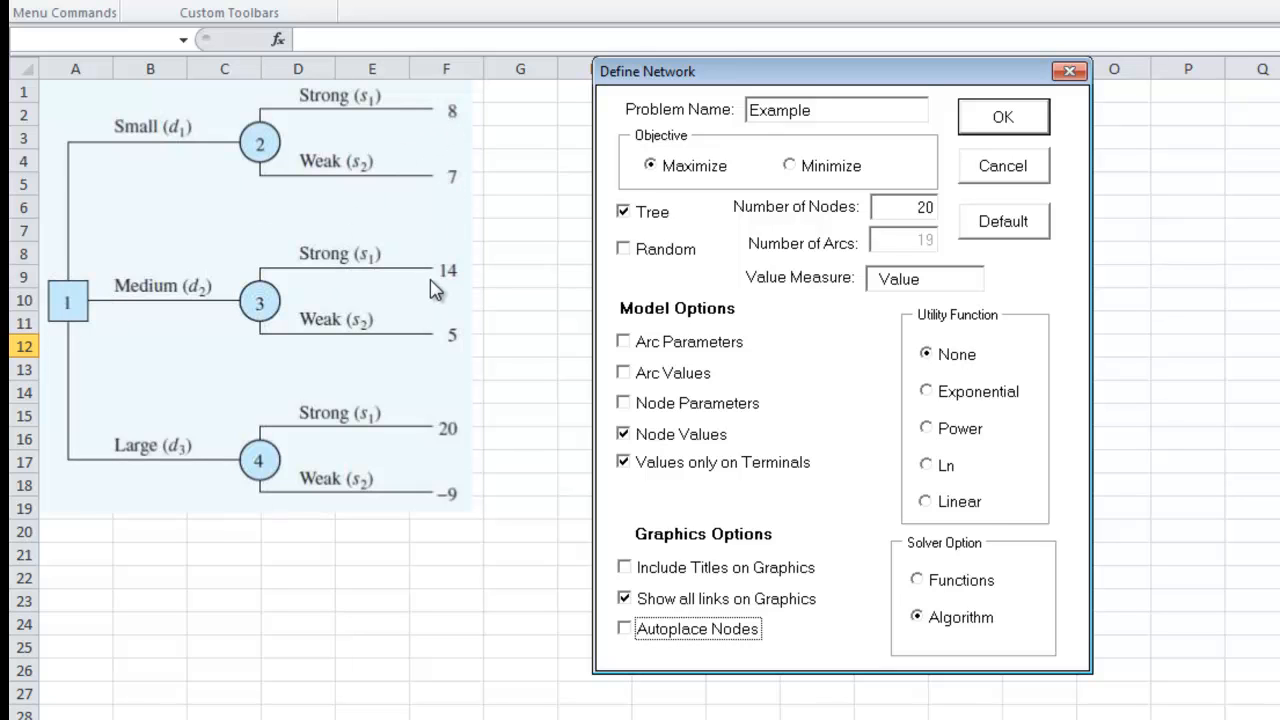
{"action": "mouse_move", "coordinate": [890, 225]}
{"action": "type", "text": "10"}
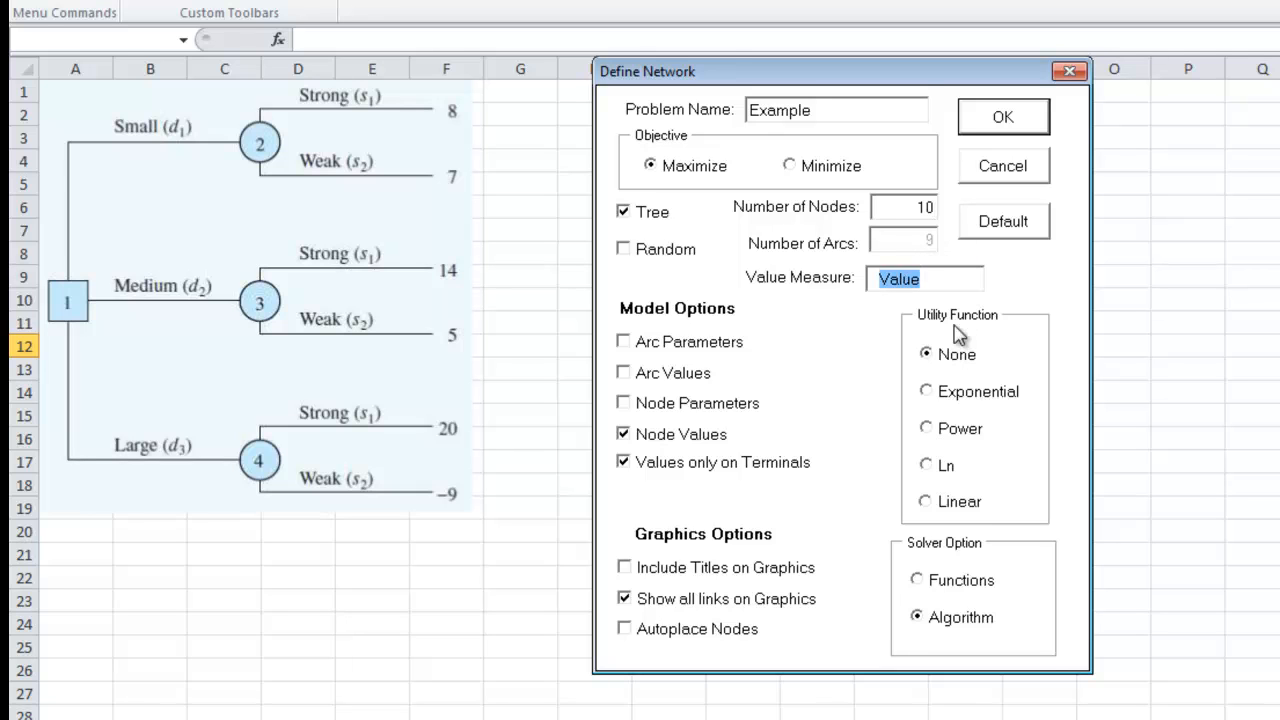
{"action": "mouse_move", "coordinate": [953, 337]}
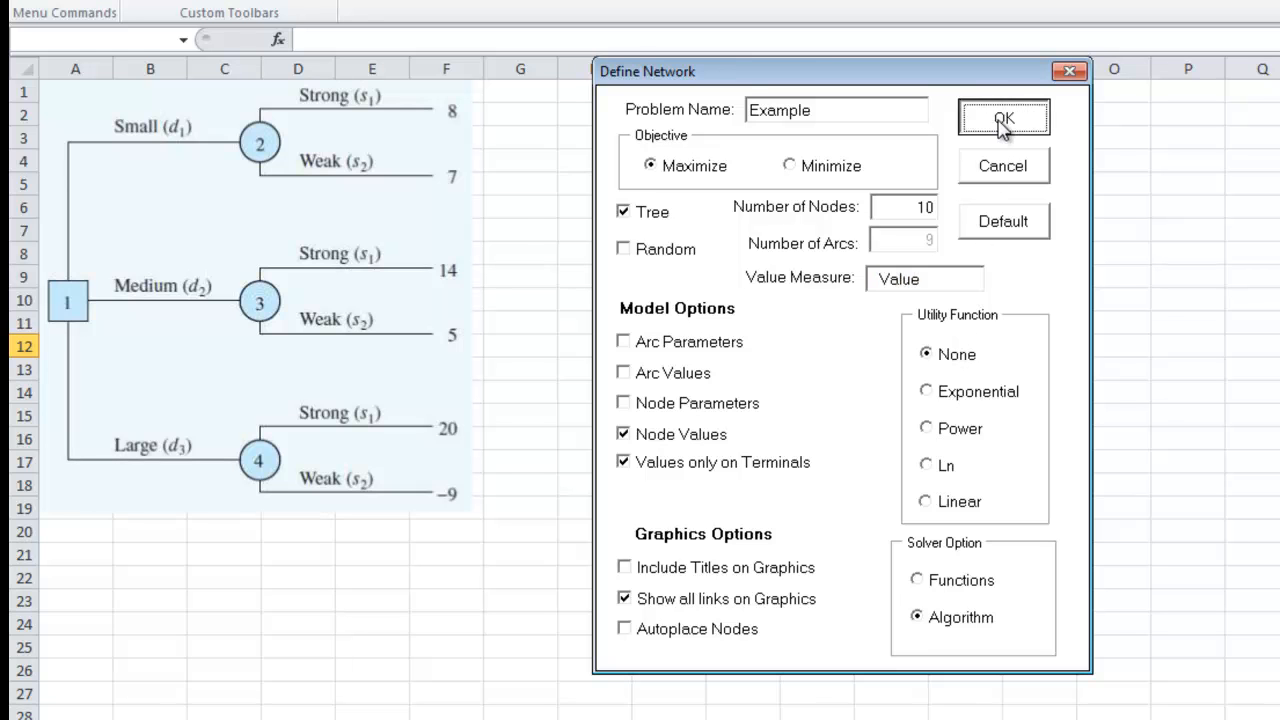
Step: Build the 9-arc, 10-node model and place the tree picture on the Example sheet
{"action": "left_click", "coordinate": [1003, 118]}
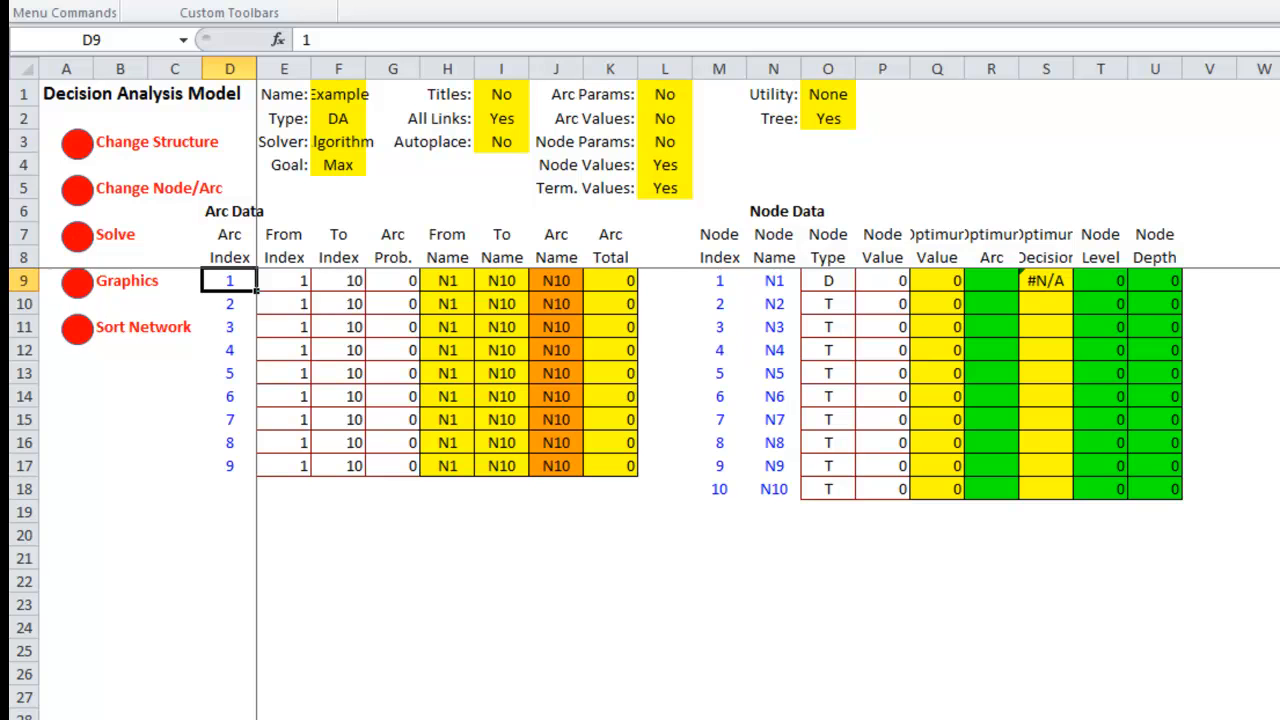
{"action": "mouse_move", "coordinate": [673, 658]}
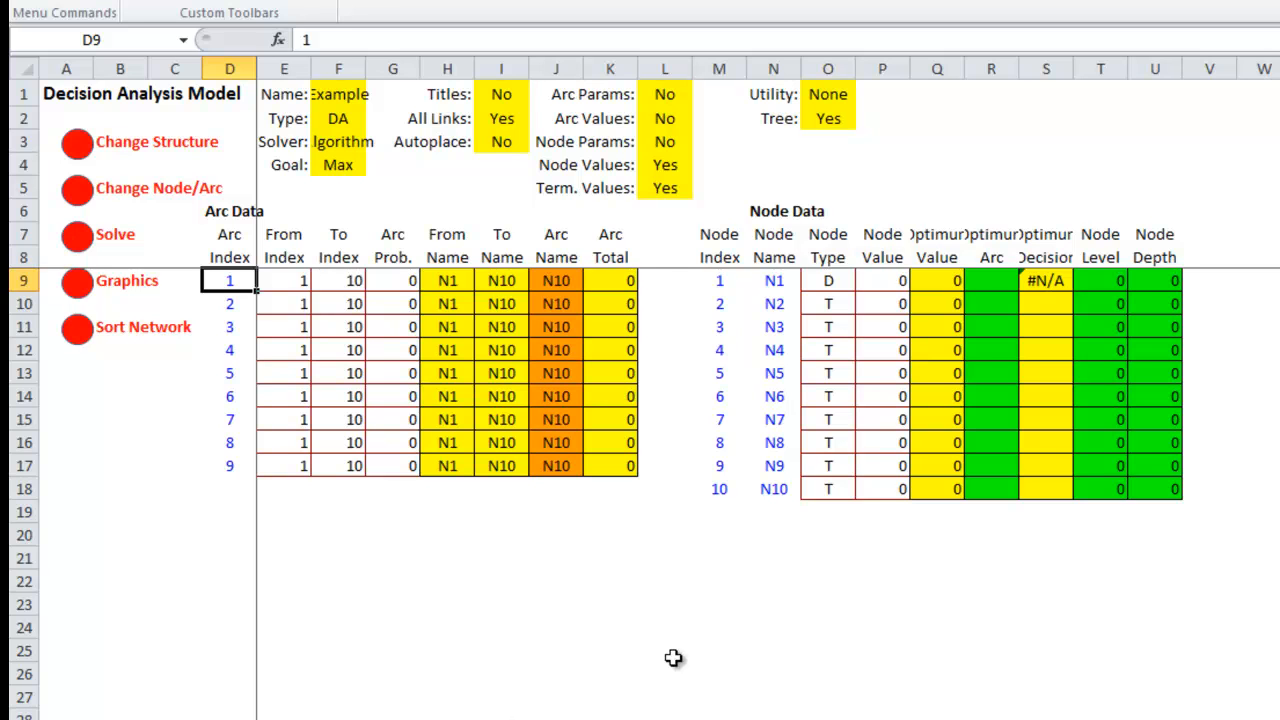
{"action": "mouse_move", "coordinate": [827, 312]}
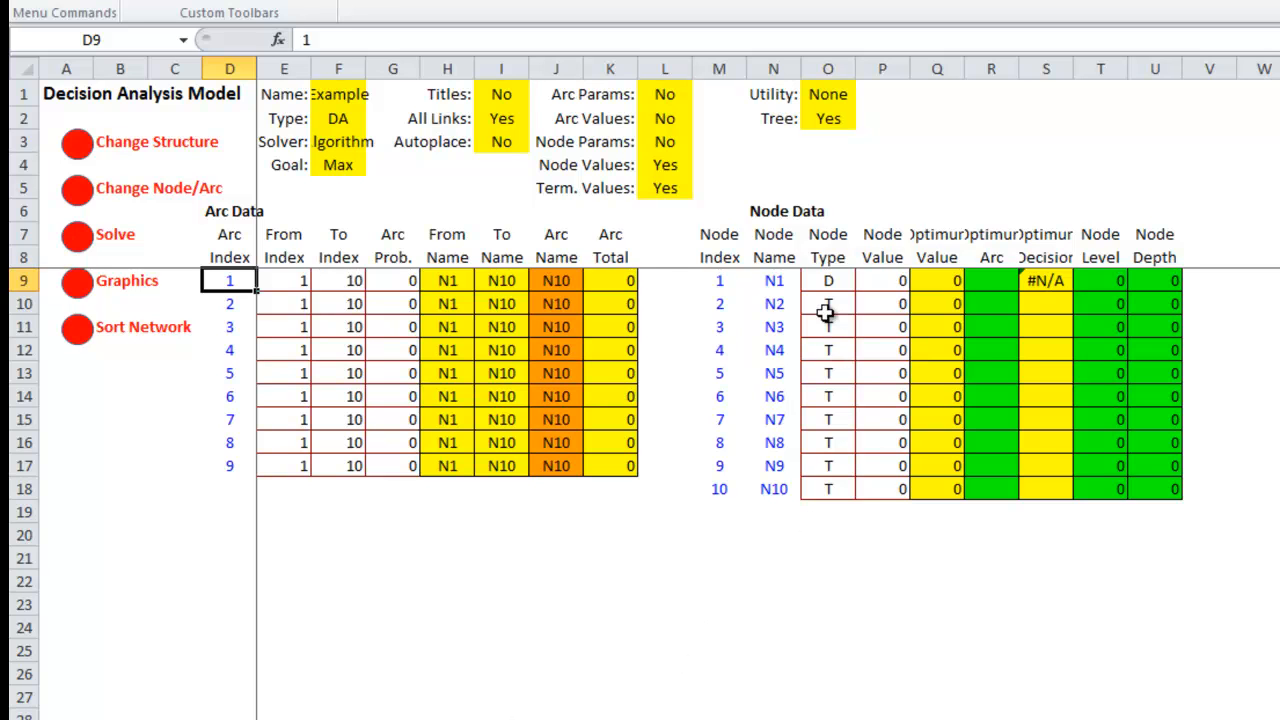
{"action": "left_click", "coordinate": [828, 280]}
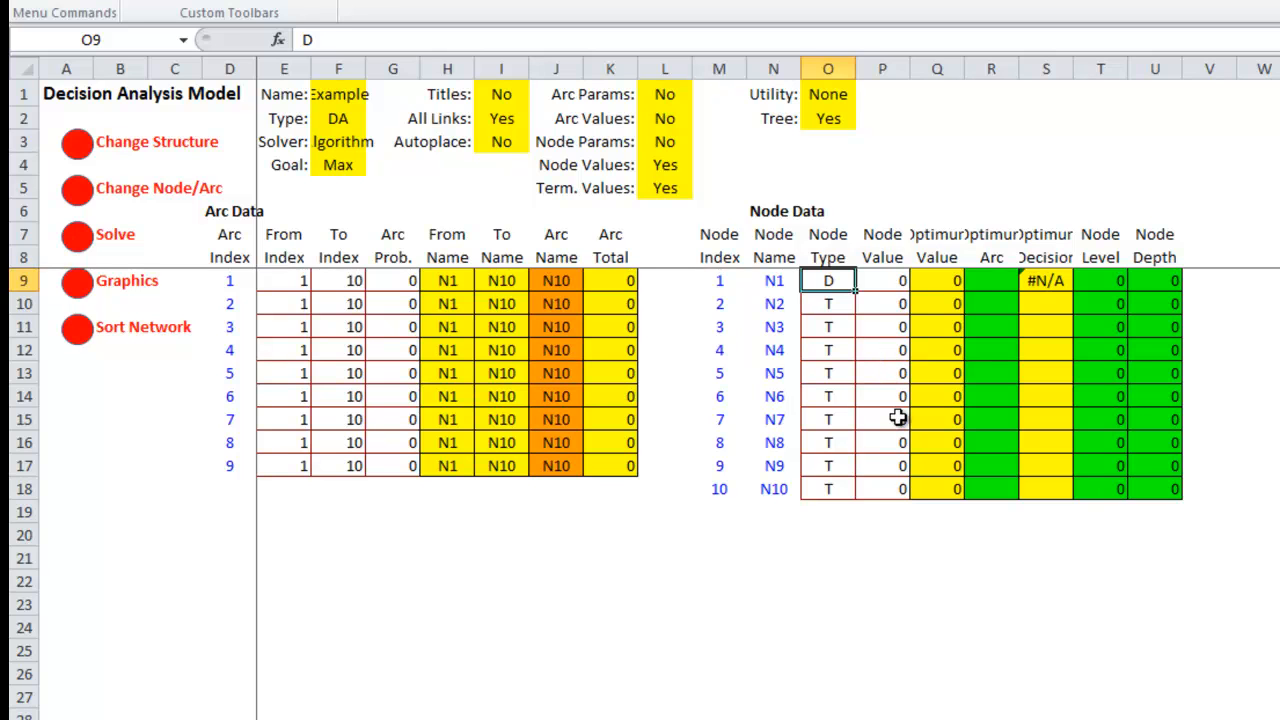
{"action": "mouse_move", "coordinate": [828, 298]}
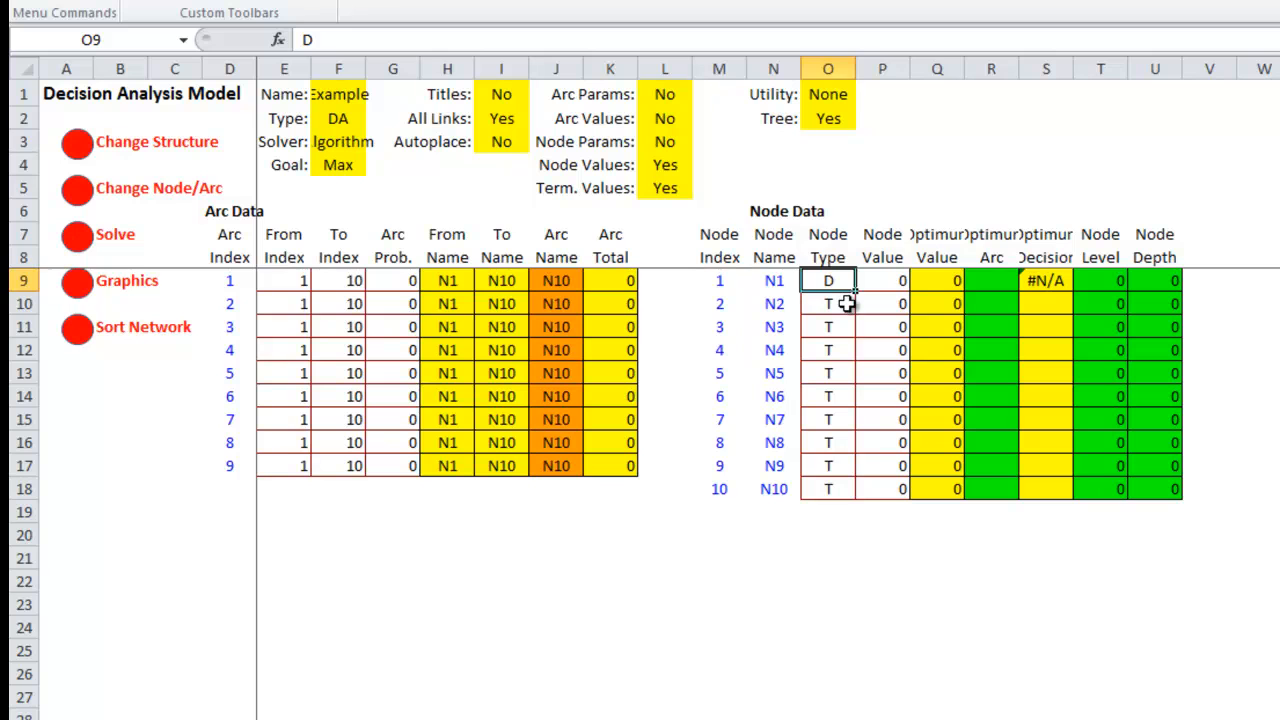
{"action": "mouse_move", "coordinate": [830, 497]}
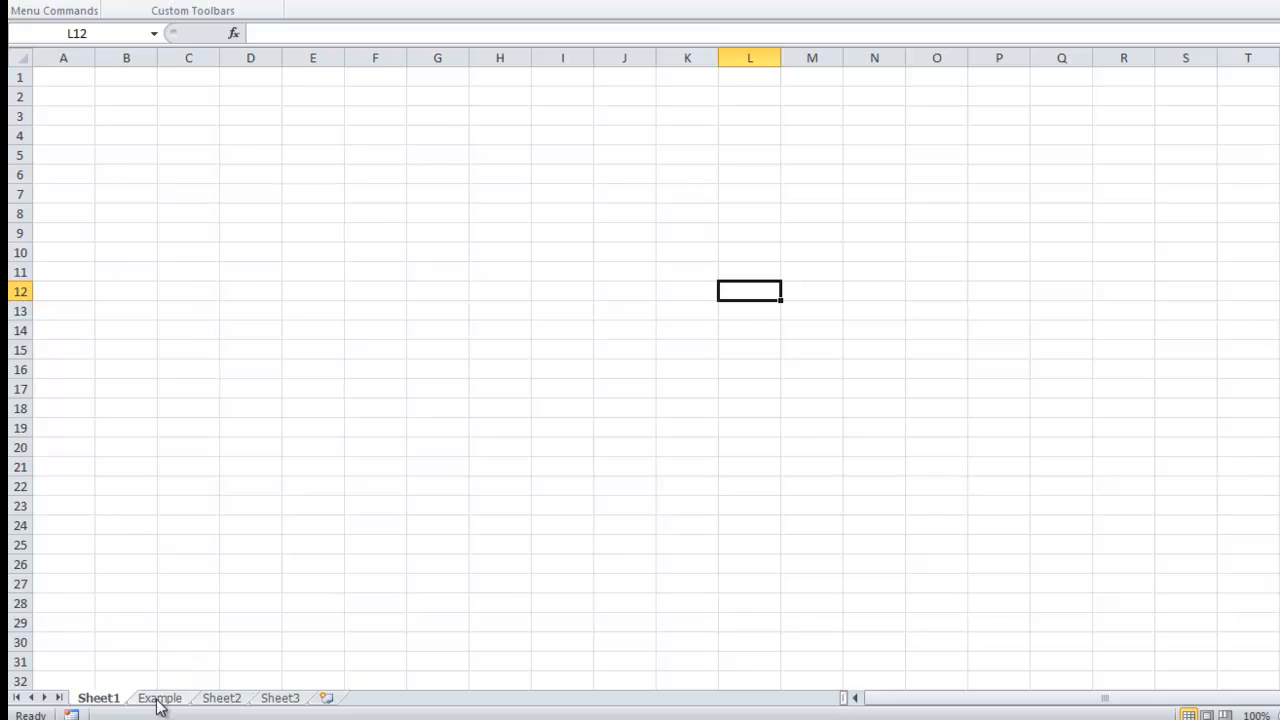
{"action": "left_click", "coordinate": [159, 697]}
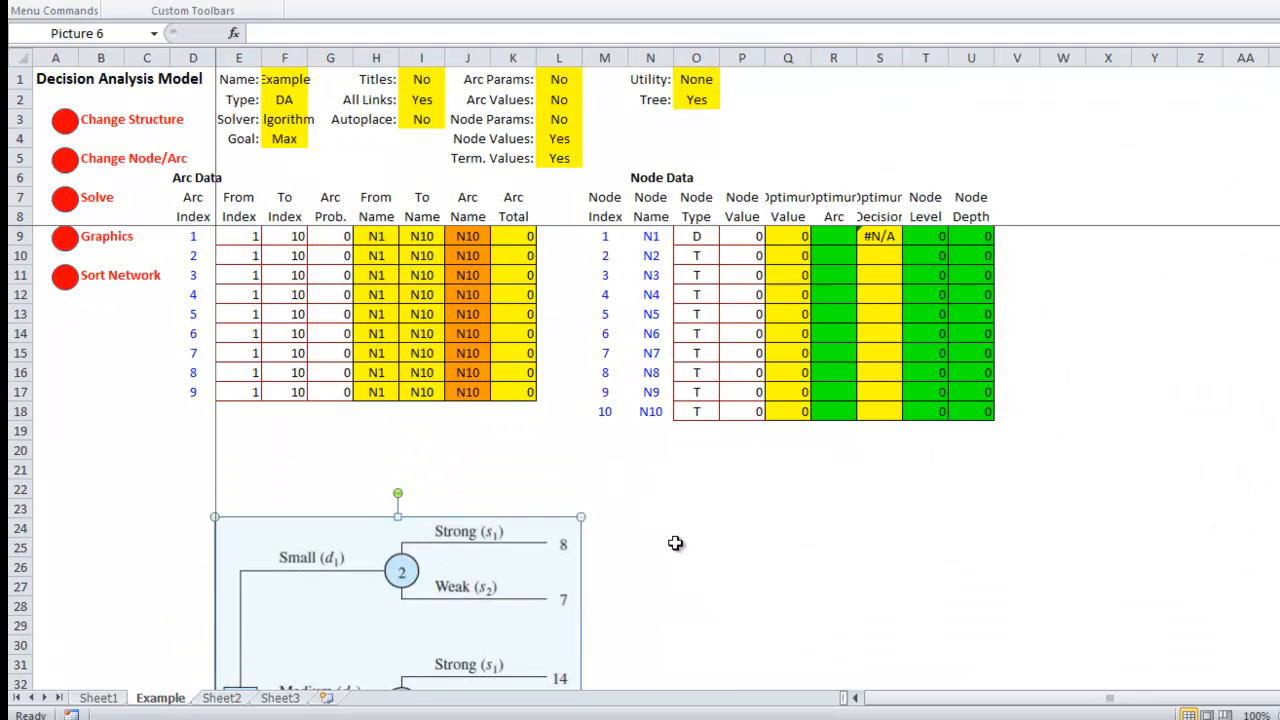
{"action": "mouse_move", "coordinate": [573, 543]}
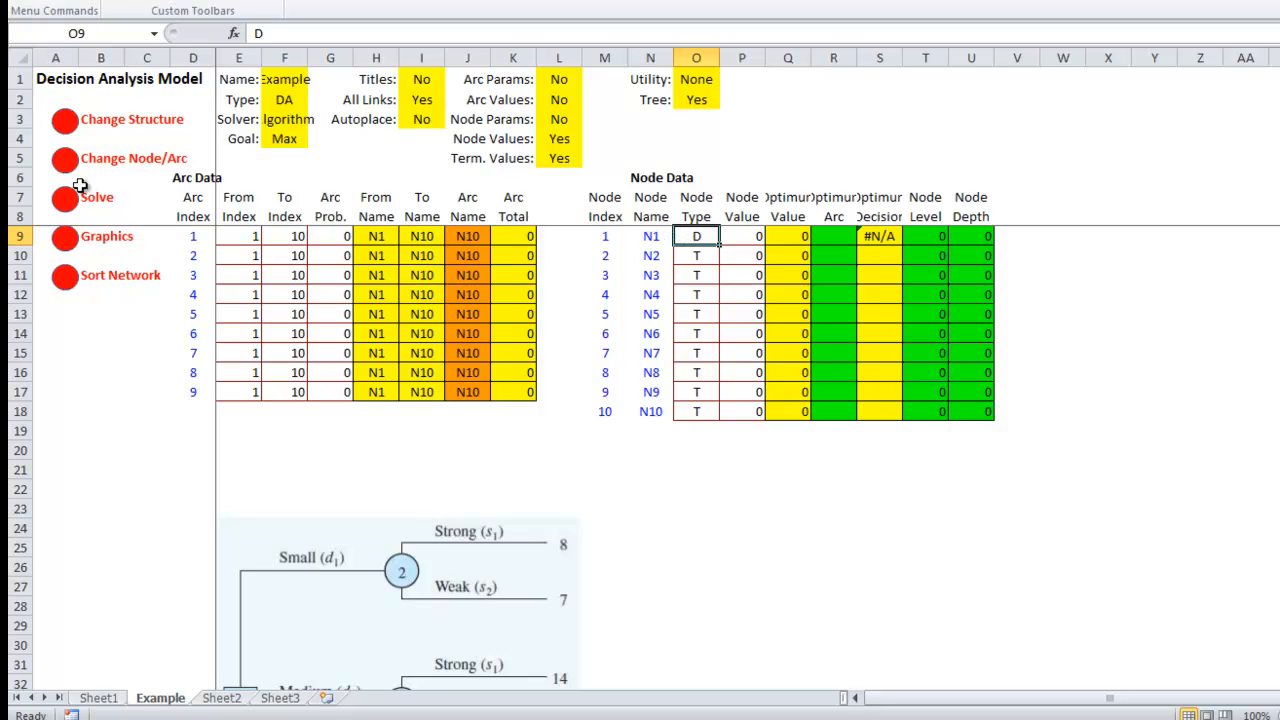
{"action": "mouse_move", "coordinate": [62, 142]}
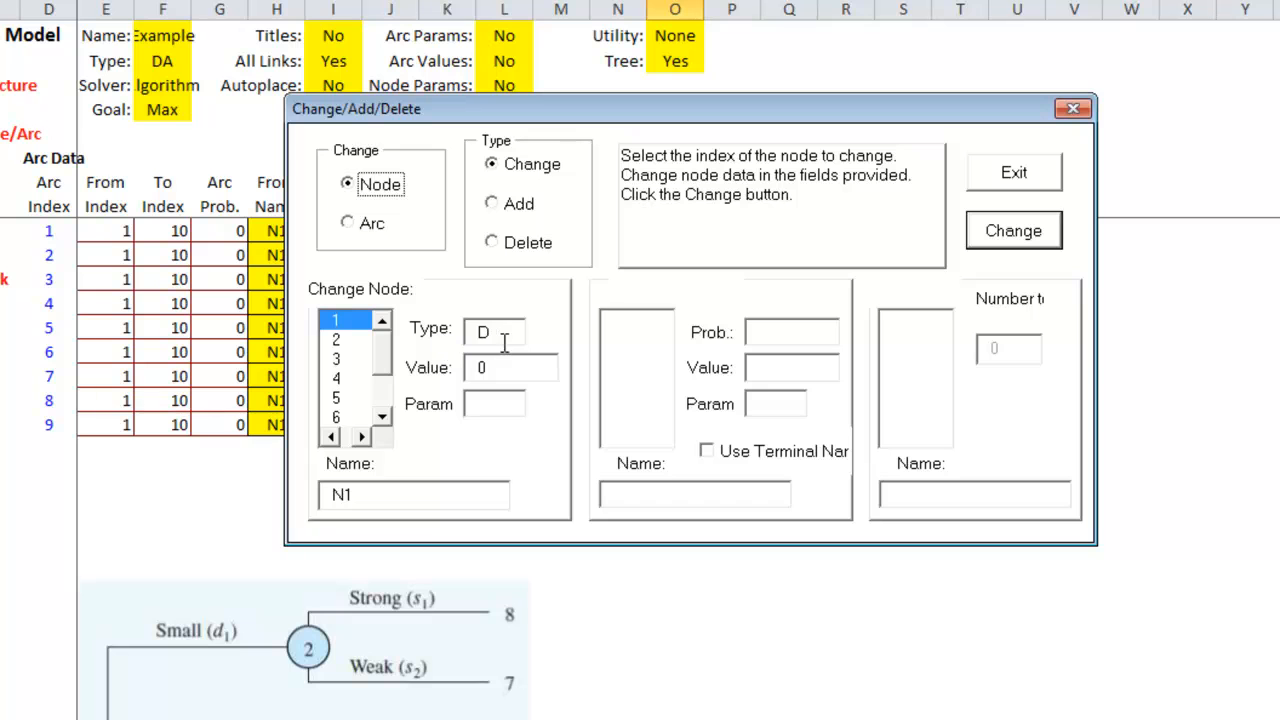
{"action": "mouse_move", "coordinate": [505, 415]}
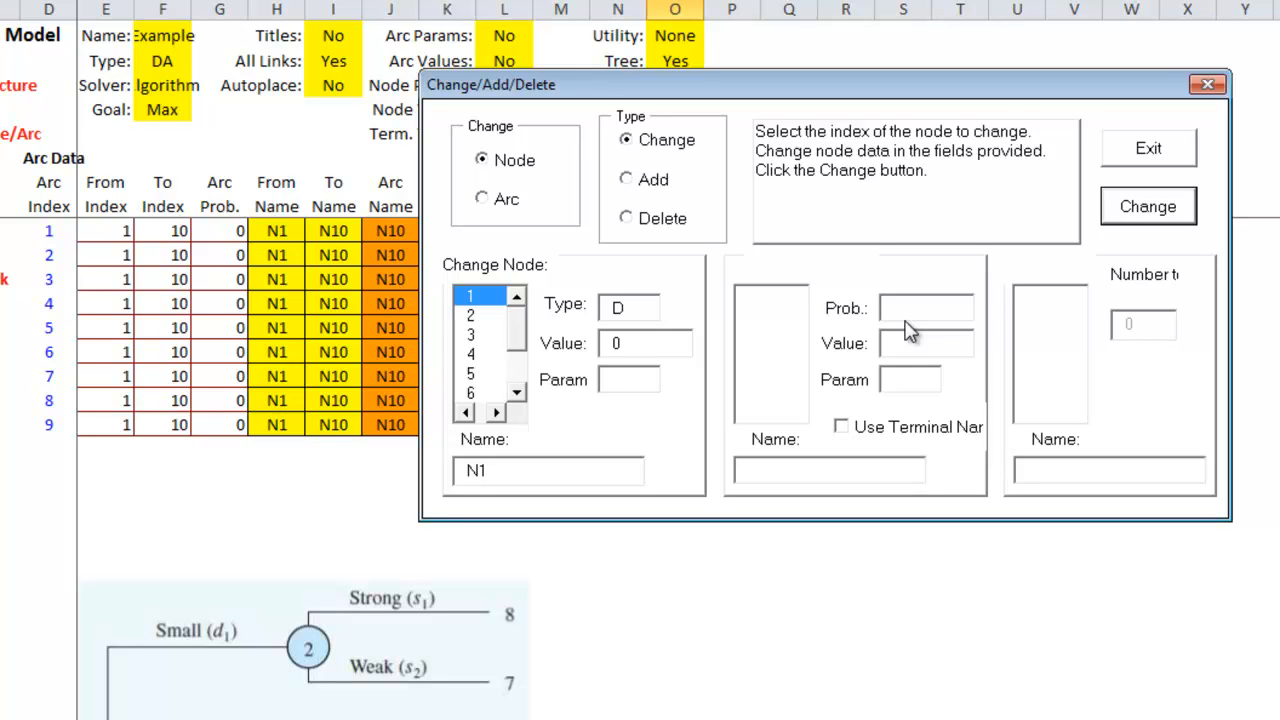
Step: Rename node 1 from N1 to 'Condo Size?'
{"action": "left_click", "coordinate": [547, 470]}
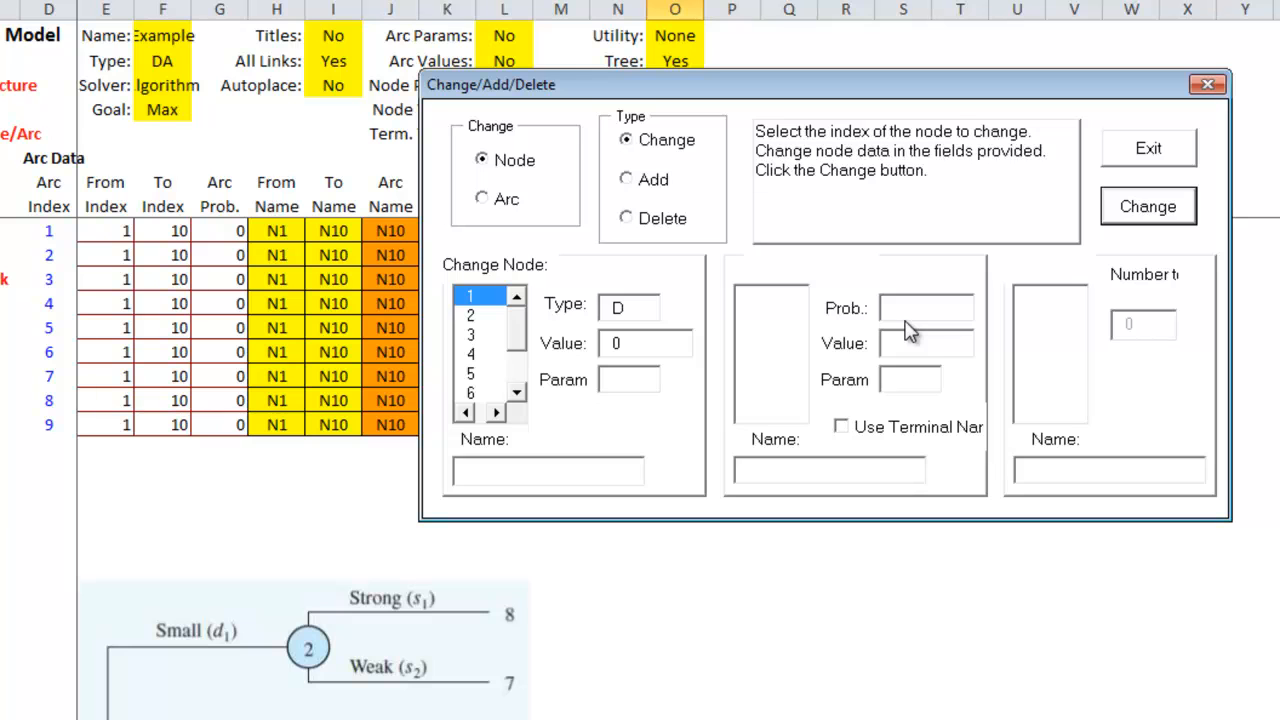
{"action": "type", "text": "Condo Siz"}
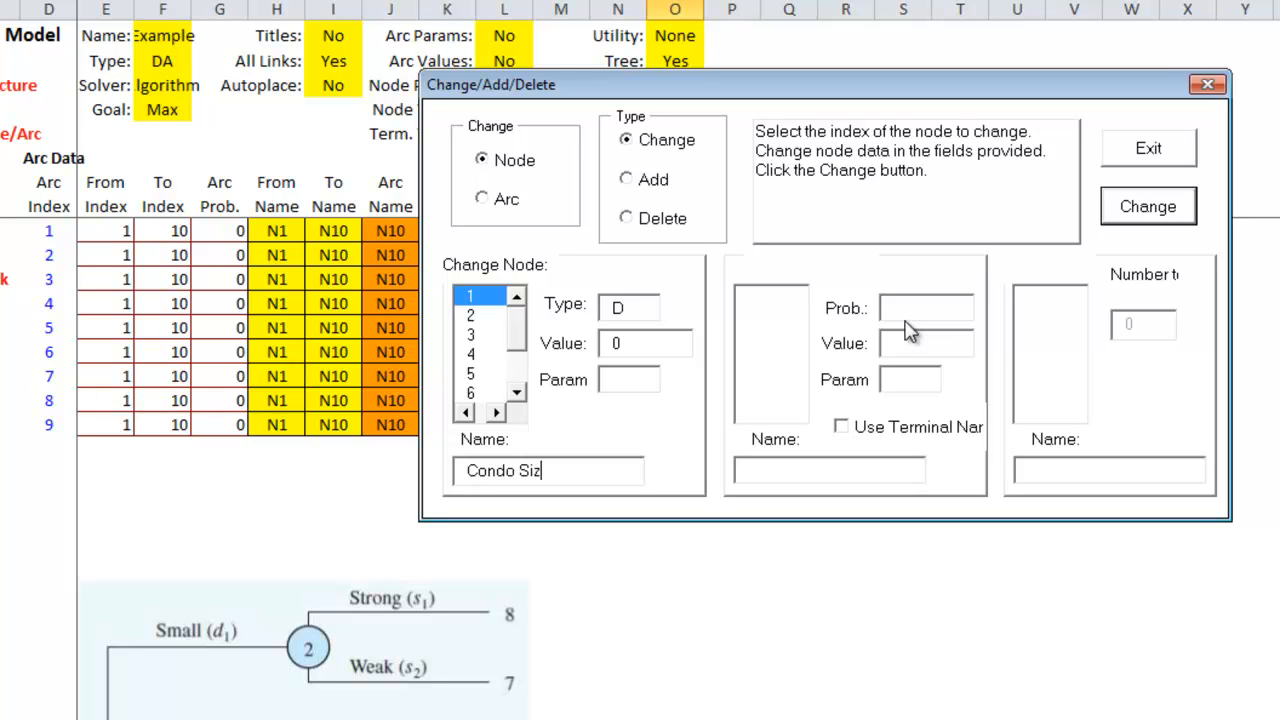
{"action": "type", "text": "e?"}
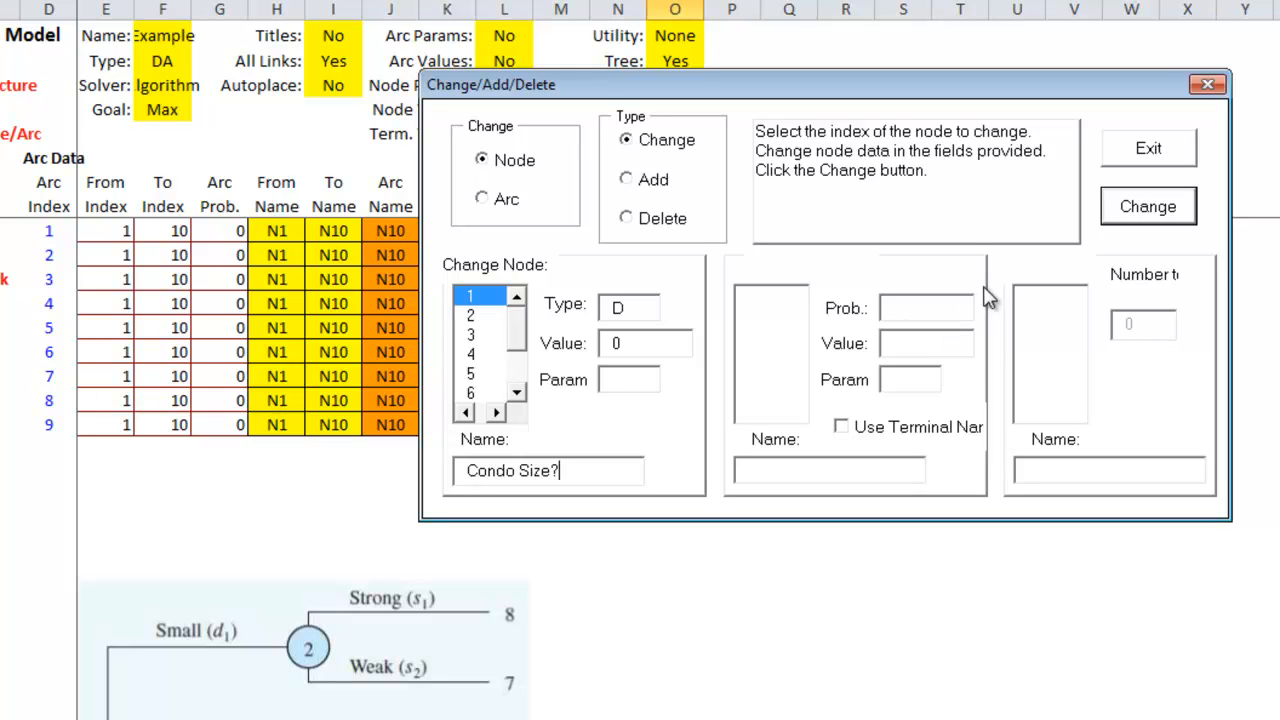
{"action": "left_click", "coordinate": [1148, 206]}
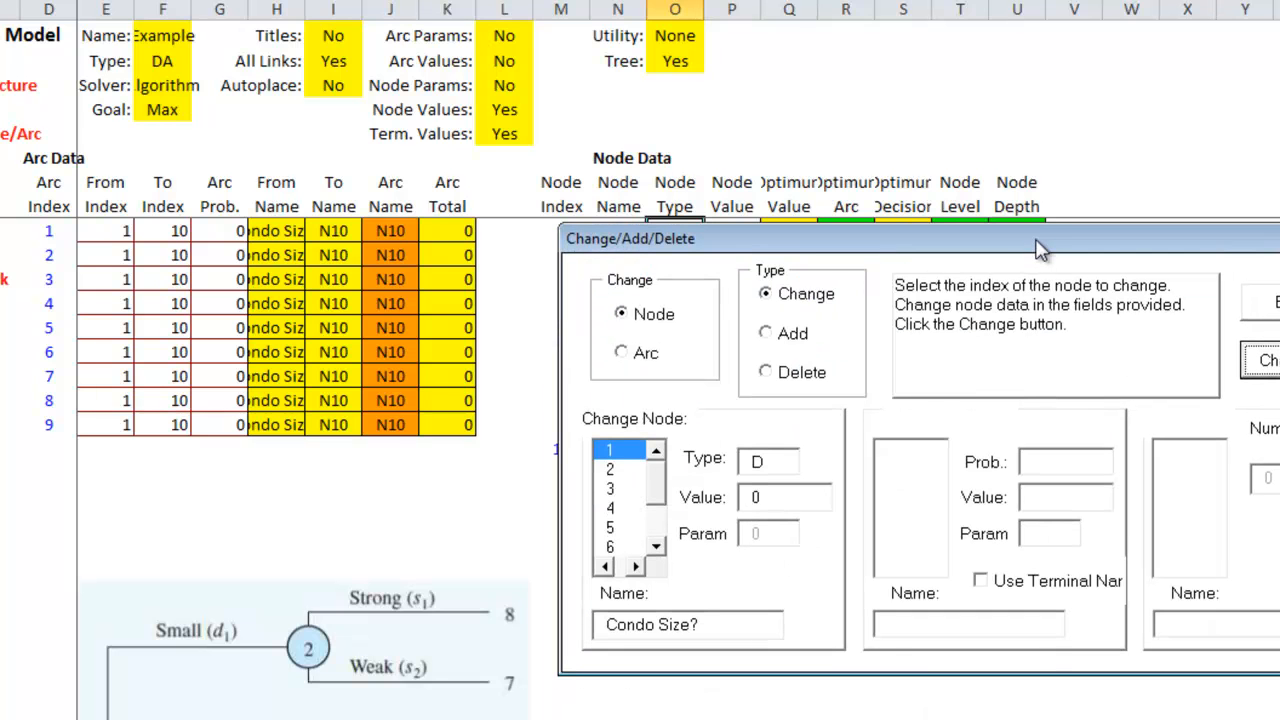
{"action": "mouse_move", "coordinate": [800, 460]}
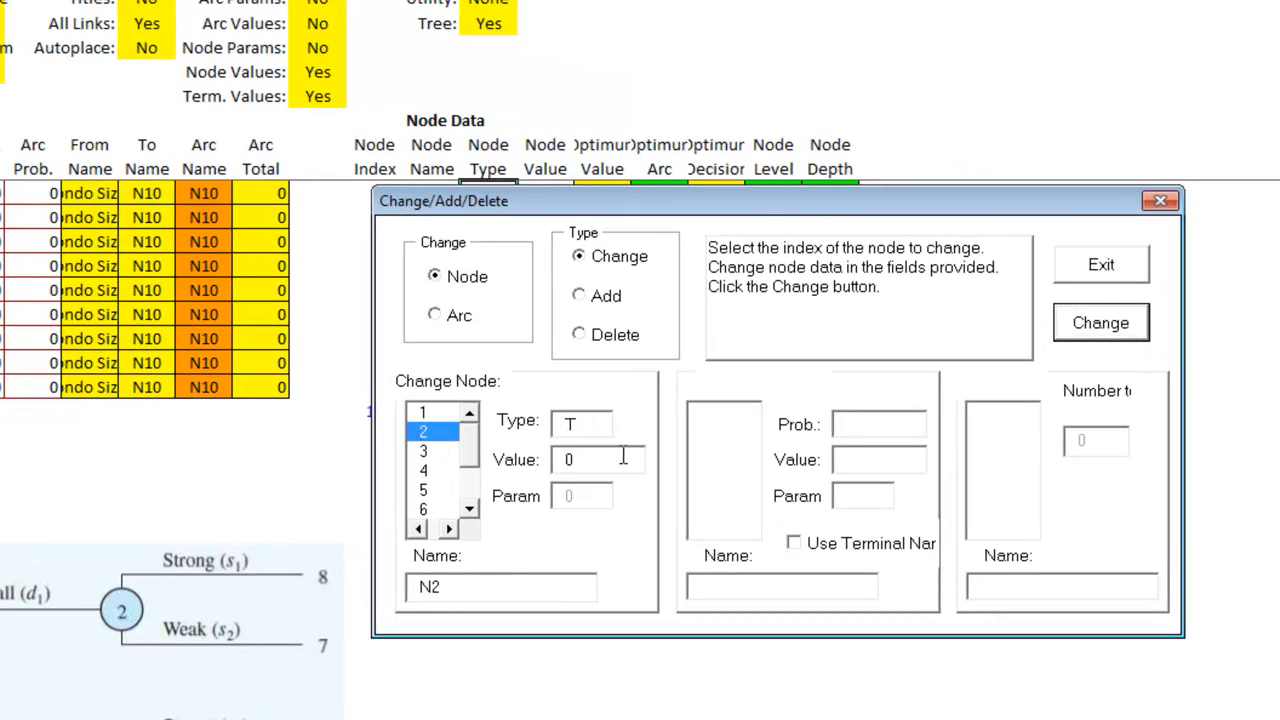
Step: Make nodes 2–4 chance nodes named Small, Medium and Large
{"action": "type", "text": "C"}
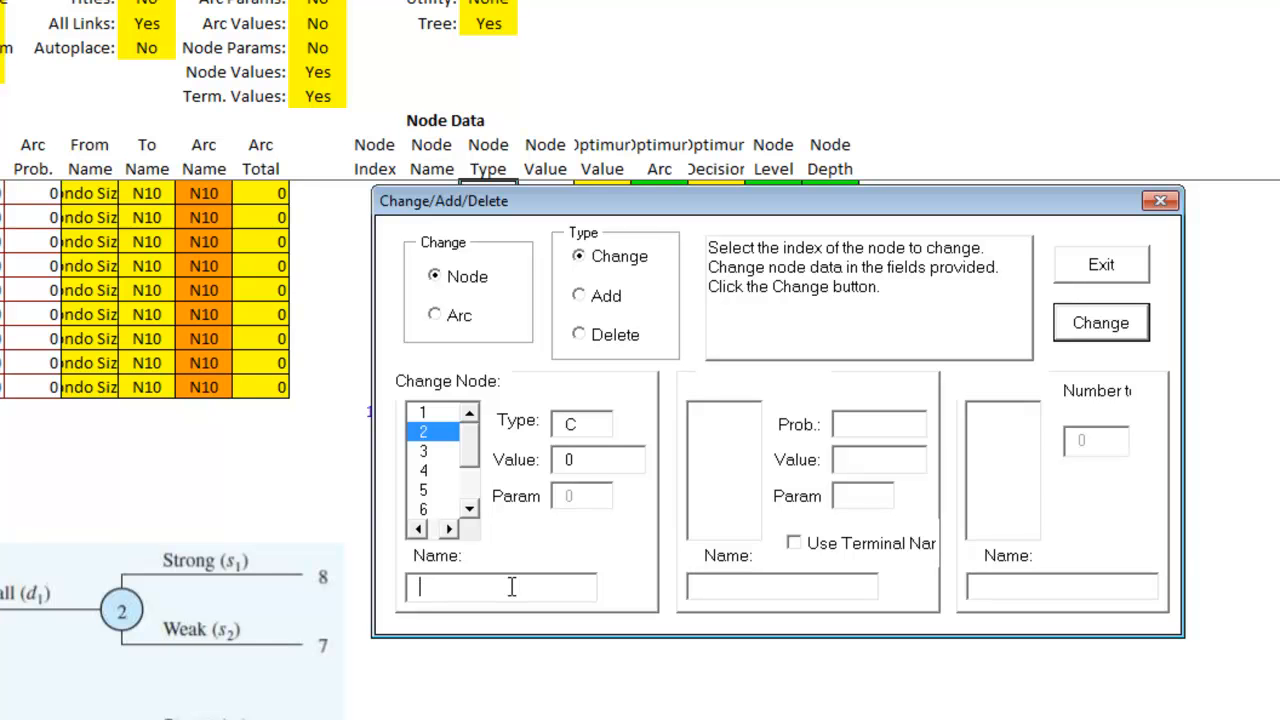
{"action": "type", "text": "Small"}
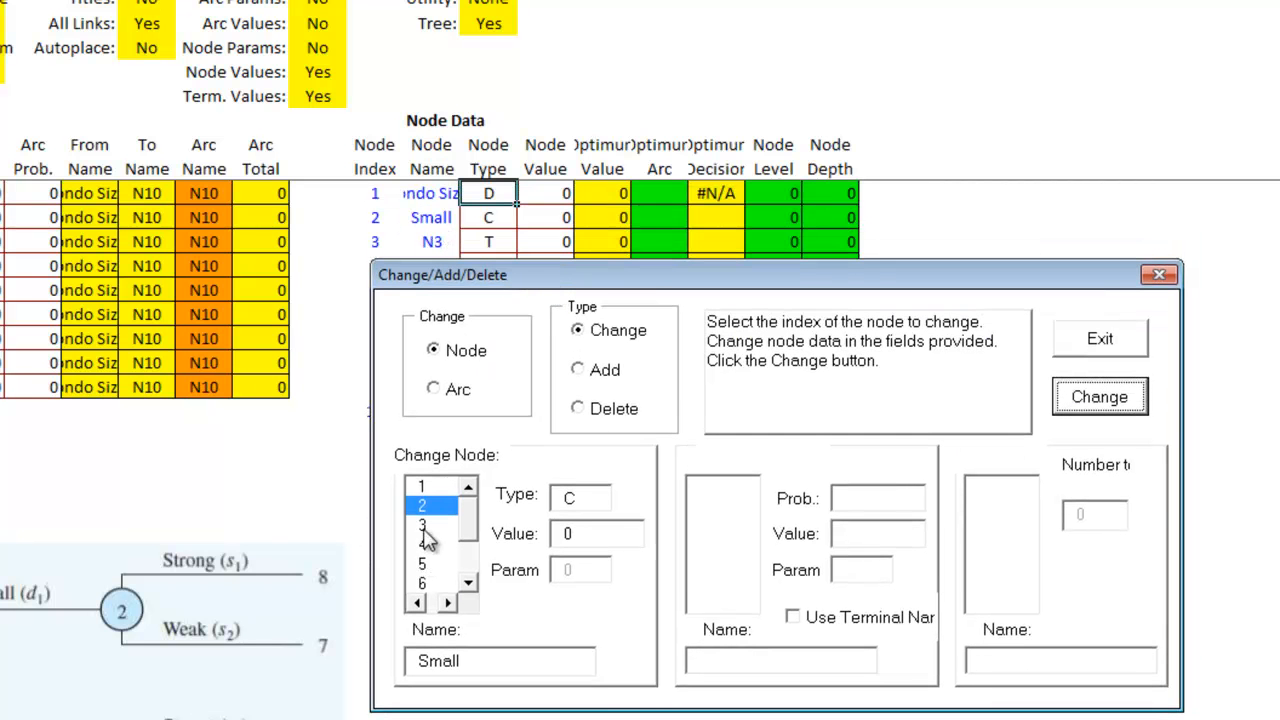
{"action": "left_click", "coordinate": [430, 524]}
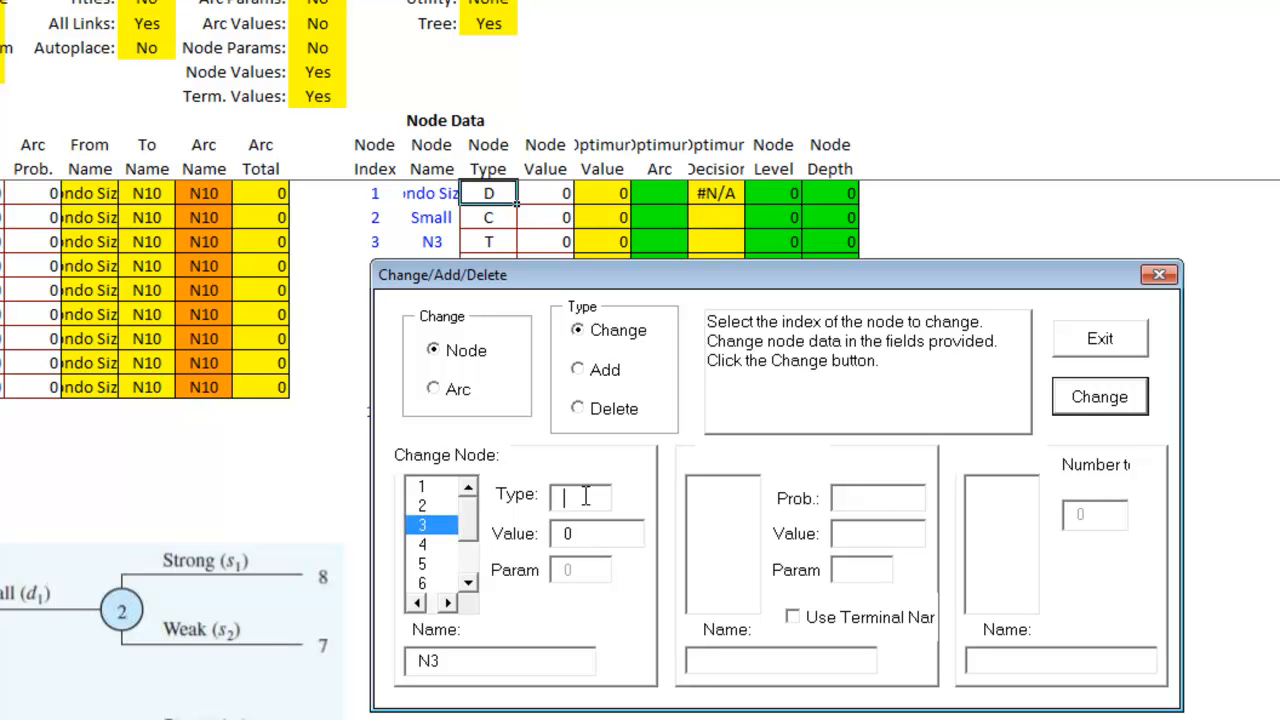
{"action": "type", "text": "C"}
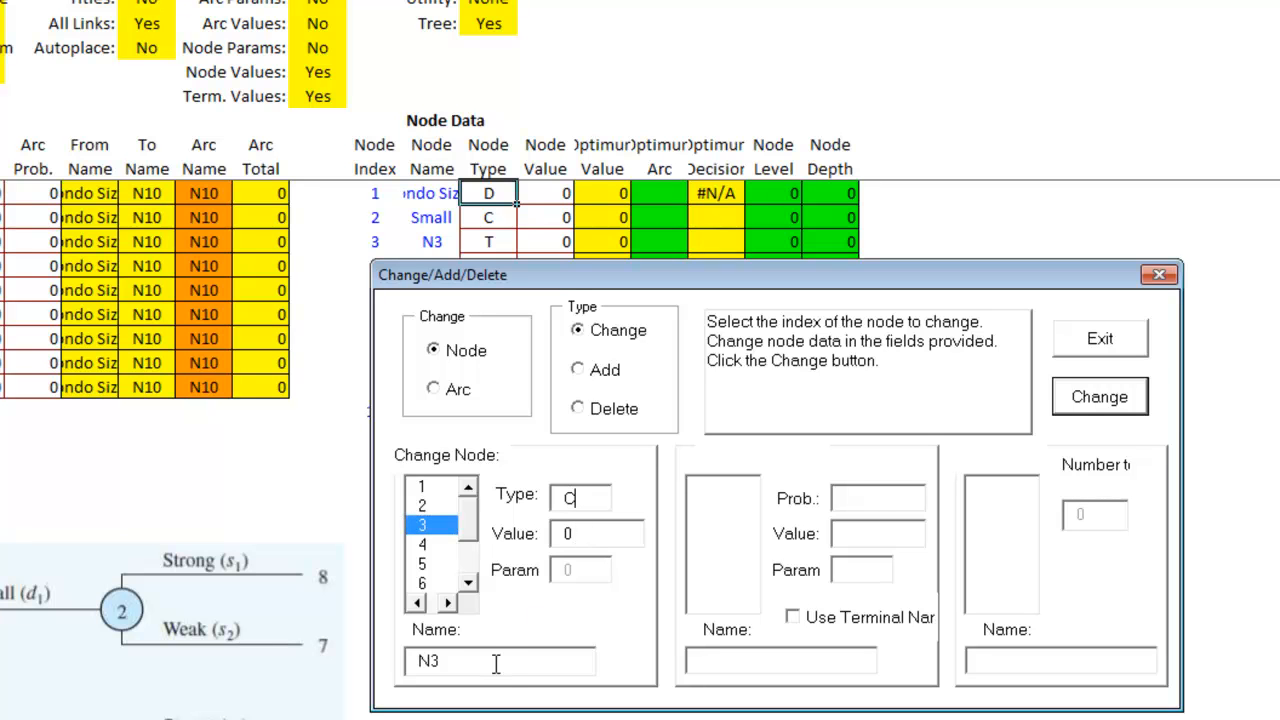
{"action": "type", "text": "Medium"}
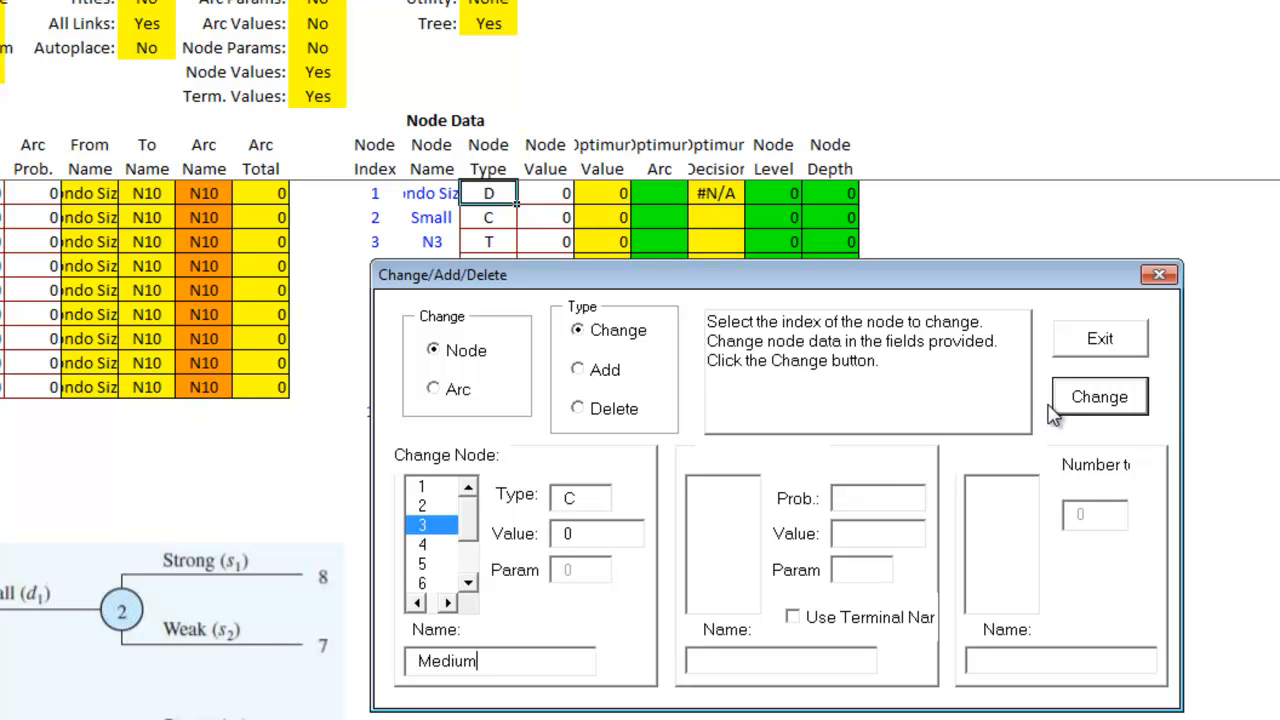
{"action": "left_click", "coordinate": [1099, 396]}
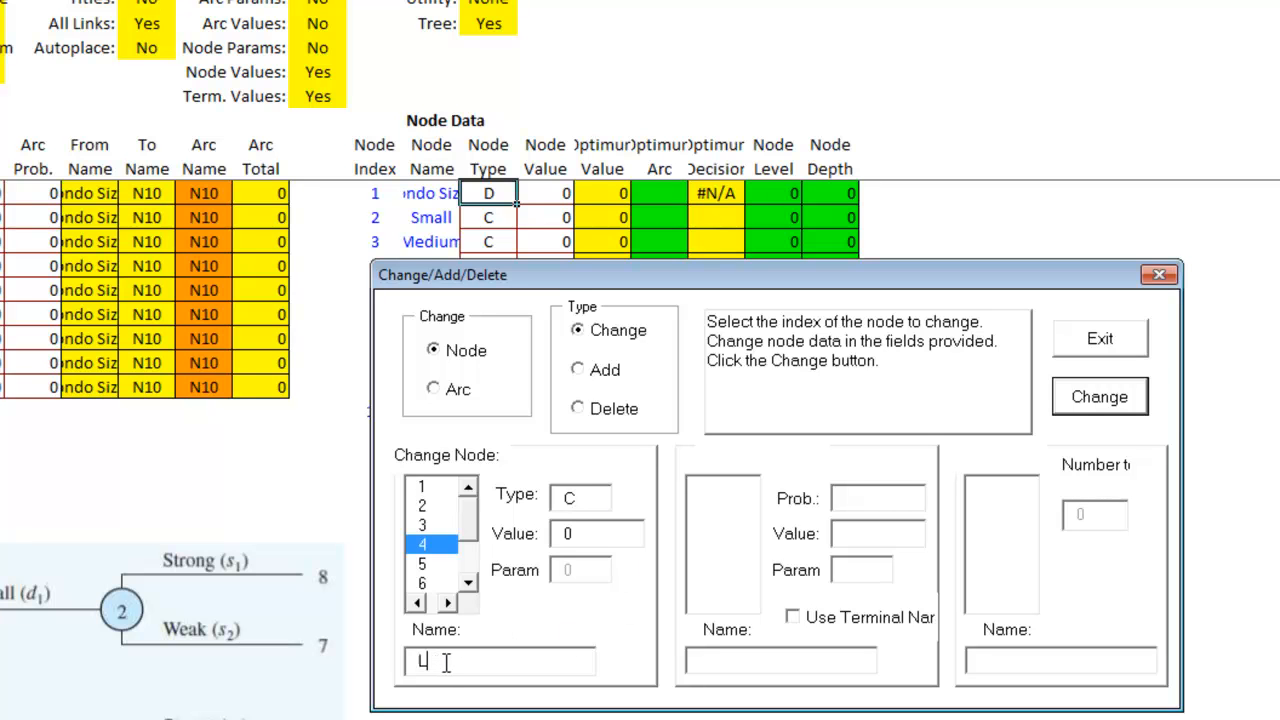
{"action": "type", "text": "arge"}
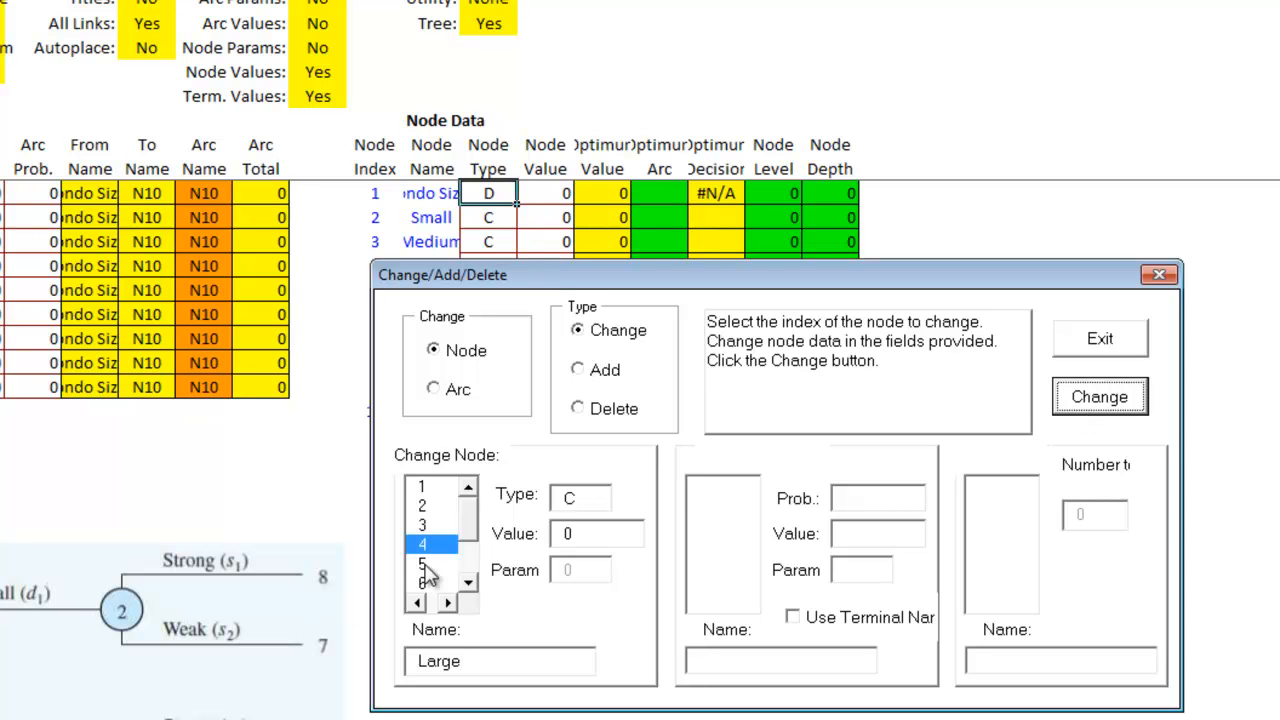
{"action": "left_click", "coordinate": [422, 564]}
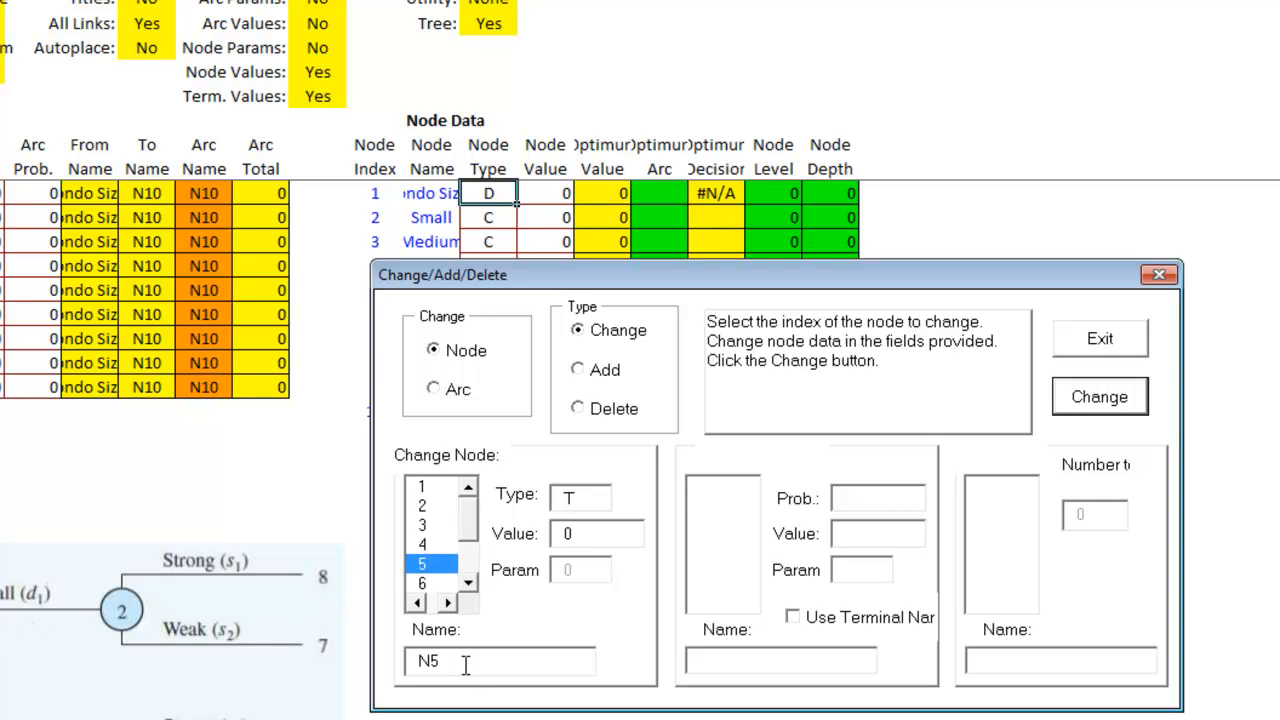
Step: Name terminal nodes 5–10 SS, SW, MS, MW, LS and LW, then close the editor
{"action": "left_click", "coordinate": [500, 661]}
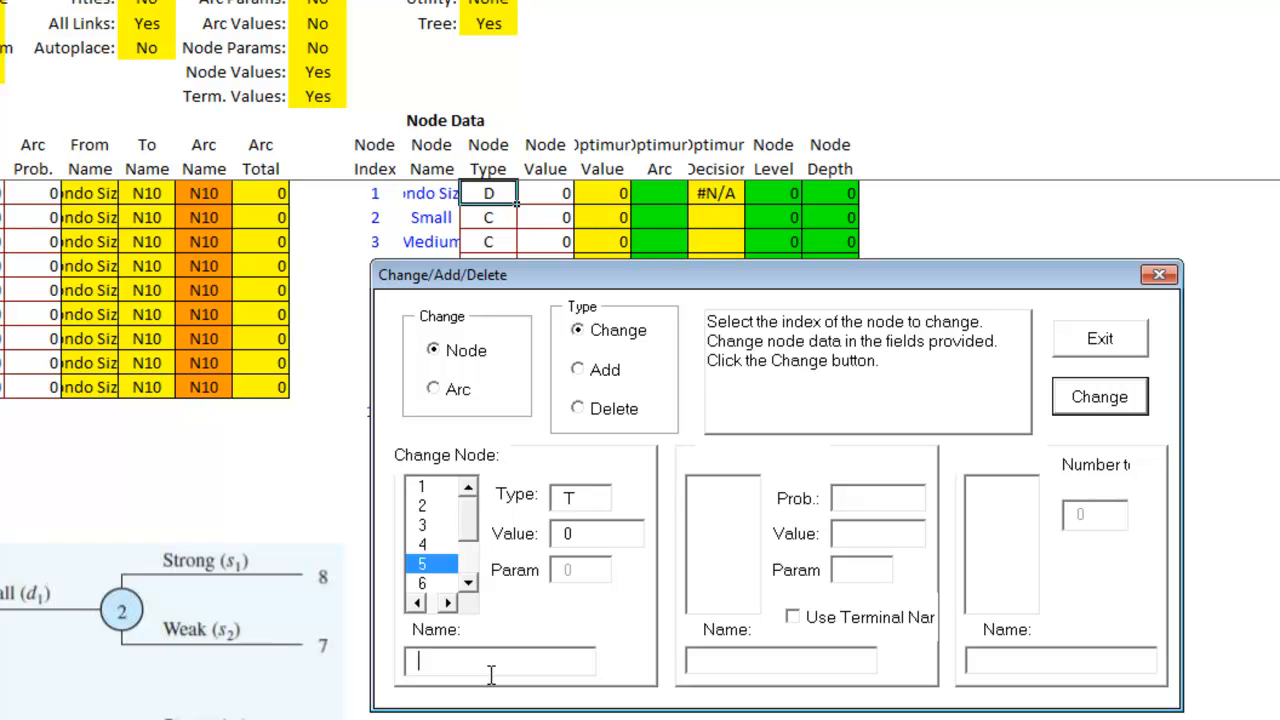
{"action": "type", "text": "SS"}
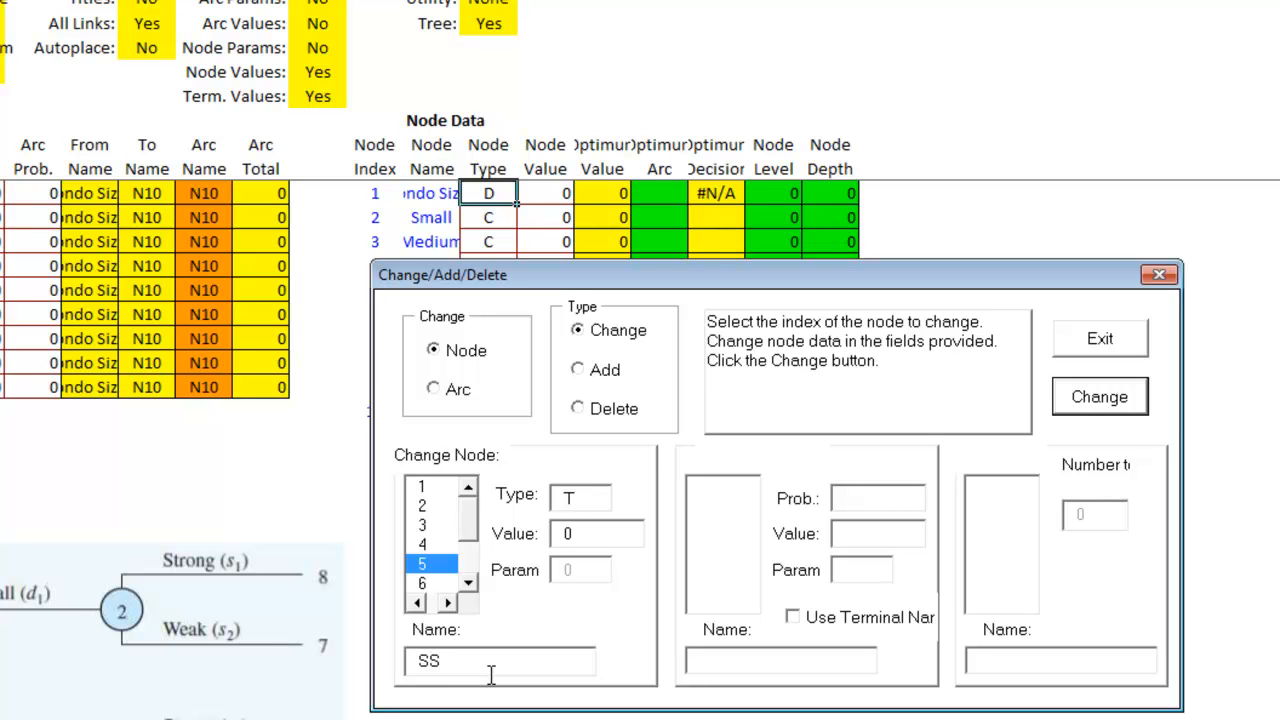
{"action": "left_click", "coordinate": [430, 582]}
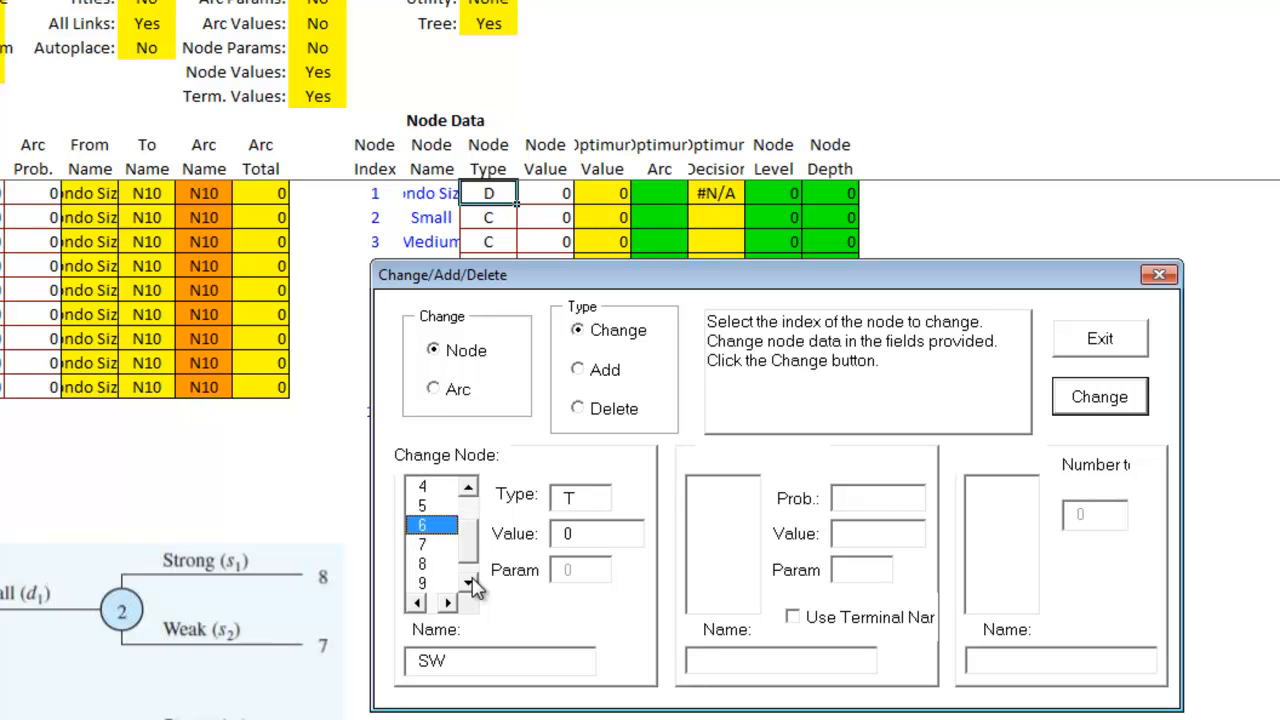
{"action": "left_click", "coordinate": [430, 543]}
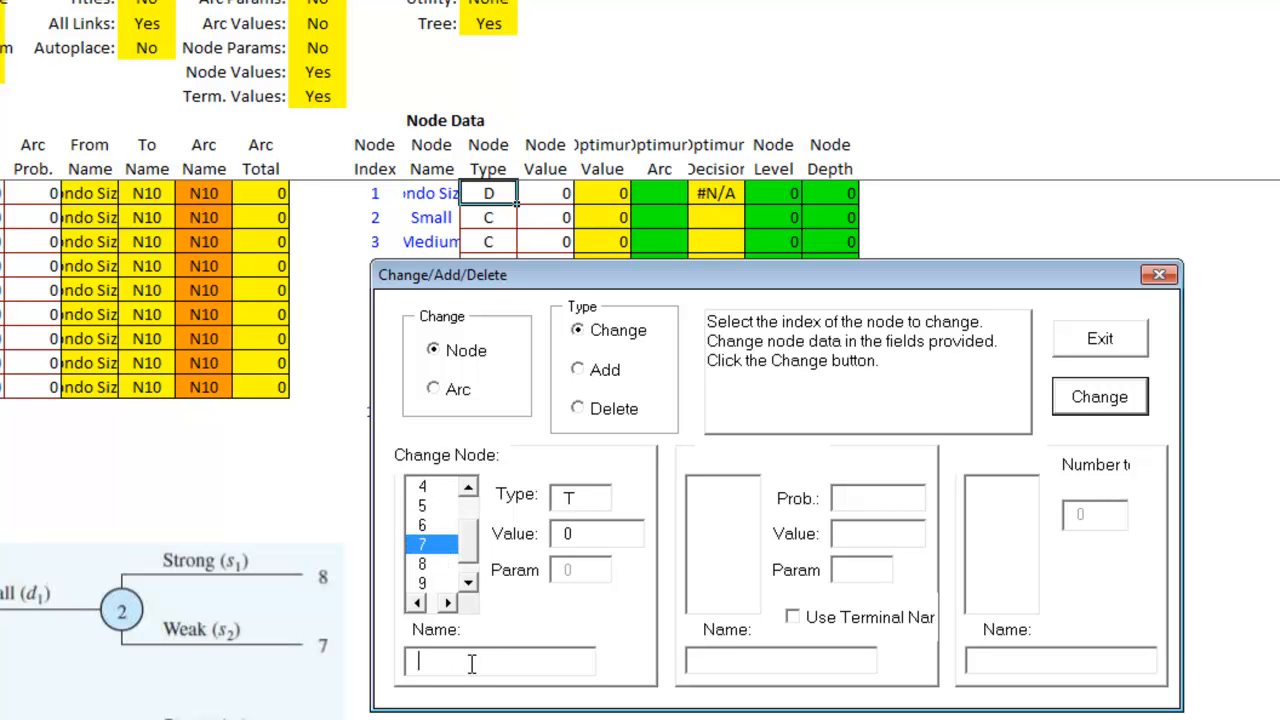
{"action": "type", "text": "MS"}
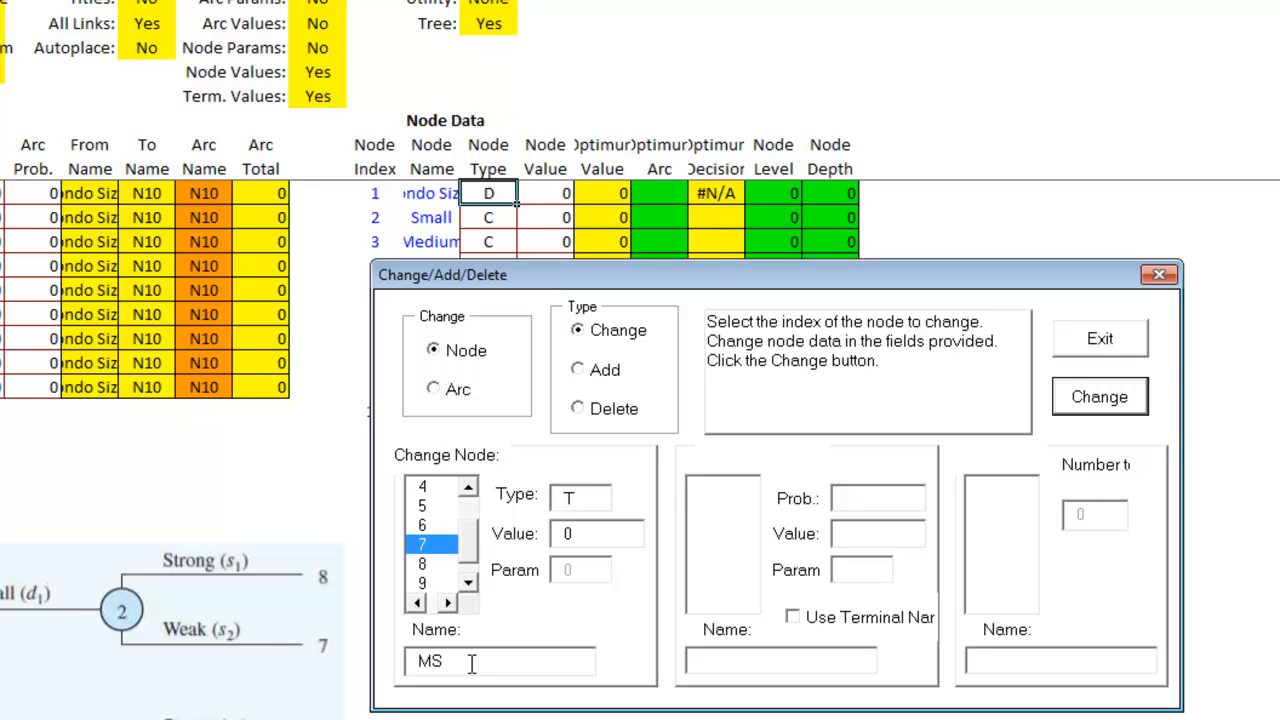
{"action": "left_click", "coordinate": [424, 563]}
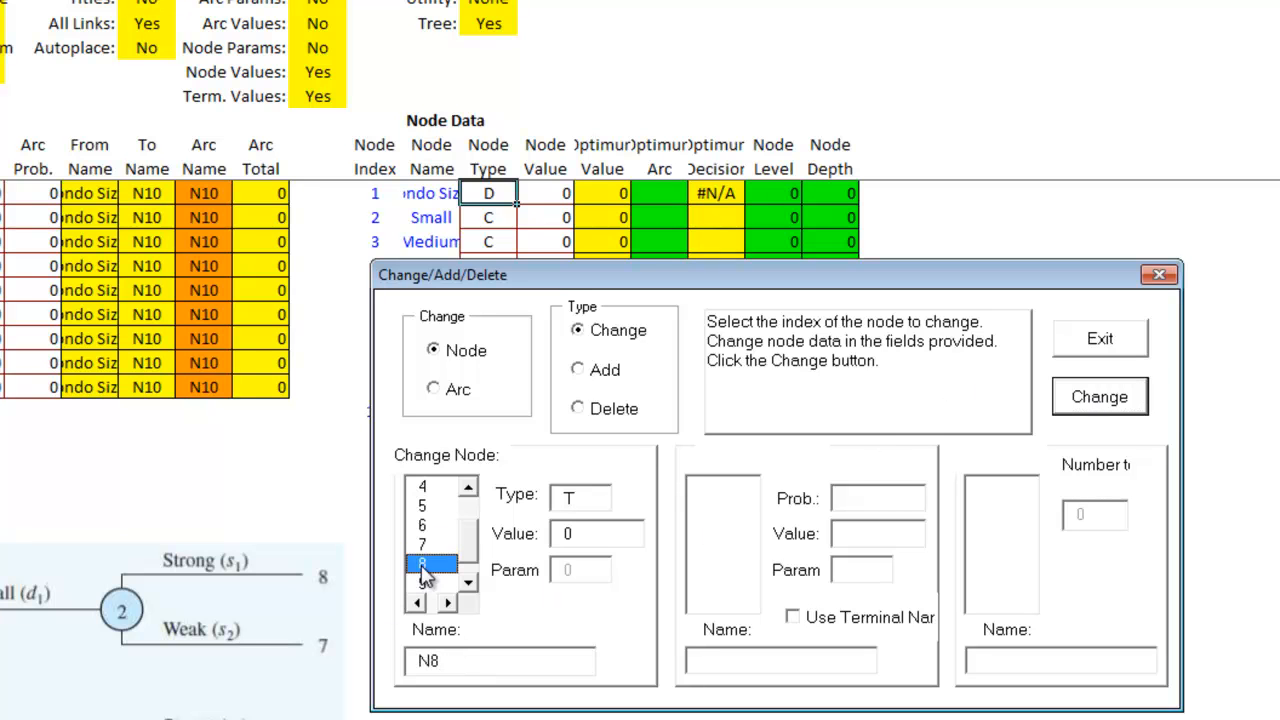
{"action": "type", "text": "MW"}
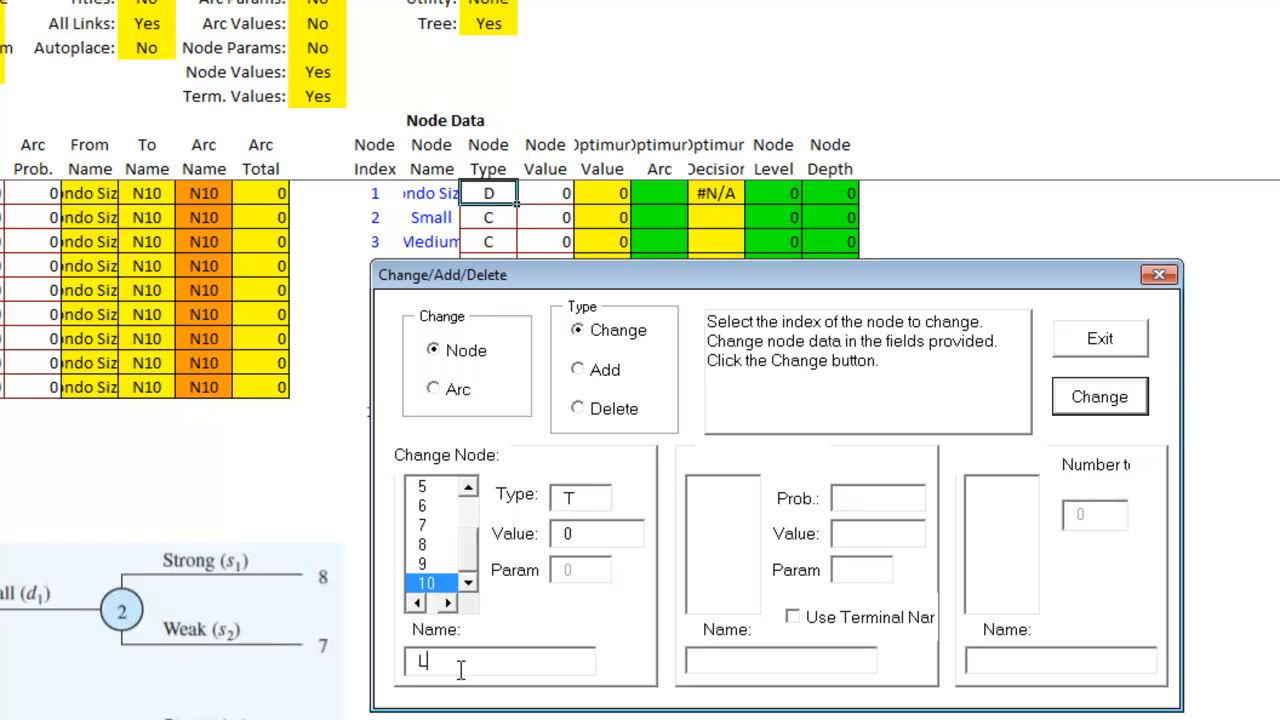
{"action": "type", "text": "W"}
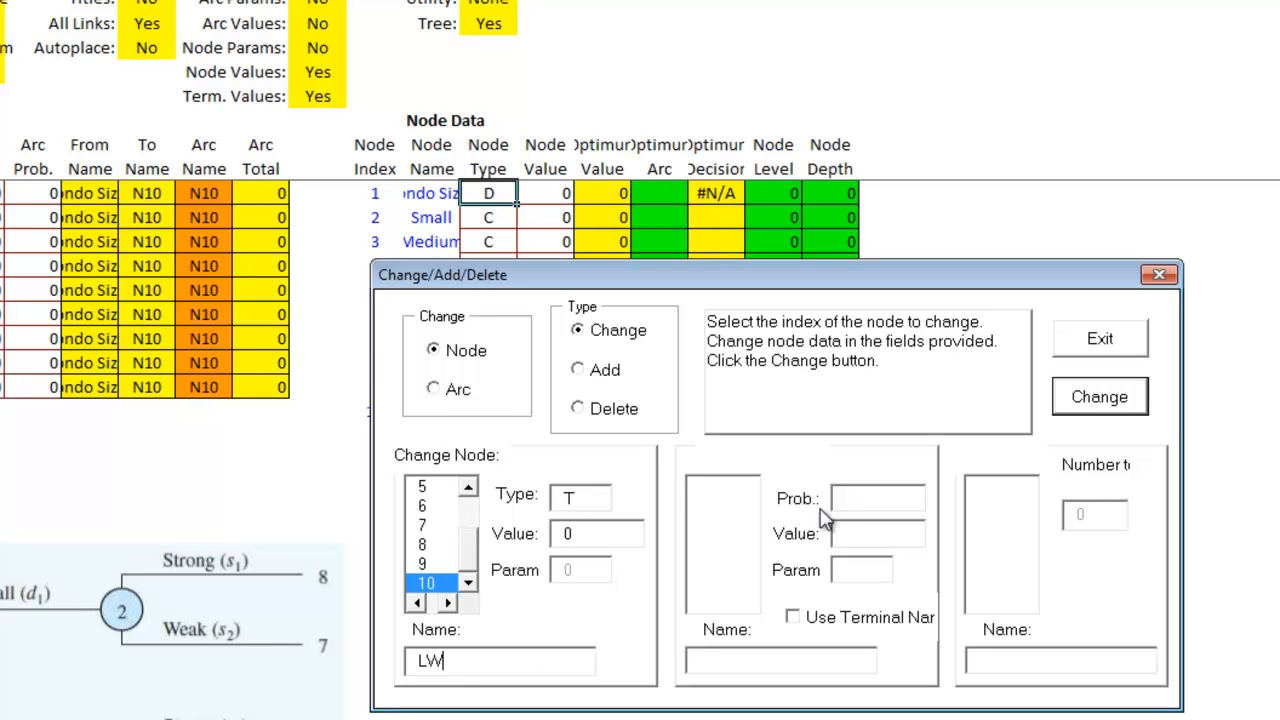
{"action": "left_click", "coordinate": [1099, 396]}
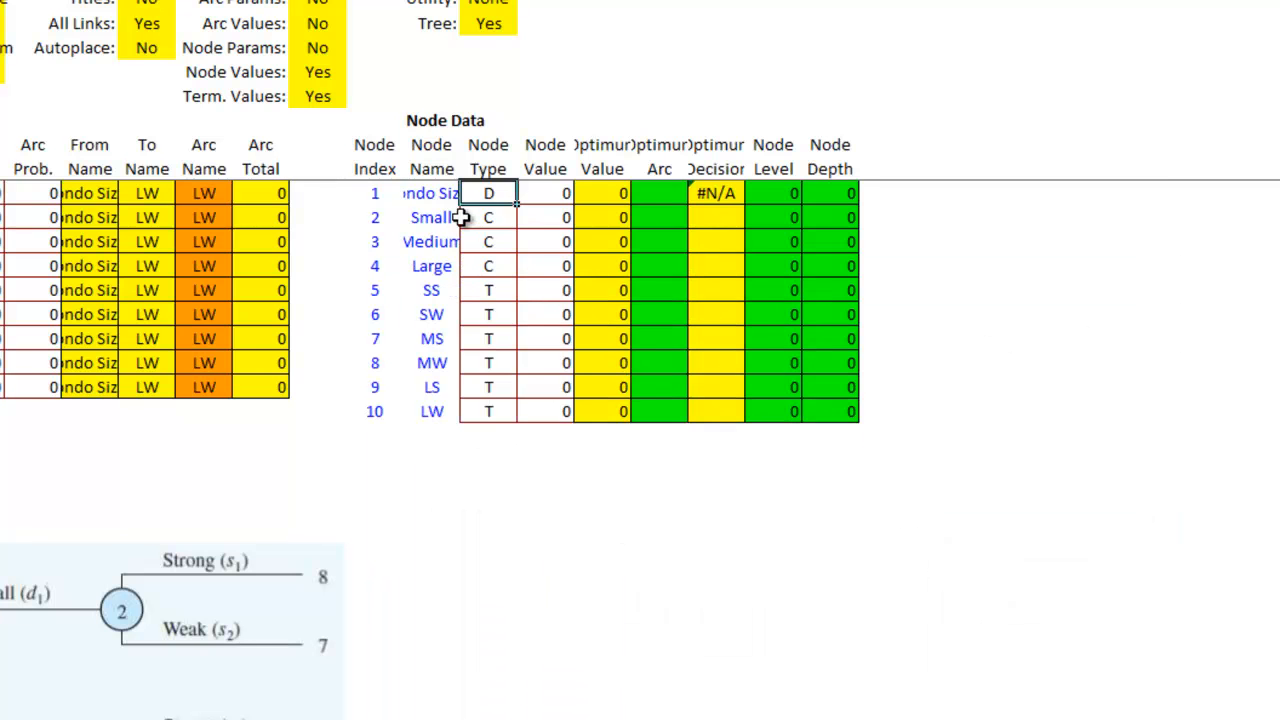
{"action": "mouse_move", "coordinate": [491, 389]}
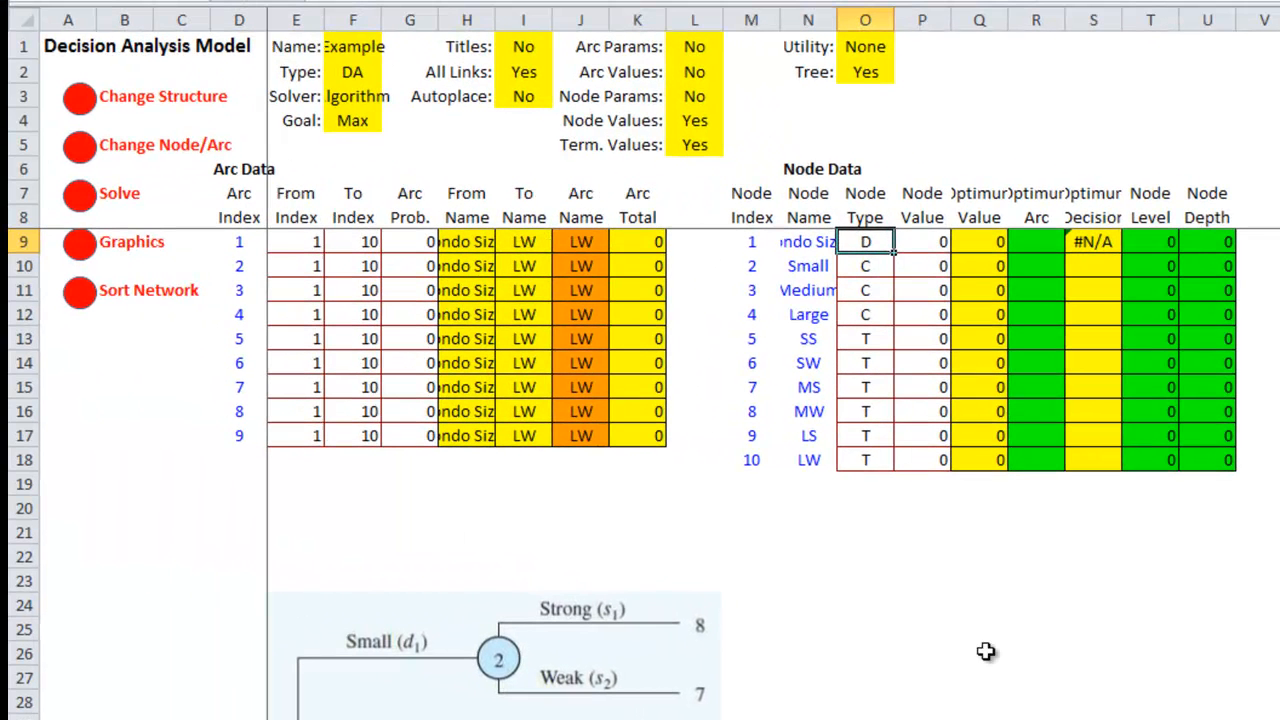
{"action": "mouse_move", "coordinate": [793, 428]}
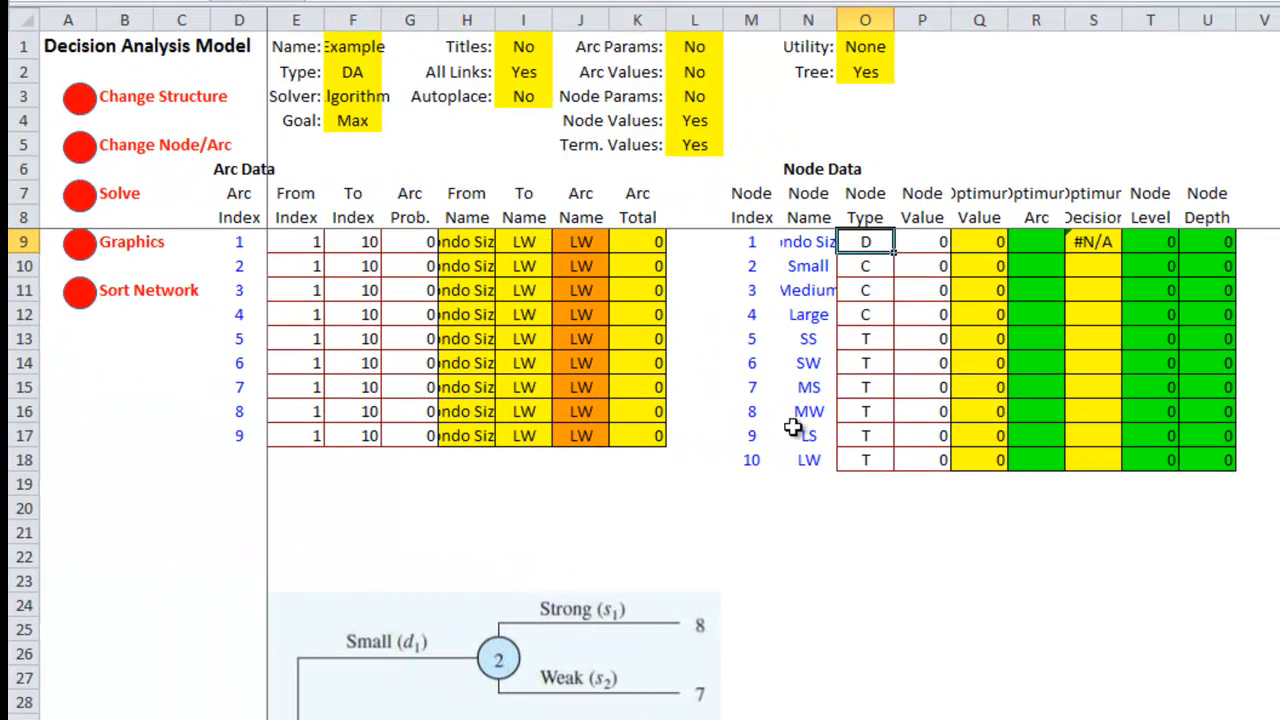
Step: Point arcs 1–3 from Condo Size? to Small, Medium and Large, named by end node
{"action": "left_click", "coordinate": [80, 145]}
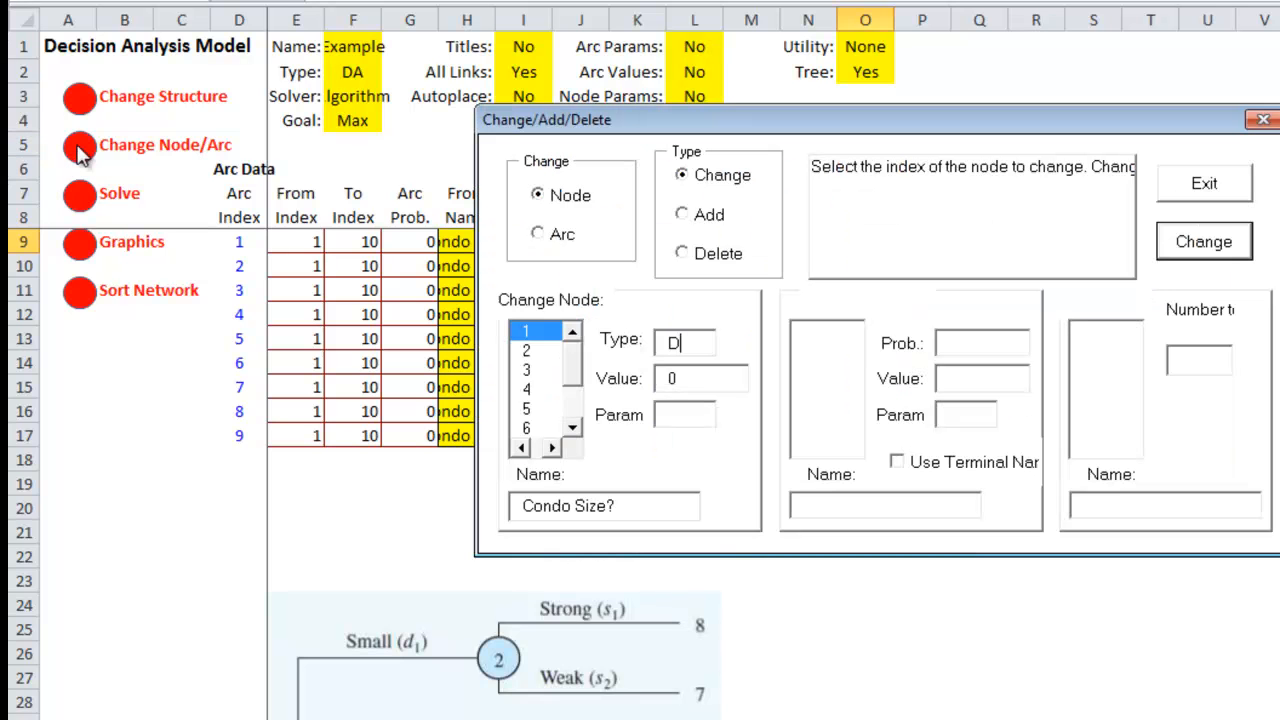
{"action": "left_click", "coordinate": [538, 234]}
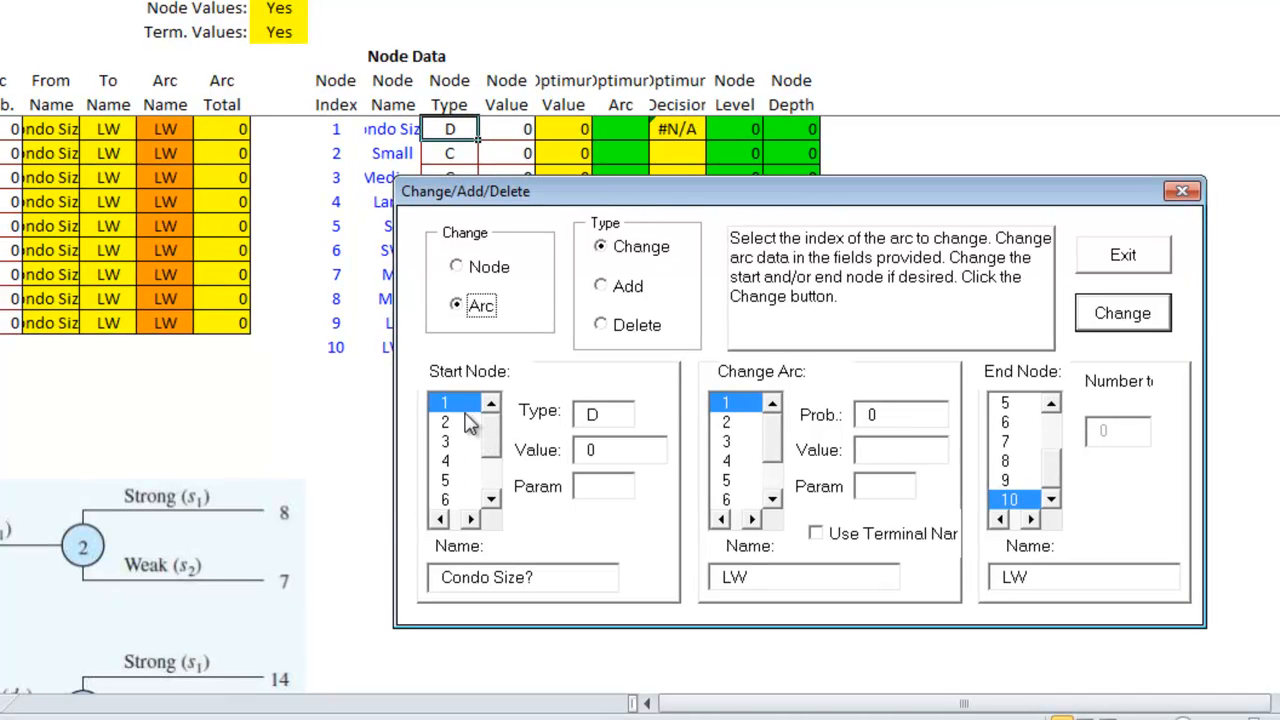
{"action": "mouse_move", "coordinate": [460, 420]}
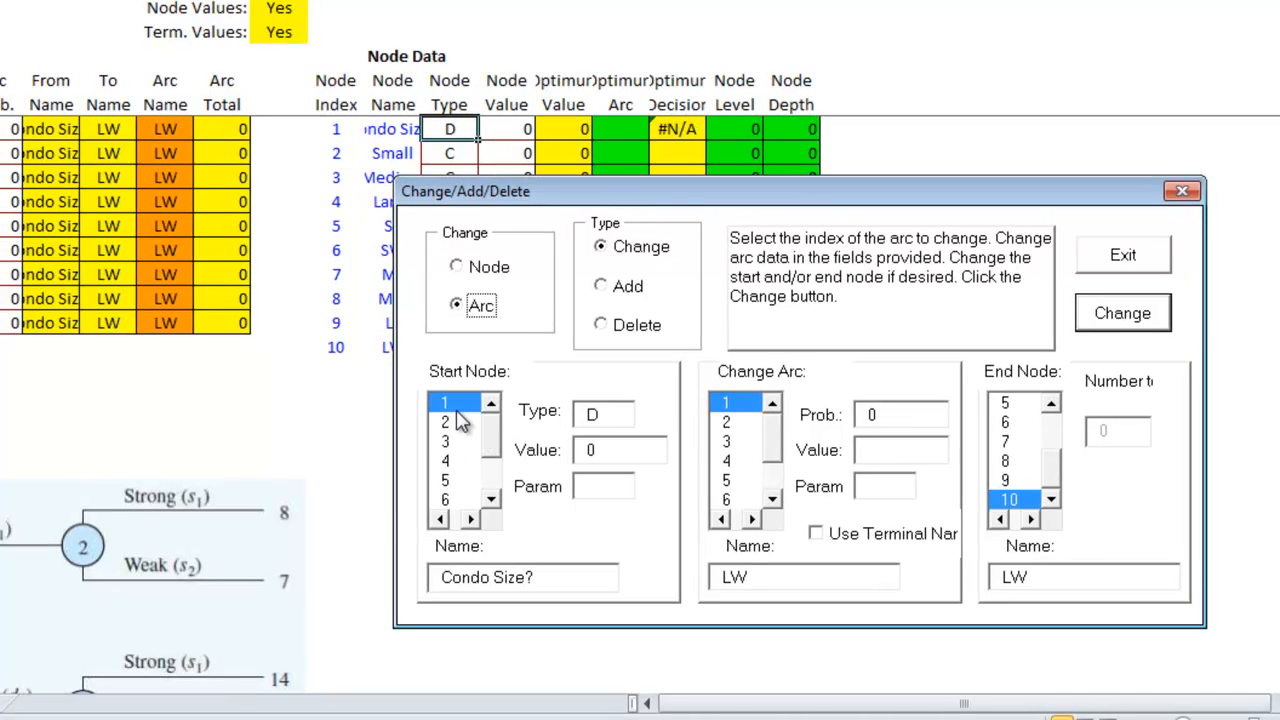
{"action": "mouse_move", "coordinate": [1055, 485]}
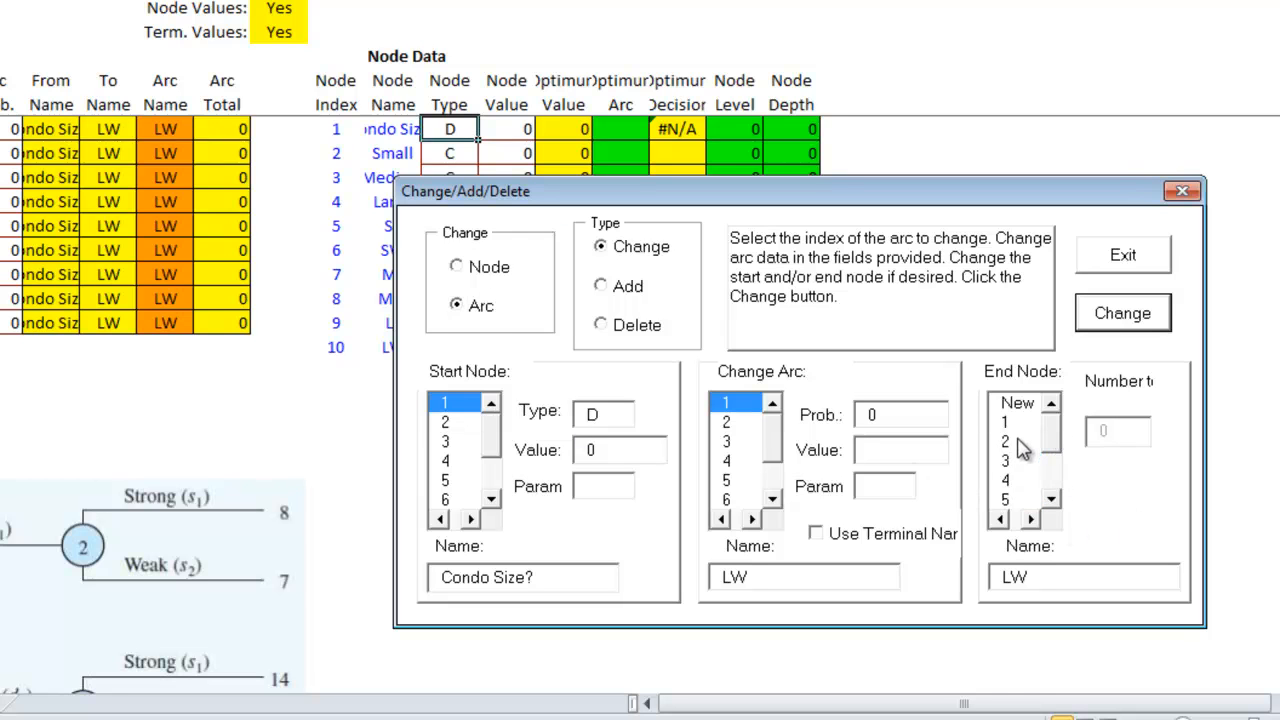
{"action": "left_click", "coordinate": [1015, 441]}
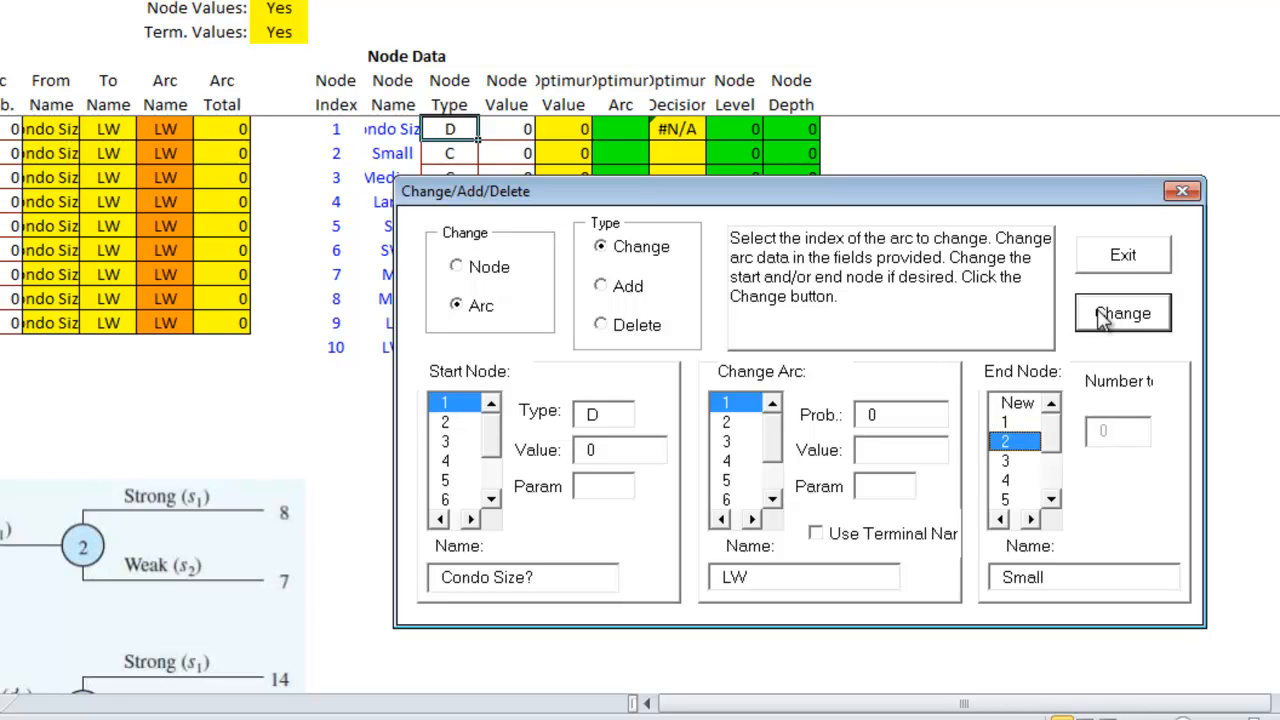
{"action": "left_click", "coordinate": [1122, 313]}
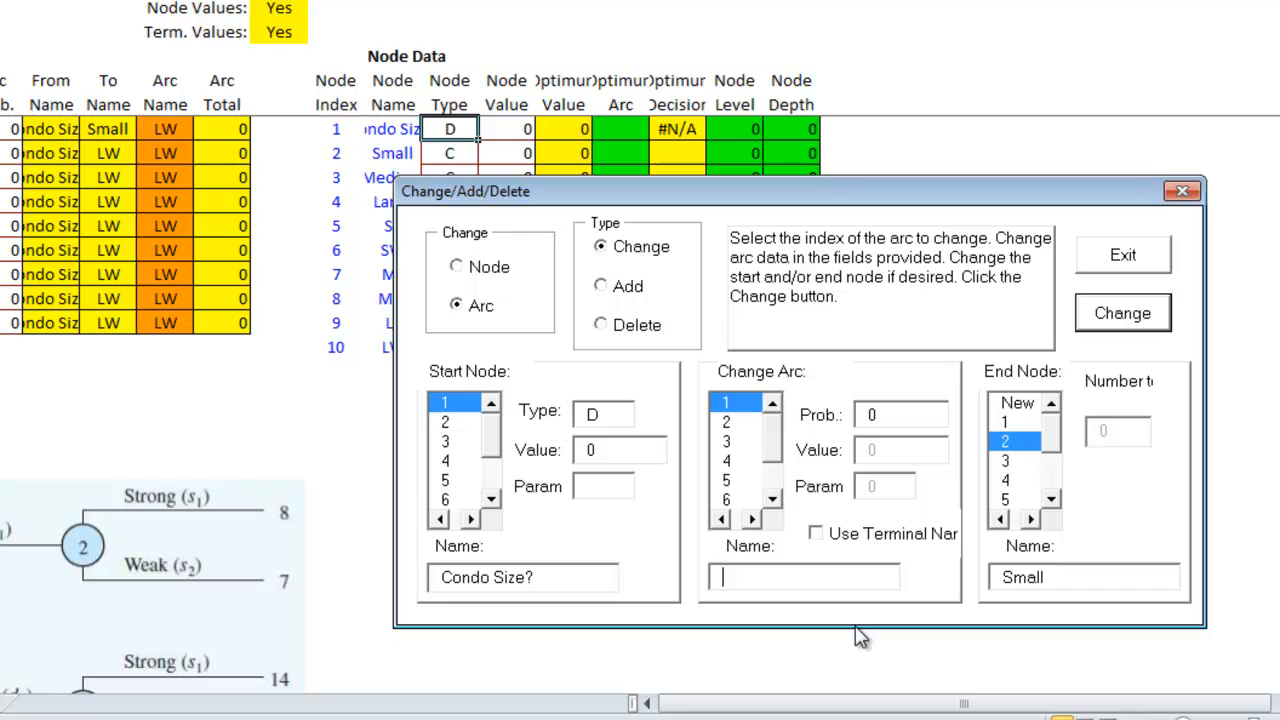
{"action": "left_click", "coordinate": [816, 533]}
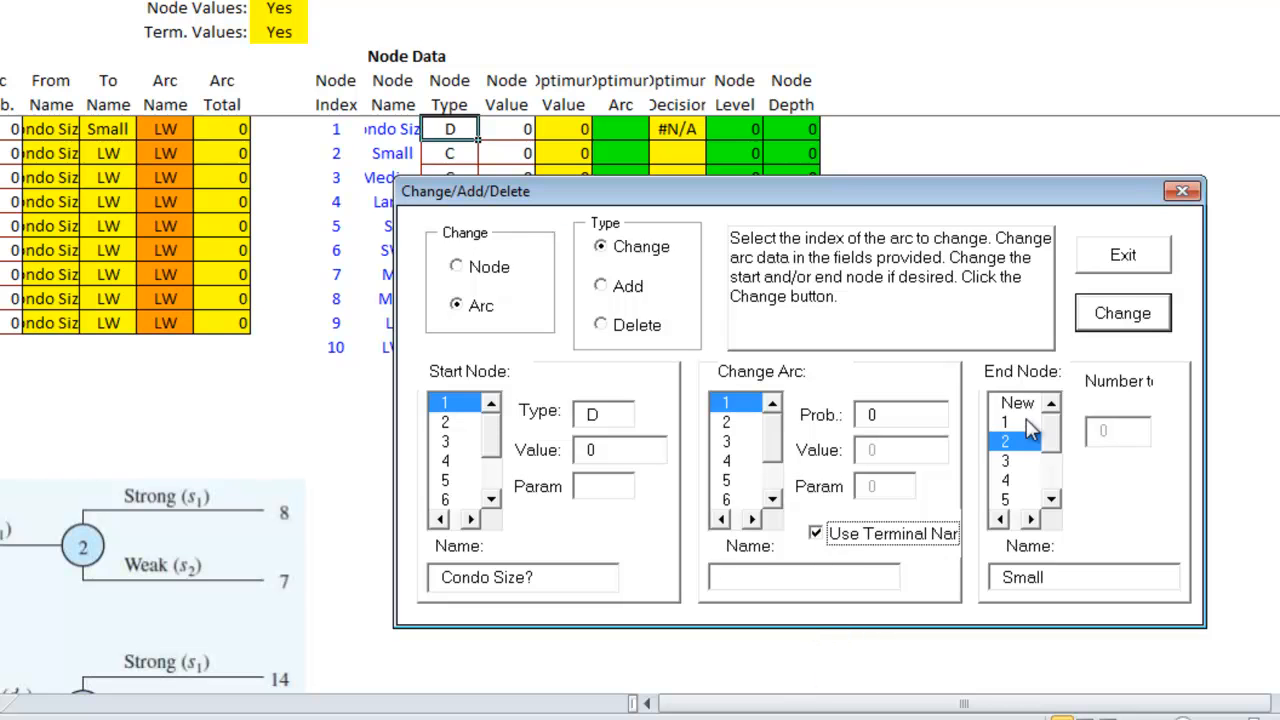
{"action": "left_click", "coordinate": [1122, 313]}
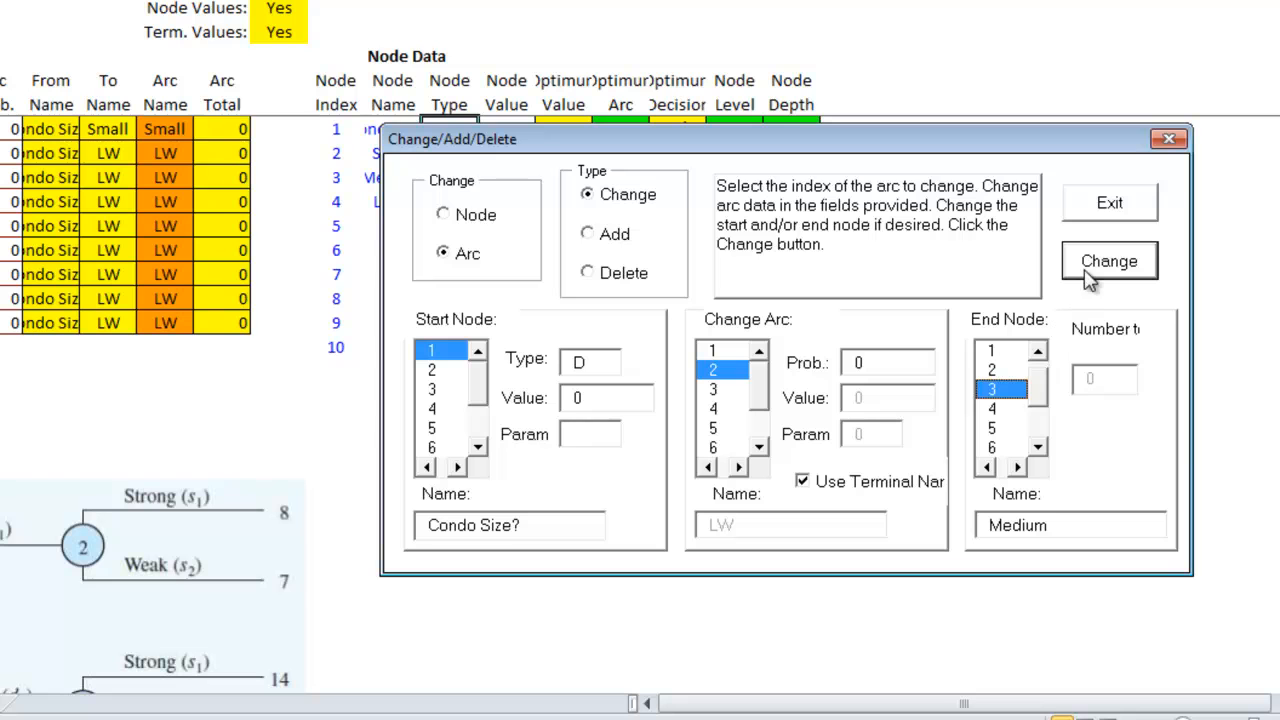
{"action": "left_click", "coordinate": [1109, 260]}
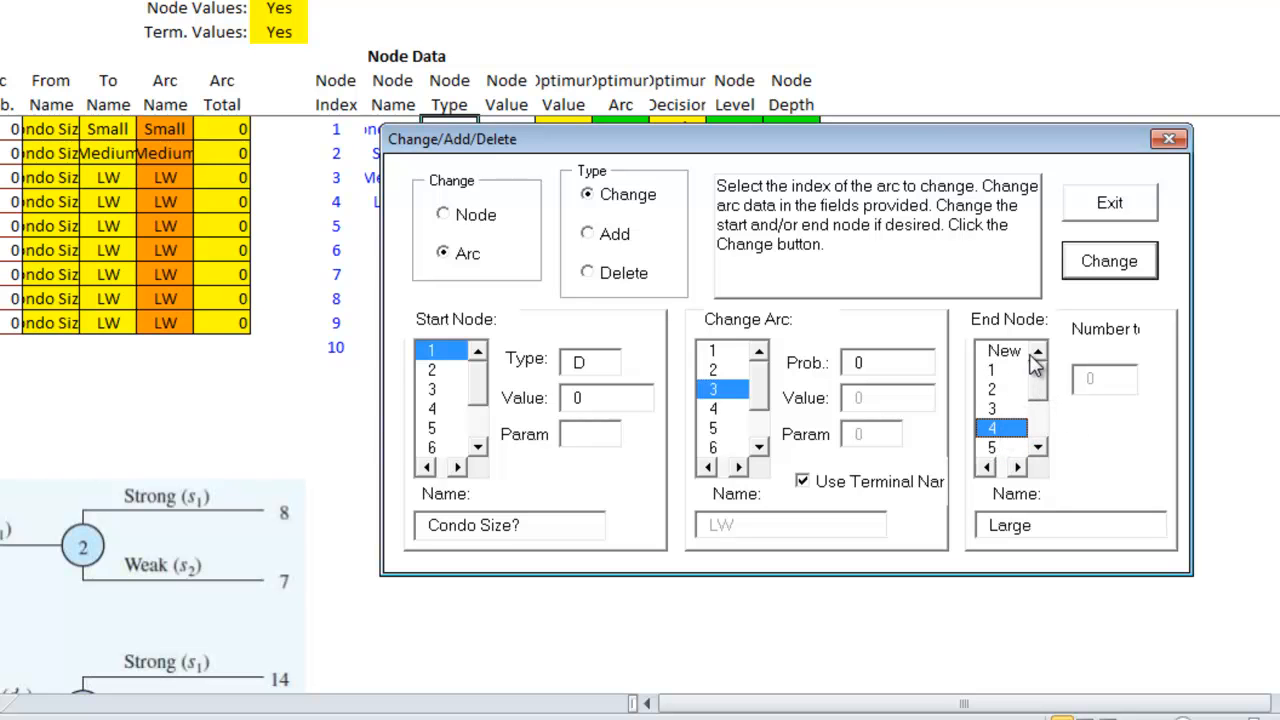
{"action": "left_click", "coordinate": [1109, 261]}
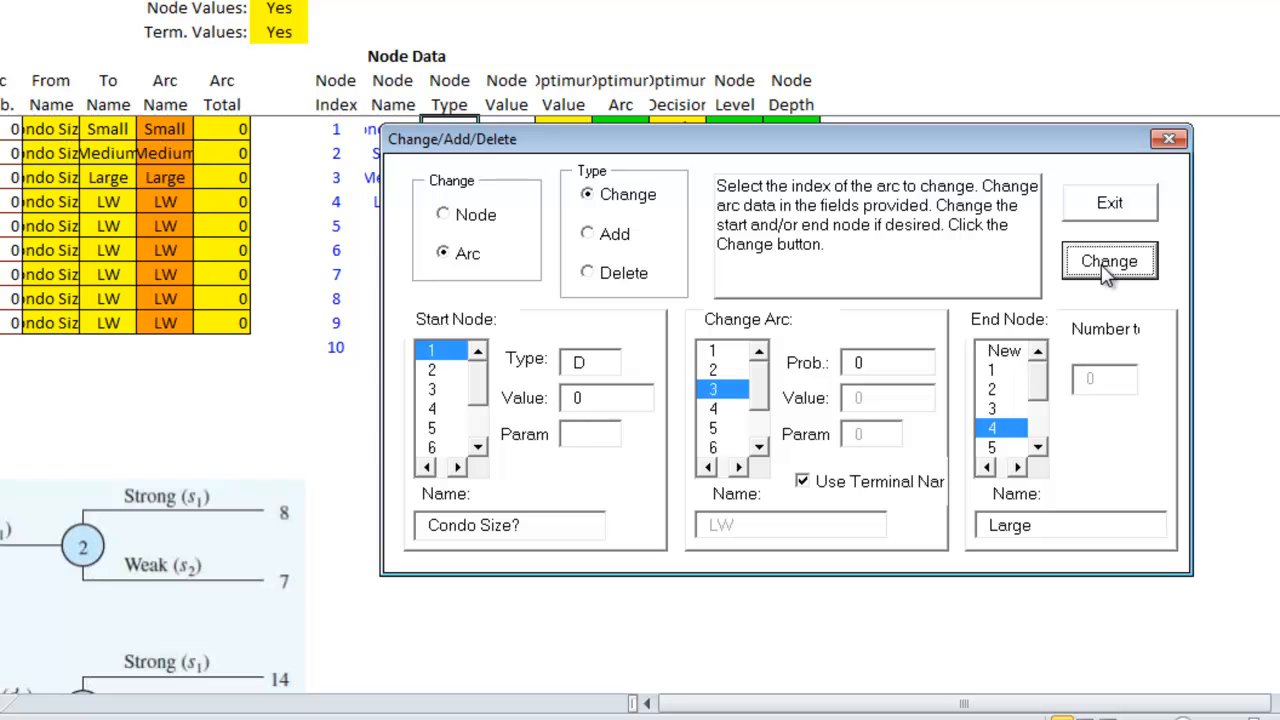
{"action": "mouse_move", "coordinate": [997, 355]}
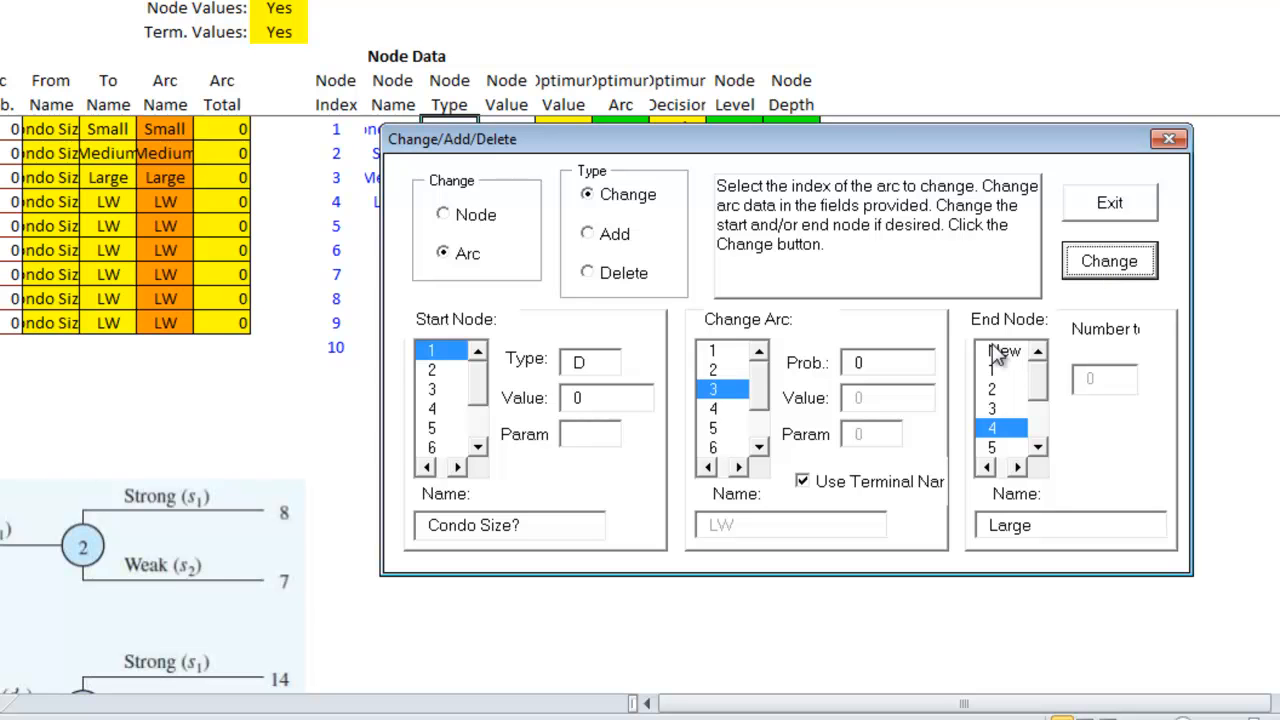
{"action": "mouse_move", "coordinate": [195, 535]}
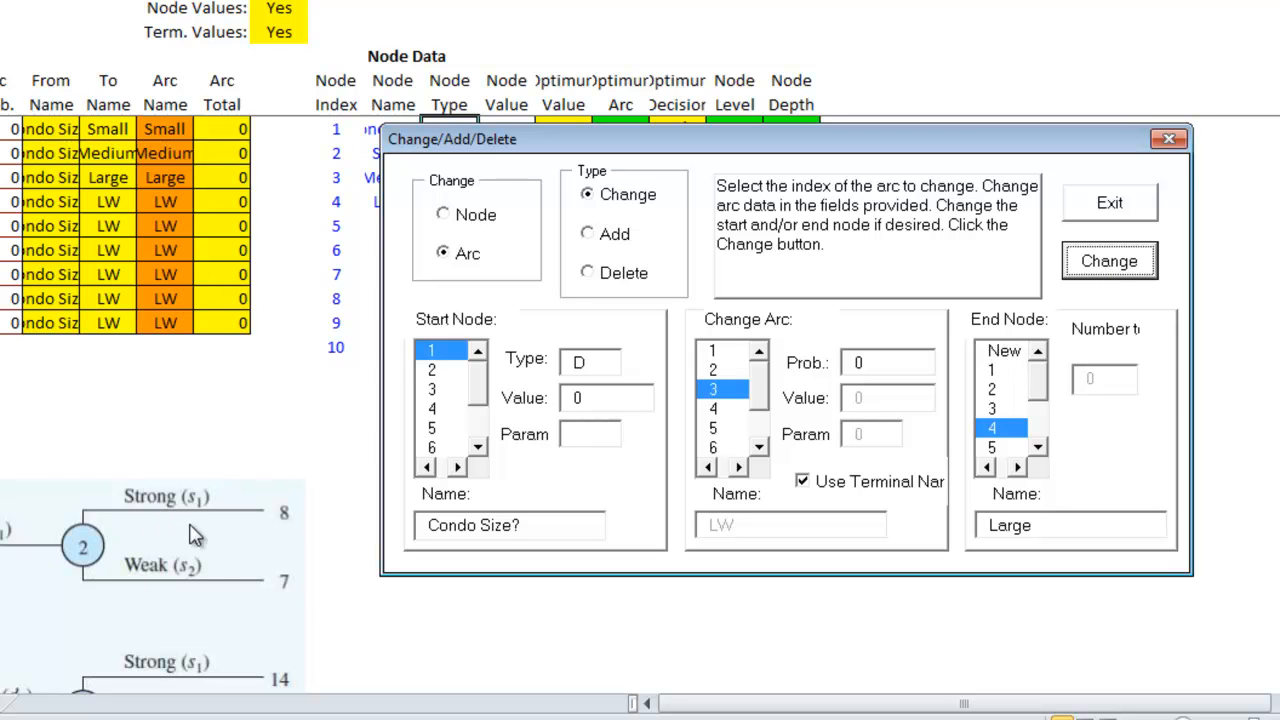
{"action": "mouse_move", "coordinate": [720, 420]}
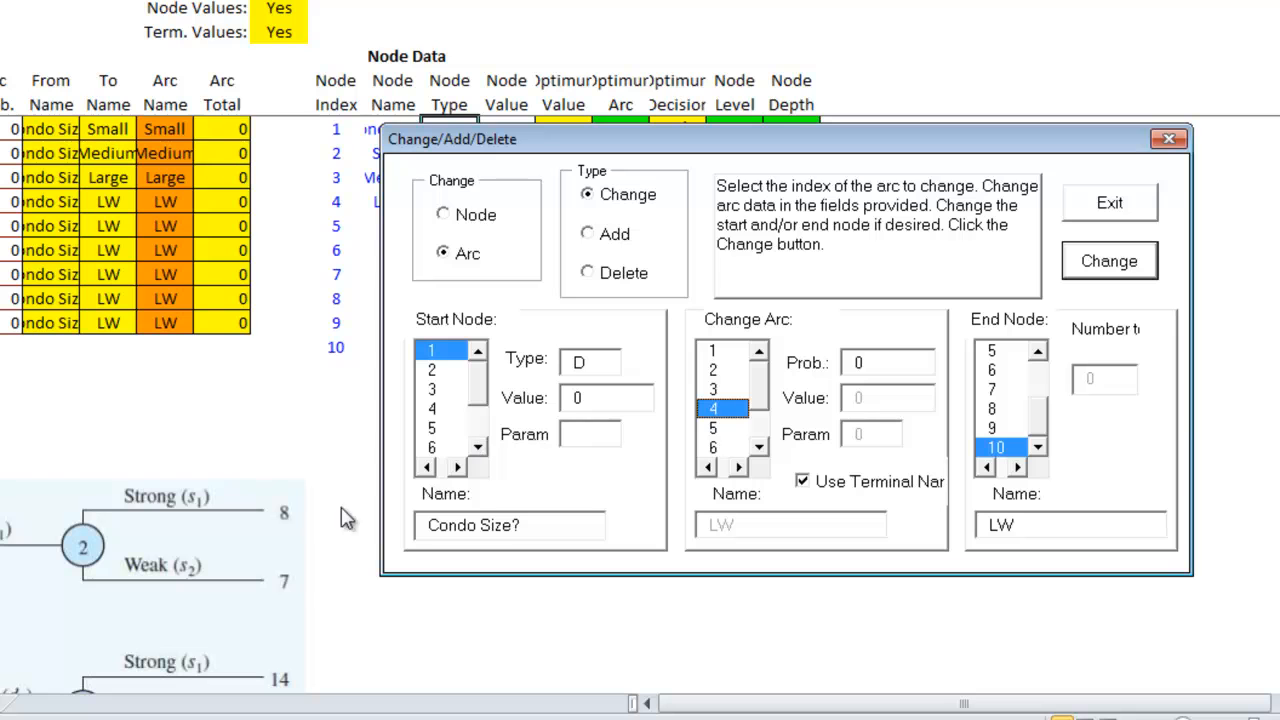
{"action": "mouse_move", "coordinate": [440, 390]}
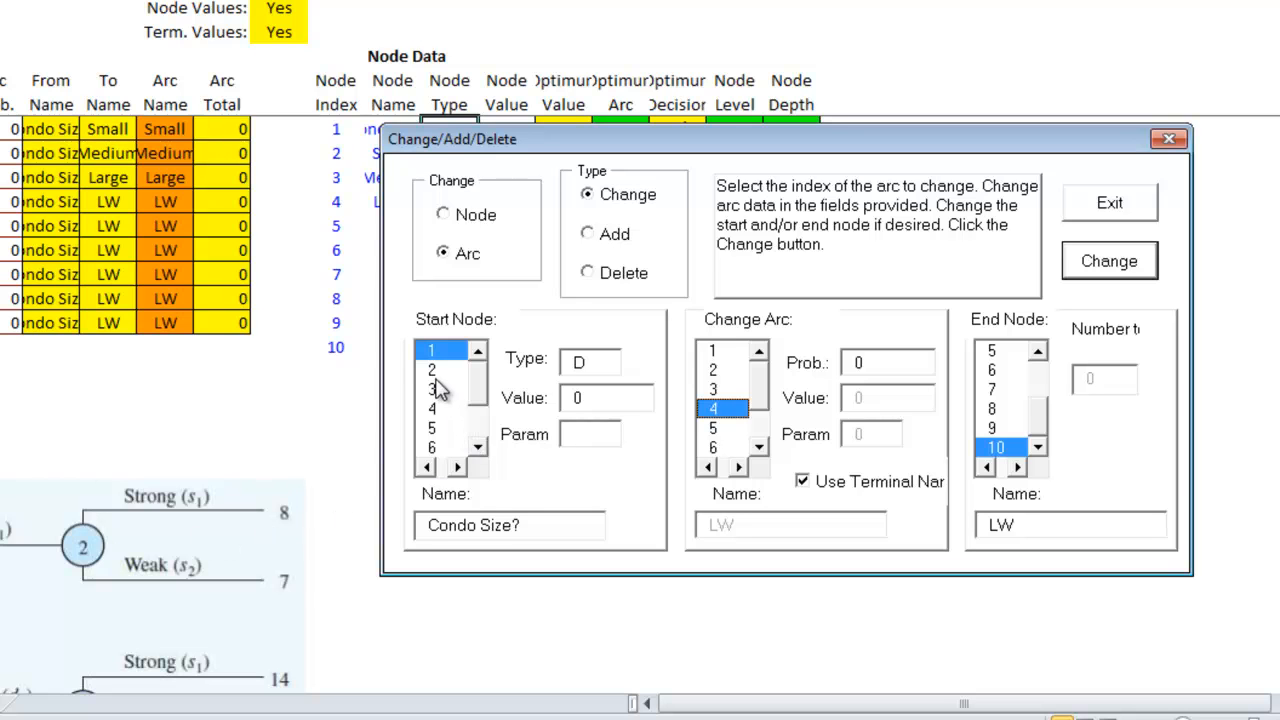
Step: Link arcs 4 and 5 from Small to SS and SW
{"action": "left_click", "coordinate": [432, 370]}
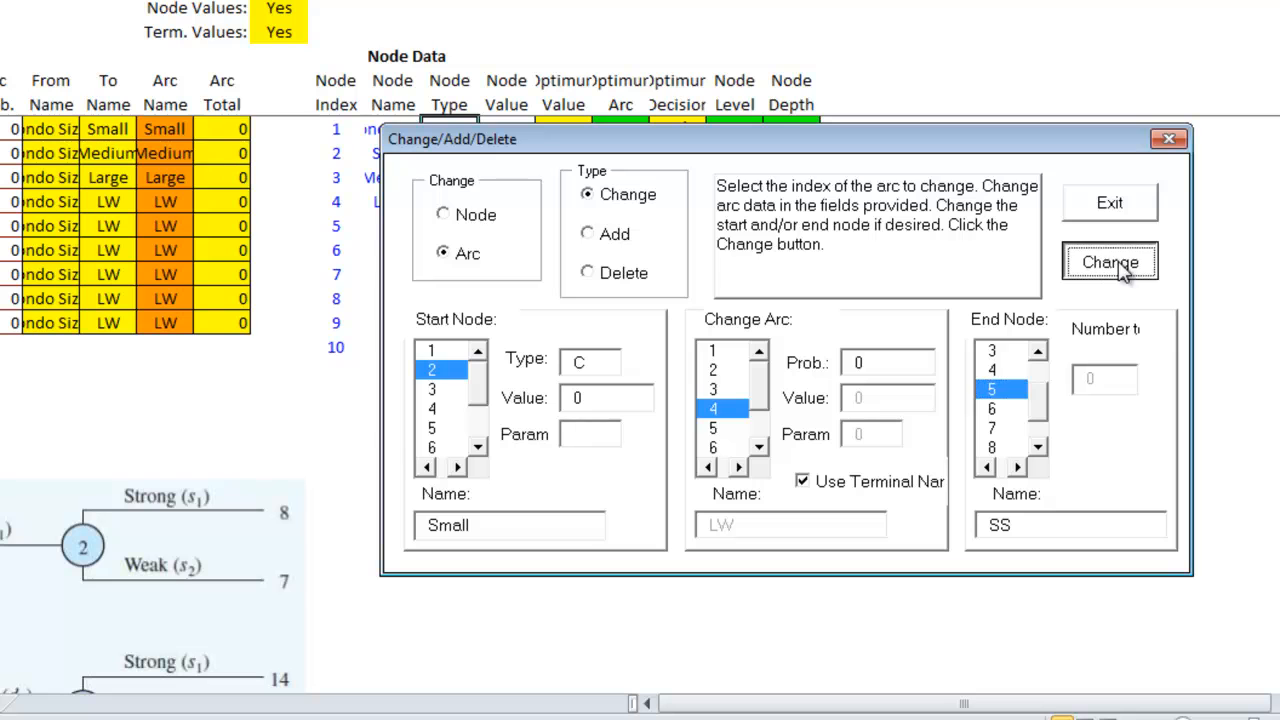
{"action": "left_click", "coordinate": [1109, 261]}
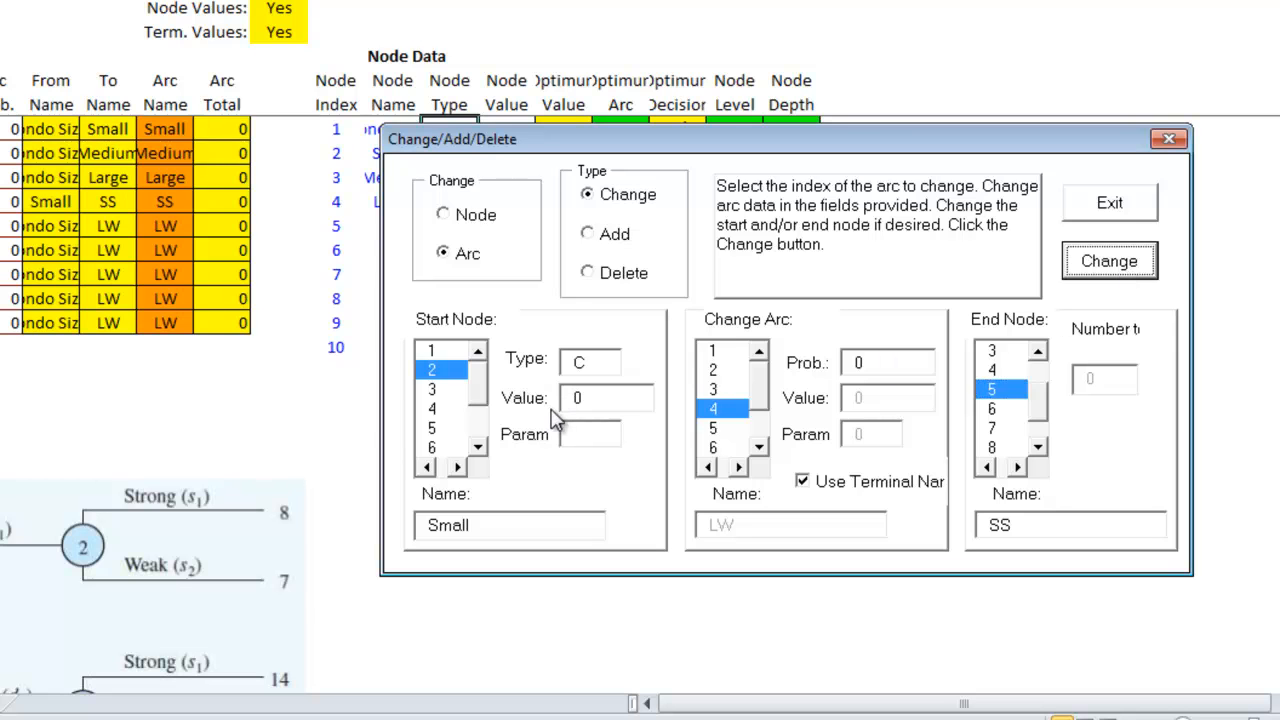
{"action": "left_click", "coordinate": [712, 427]}
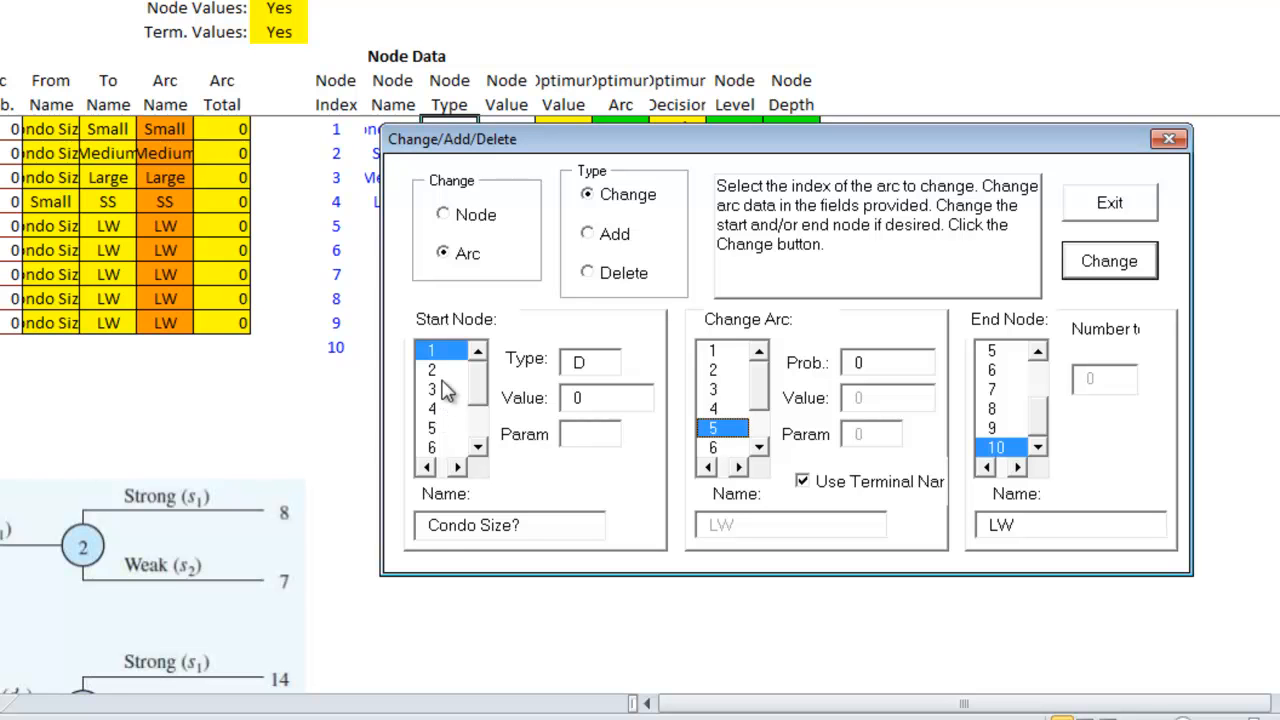
{"action": "left_click", "coordinate": [991, 371]}
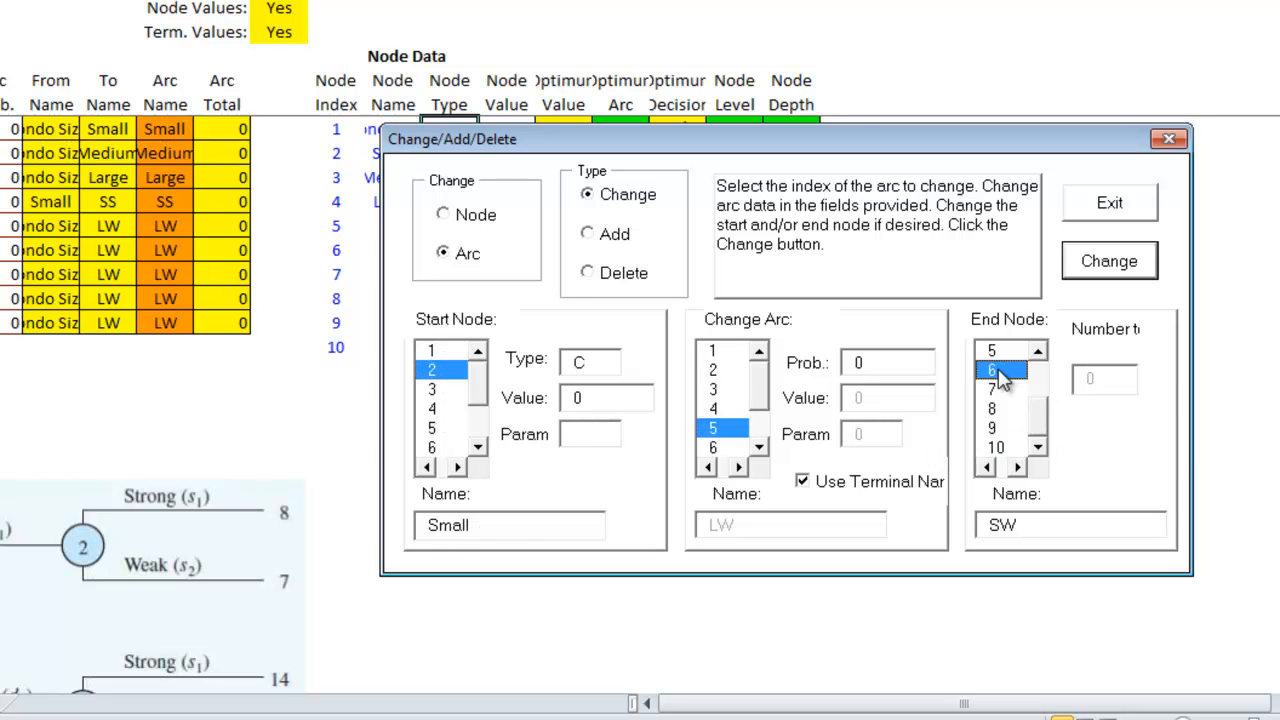
{"action": "mouse_move", "coordinate": [1055, 415]}
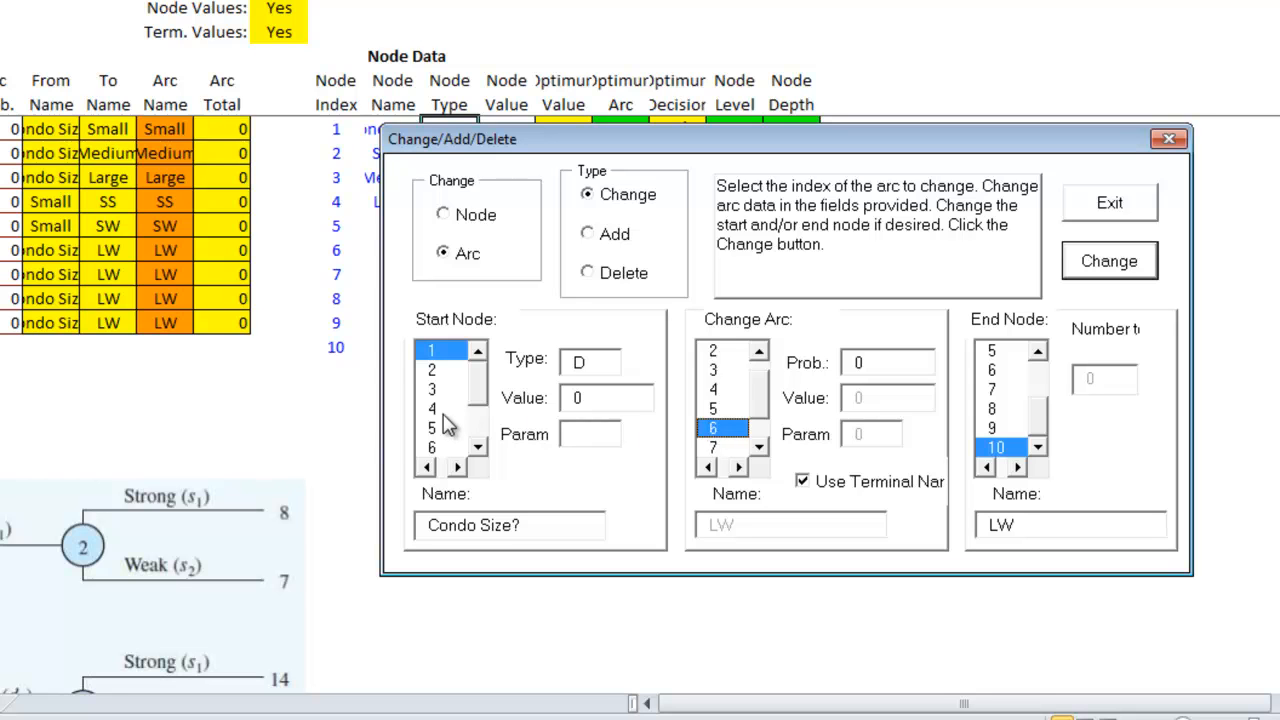
Step: Link arcs 6–9: Medium to MS and MW, Large to its terminal nodes
{"action": "left_click", "coordinate": [431, 389]}
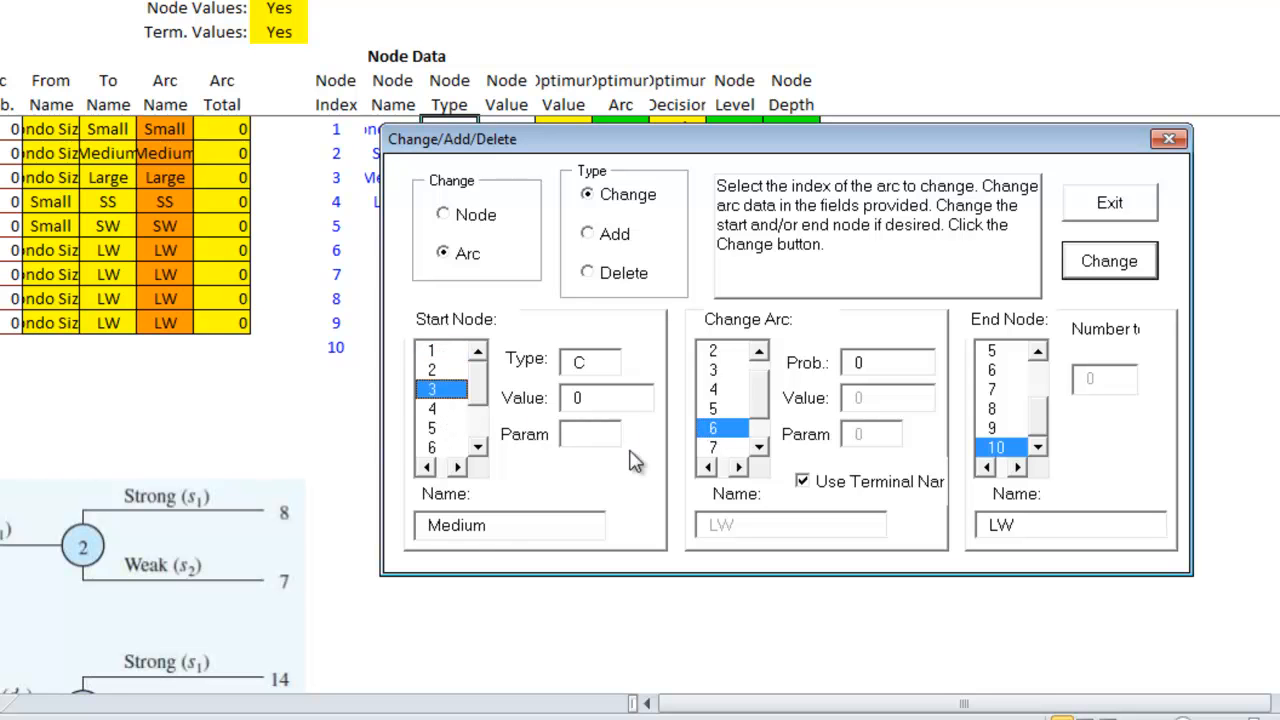
{"action": "mouse_move", "coordinate": [1003, 403]}
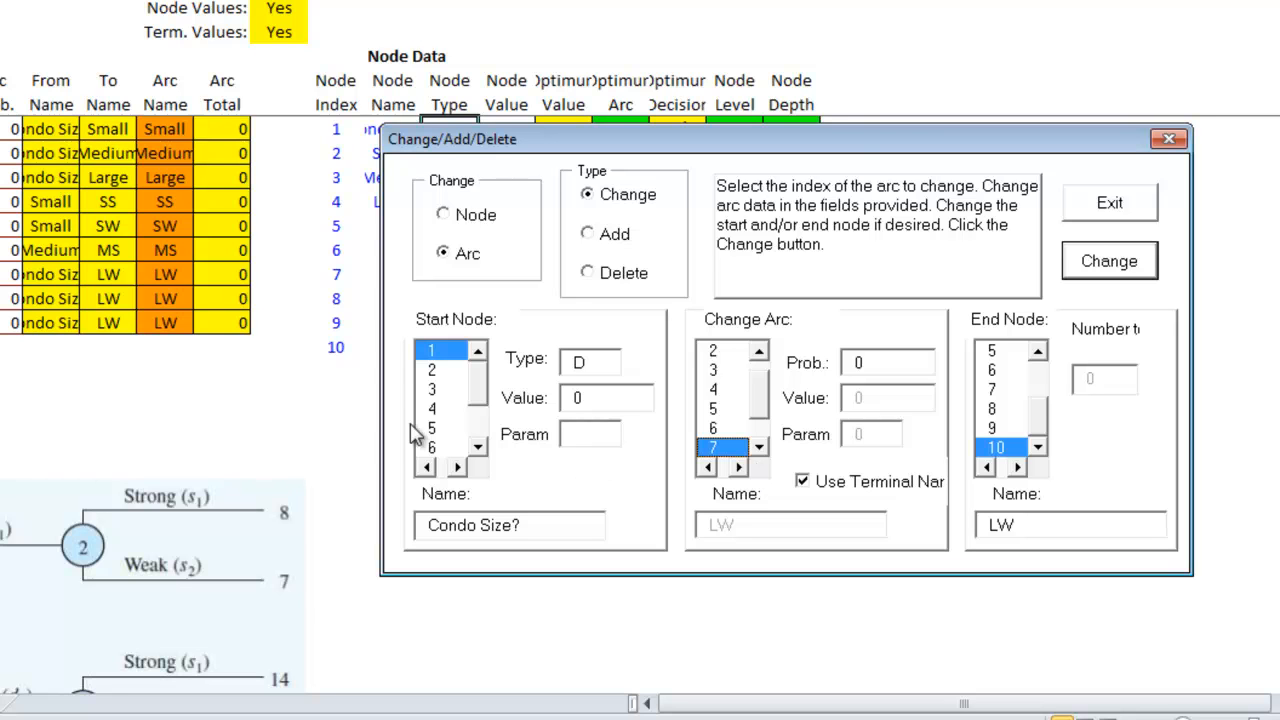
{"action": "left_click", "coordinate": [431, 389]}
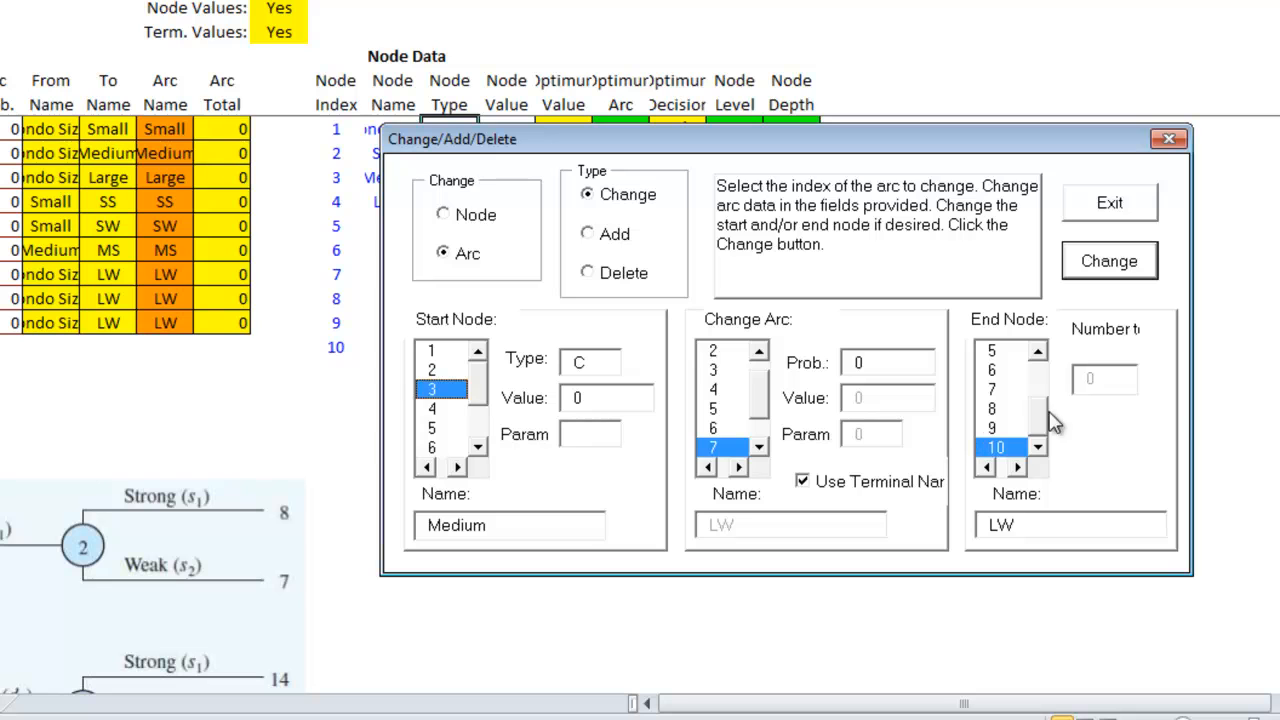
{"action": "mouse_move", "coordinate": [1060, 432]}
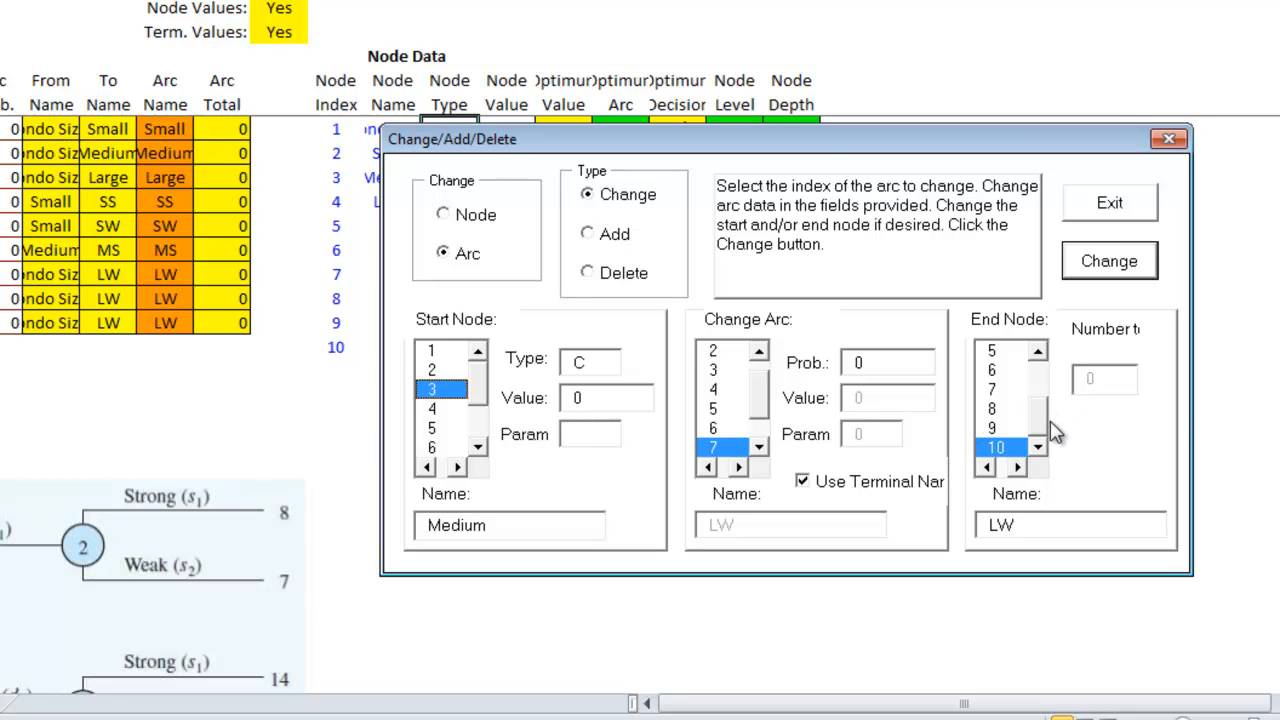
{"action": "left_click", "coordinate": [991, 408]}
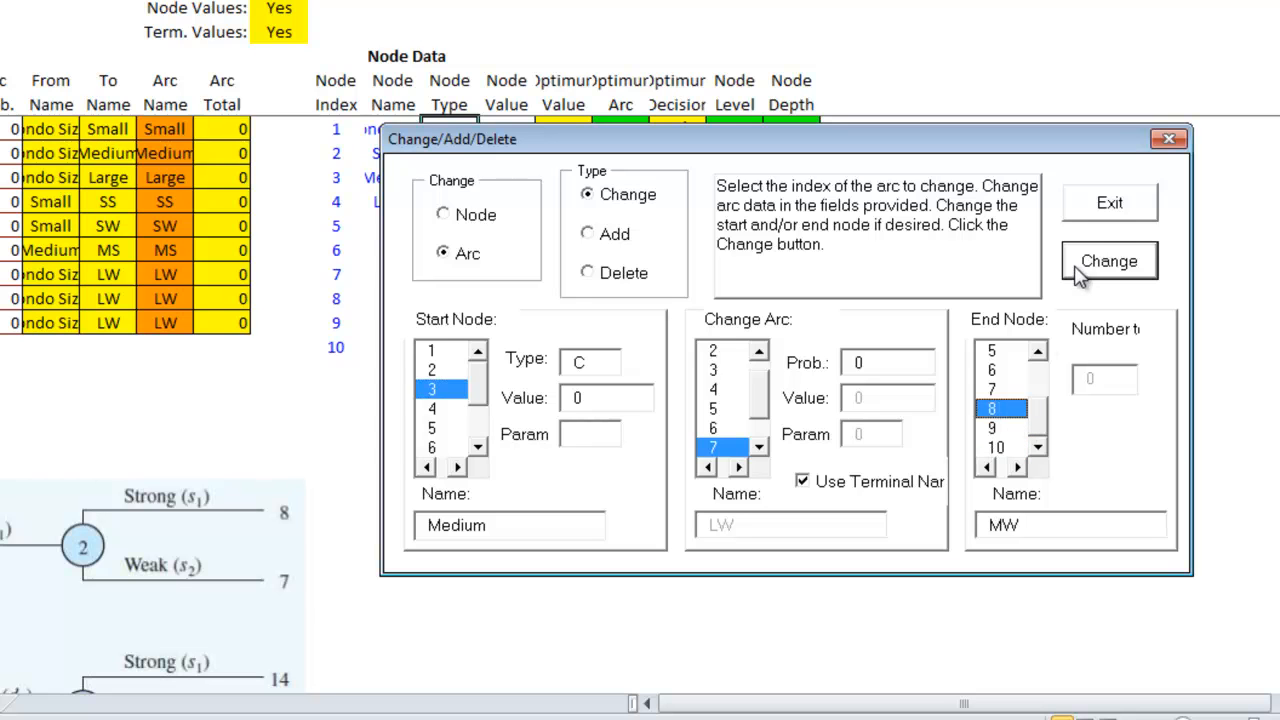
{"action": "left_click", "coordinate": [1109, 260]}
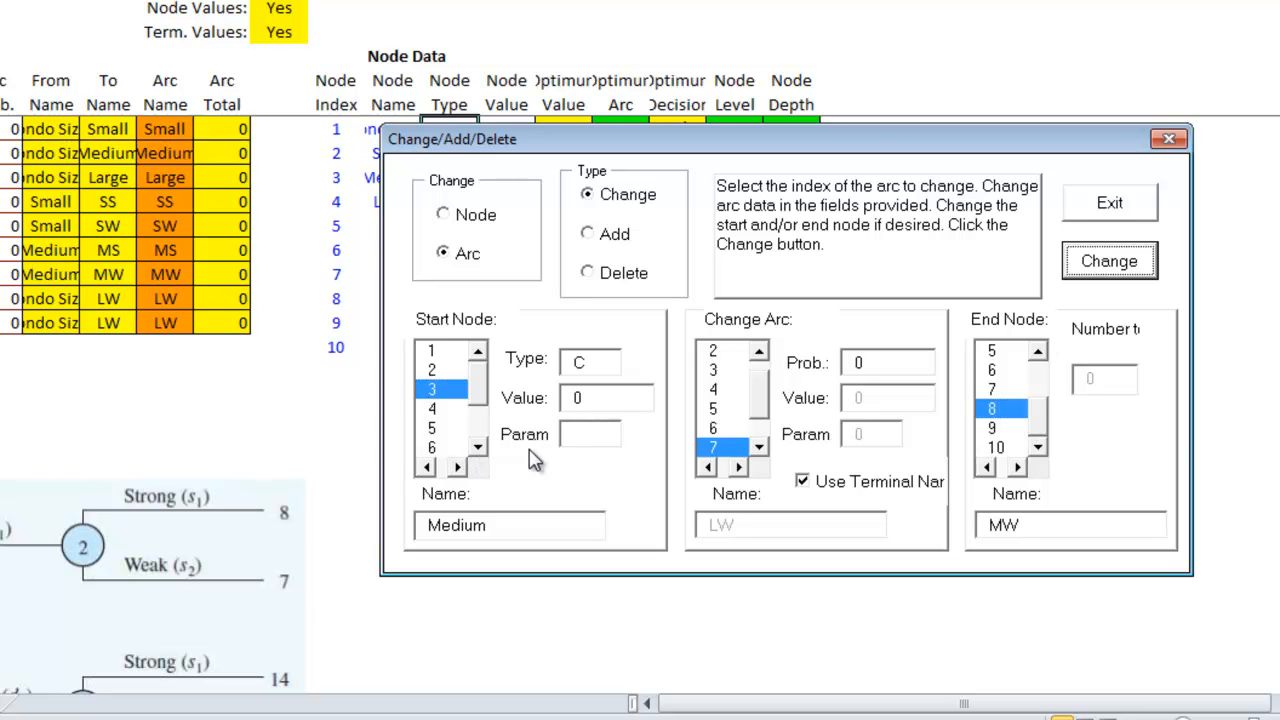
{"action": "left_click", "coordinate": [757, 448]}
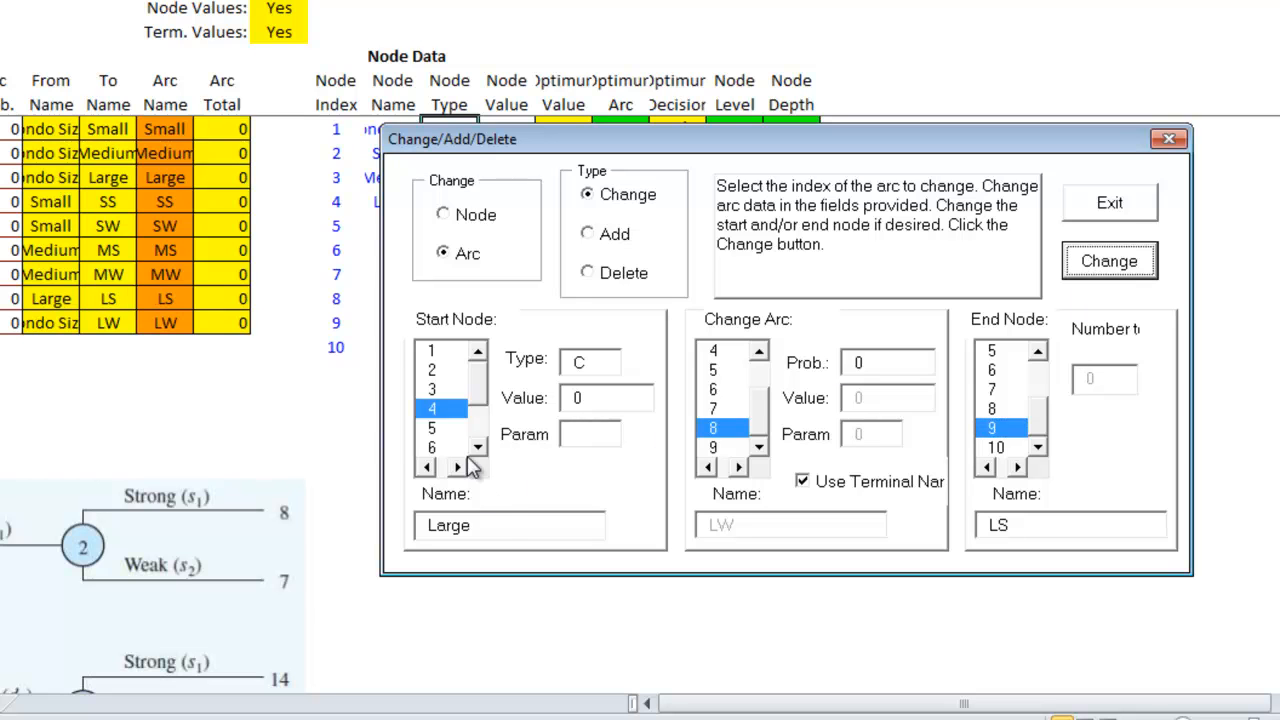
{"action": "left_click", "coordinate": [431, 349]}
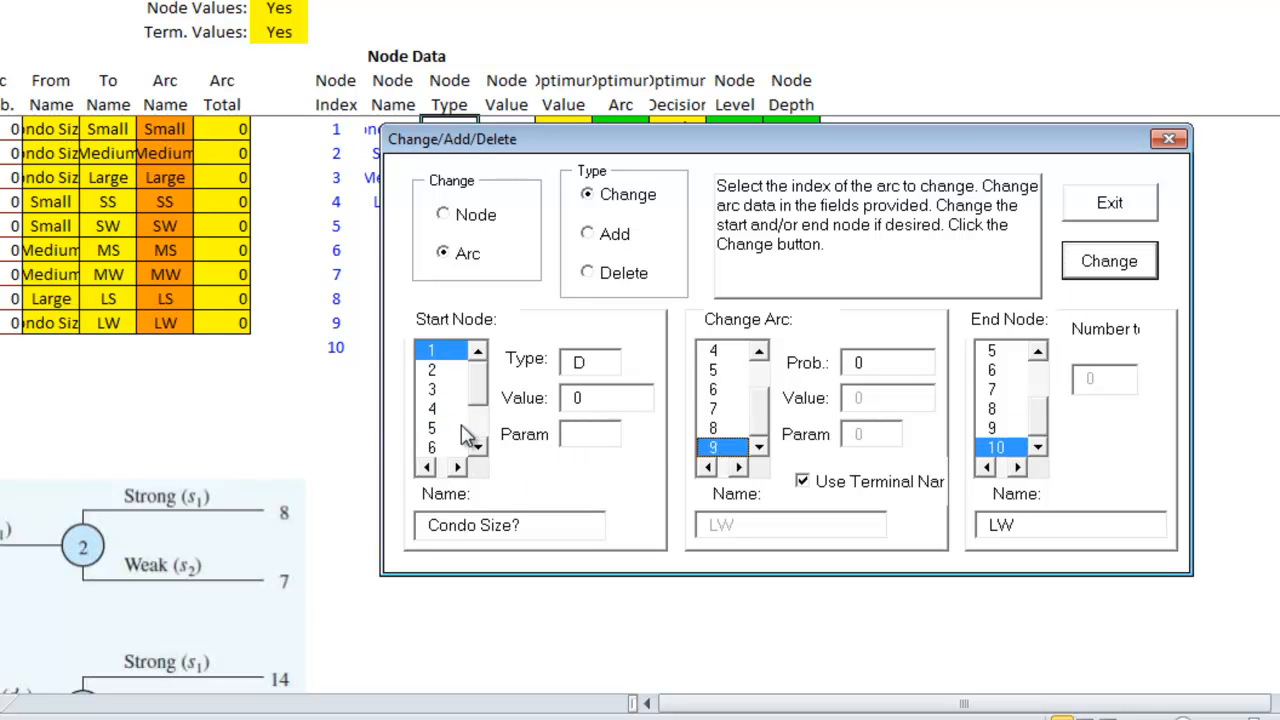
{"action": "left_click", "coordinate": [431, 408]}
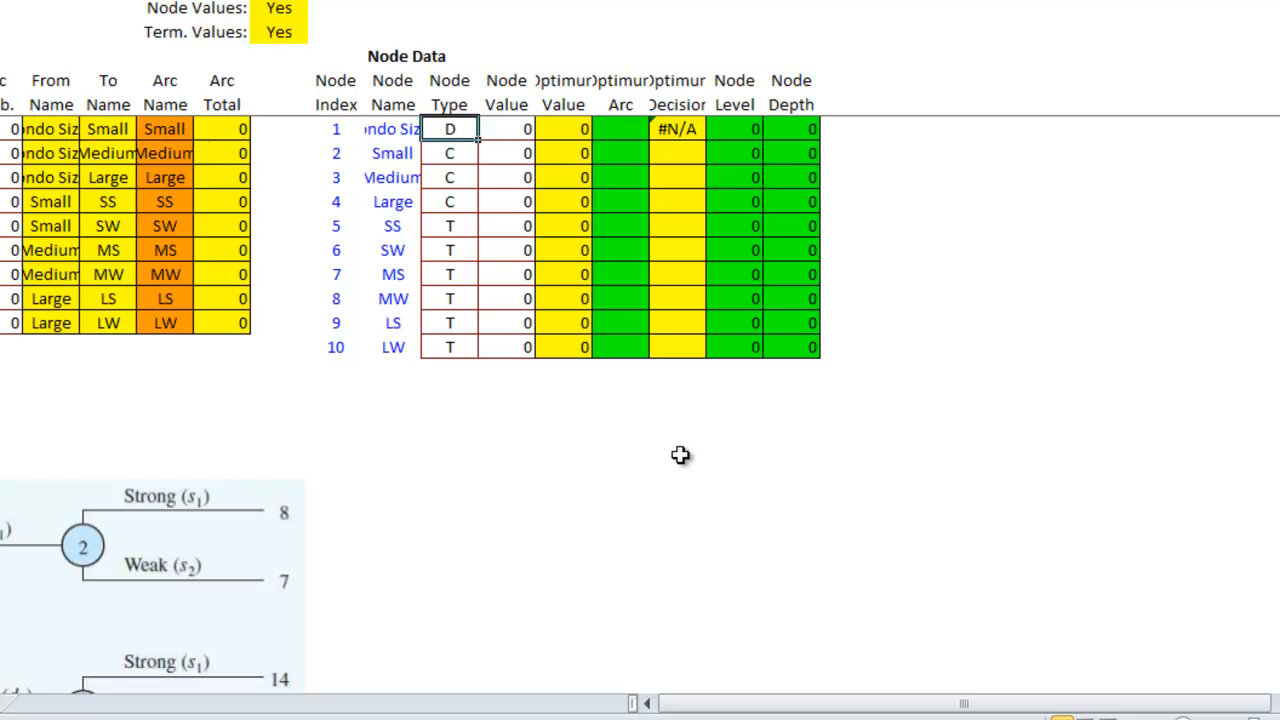
Step: Enter node levels: 0 for Condo Size?, 1 for Small/Medium/Large, 2 for terminals
{"action": "scroll", "scroll_direction": "down", "scroll_amount": 3}
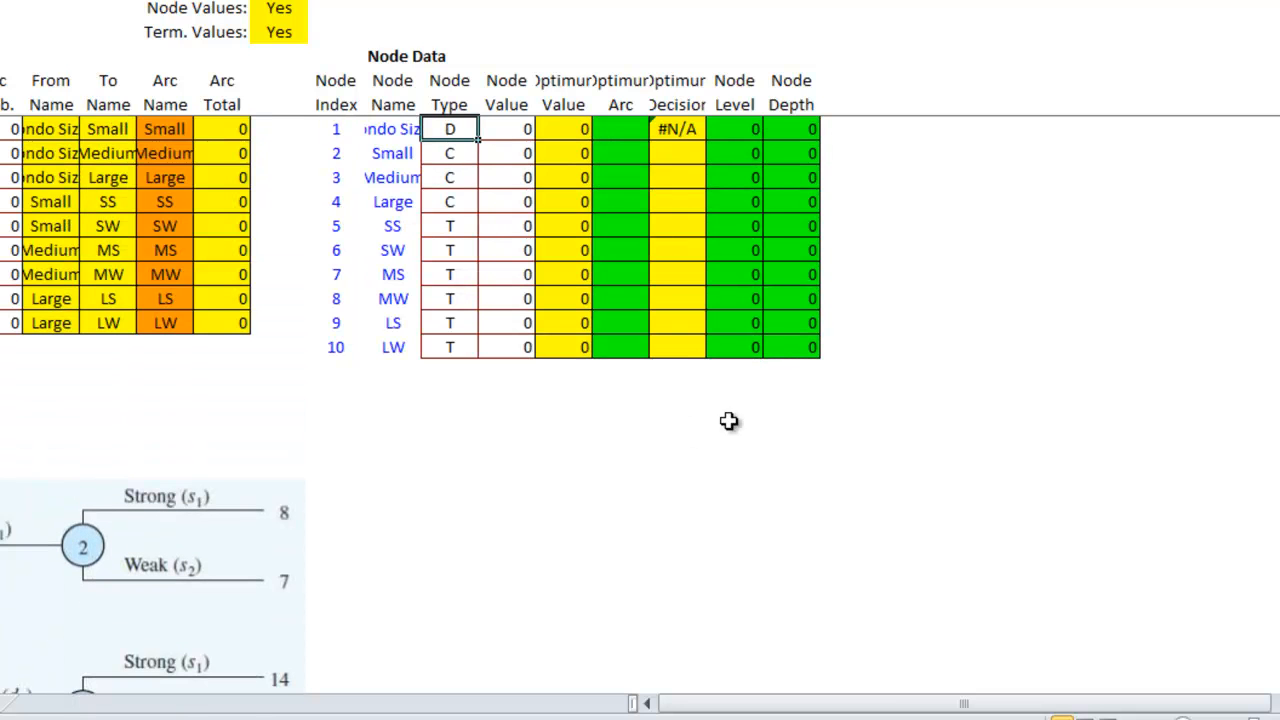
{"action": "mouse_move", "coordinate": [792, 306]}
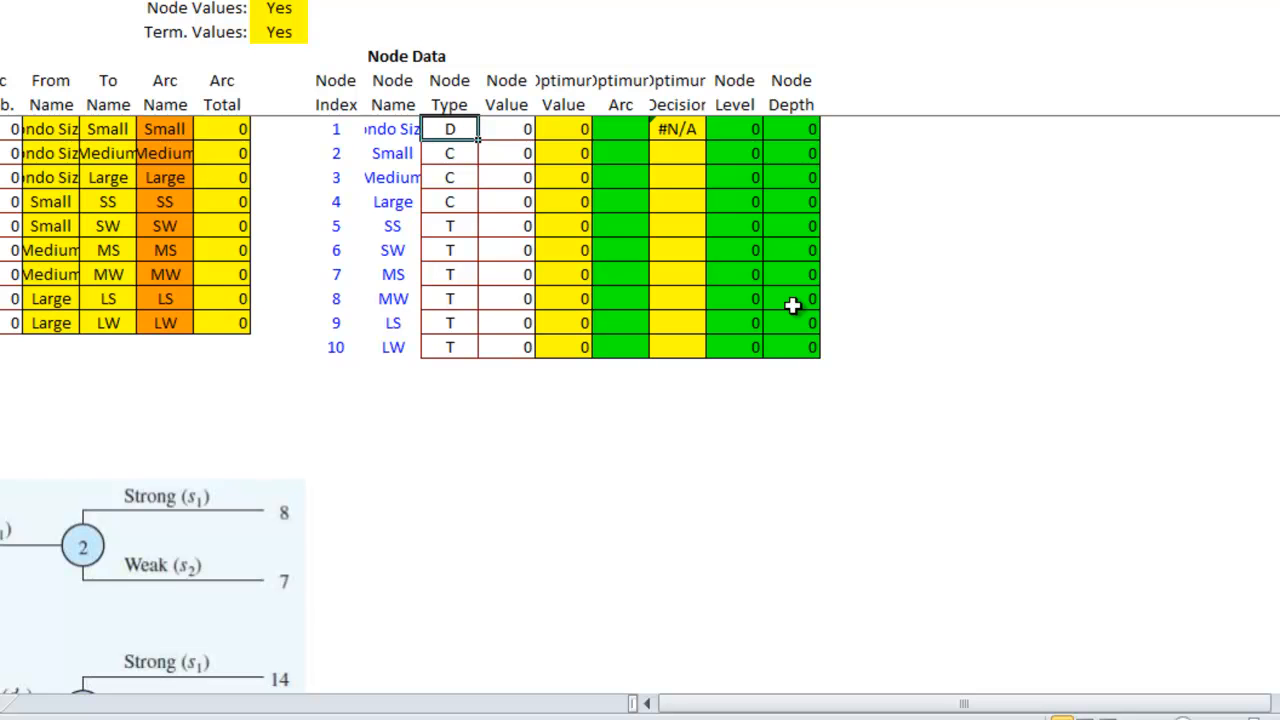
{"action": "mouse_move", "coordinate": [504, 486]}
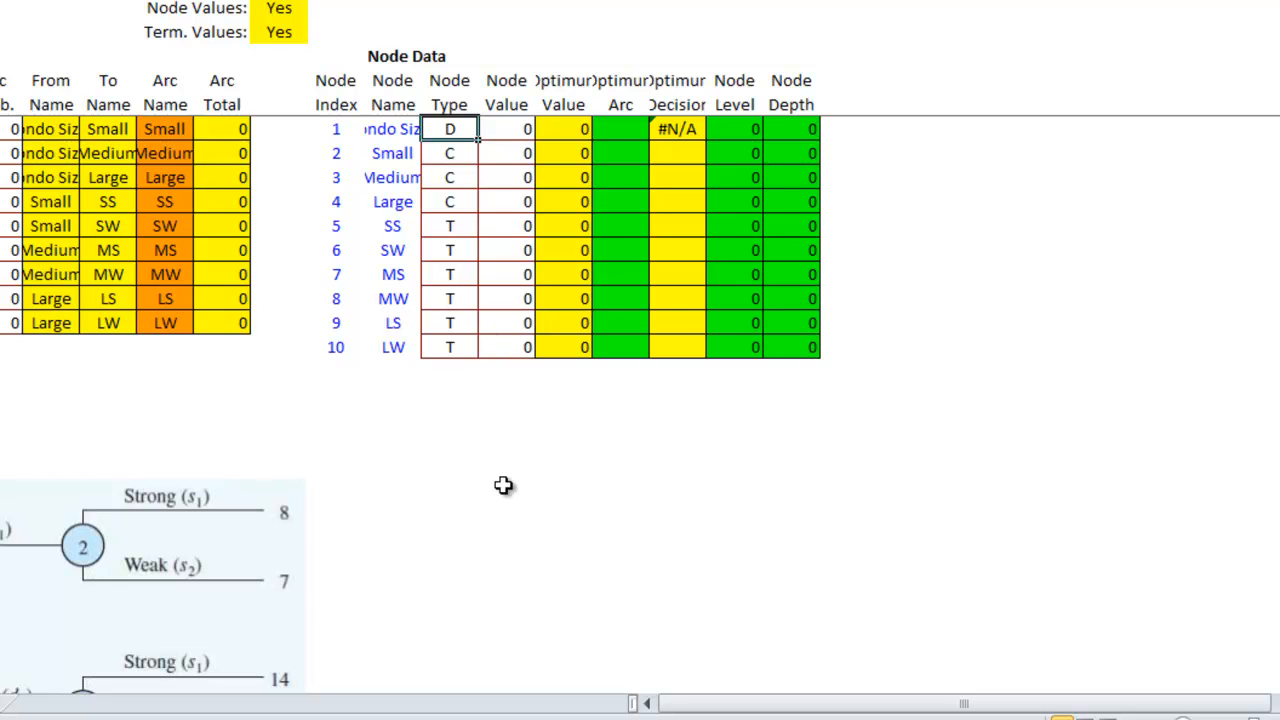
{"action": "mouse_move", "coordinate": [737, 128]}
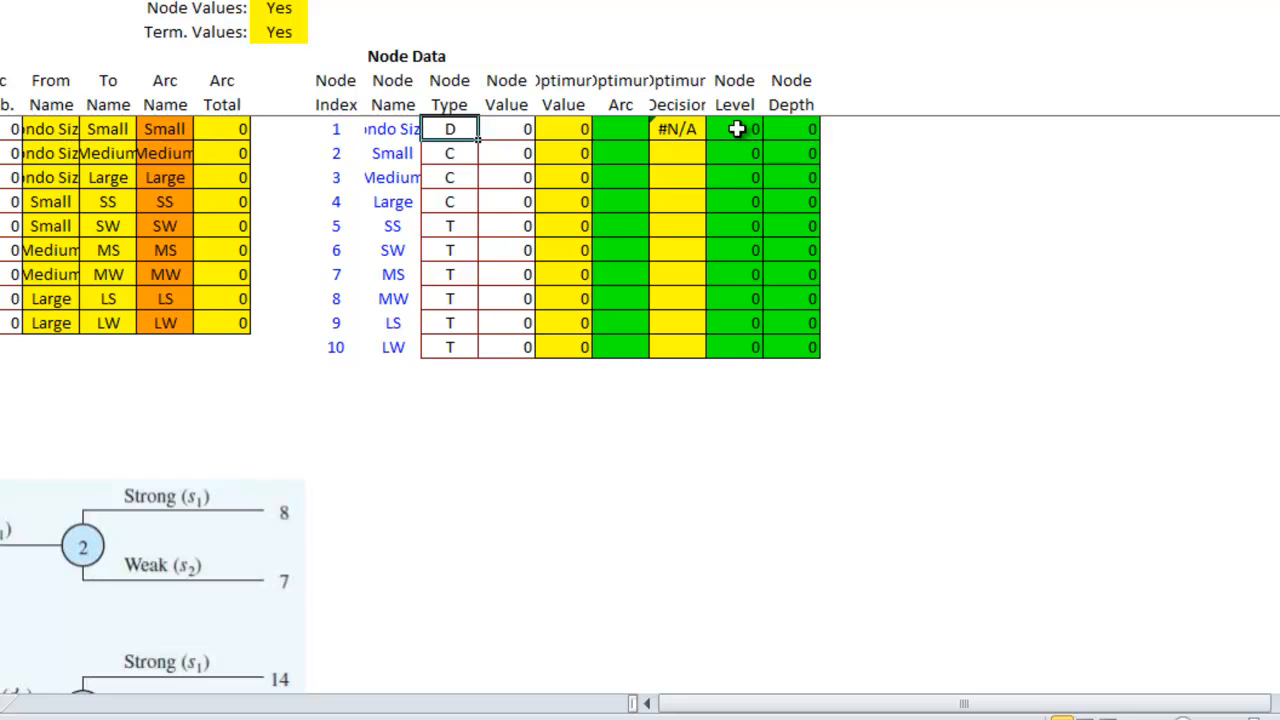
{"action": "left_click", "coordinate": [735, 153]}
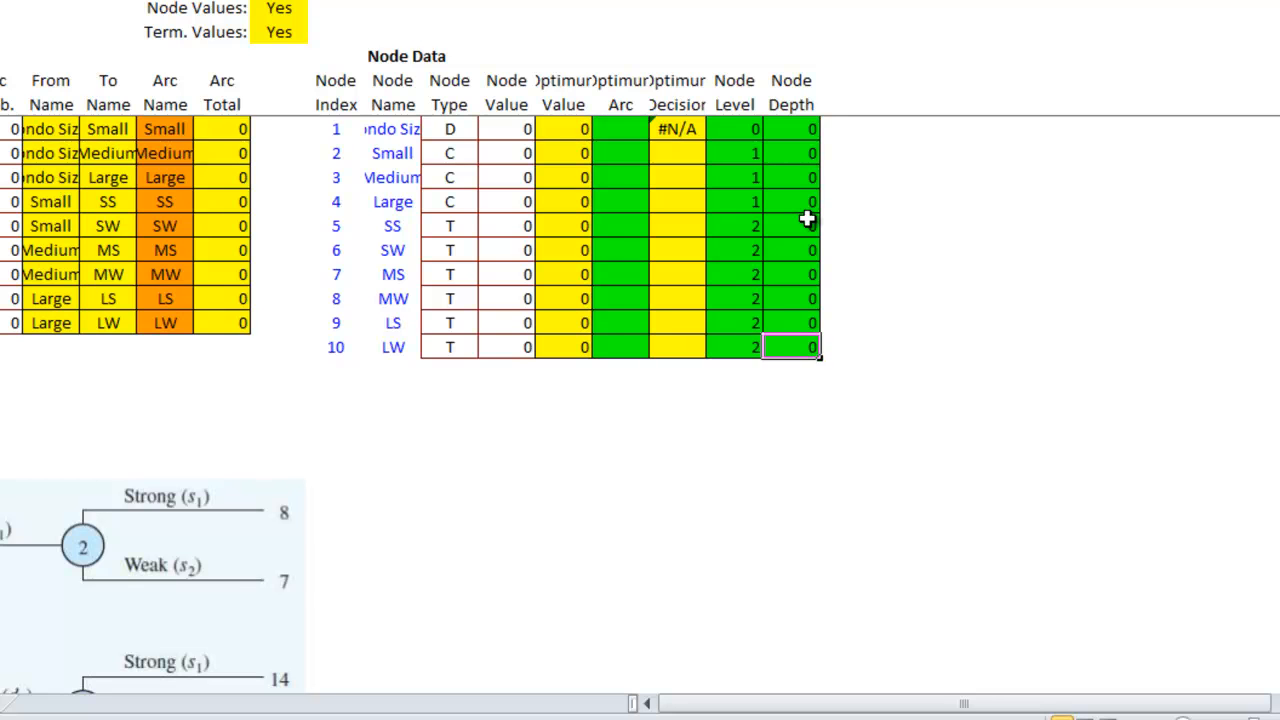
{"action": "mouse_move", "coordinate": [462, 519]}
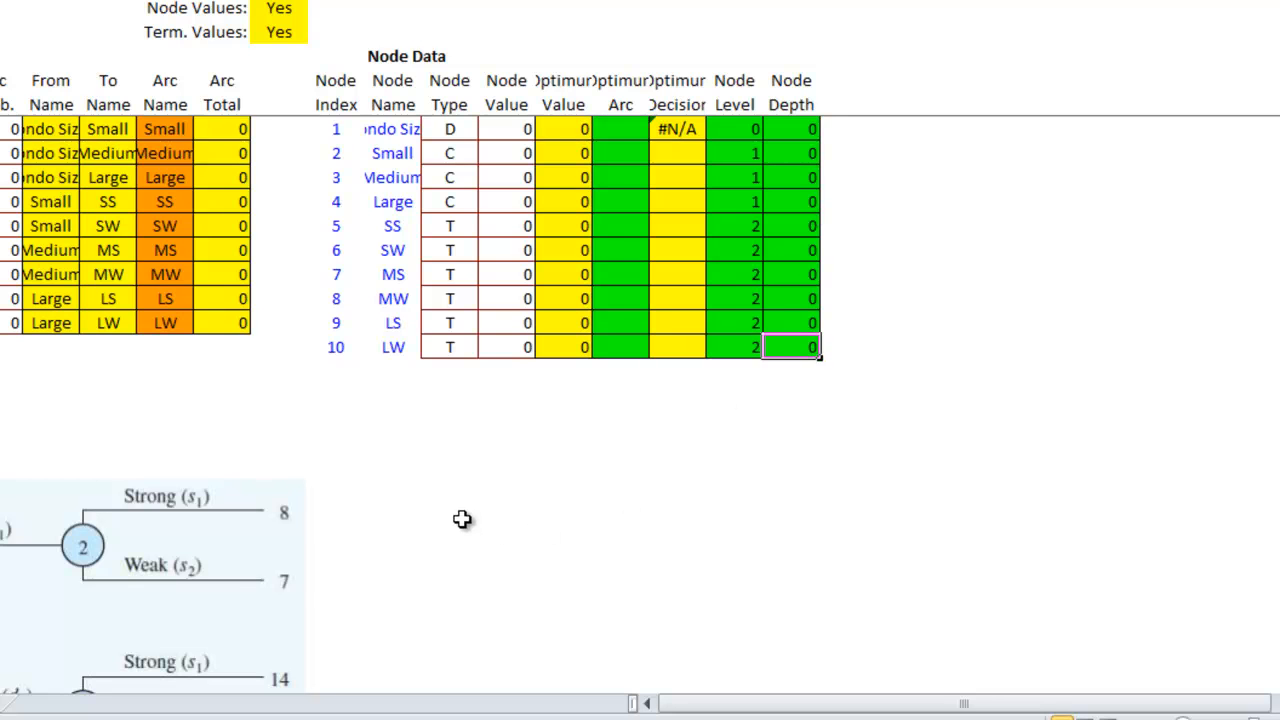
{"action": "scroll", "scroll_direction": "down", "scroll_amount": 3}
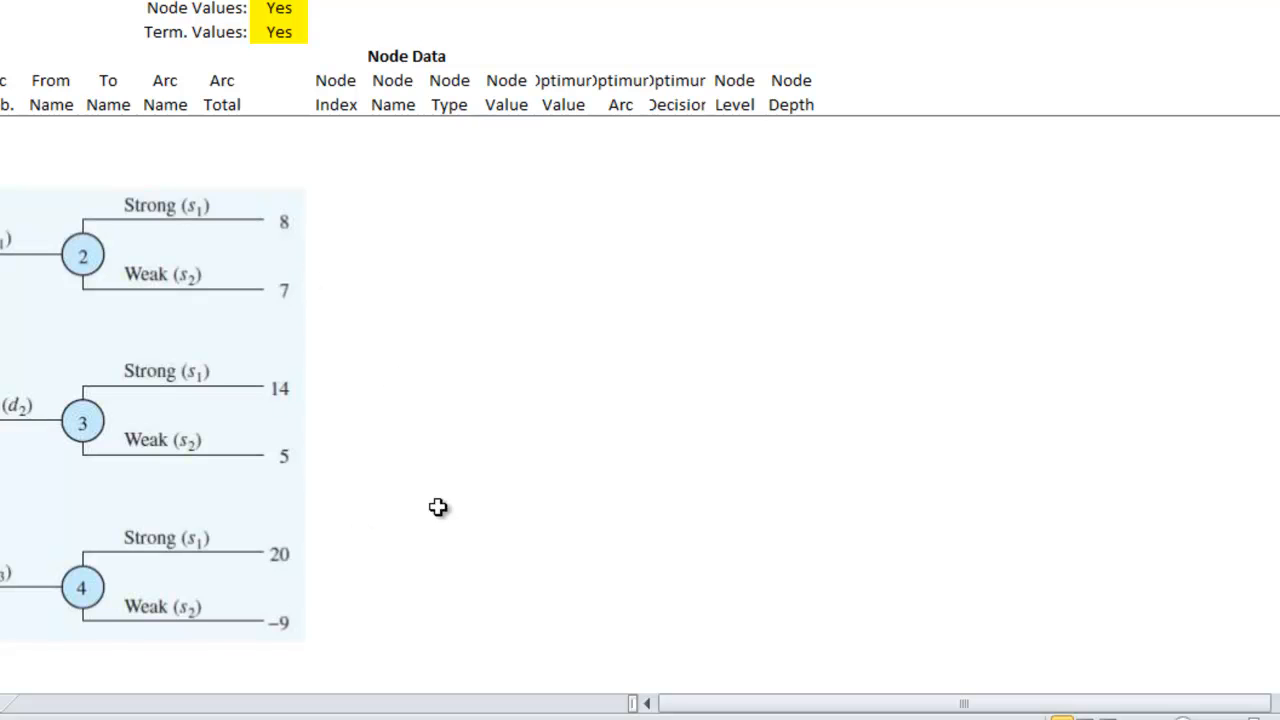
{"action": "mouse_move", "coordinate": [321, 246]}
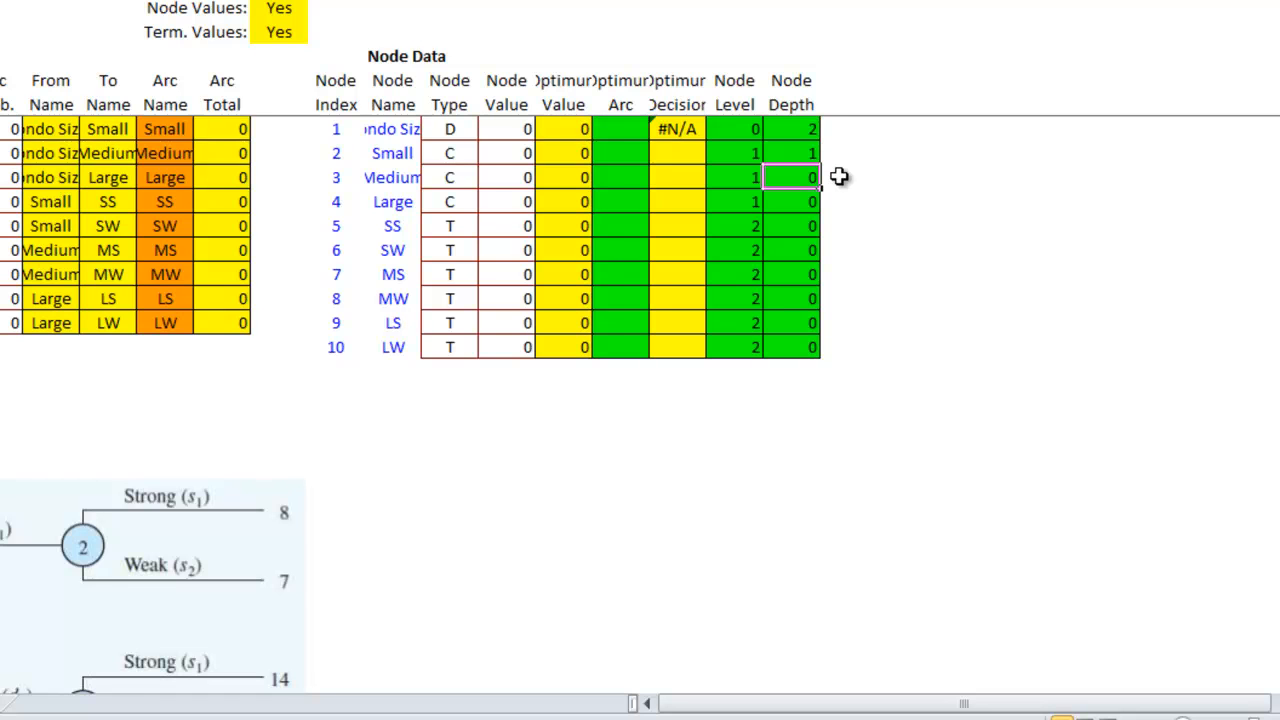
Step: Fill Node Depth with 2, 1, 2, 3 for nodes 1–4 and 0–5 for terminals
{"action": "left_click", "coordinate": [790, 201]}
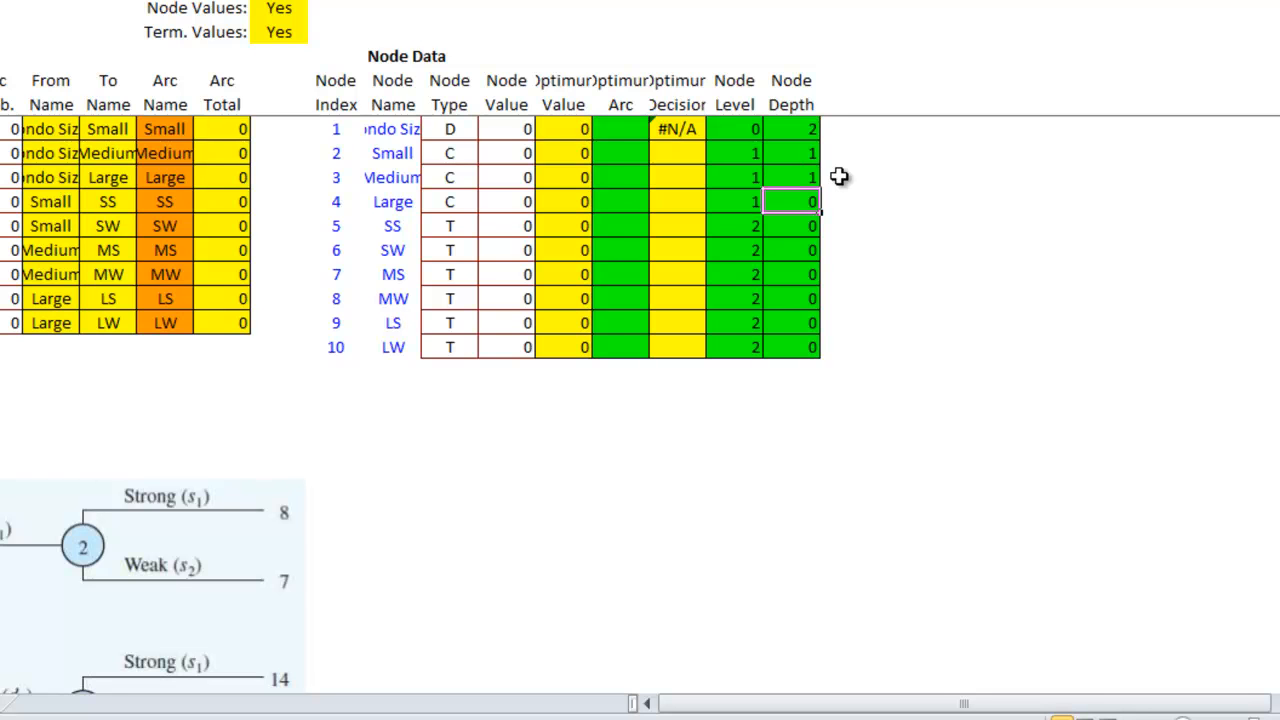
{"action": "left_click", "coordinate": [793, 177]}
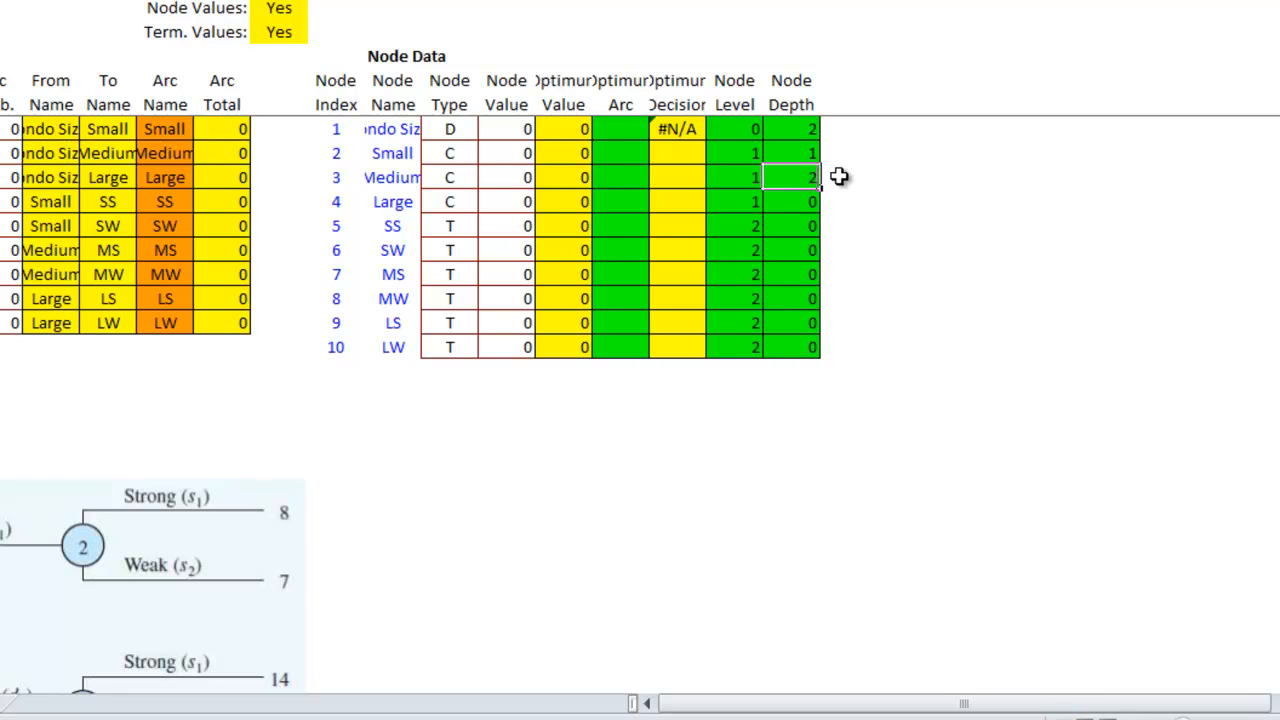
{"action": "left_click", "coordinate": [791, 201]}
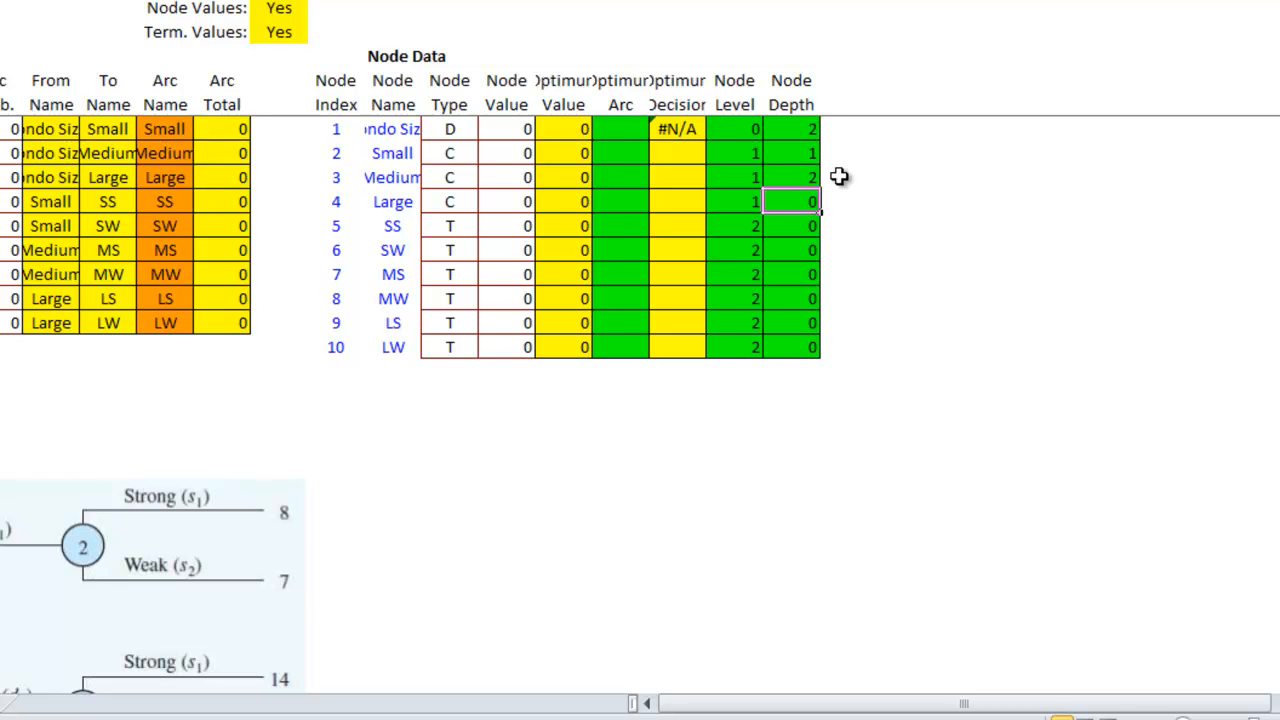
{"action": "left_click", "coordinate": [792, 225]}
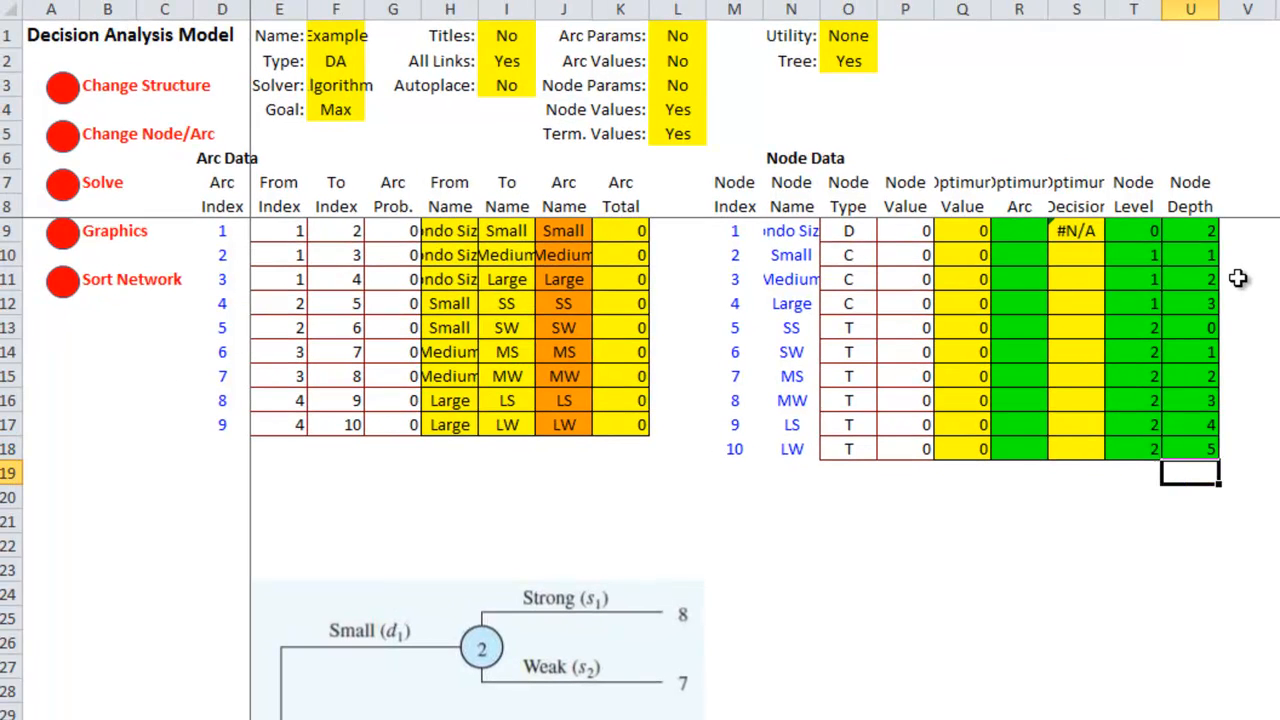
{"action": "mouse_move", "coordinate": [538, 417]}
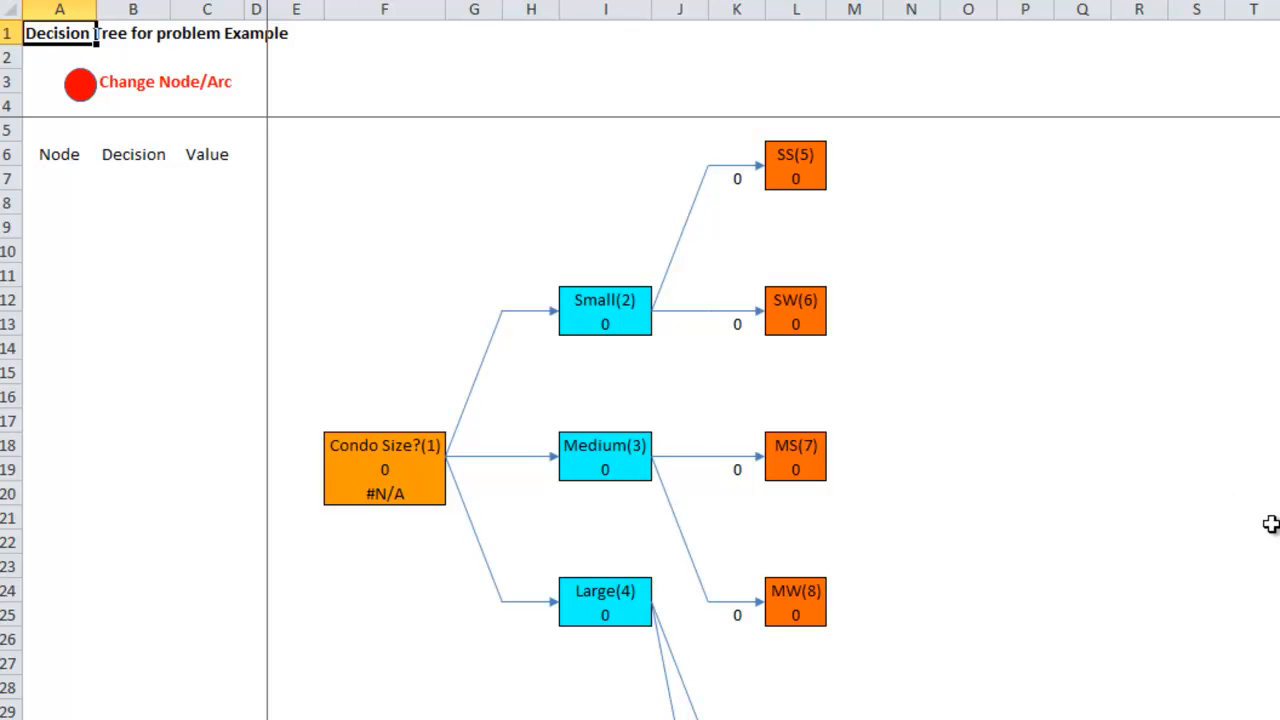
Step: Scroll the Example_Graphics sheet to review the drawn decision tree
{"action": "scroll", "scroll_direction": "down", "scroll_amount": 3}
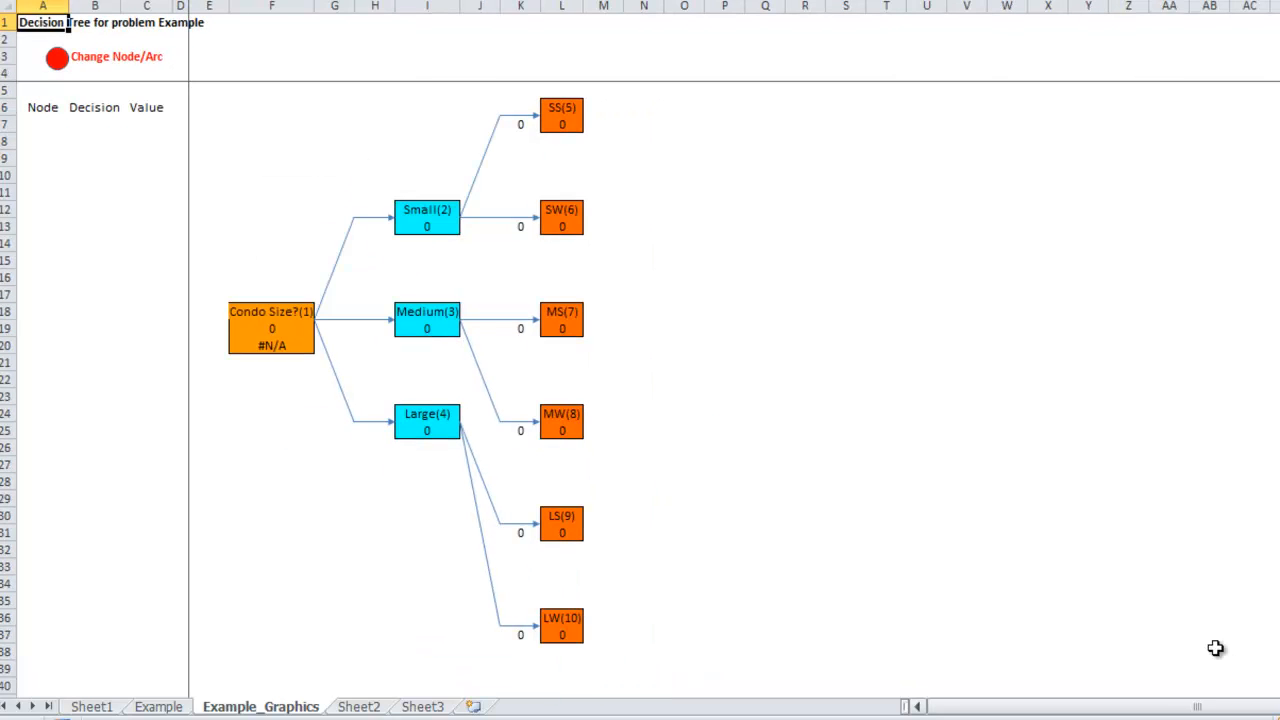
{"action": "mouse_move", "coordinate": [345, 392]}
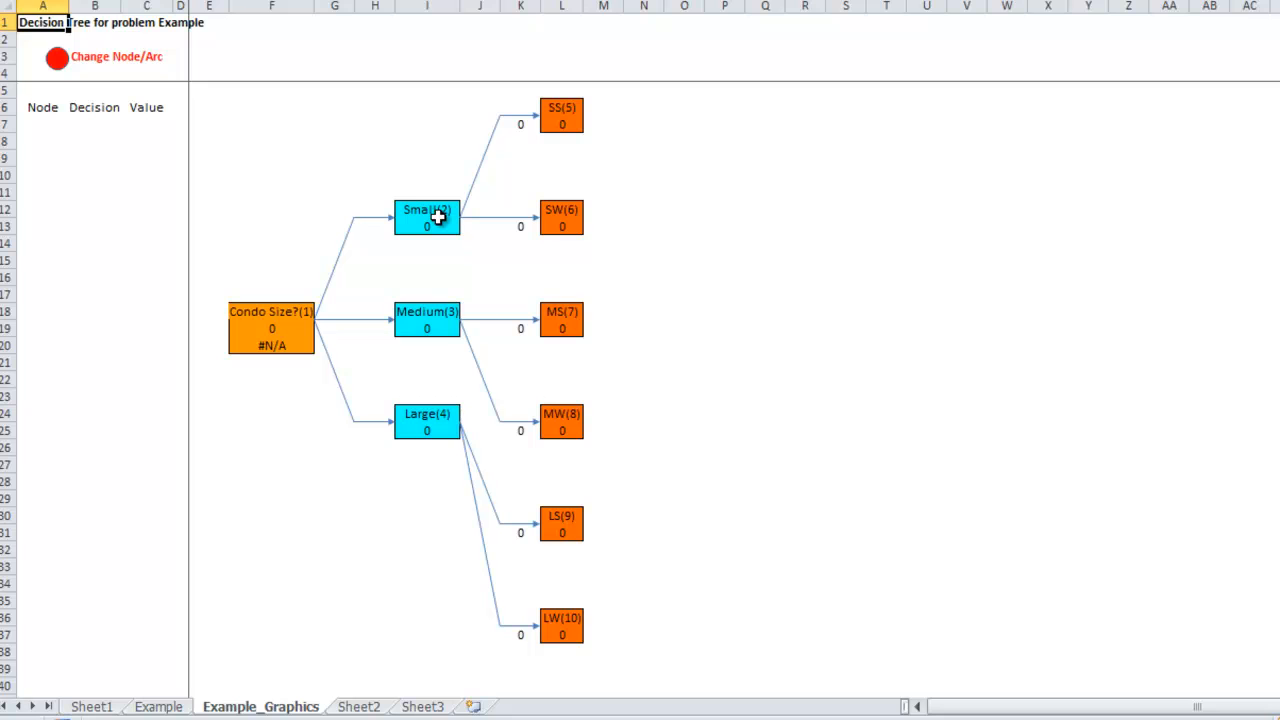
{"action": "mouse_move", "coordinate": [561, 114]}
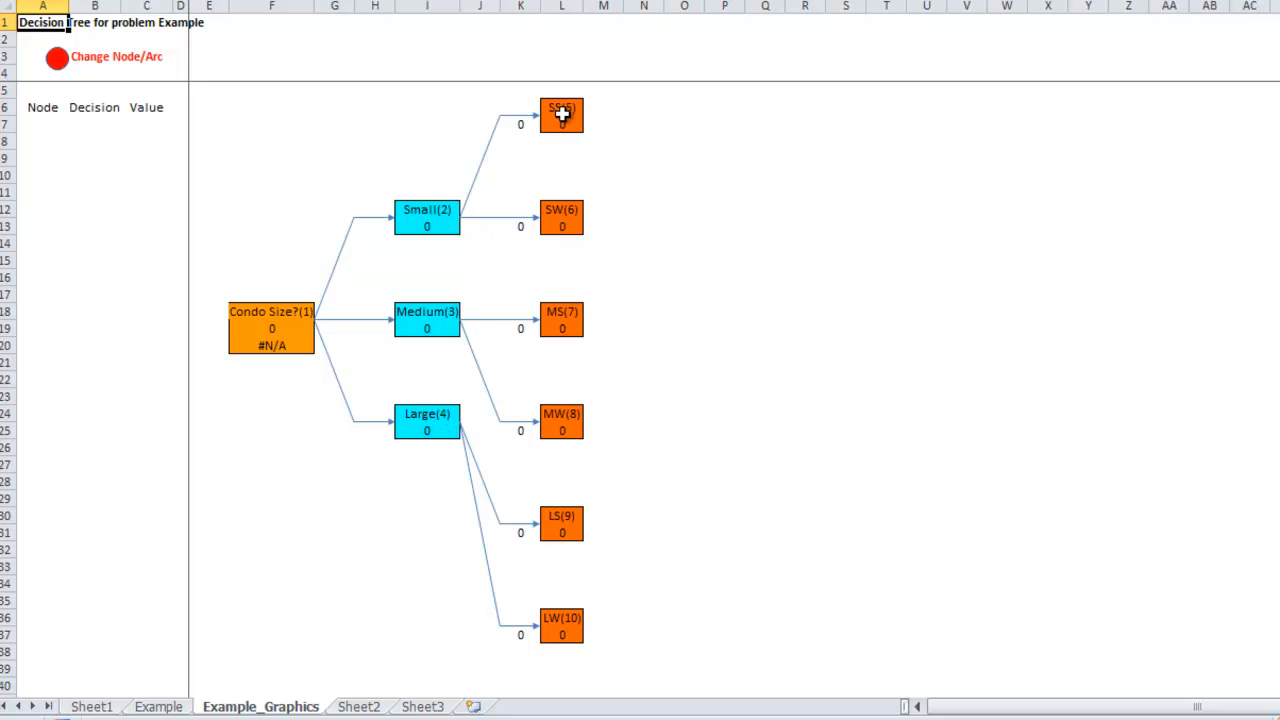
{"action": "mouse_move", "coordinate": [573, 420]}
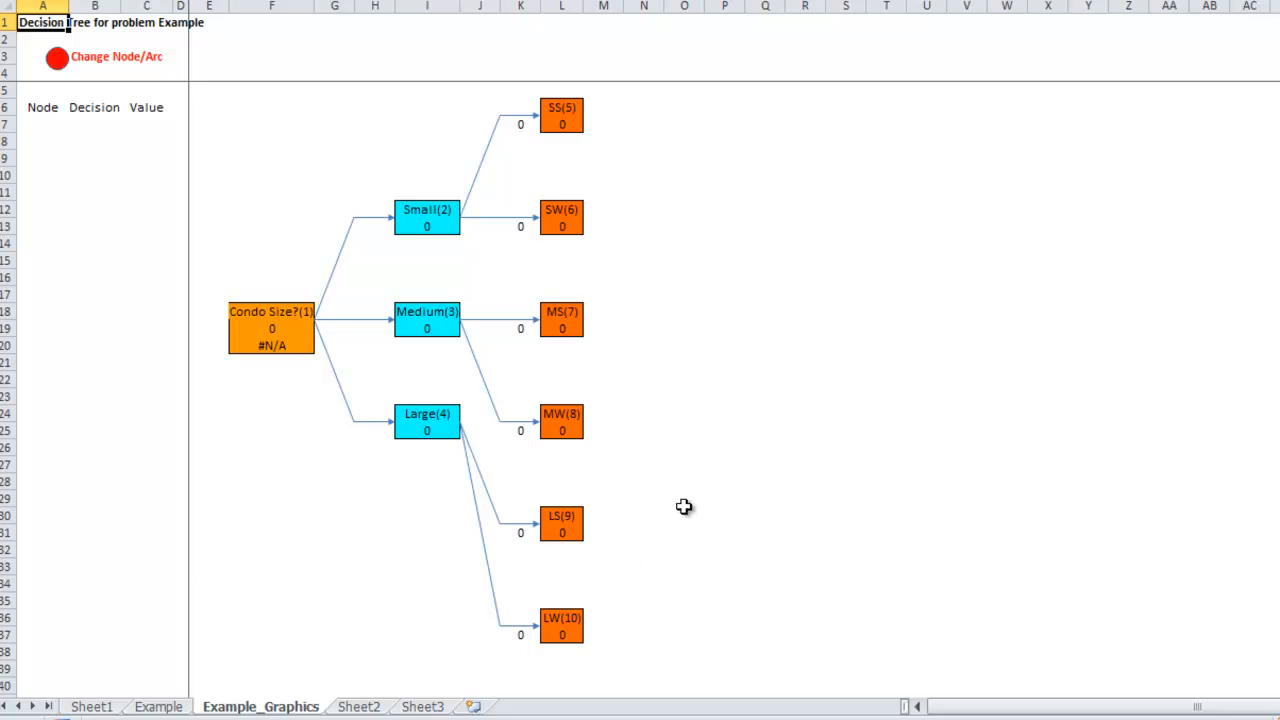
{"action": "mouse_move", "coordinate": [622, 400]}
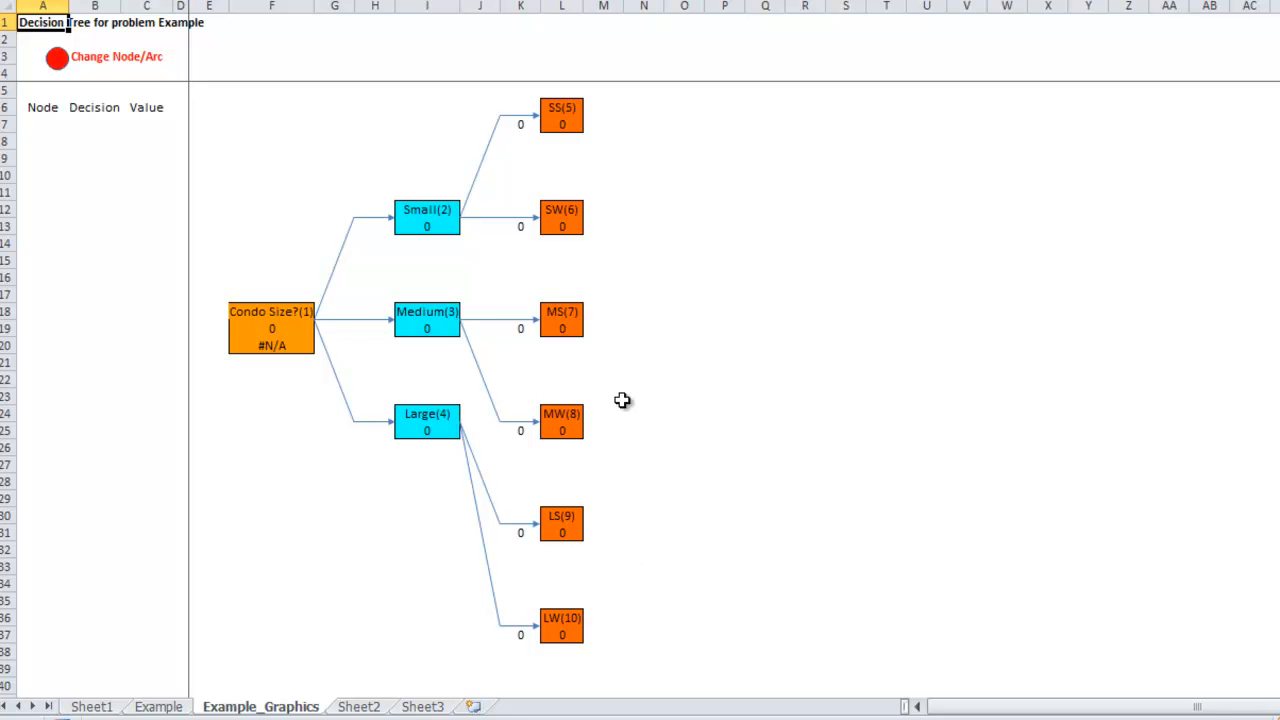
{"action": "mouse_move", "coordinate": [563, 331]}
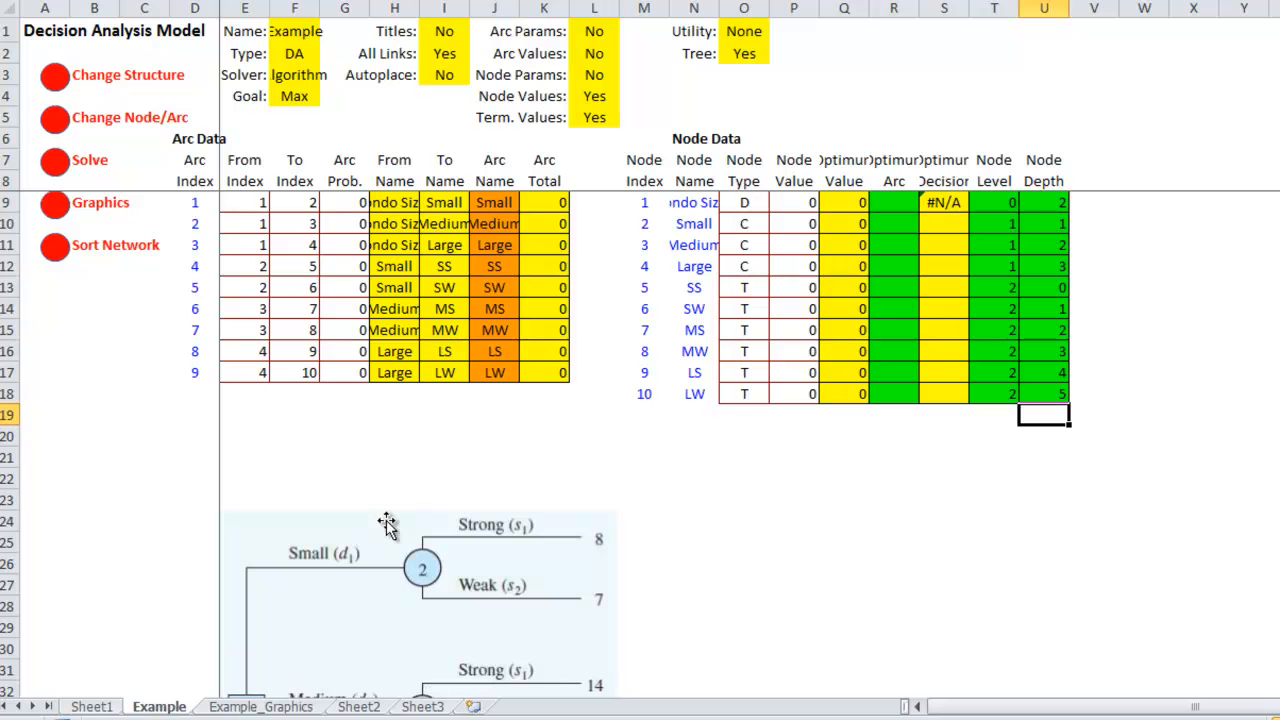
{"action": "mouse_move", "coordinate": [580, 350]}
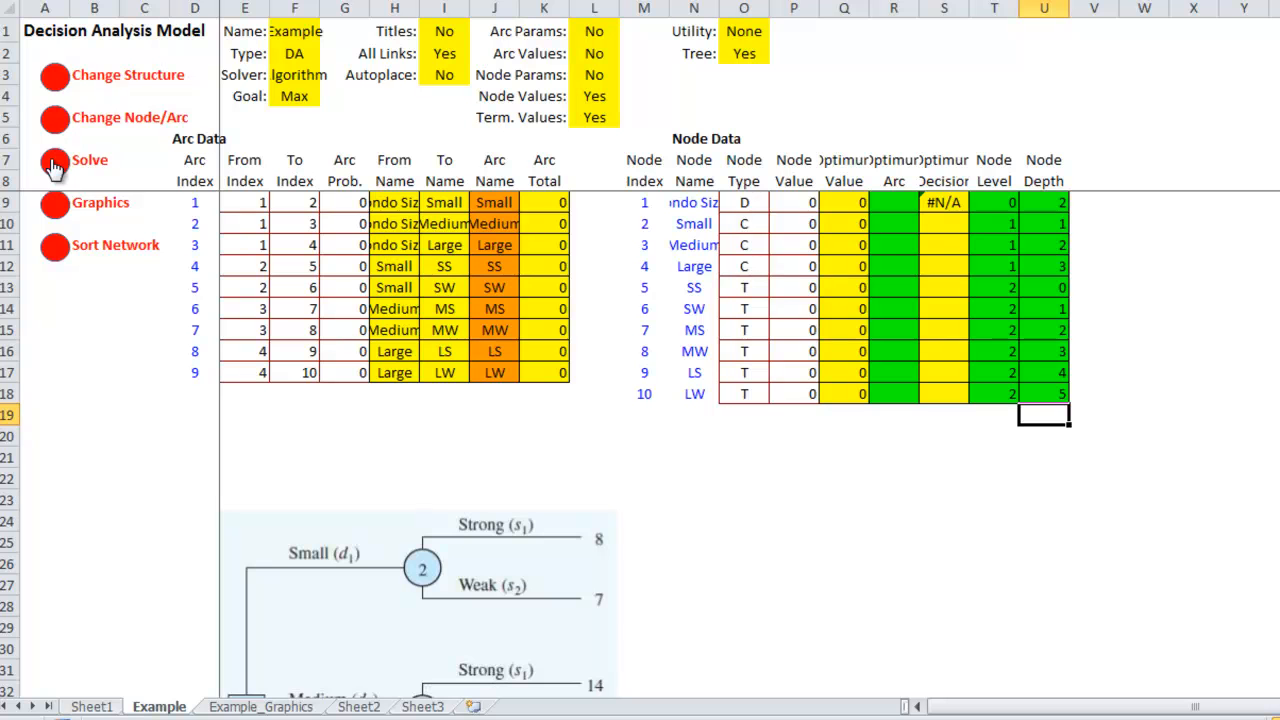
{"action": "left_click", "coordinate": [55, 160]}
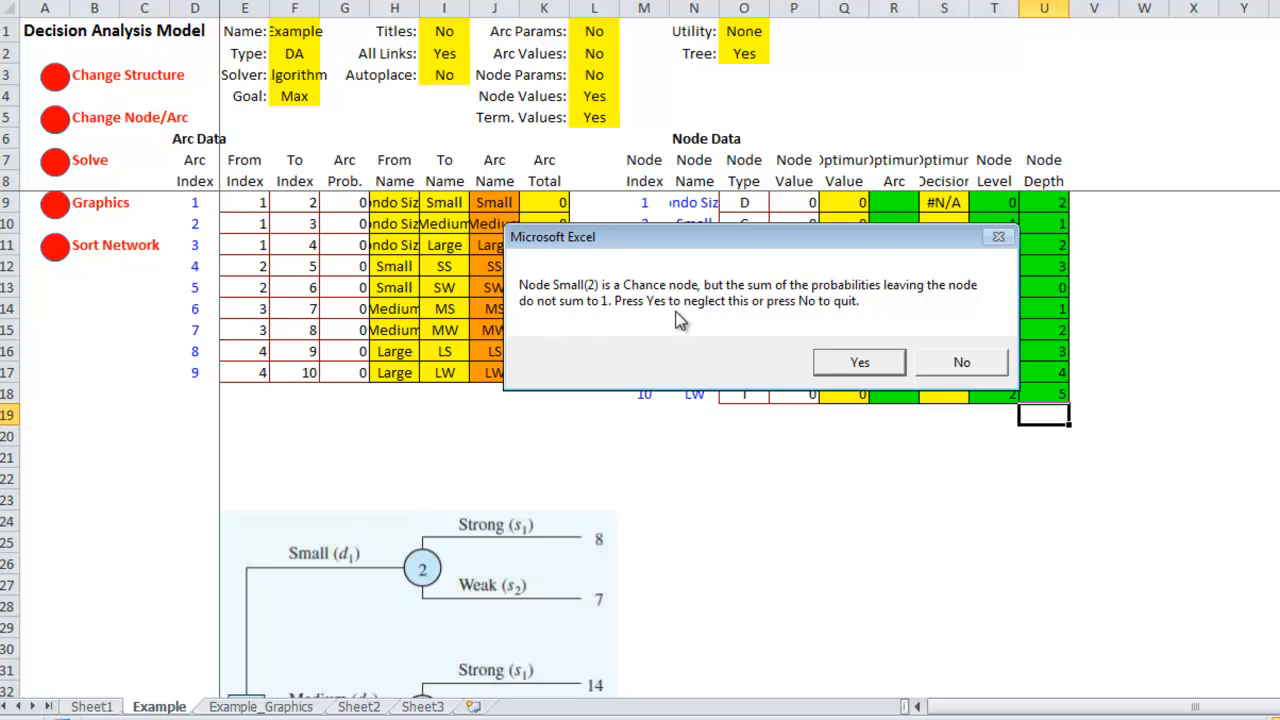
{"action": "mouse_move", "coordinate": [785, 320]}
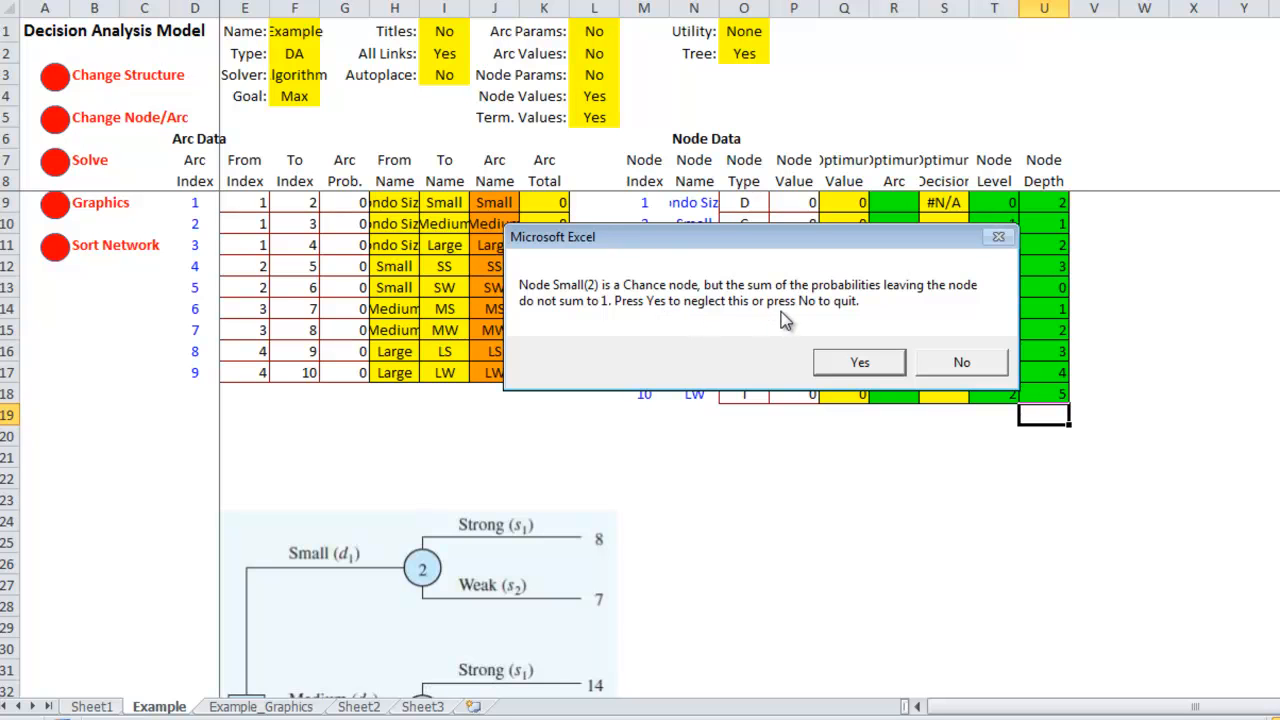
{"action": "left_click", "coordinate": [858, 362]}
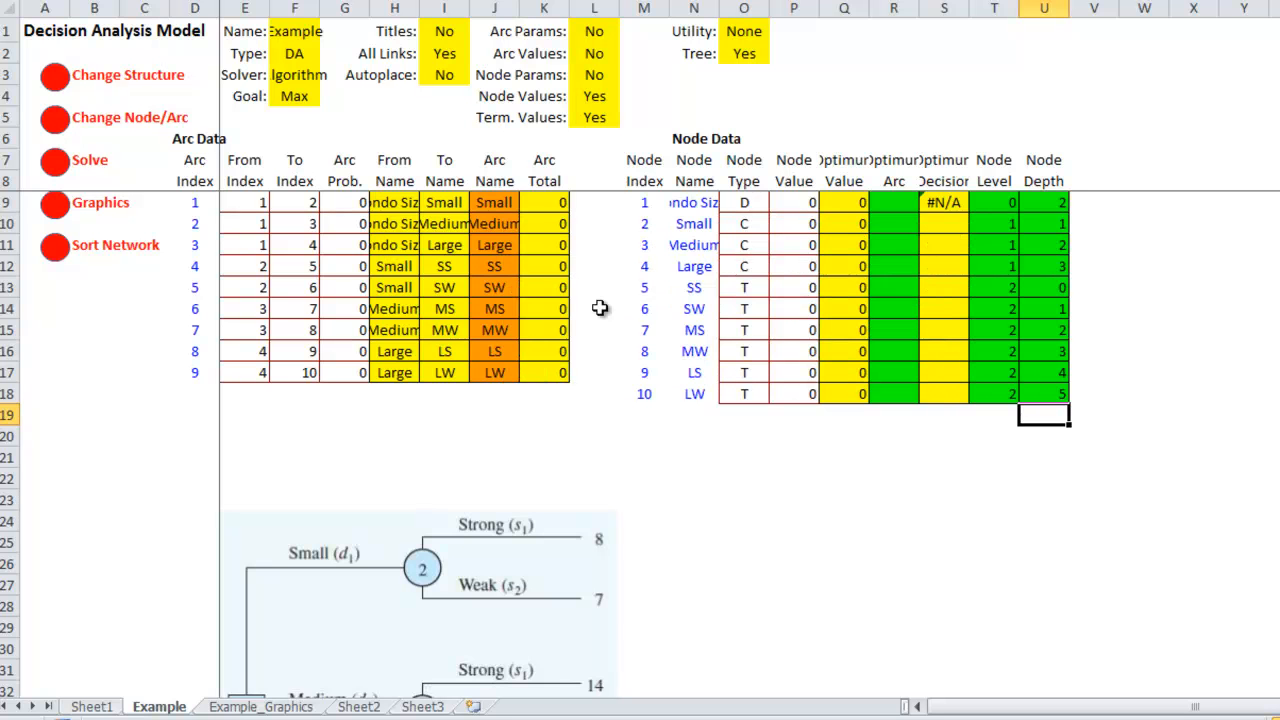
{"action": "mouse_move", "coordinate": [751, 266]}
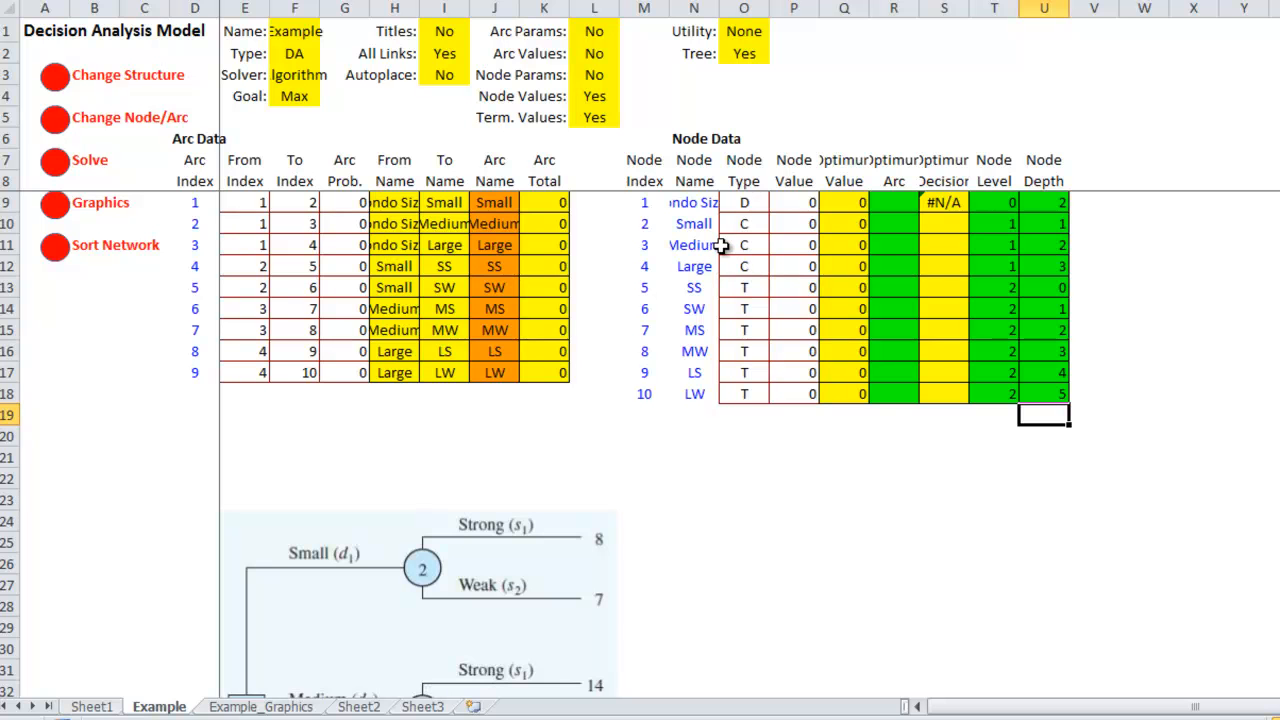
{"action": "mouse_move", "coordinate": [710, 247]}
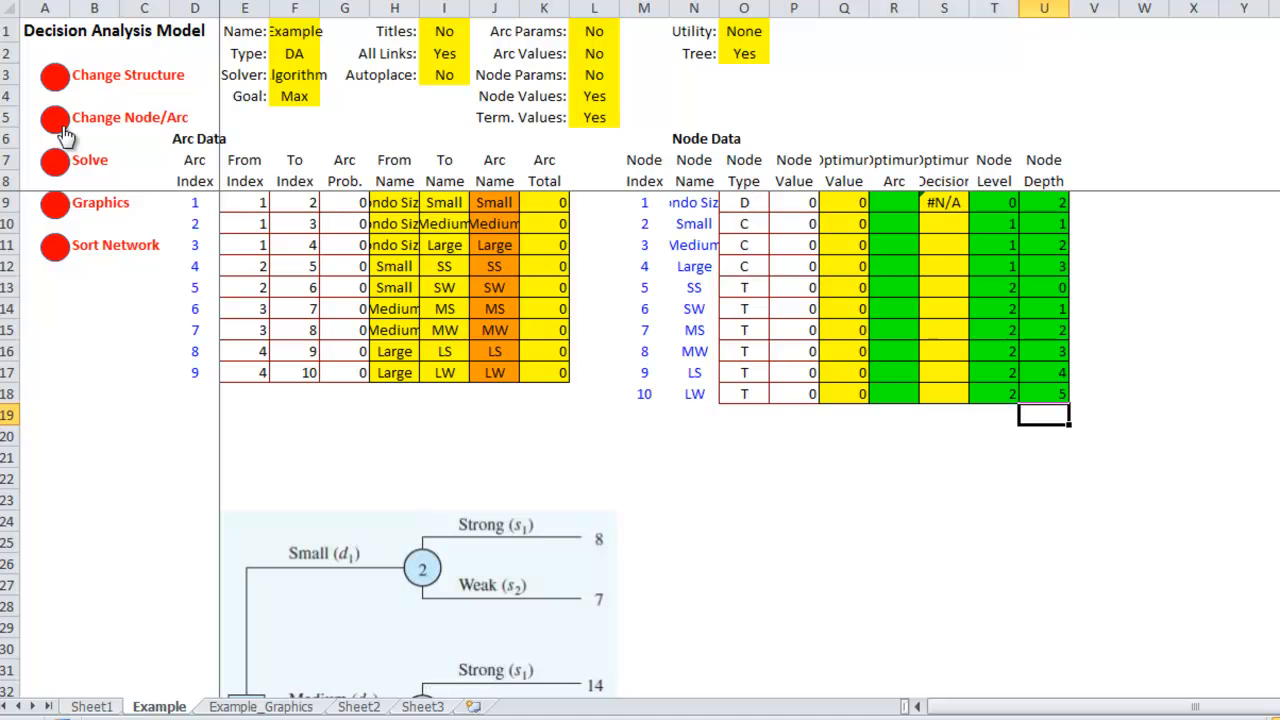
Step: In the arc editor, set strong and weak demand arc probabilities to 0.8 and 0.2
{"action": "left_click", "coordinate": [129, 117]}
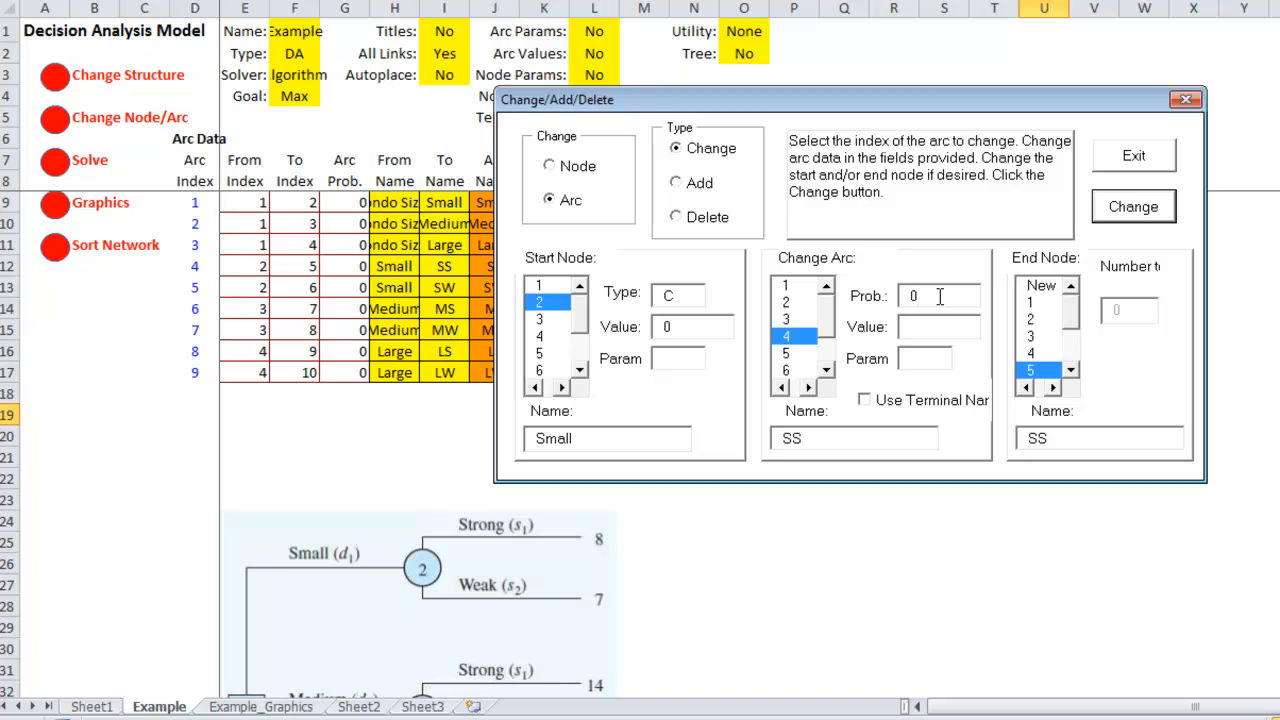
{"action": "left_click", "coordinate": [935, 295]}
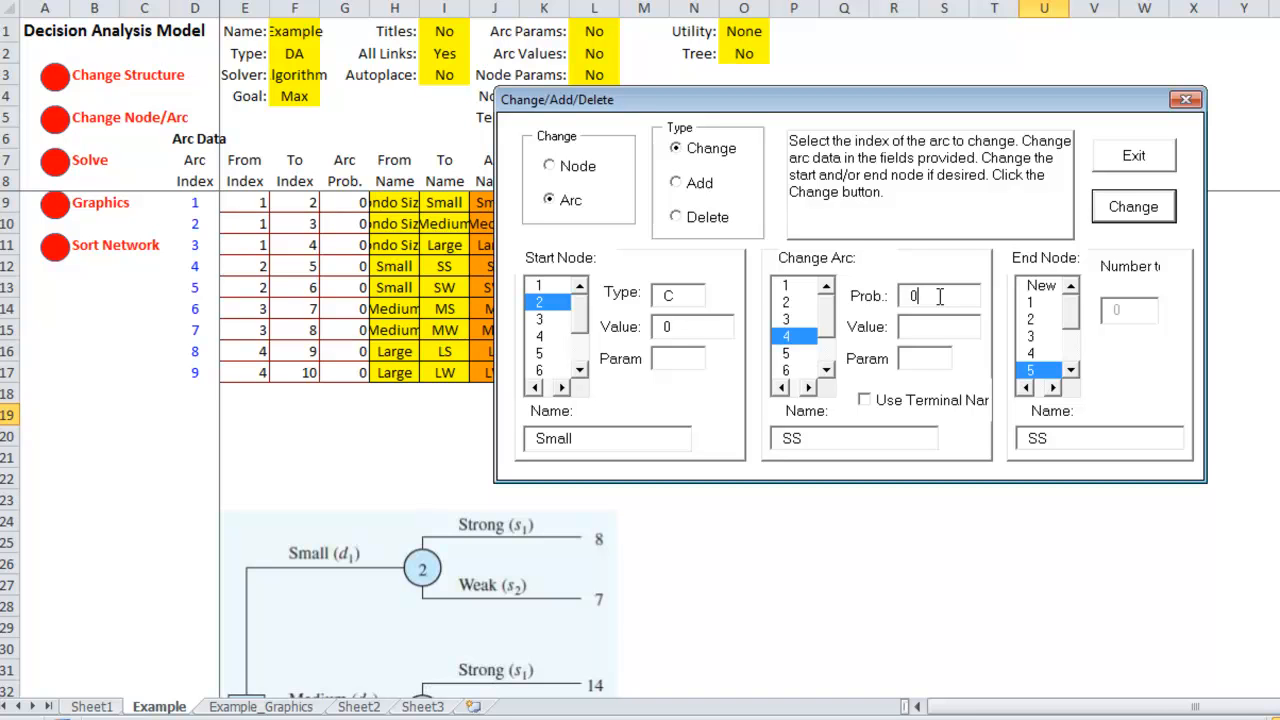
{"action": "type", "text": ".8"}
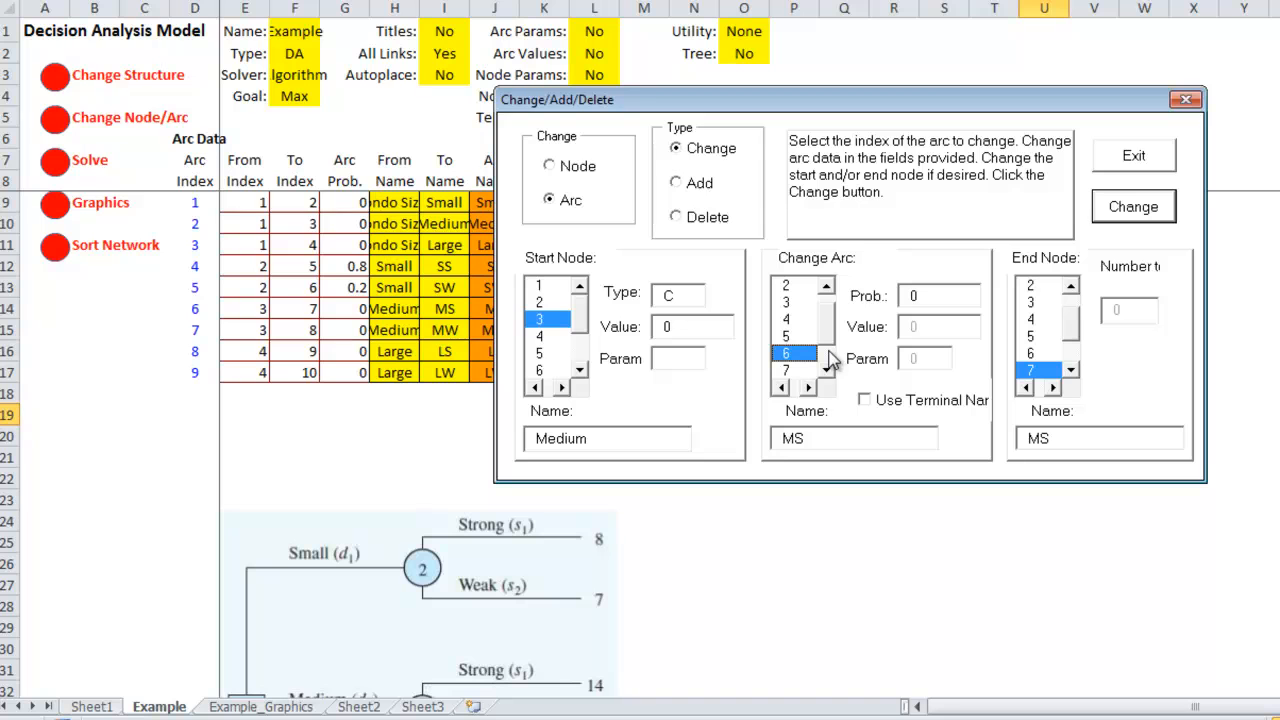
{"action": "left_click", "coordinate": [938, 295]}
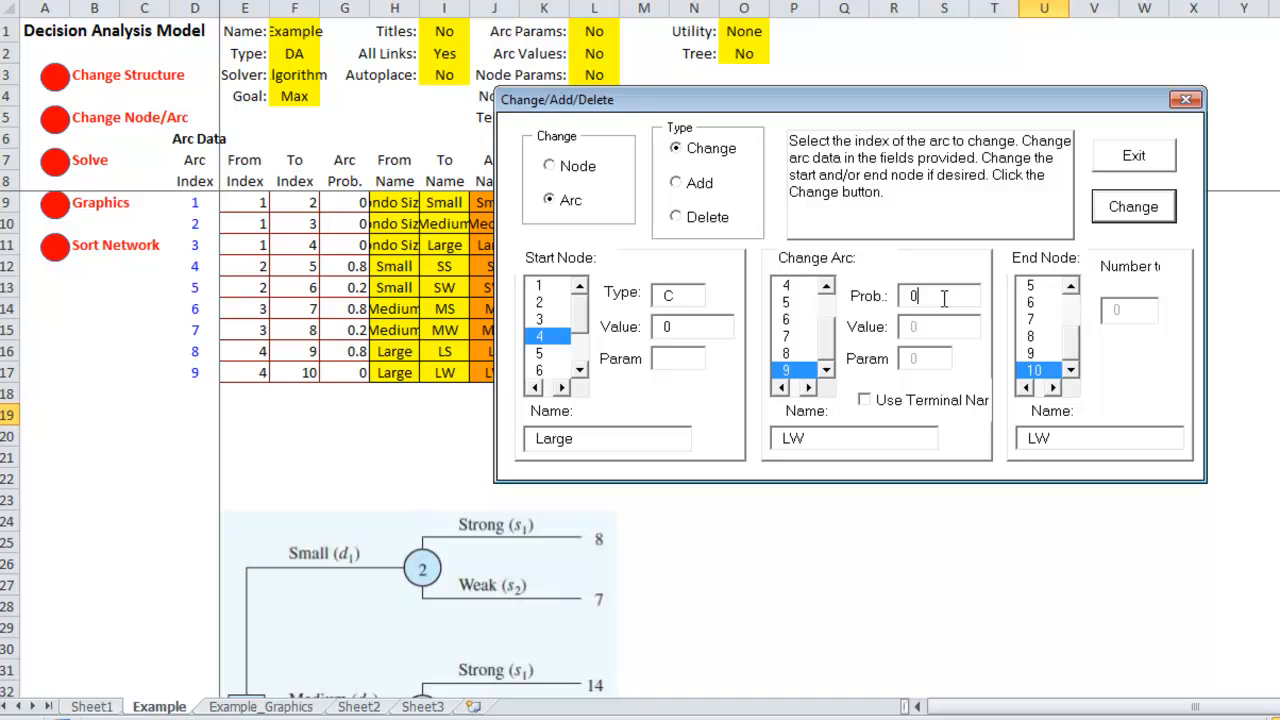
{"action": "type", "text": ".2"}
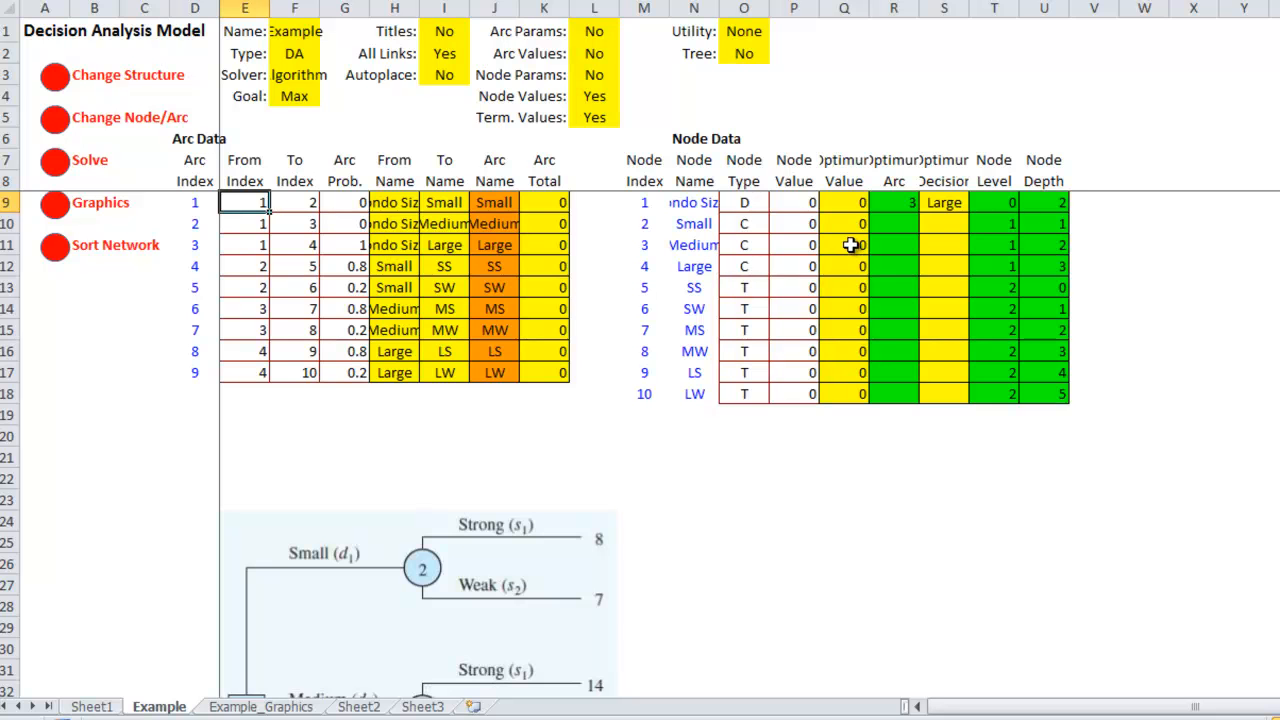
{"action": "mouse_move", "coordinate": [55, 148]}
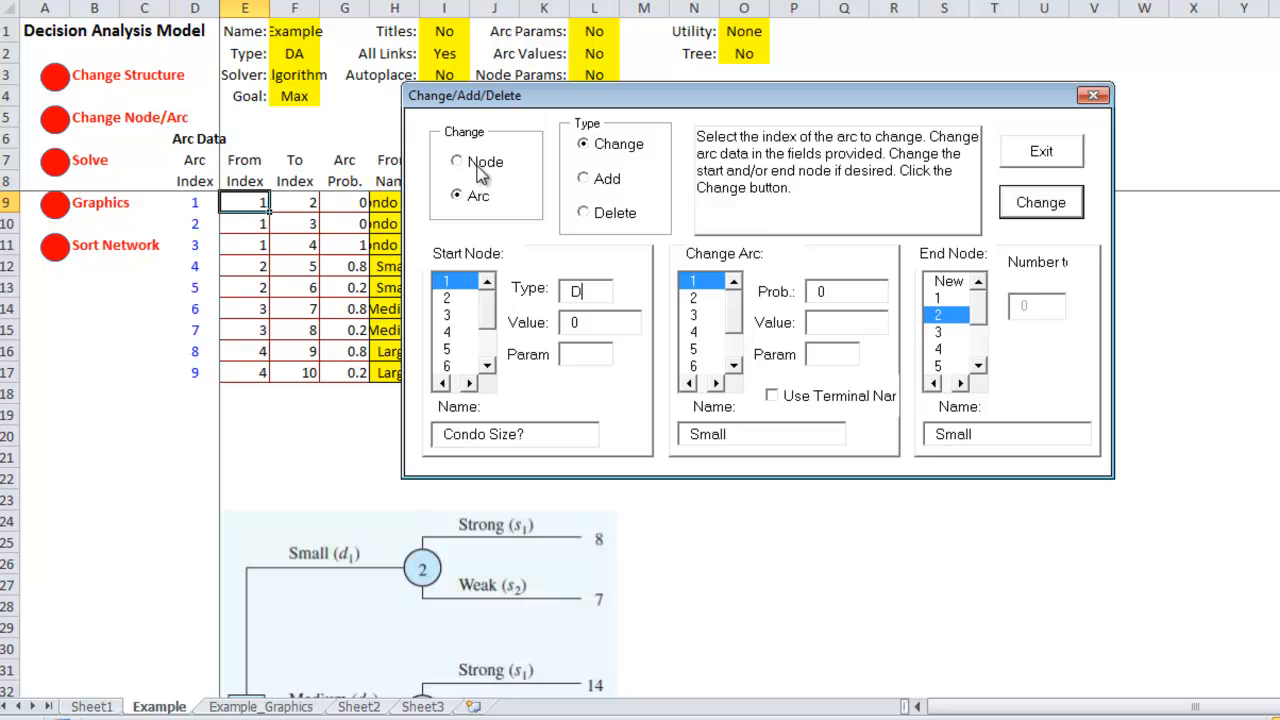
Step: Switch the editor to nodes and give SS payoff 8 and SW payoff 7
{"action": "left_click", "coordinate": [457, 161]}
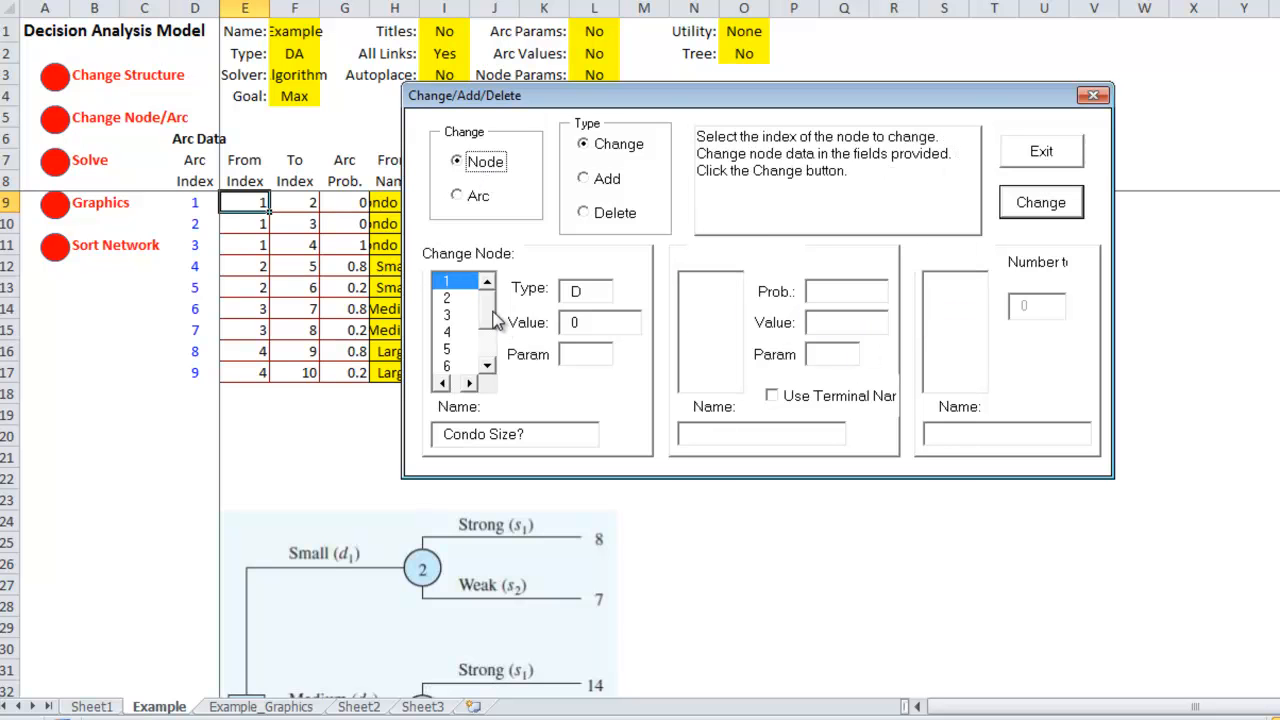
{"action": "left_click", "coordinate": [446, 349]}
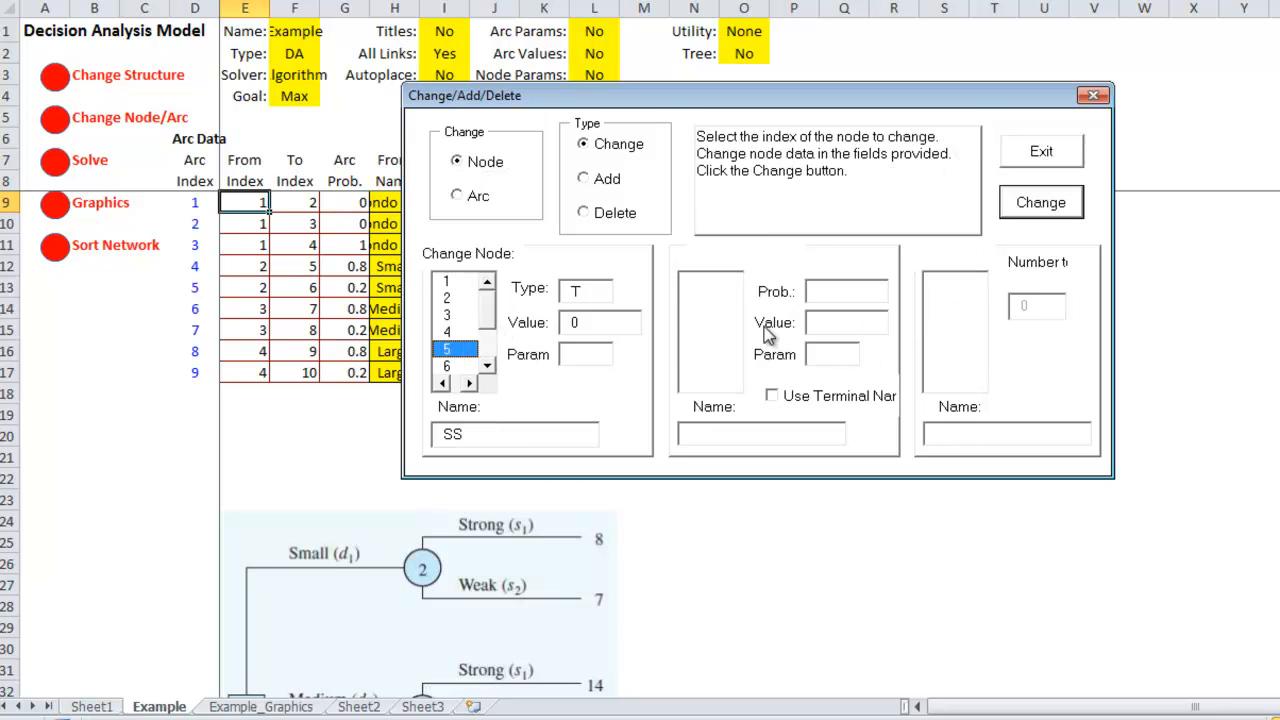
{"action": "mouse_move", "coordinate": [820, 290]}
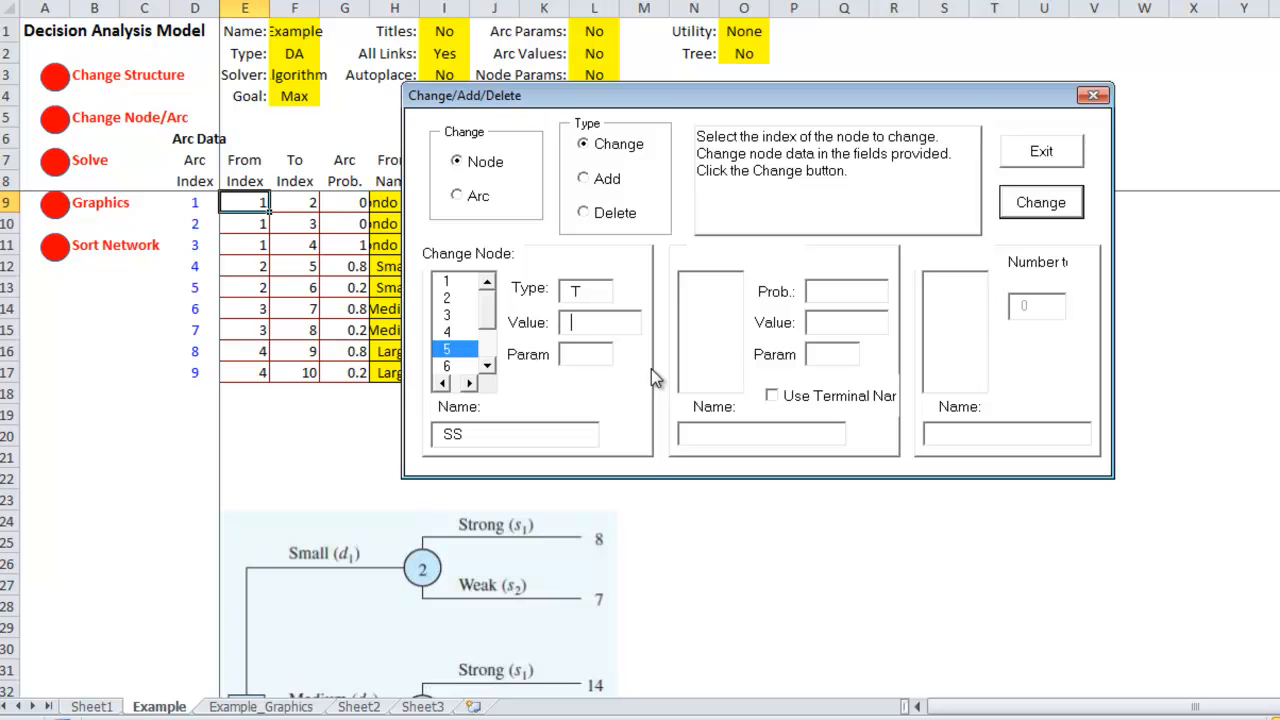
{"action": "type", "text": "8"}
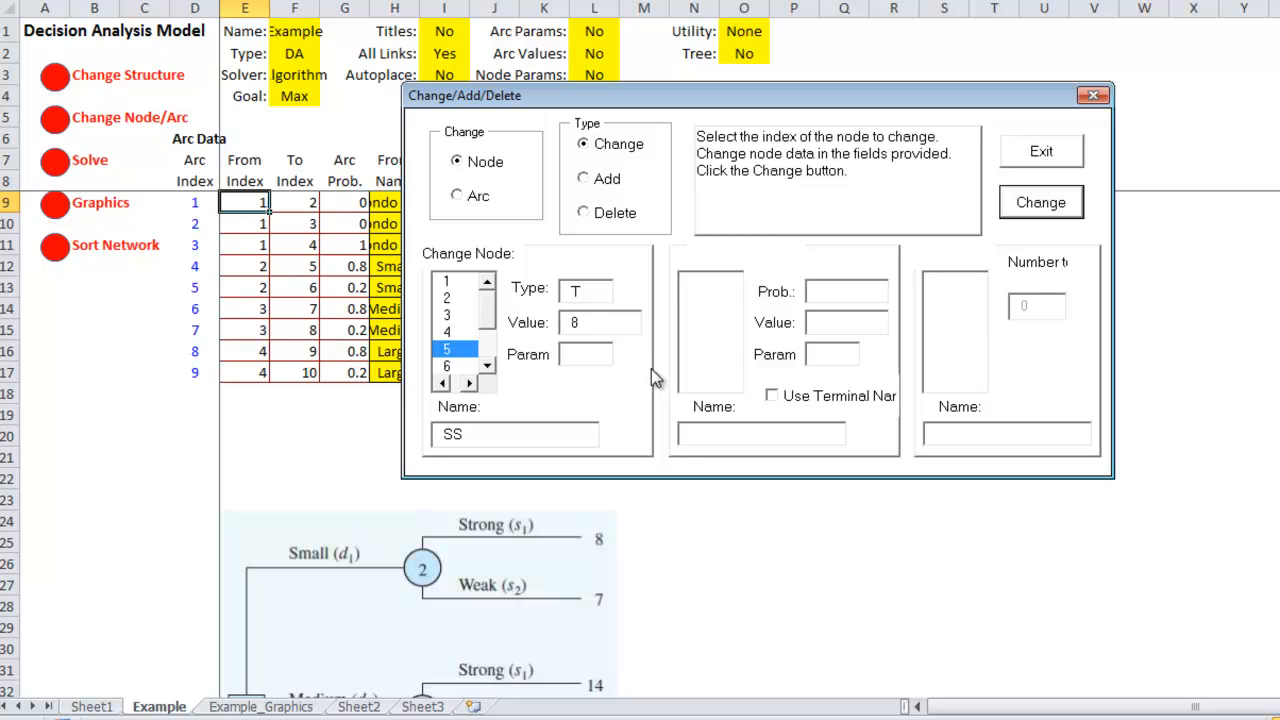
{"action": "left_click", "coordinate": [447, 365]}
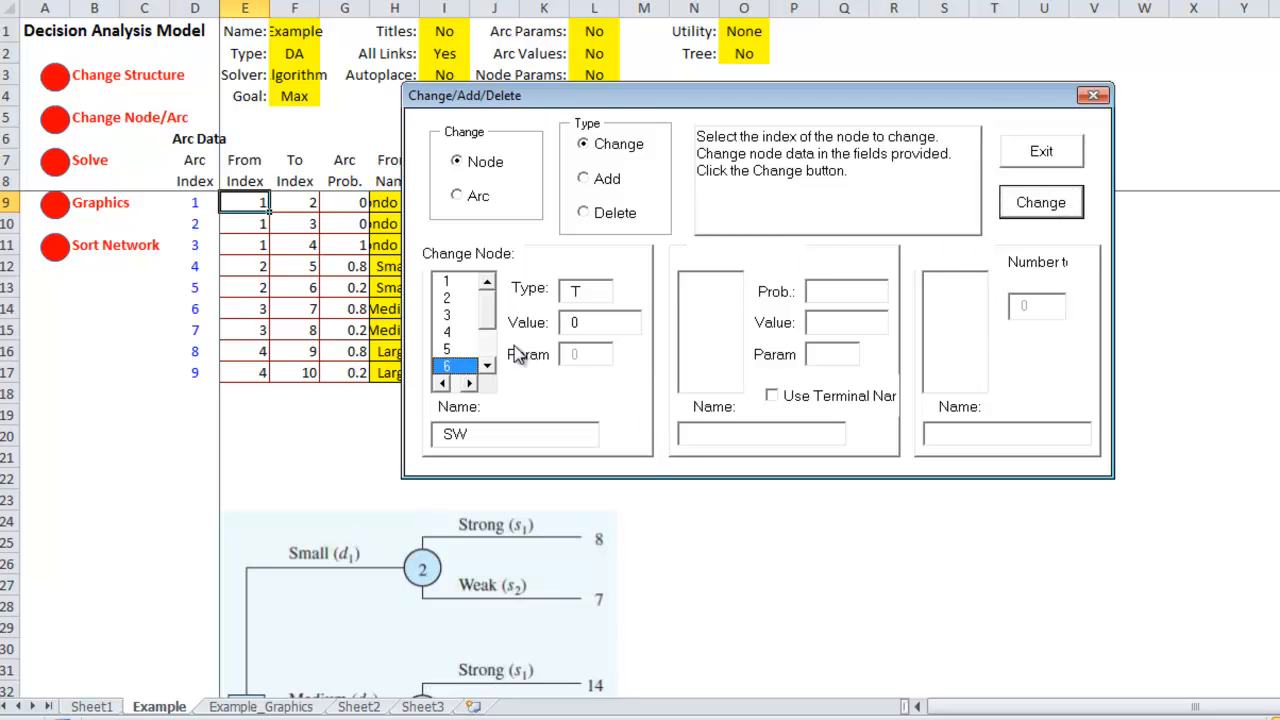
{"action": "type", "text": "7"}
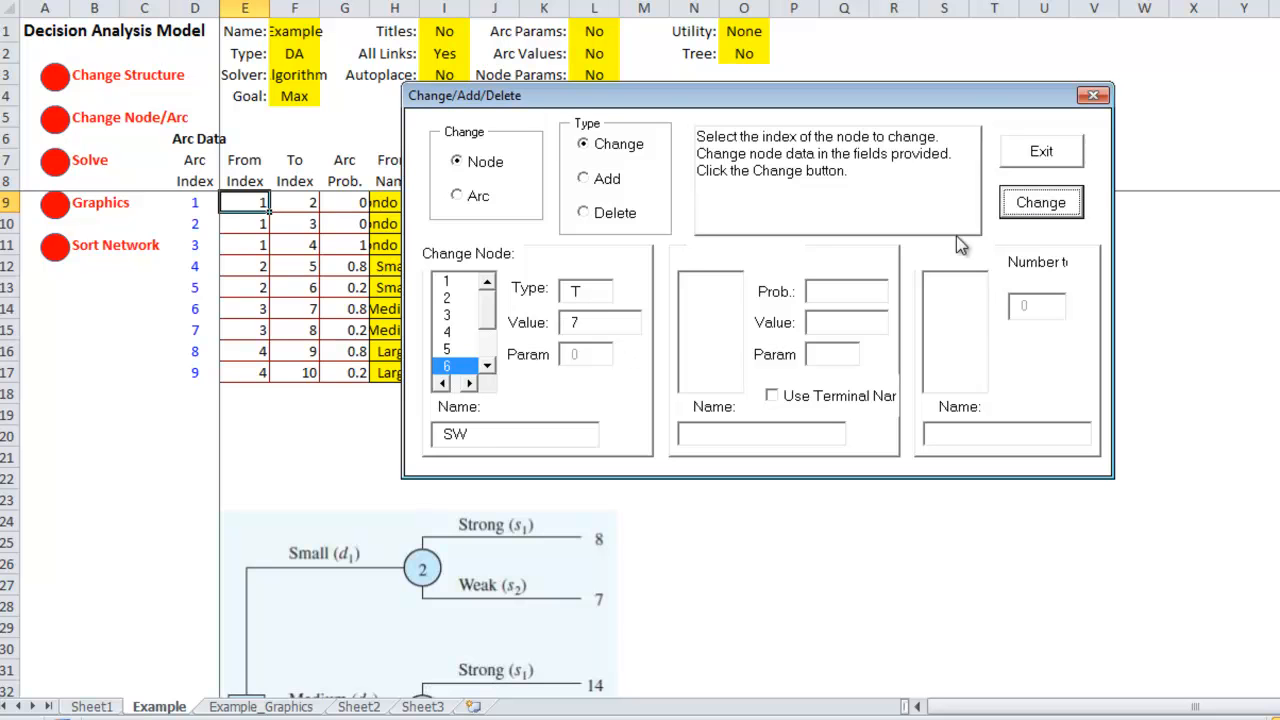
Step: Enter payoffs 14 for MS, 5 for MW, 20 for LS and -9 for LW
{"action": "left_click", "coordinate": [455, 332]}
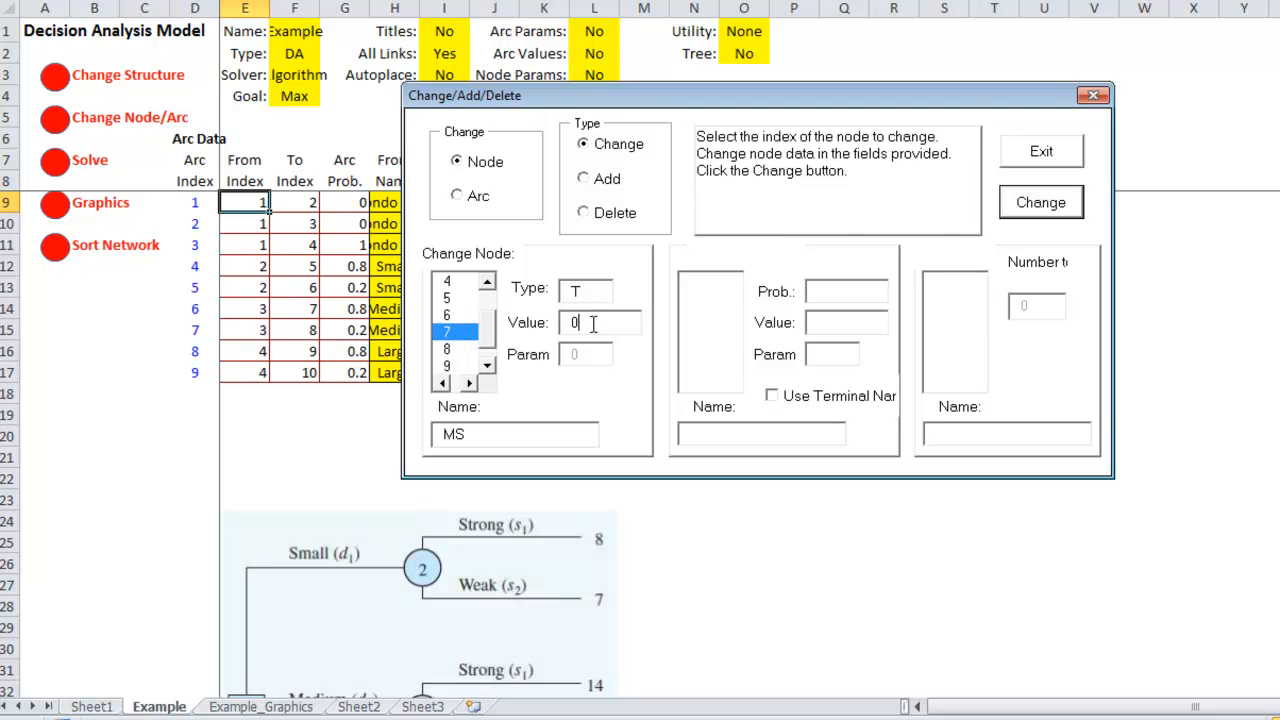
{"action": "key", "text": "Backspace"}
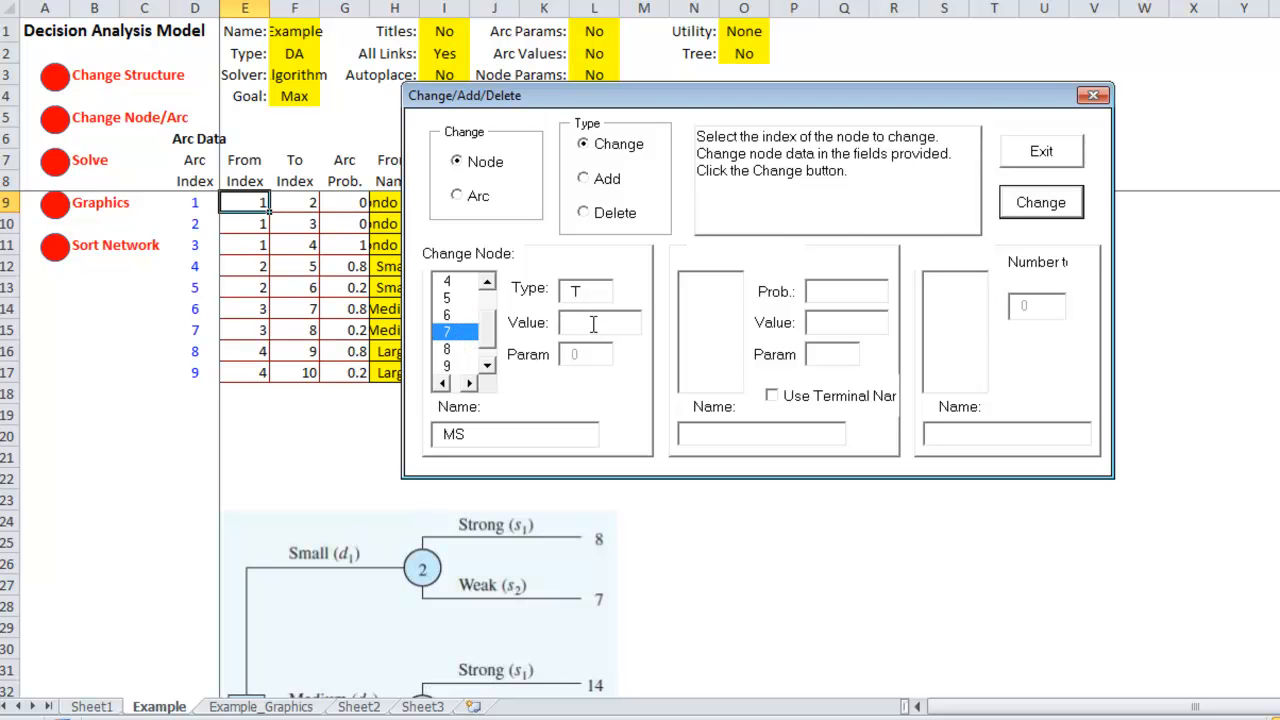
{"action": "type", "text": "14"}
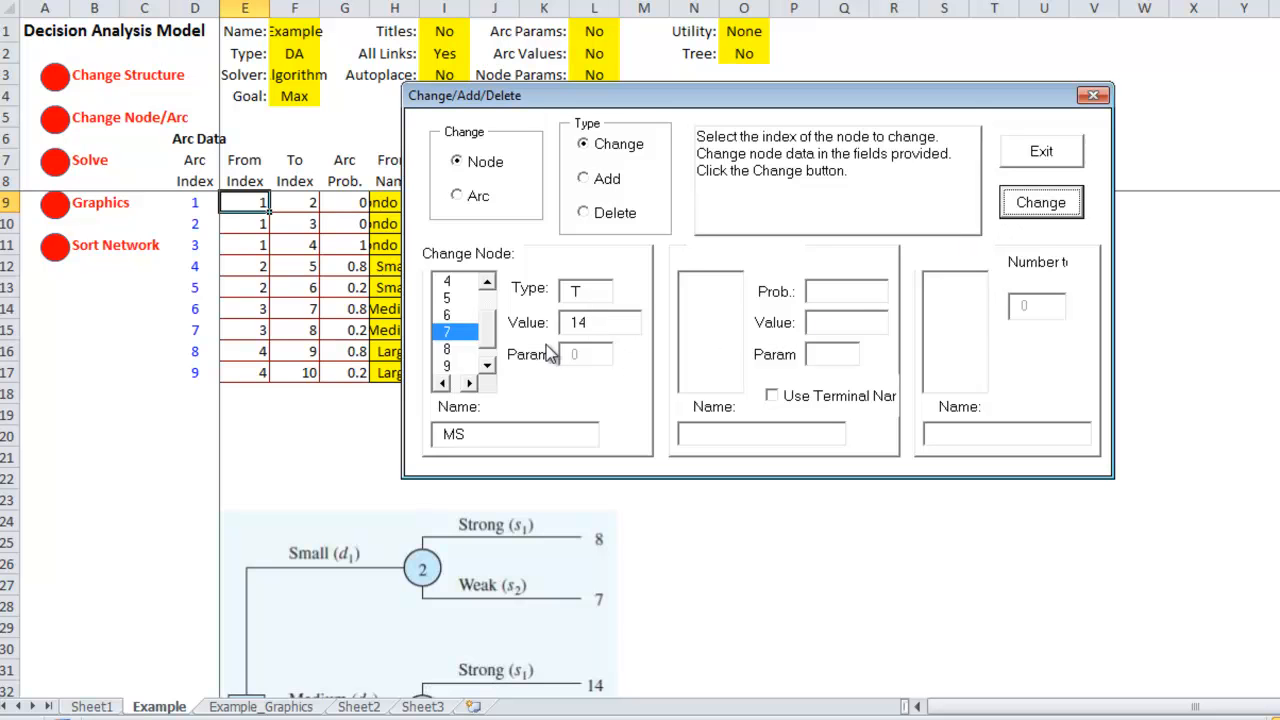
{"action": "left_click", "coordinate": [446, 348]}
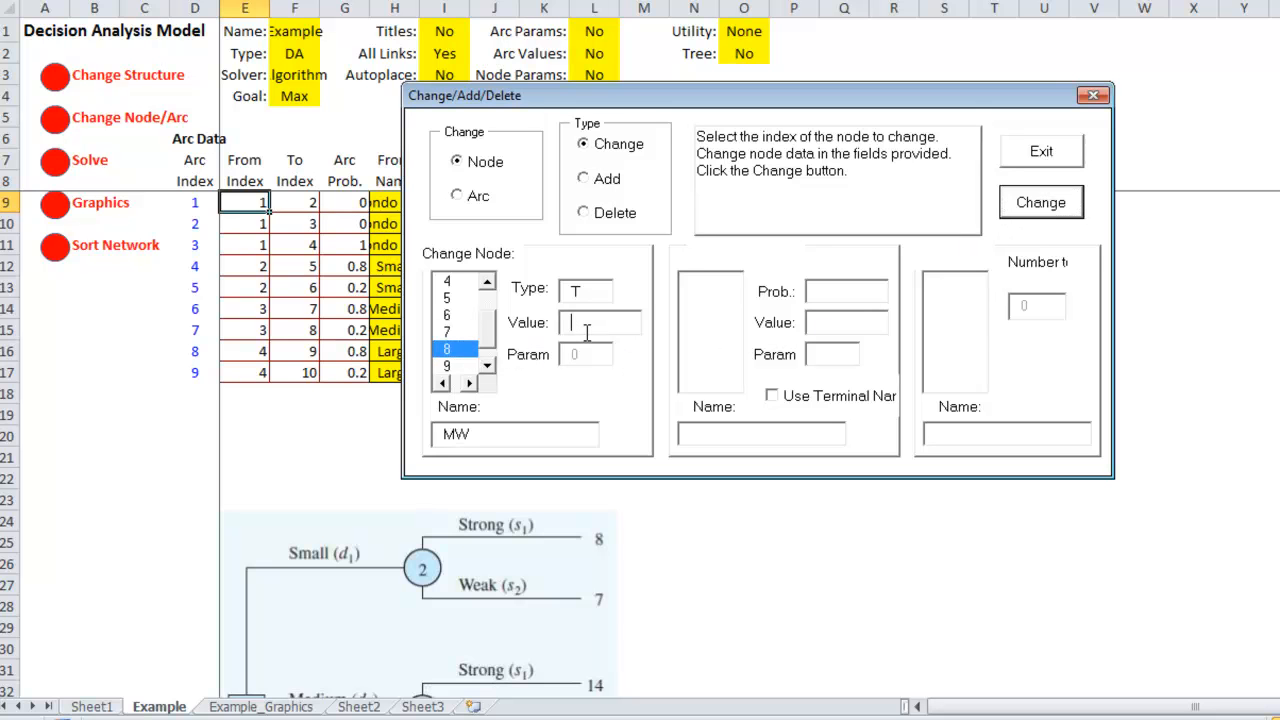
{"action": "type", "text": "5"}
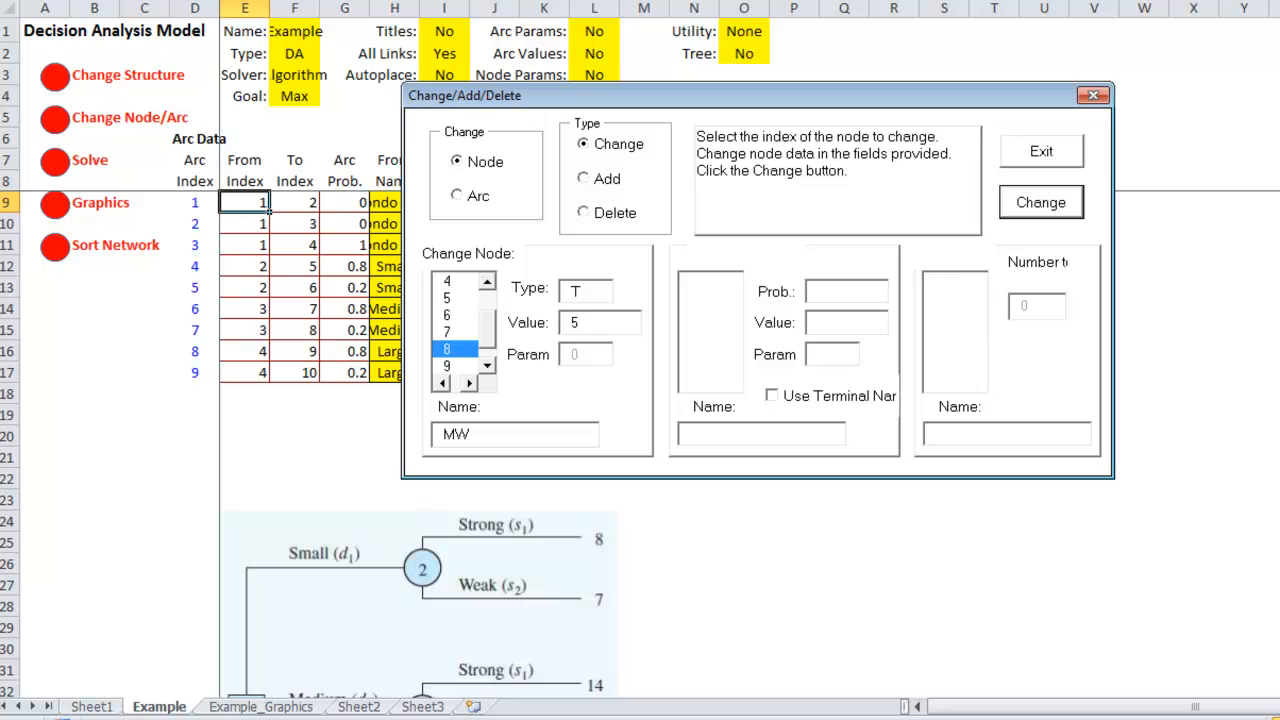
{"action": "left_click", "coordinate": [487, 366]}
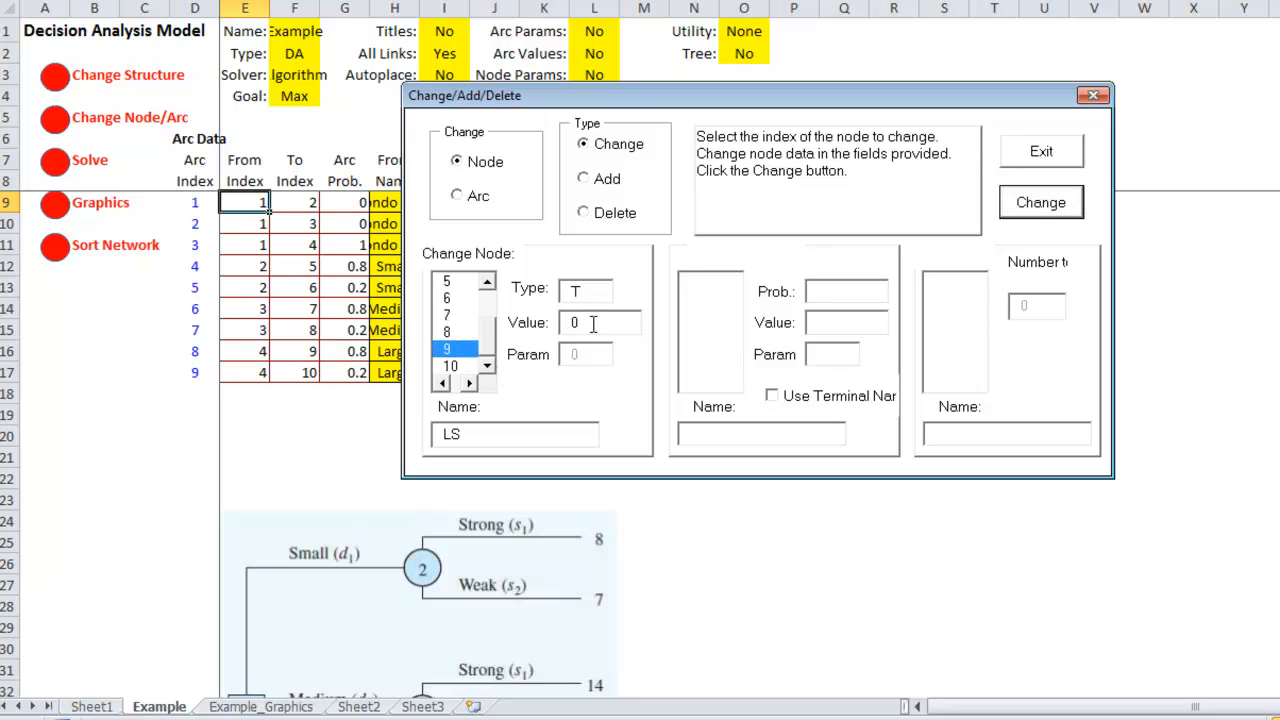
{"action": "type", "text": "20"}
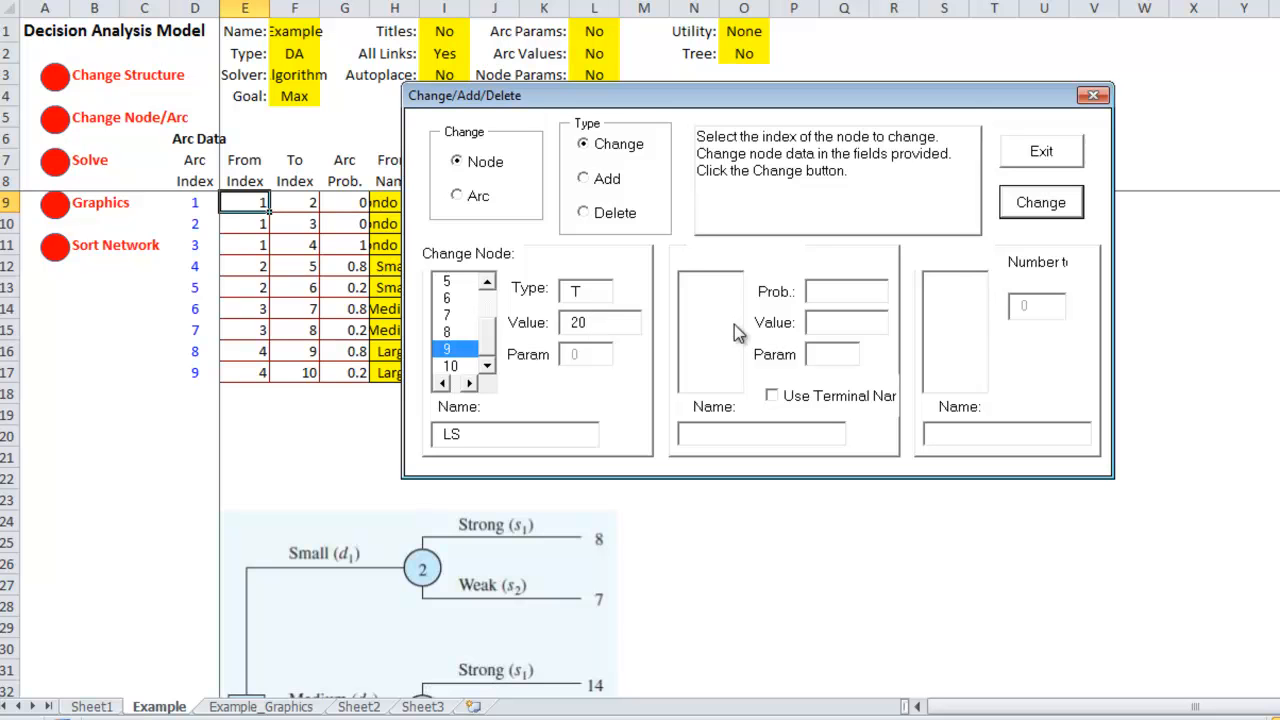
{"action": "left_click", "coordinate": [451, 366]}
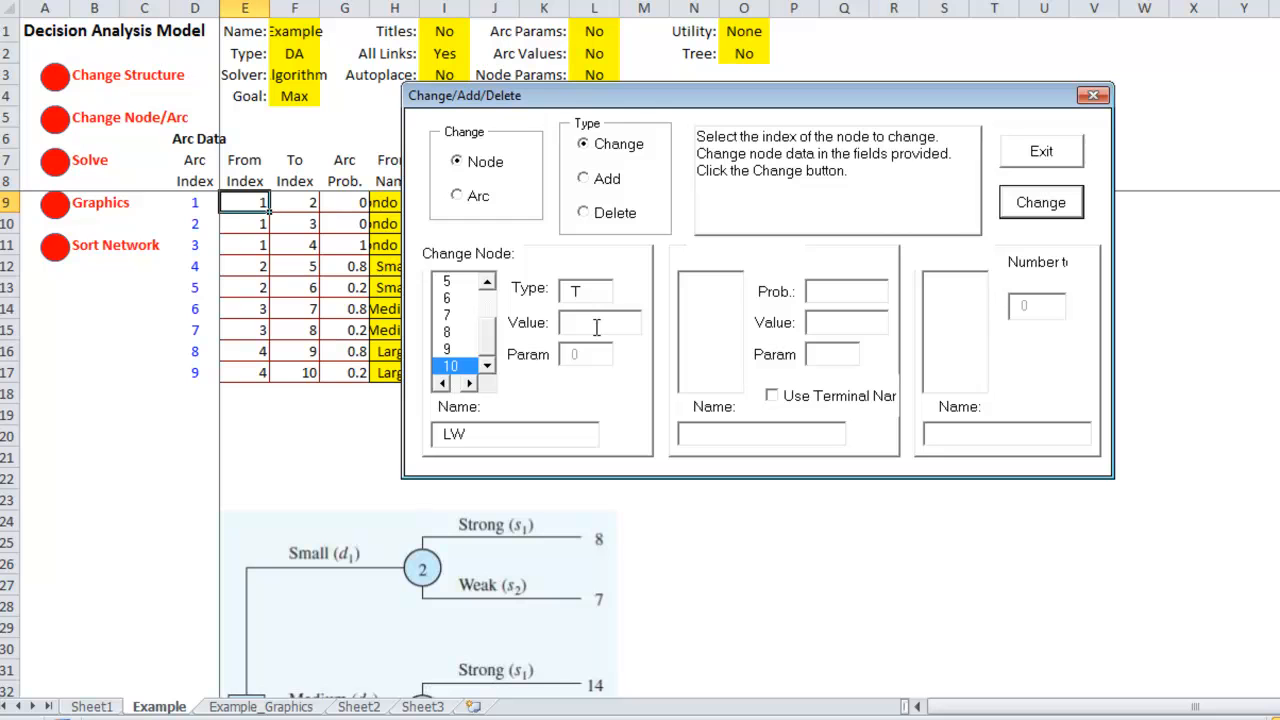
{"action": "type", "text": "-9"}
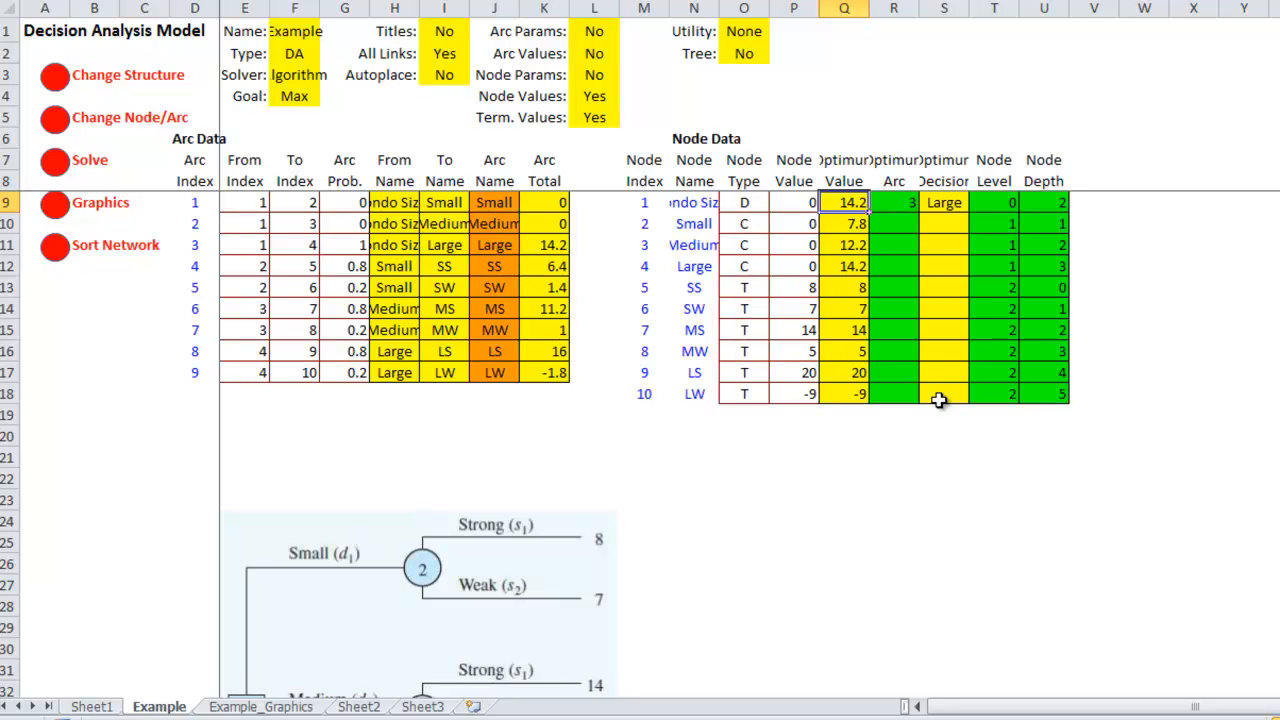
Step: Display the solved tree, with the Large branch optimal at 14.2
{"action": "left_click", "coordinate": [260, 706]}
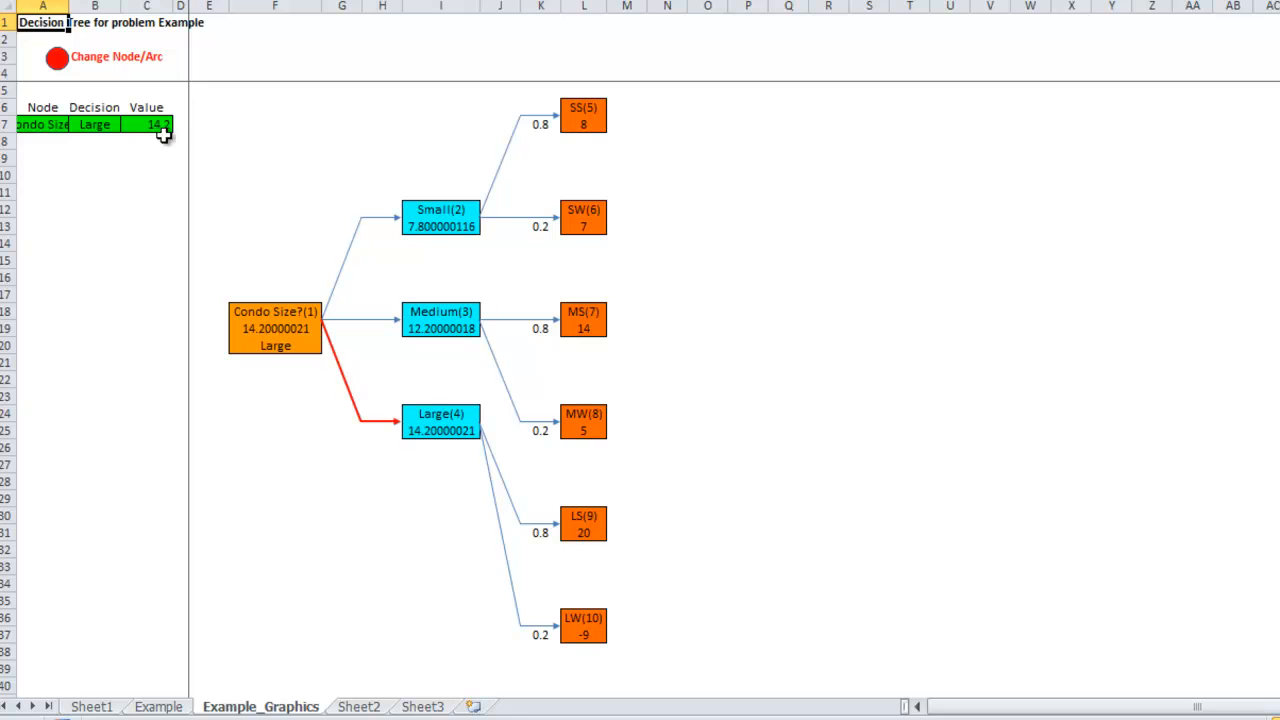
{"action": "mouse_move", "coordinate": [146, 150]}
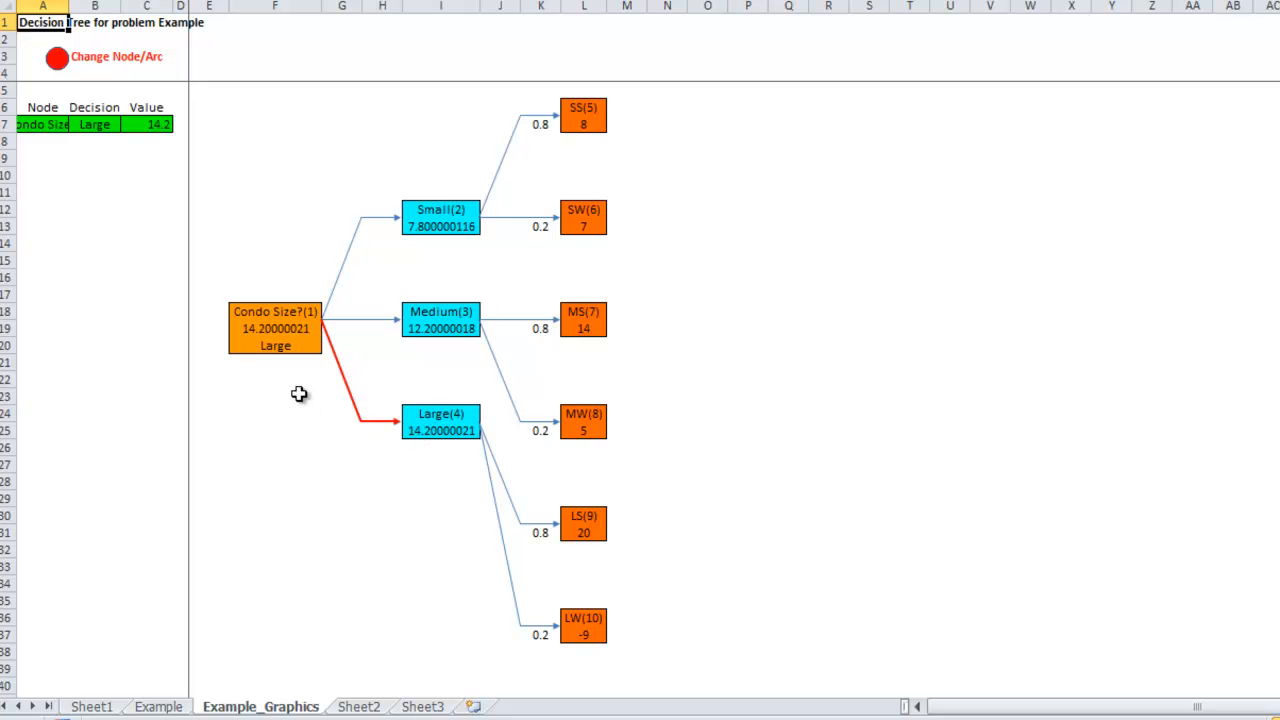
{"action": "mouse_move", "coordinate": [459, 438]}
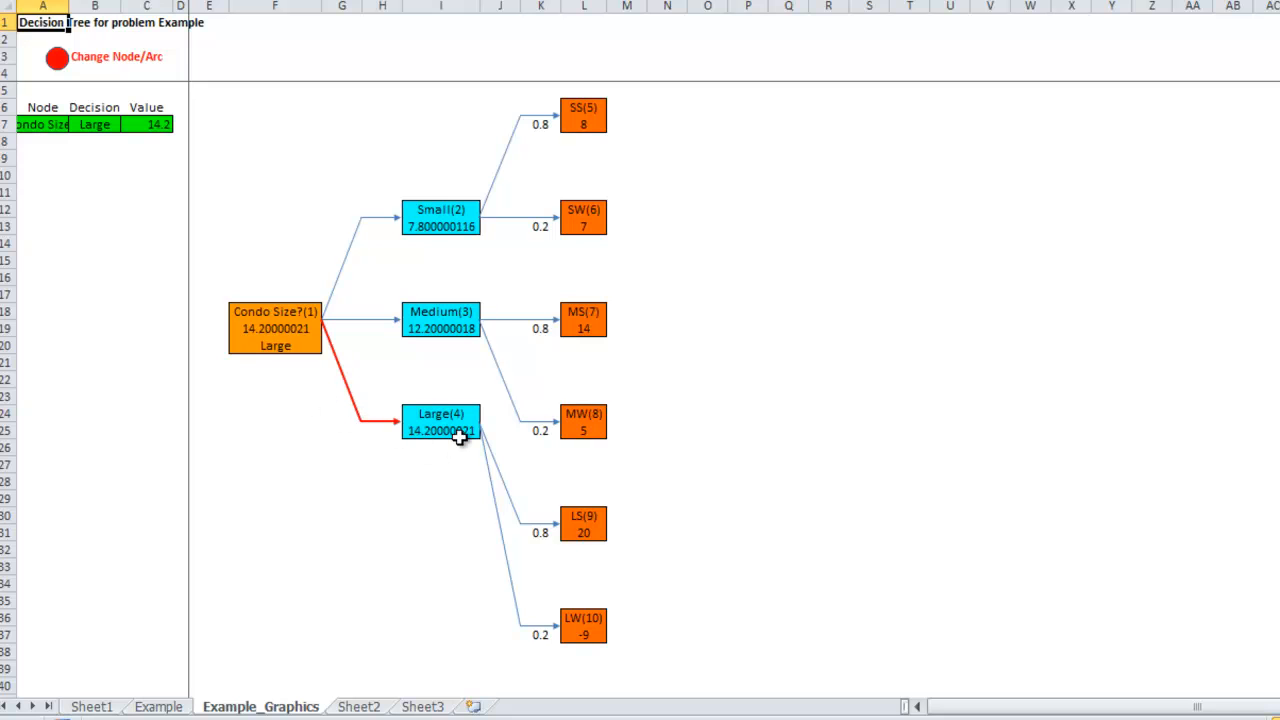
{"action": "mouse_move", "coordinate": [474, 302]}
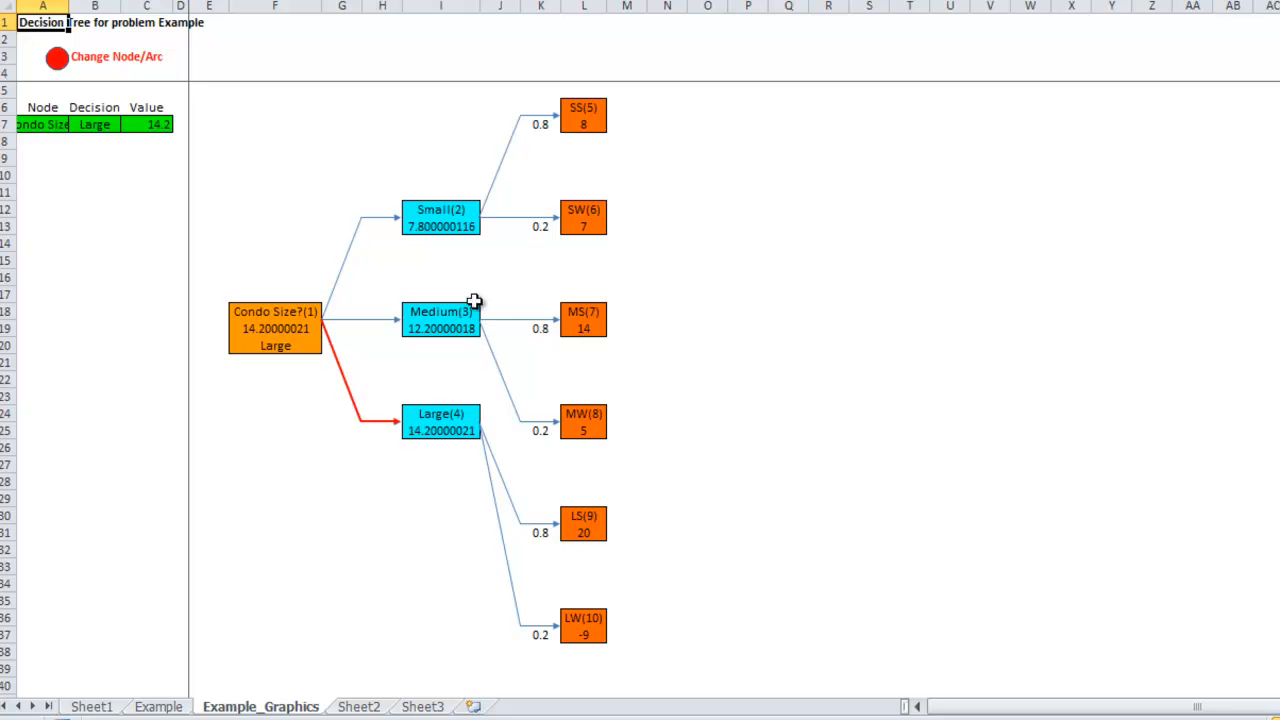
{"action": "mouse_move", "coordinate": [547, 459]}
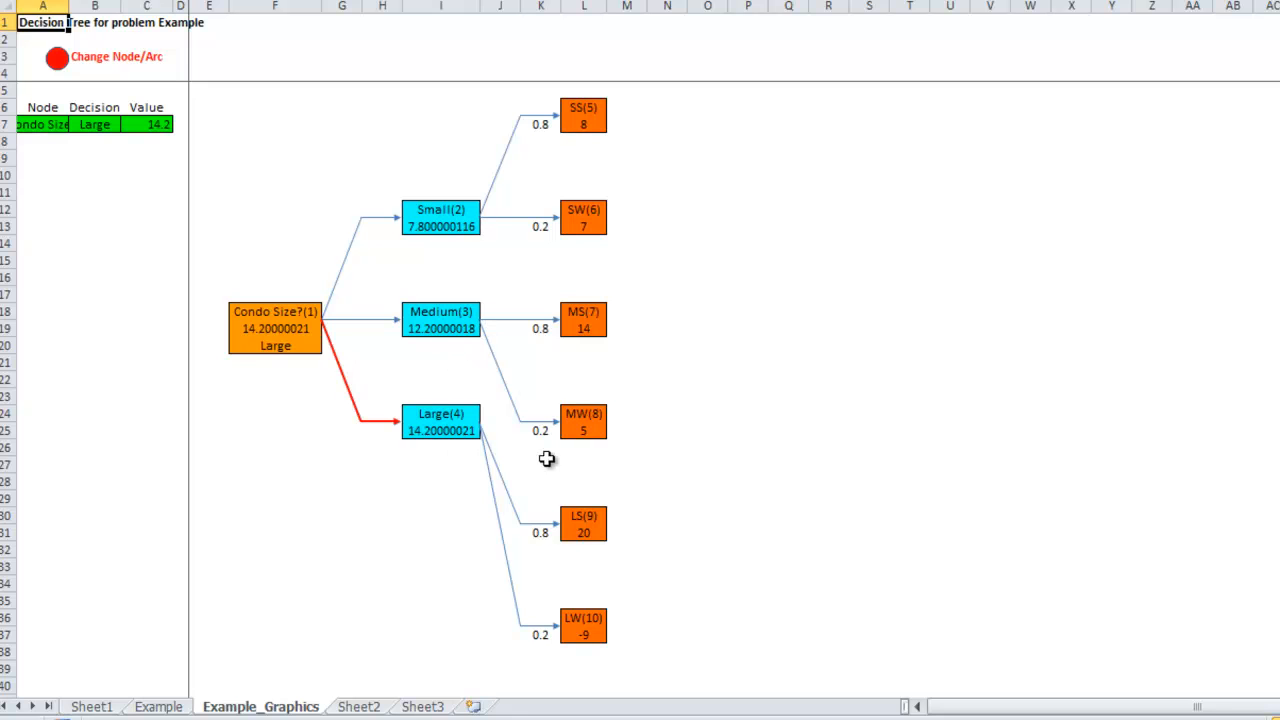
{"action": "mouse_move", "coordinate": [664, 564]}
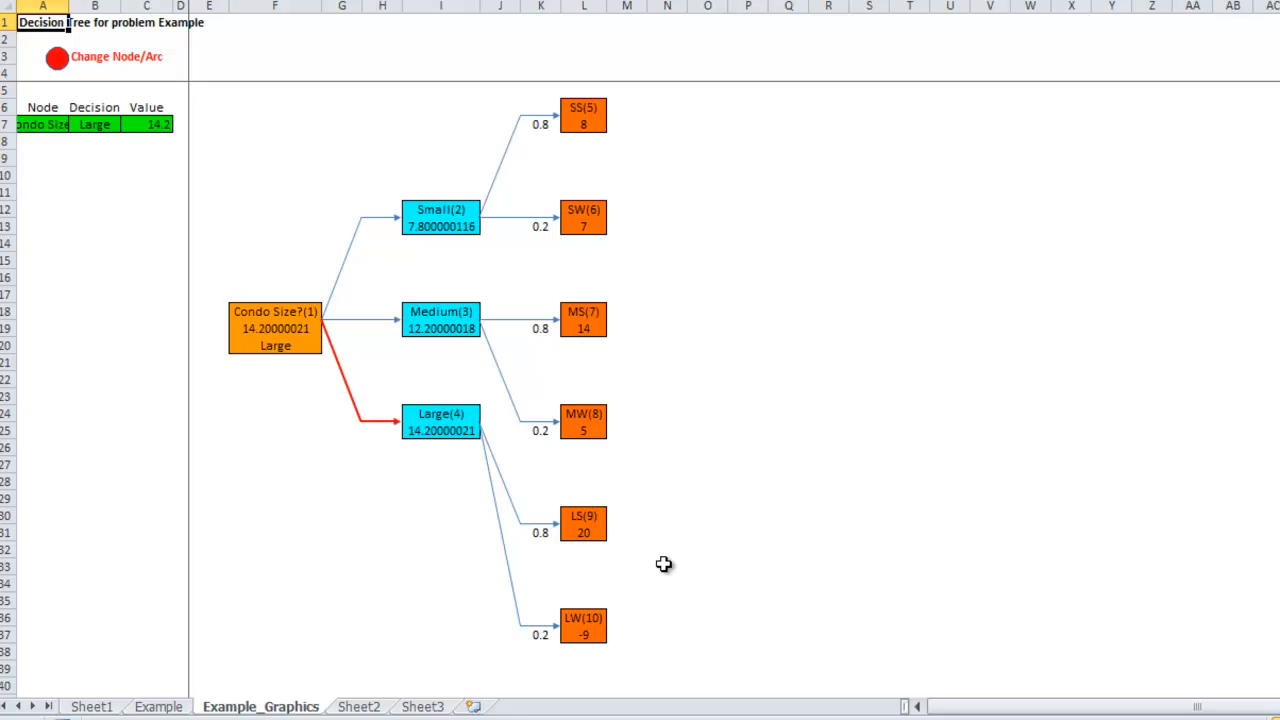
{"action": "mouse_move", "coordinate": [789, 620]}
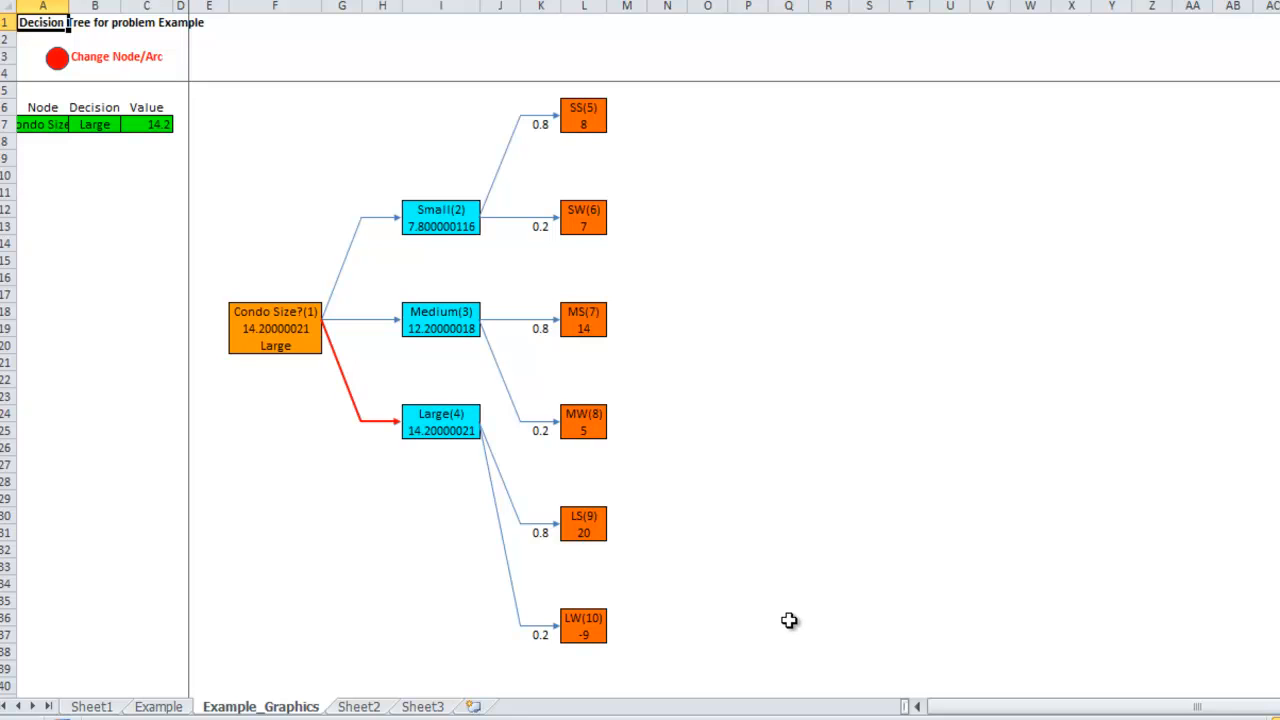